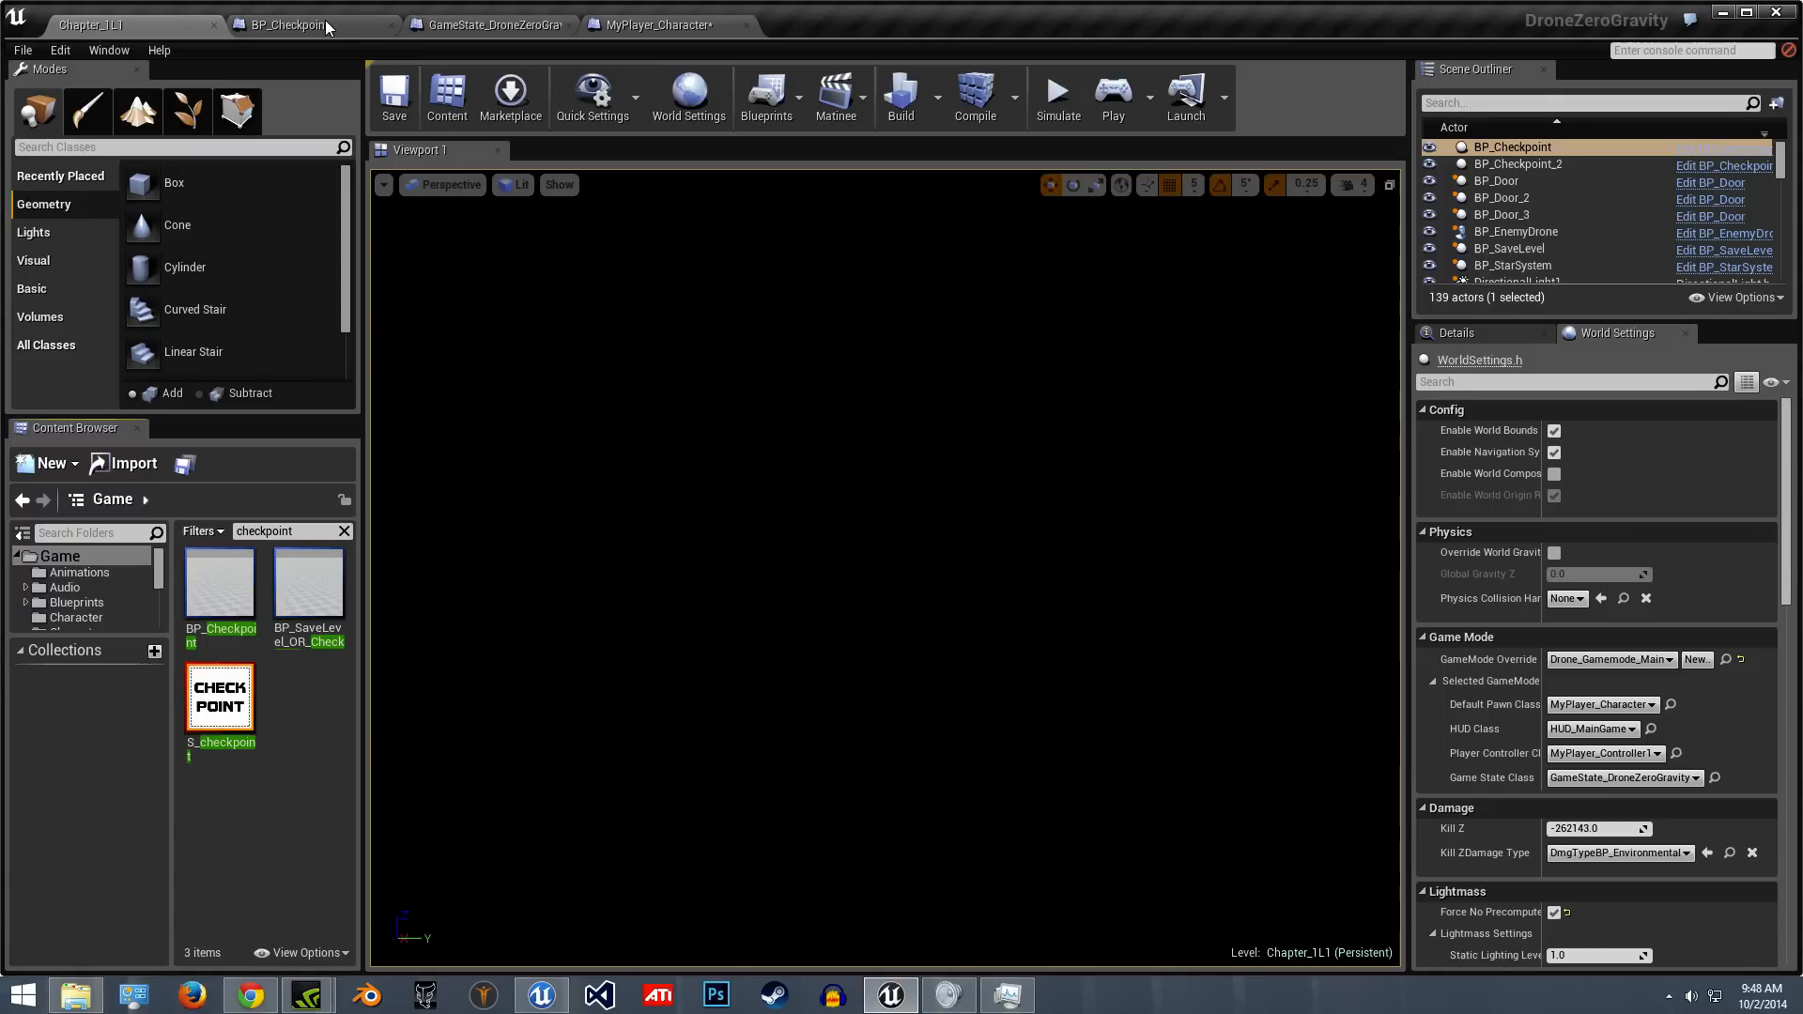
mouse_move(346, 28)
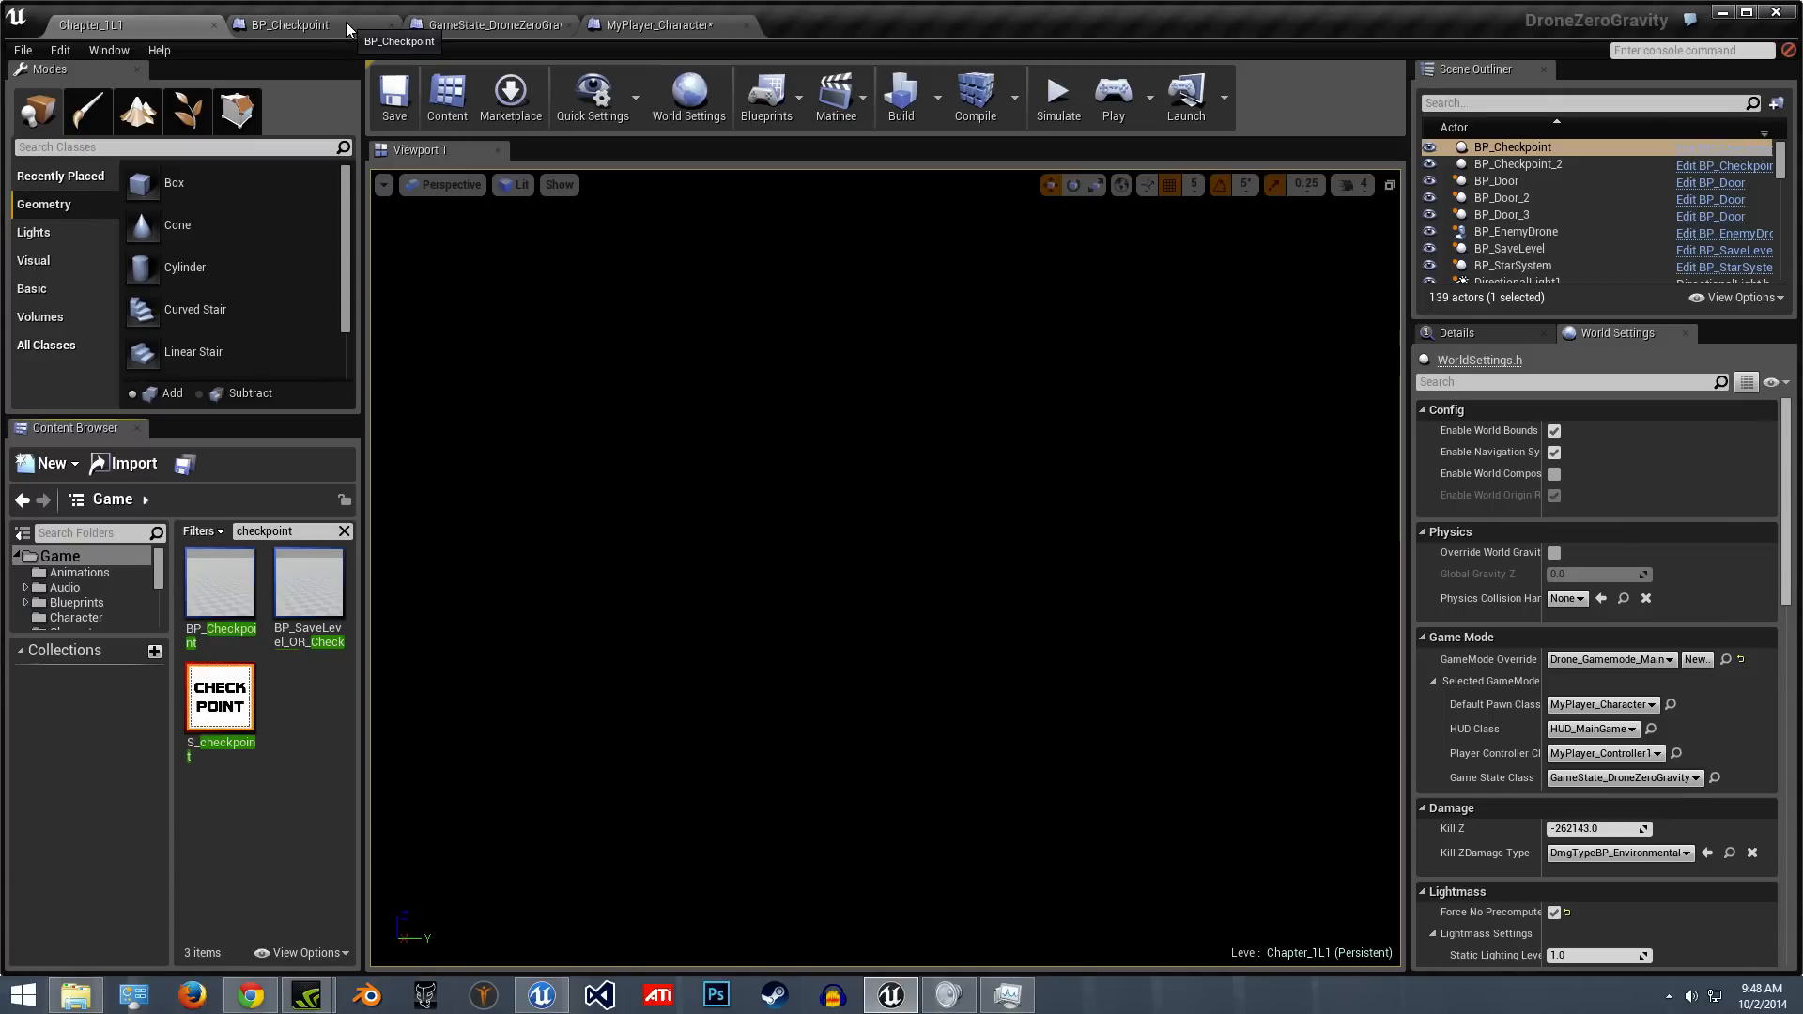
- Flip through the BP_Checkpoint, game state and player character blueprints, then return to the level editor
click(287, 24)
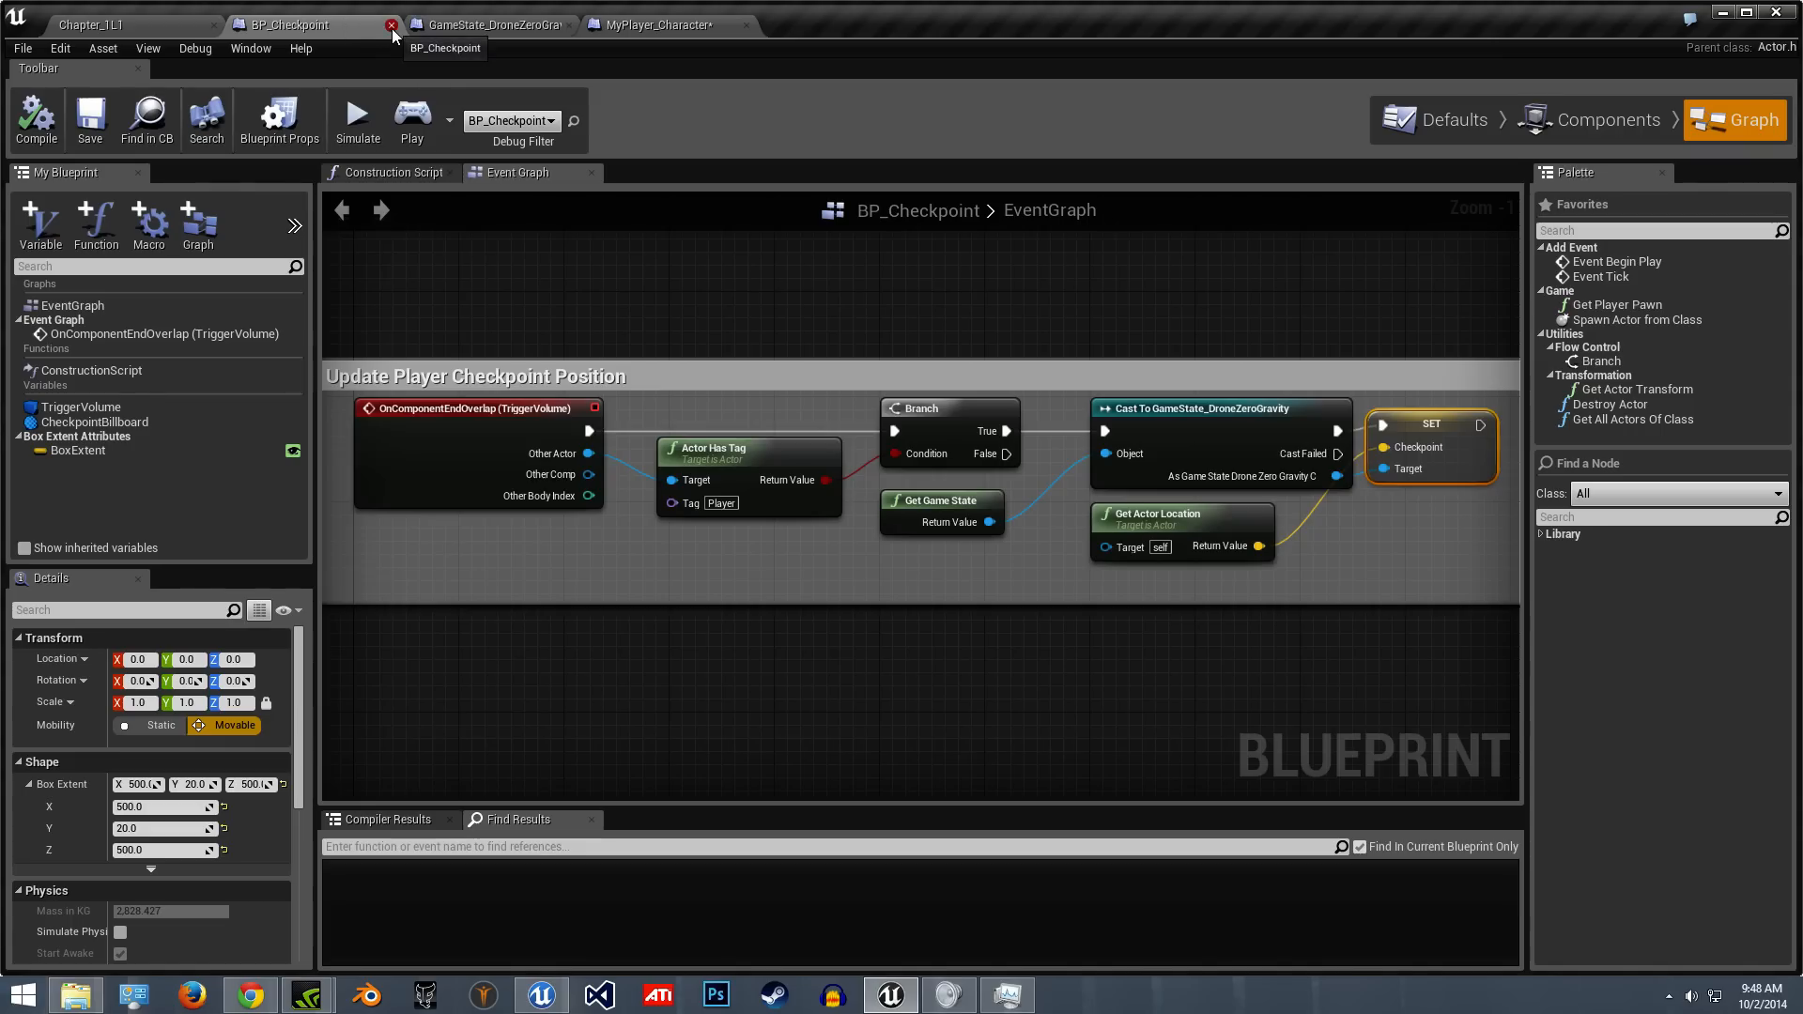
click(492, 25)
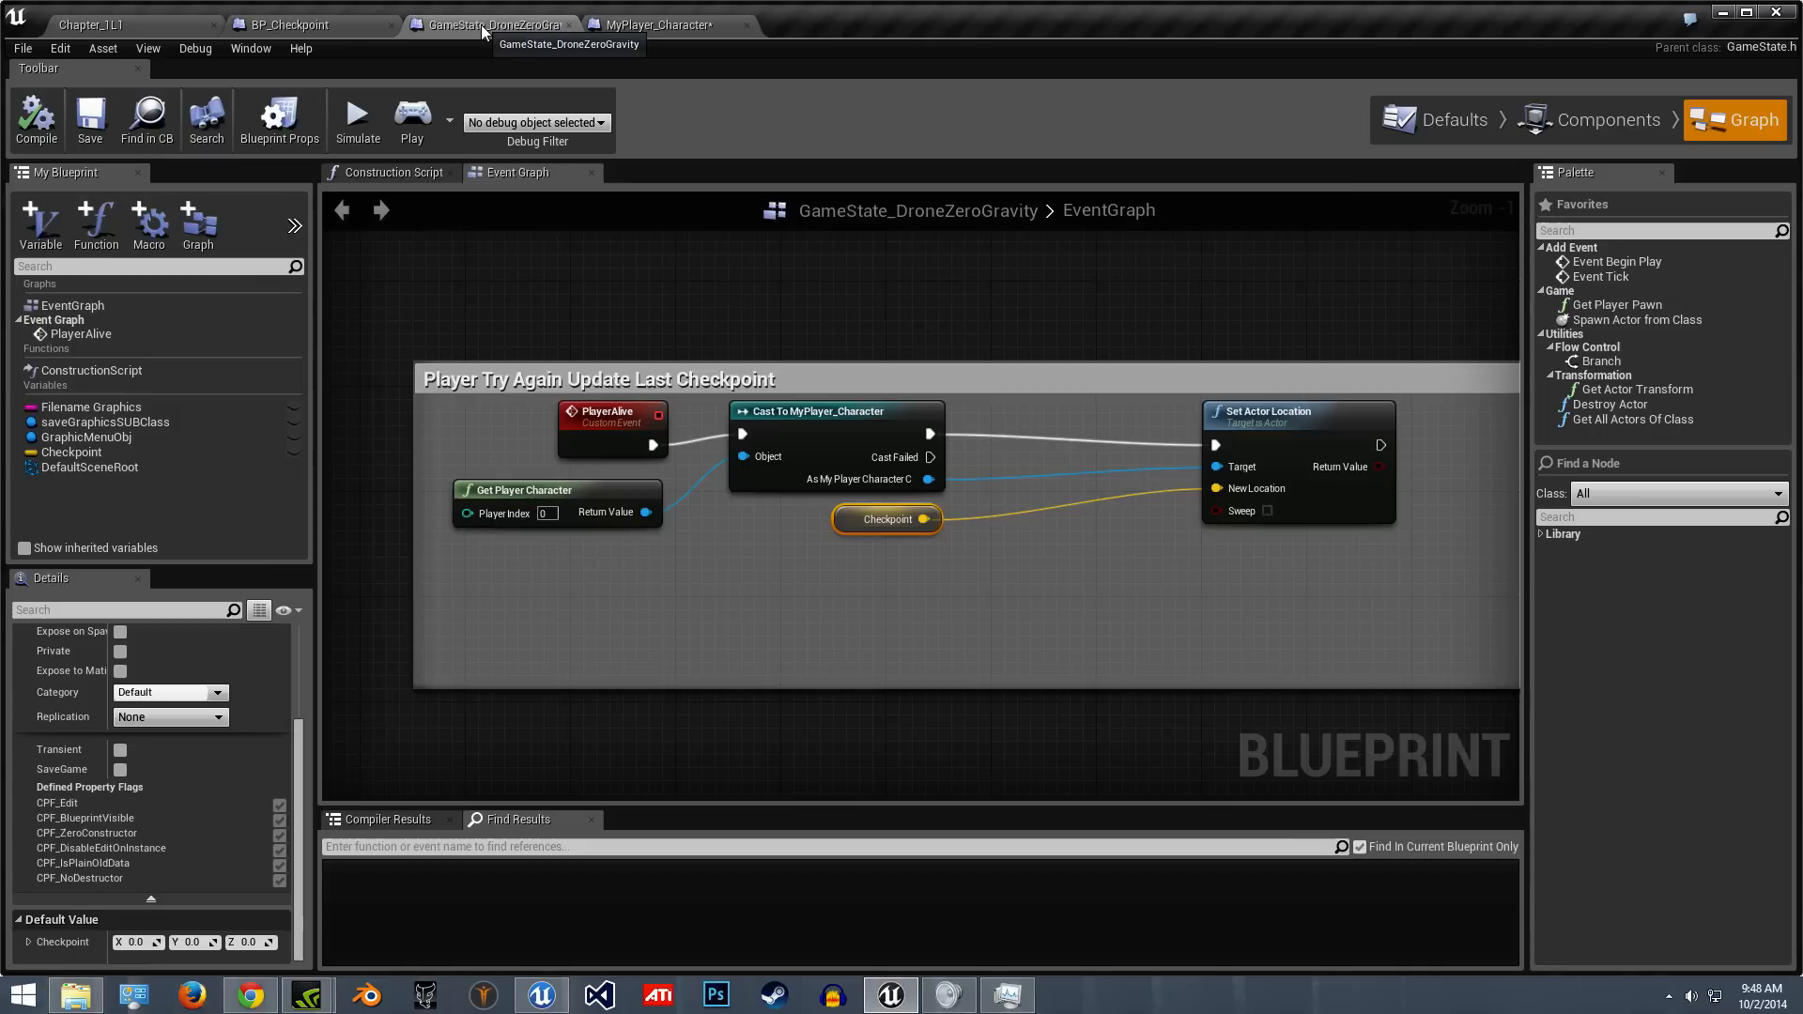
mouse_move(938, 346)
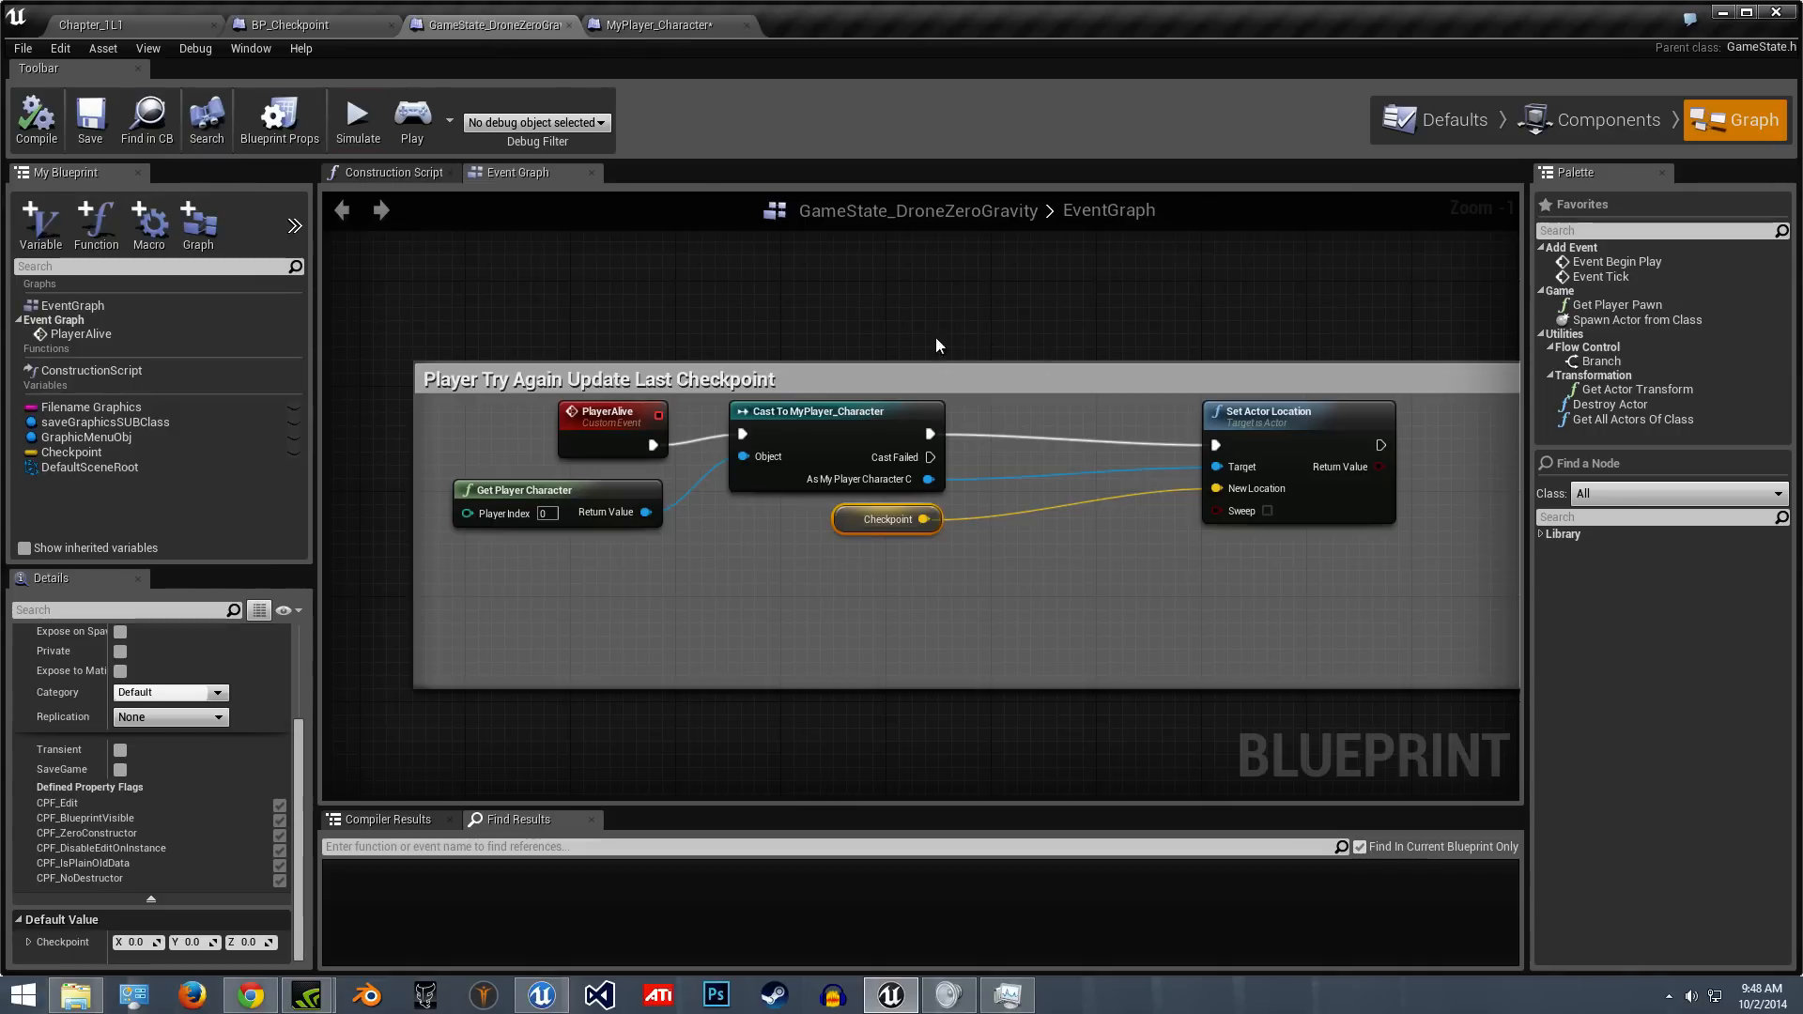
click(656, 25)
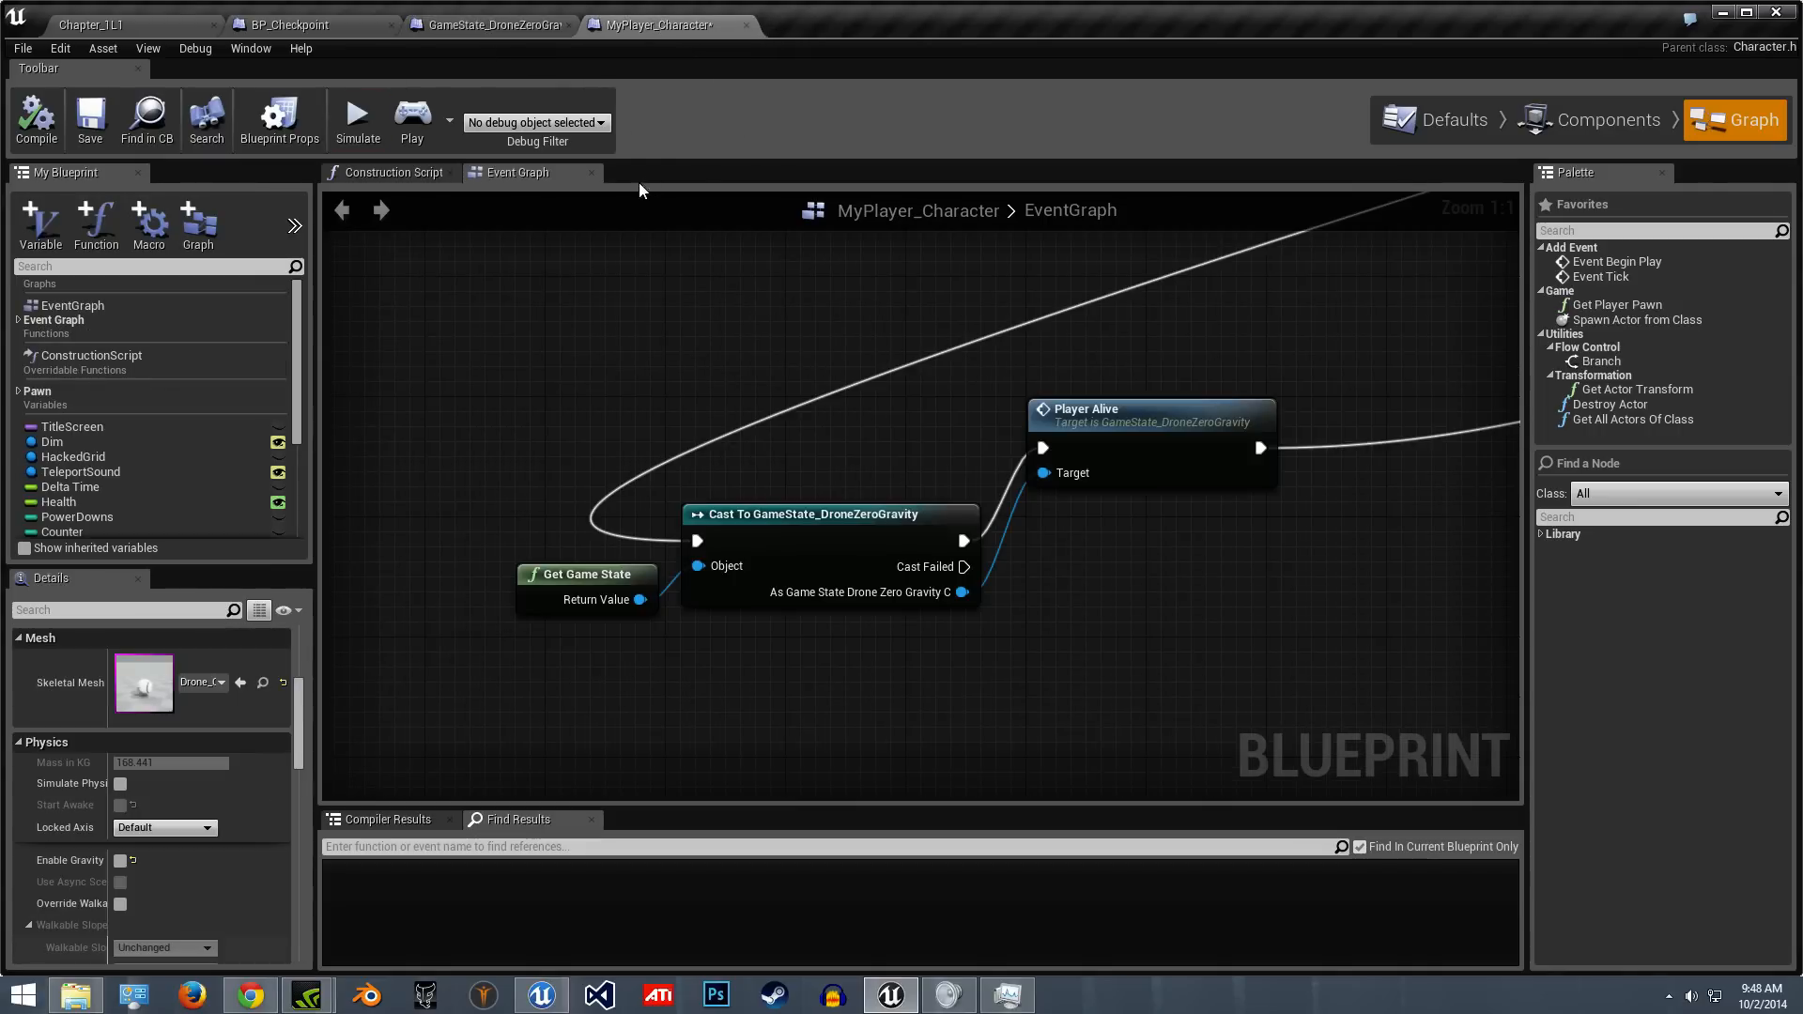
mouse_move(147, 60)
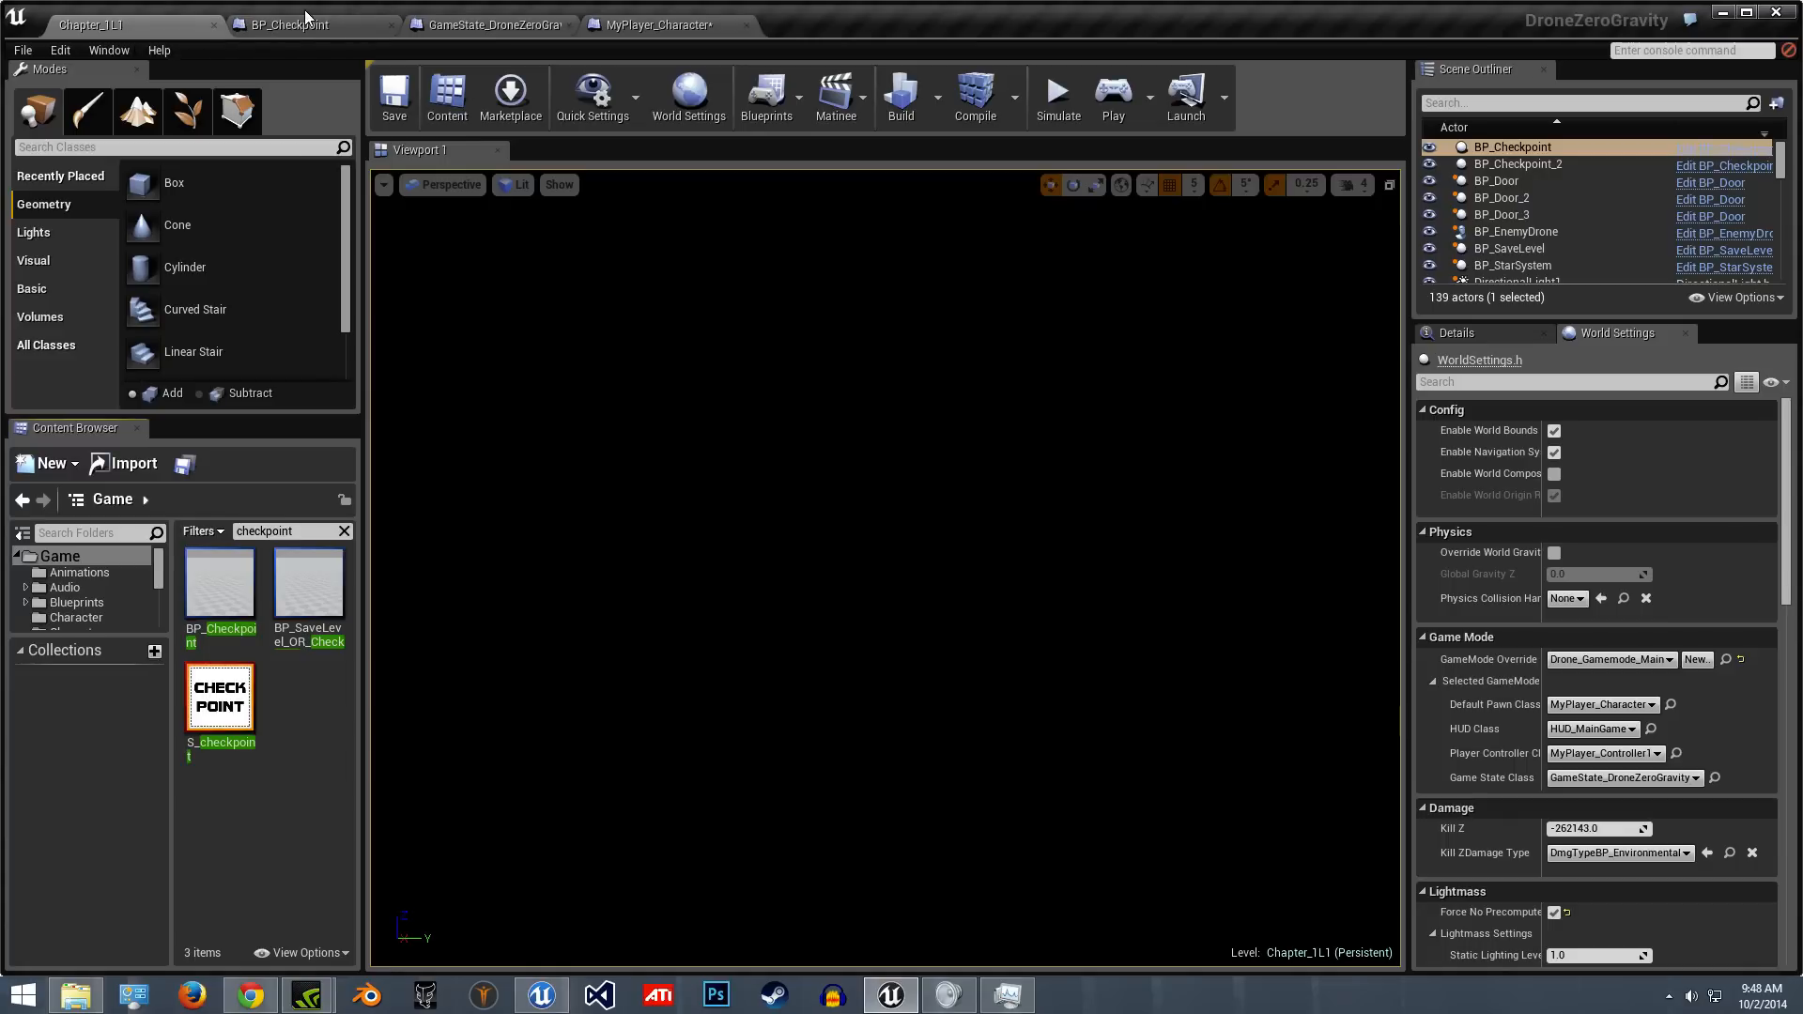
click(287, 24)
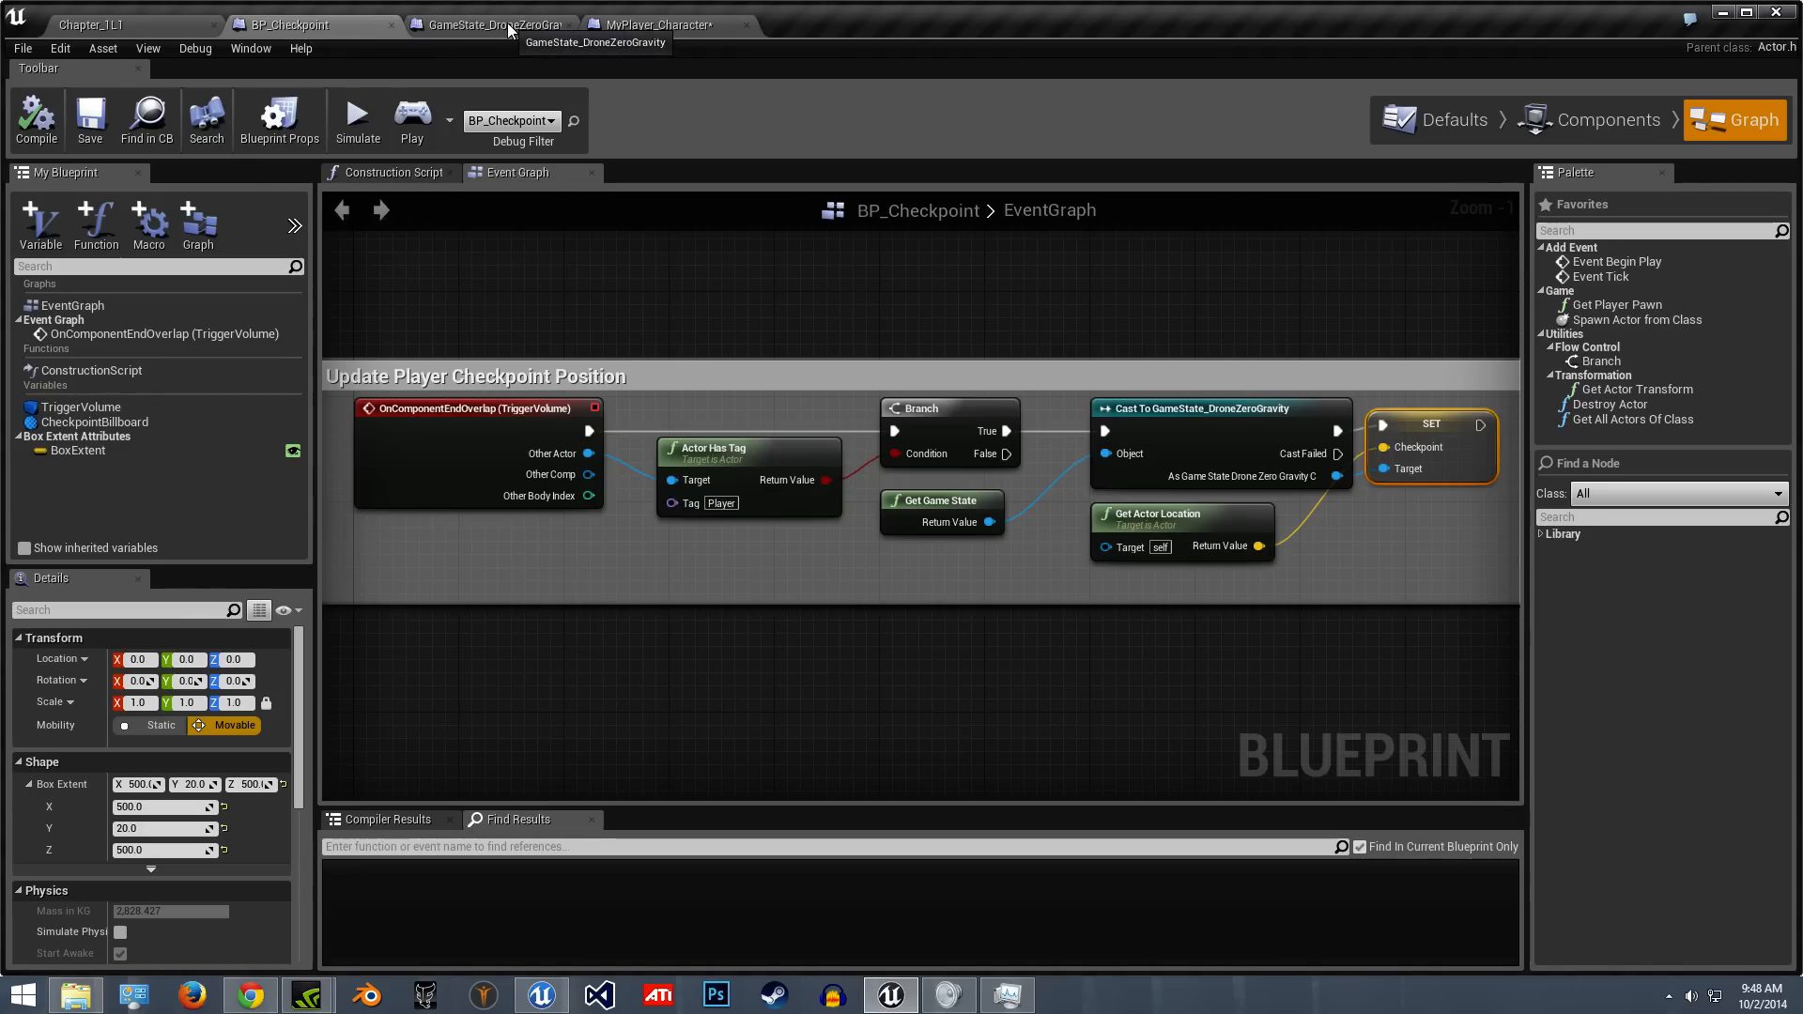
click(492, 25)
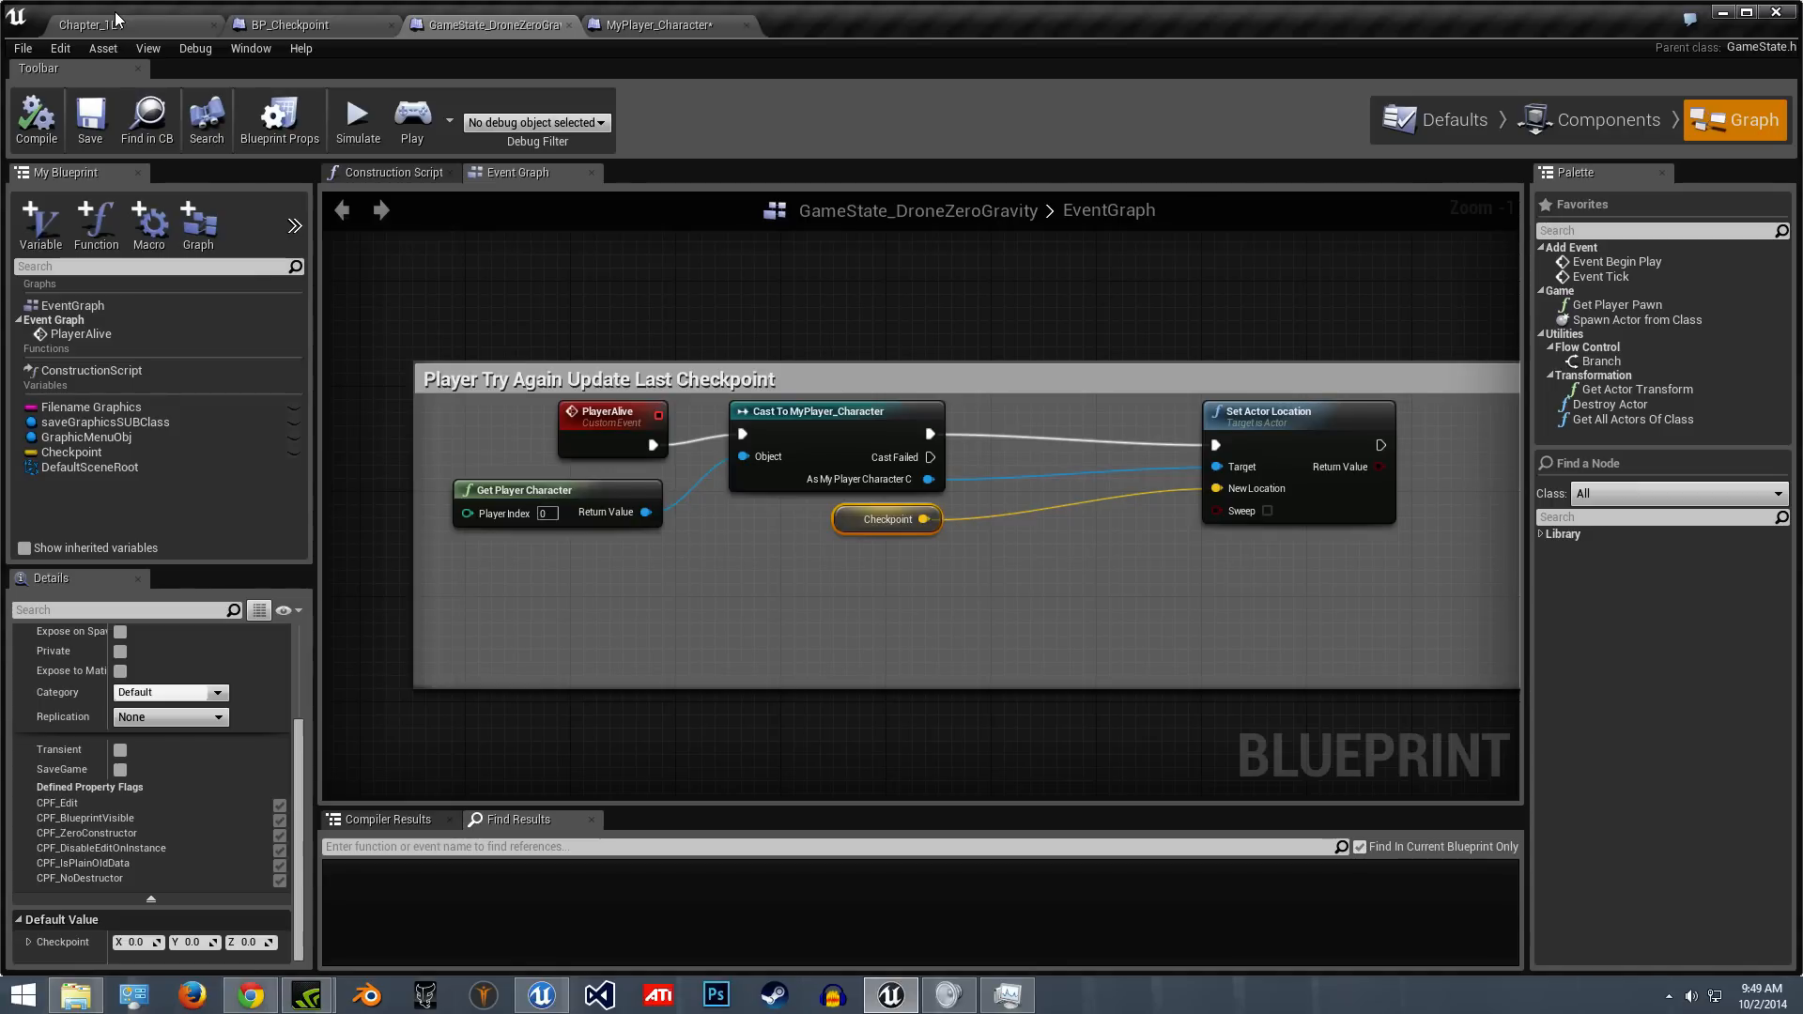
click(92, 25)
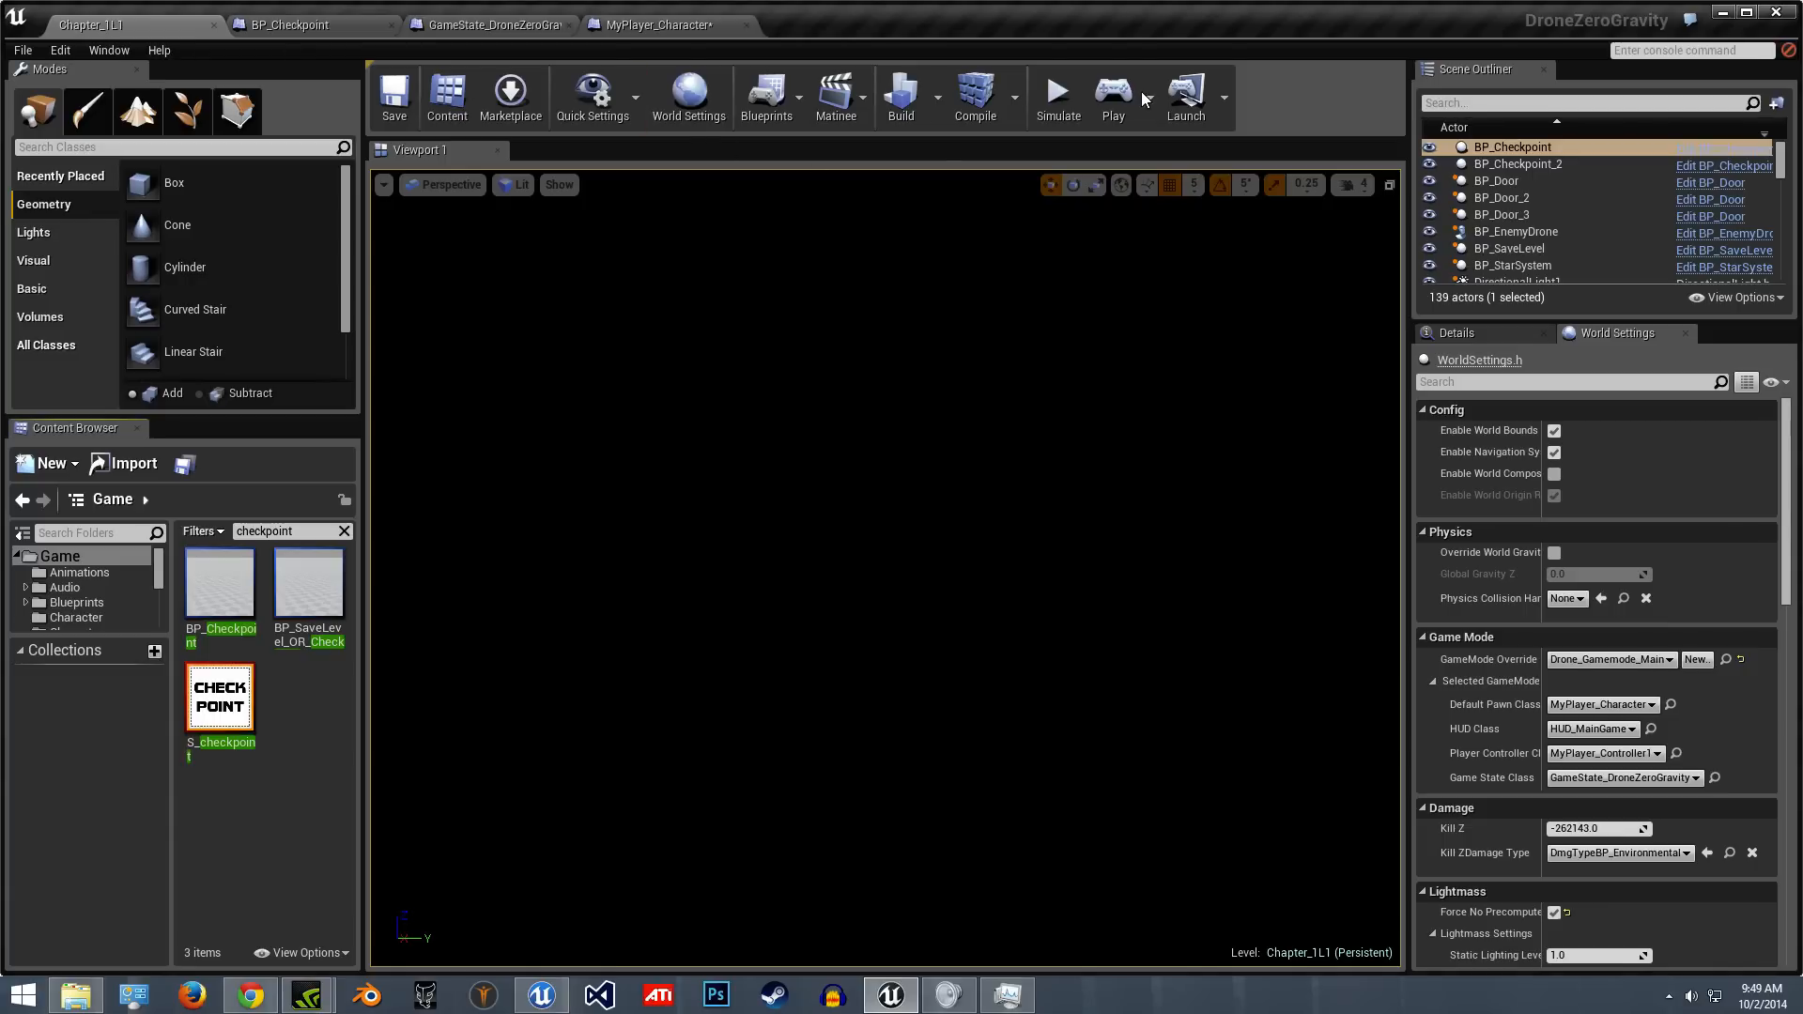
mouse_move(950, 441)
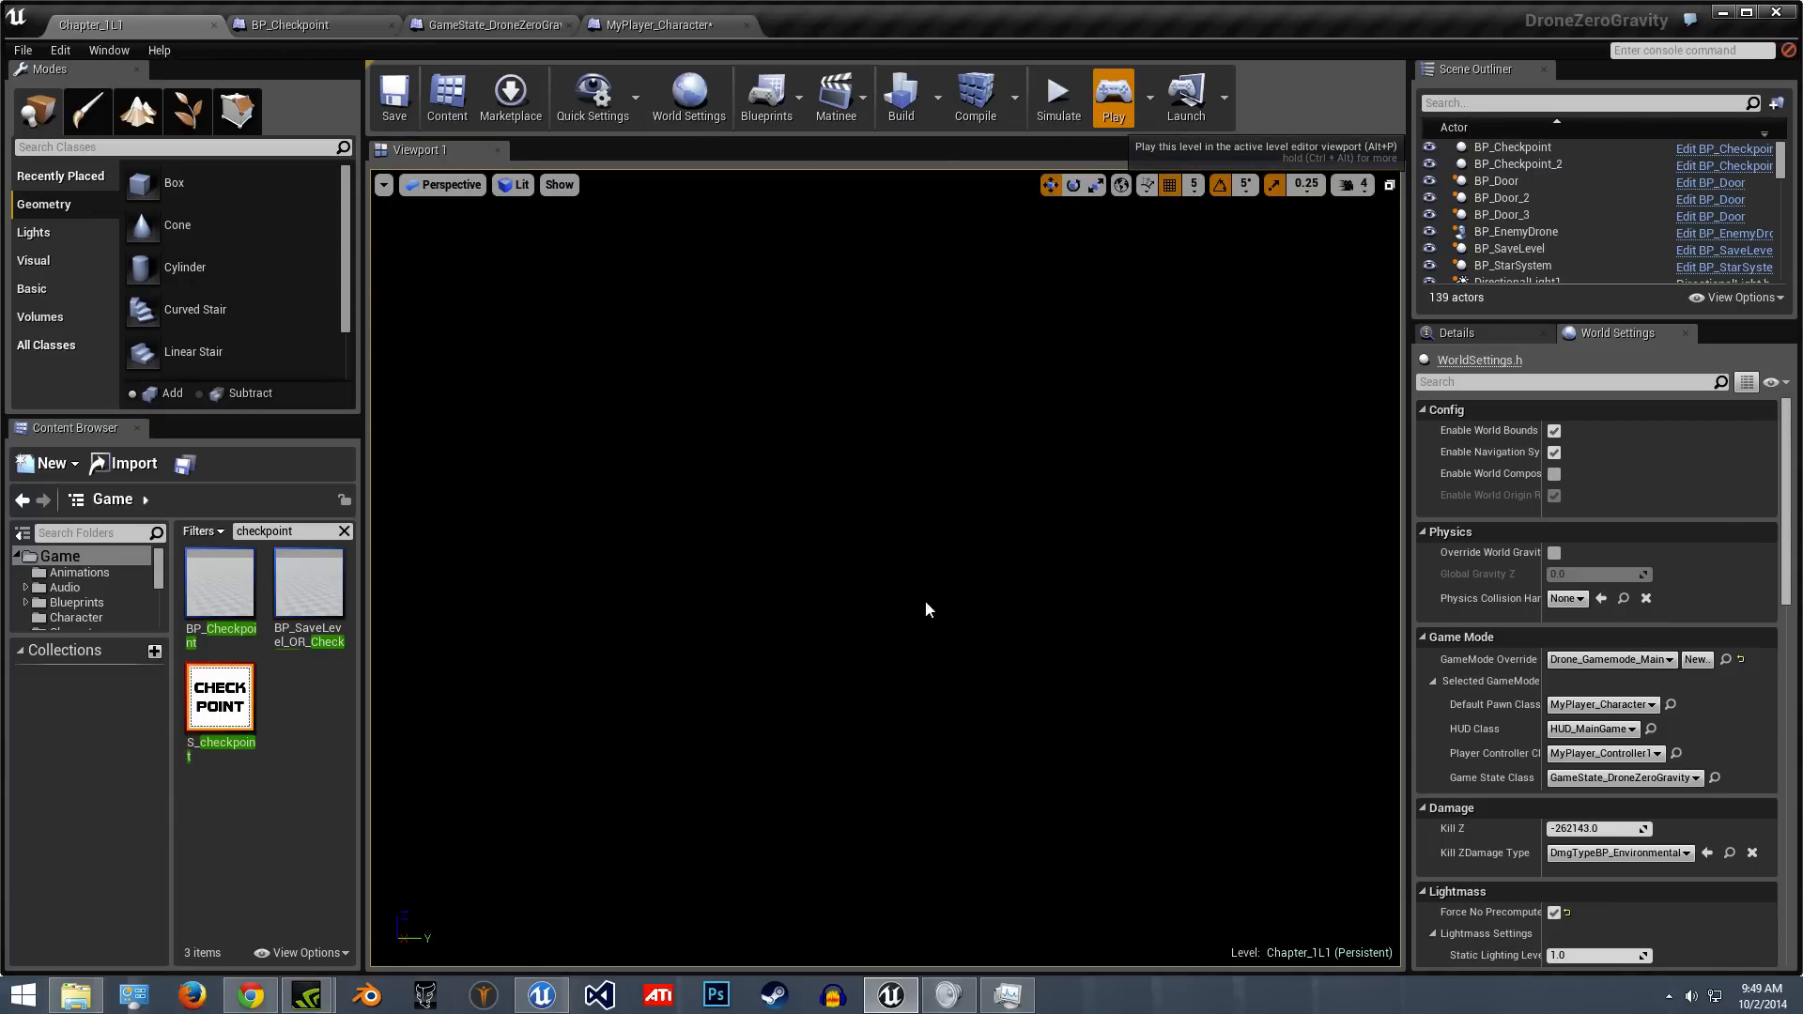
- Play the level to test the checkpoint, then stop the play session
click(1110, 96)
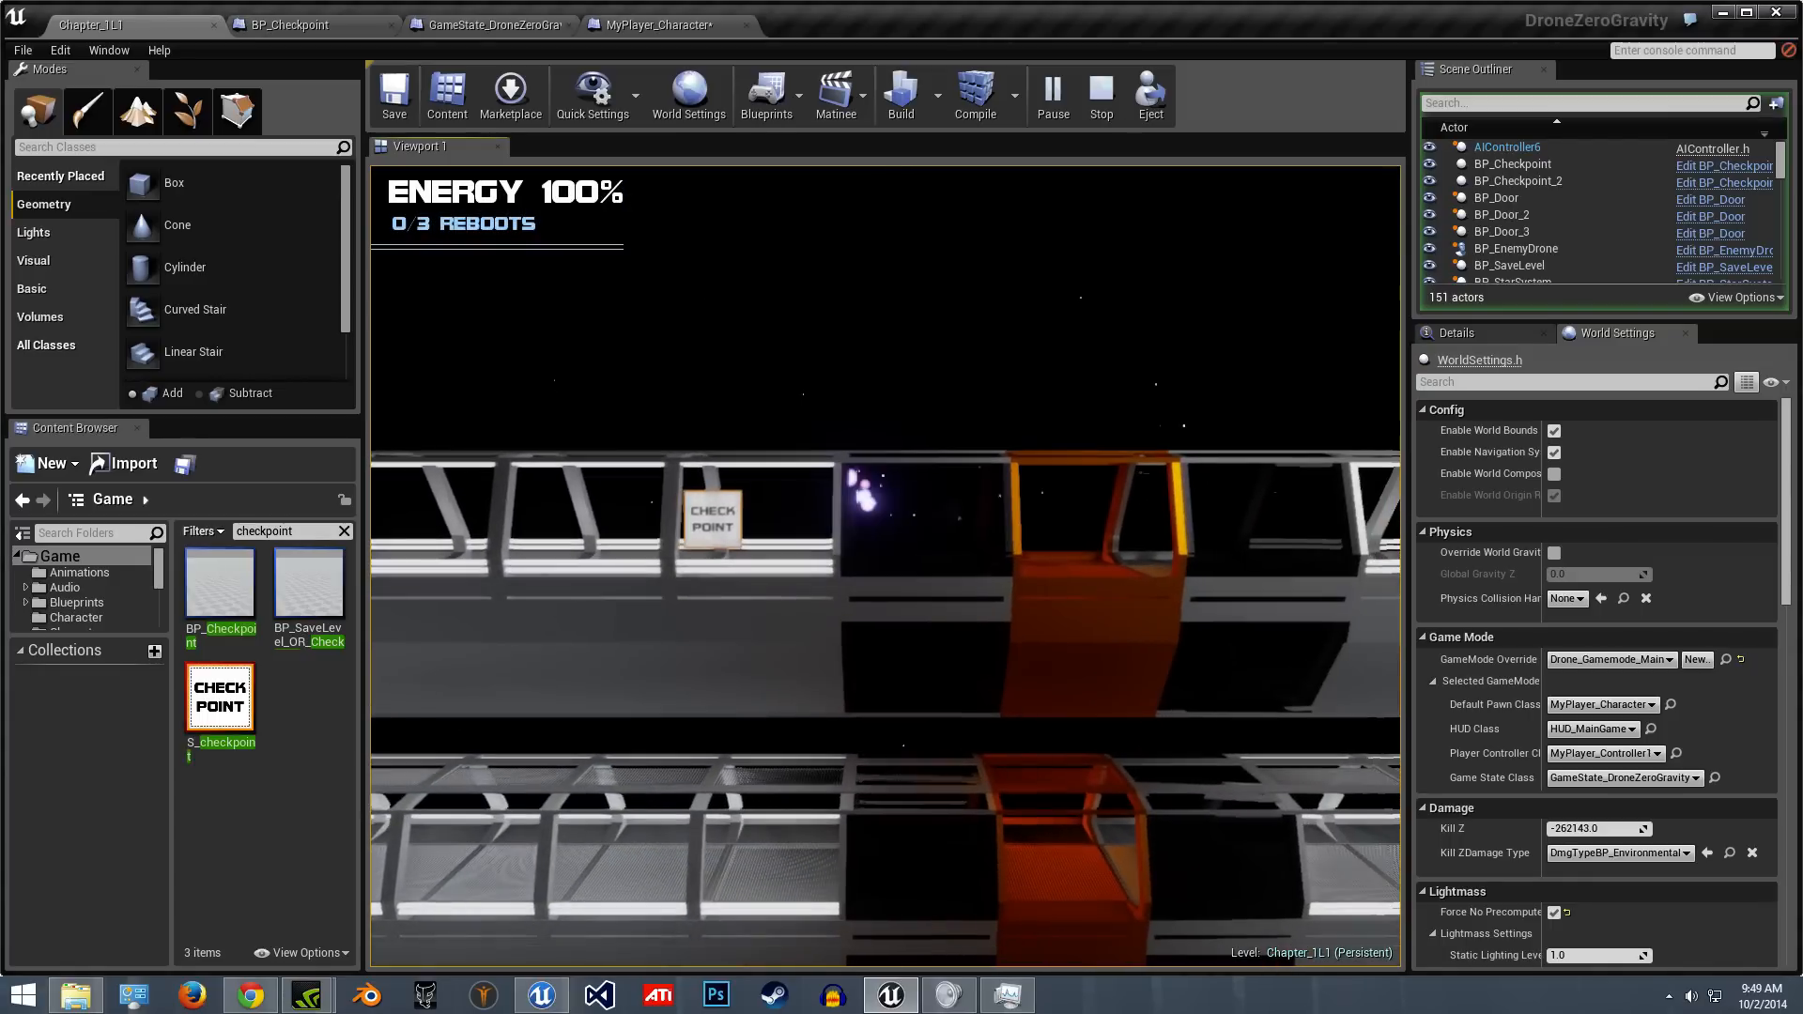
click(1099, 96)
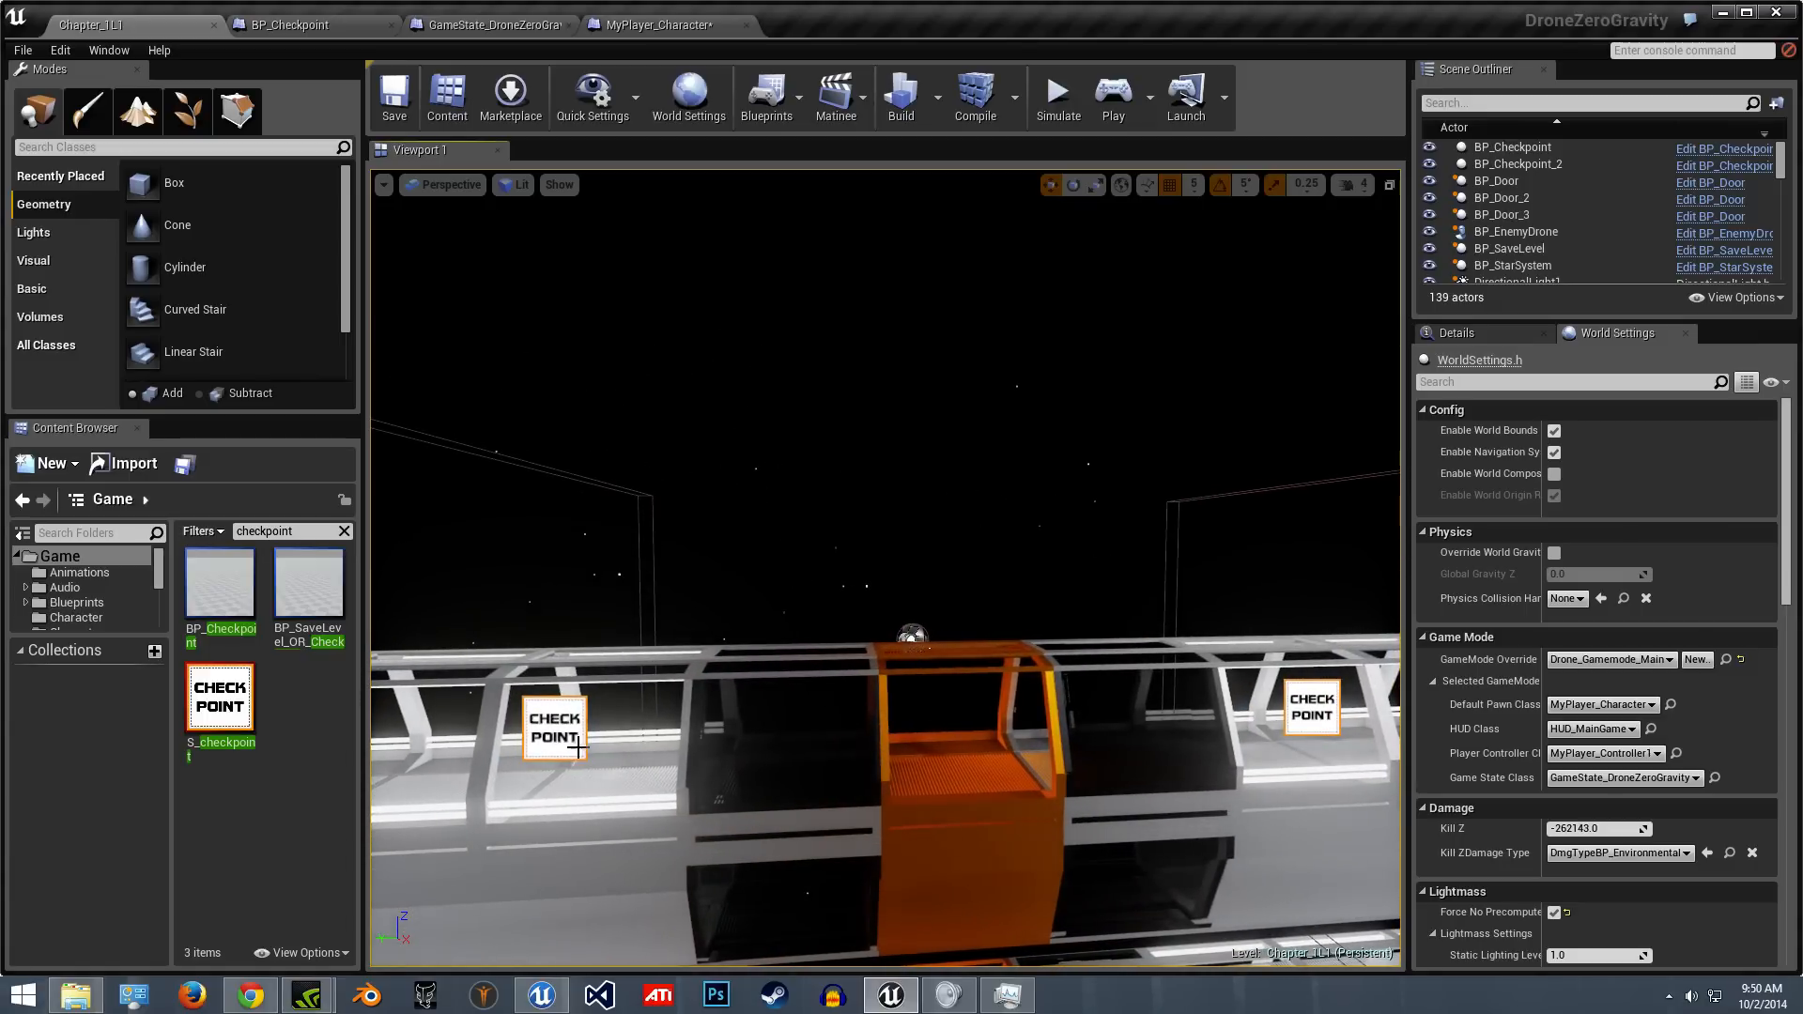
click(554, 725)
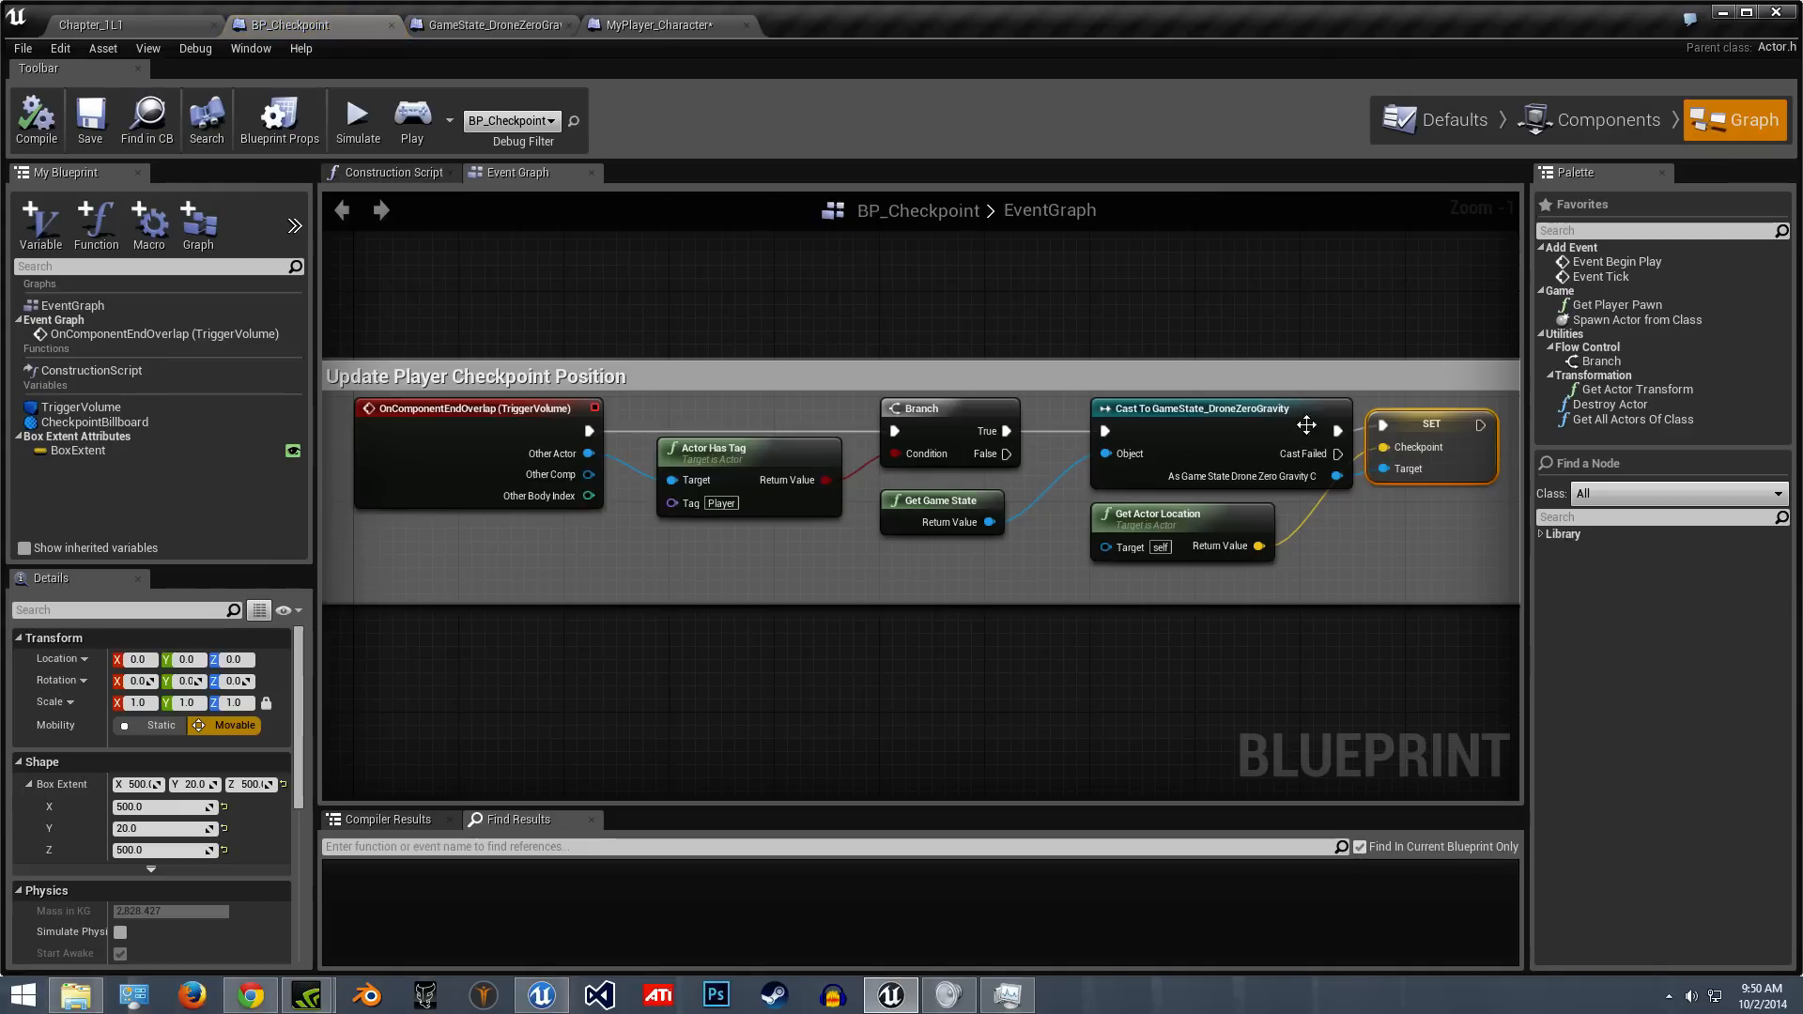
mouse_move(1150, 515)
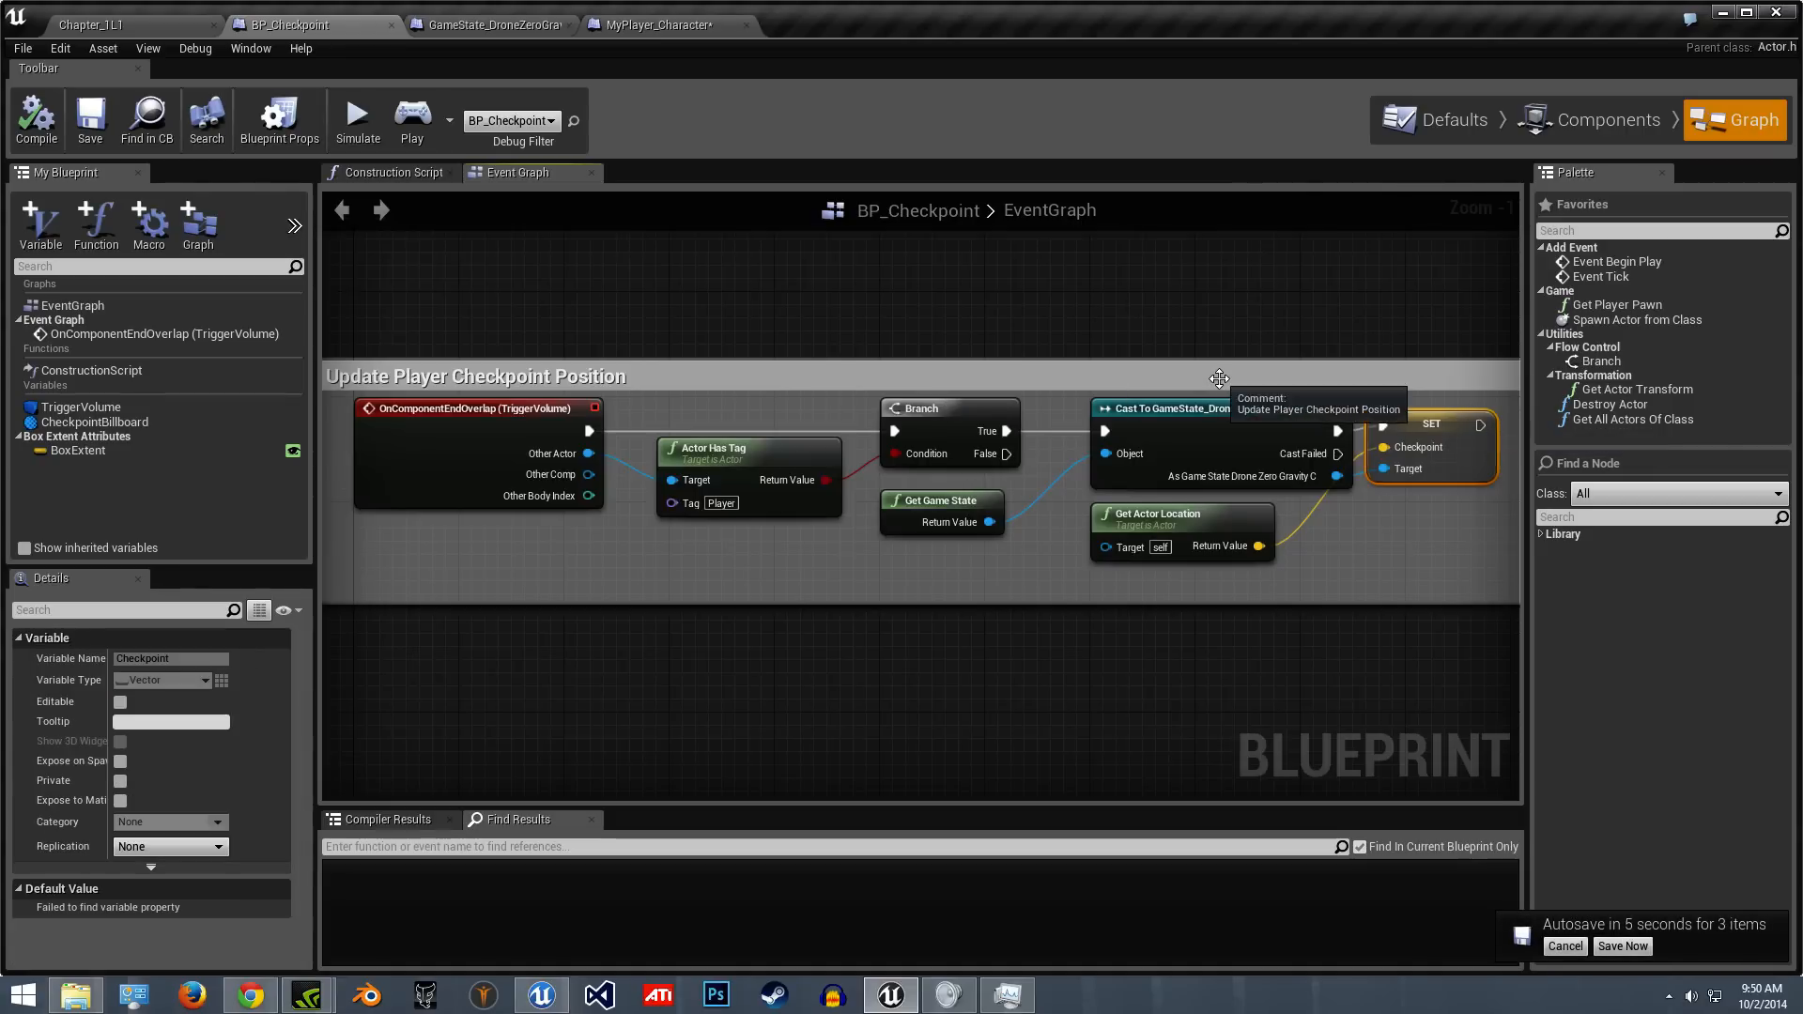
mouse_move(612, 366)
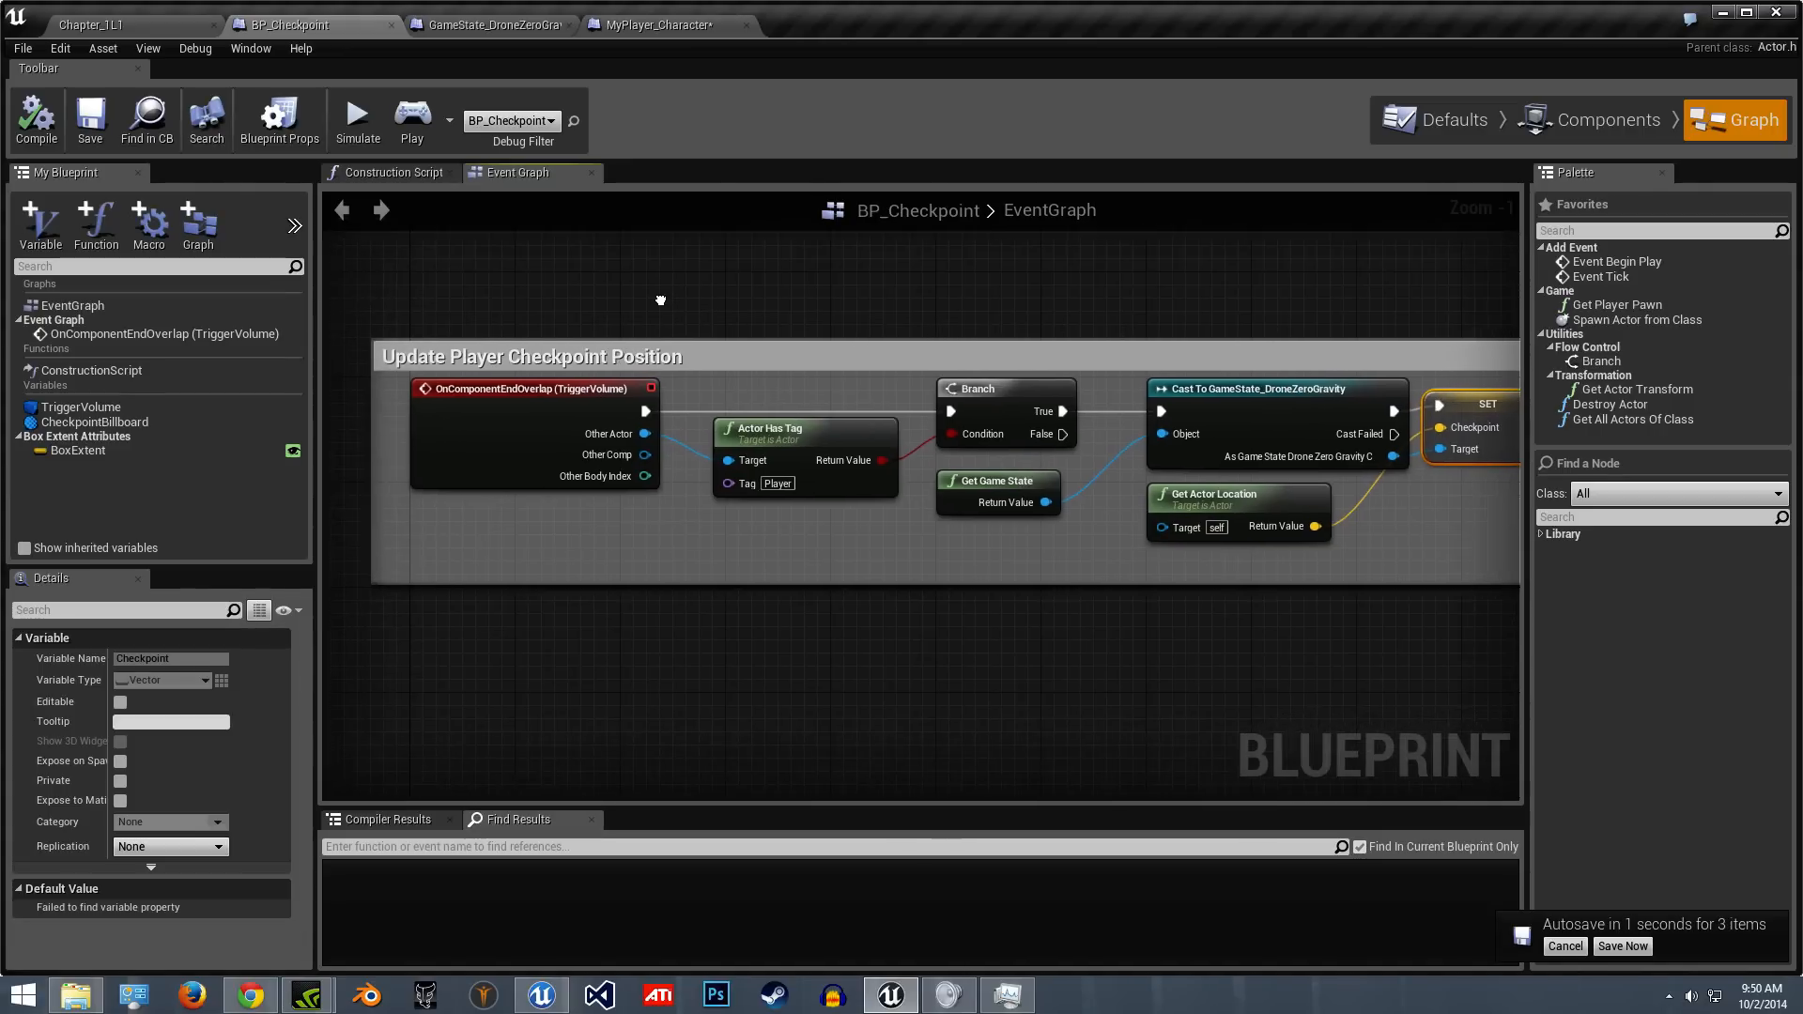
click(1607, 96)
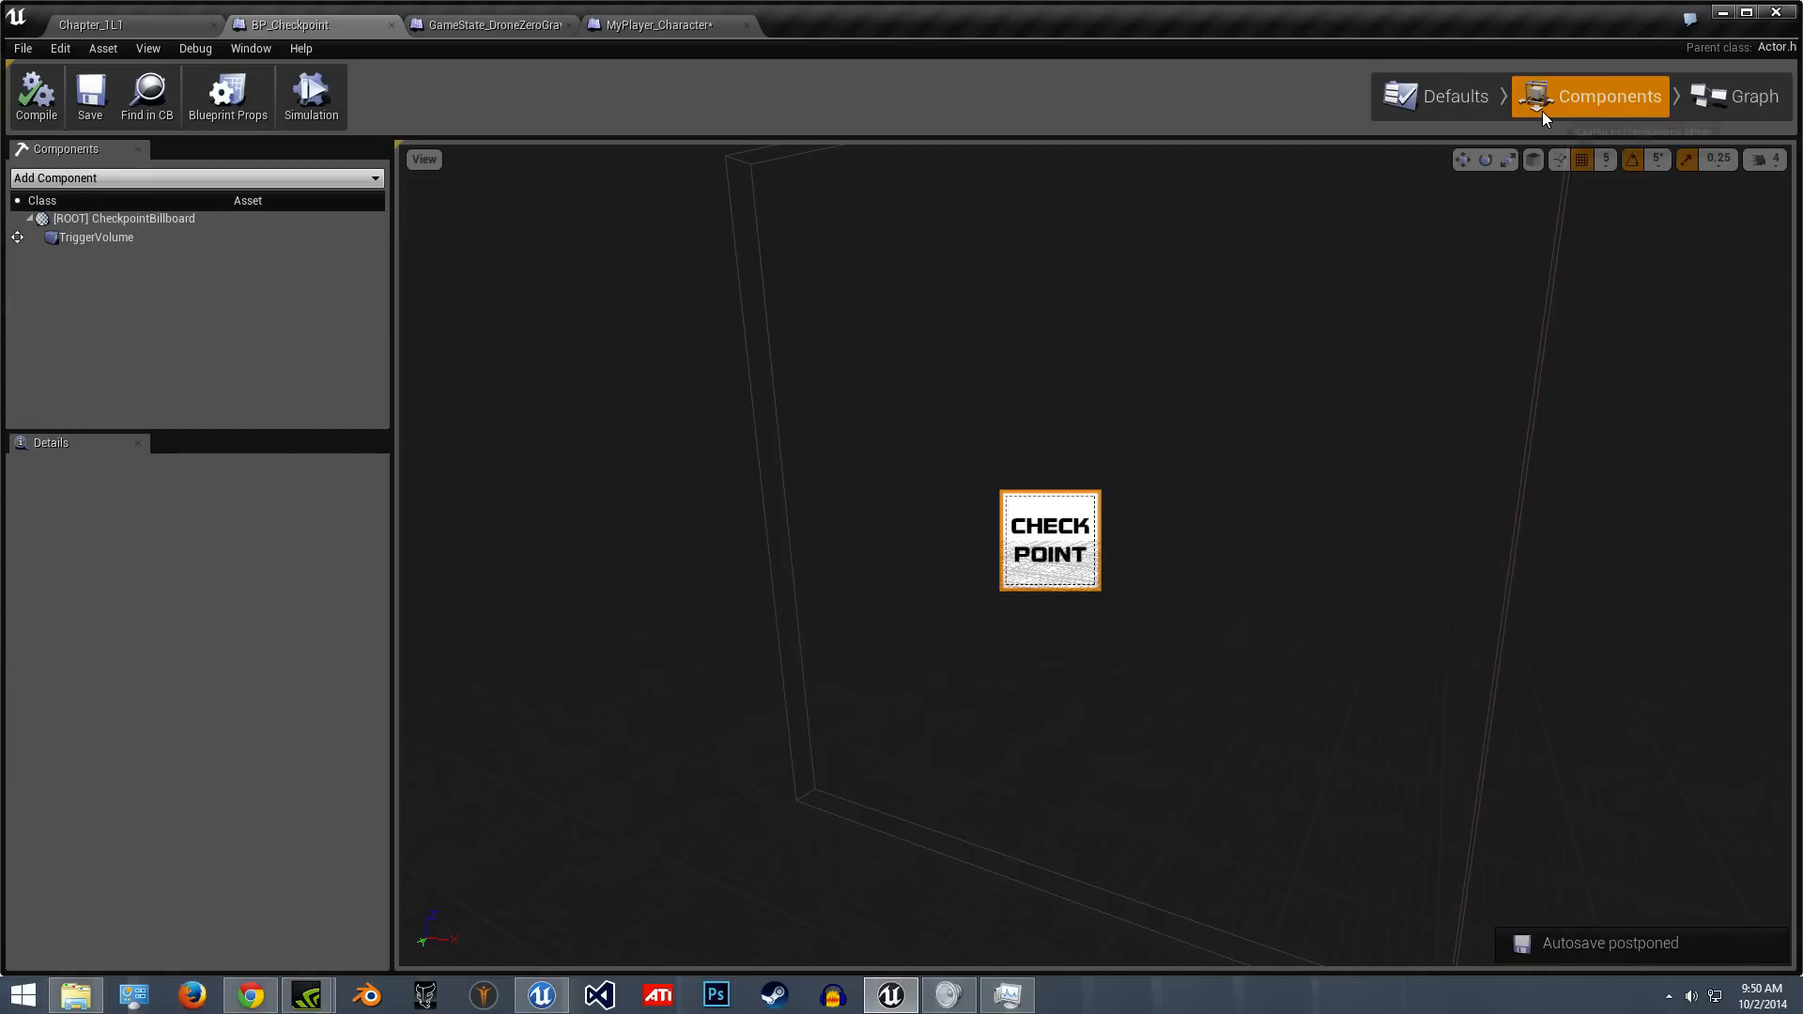
click(96, 236)
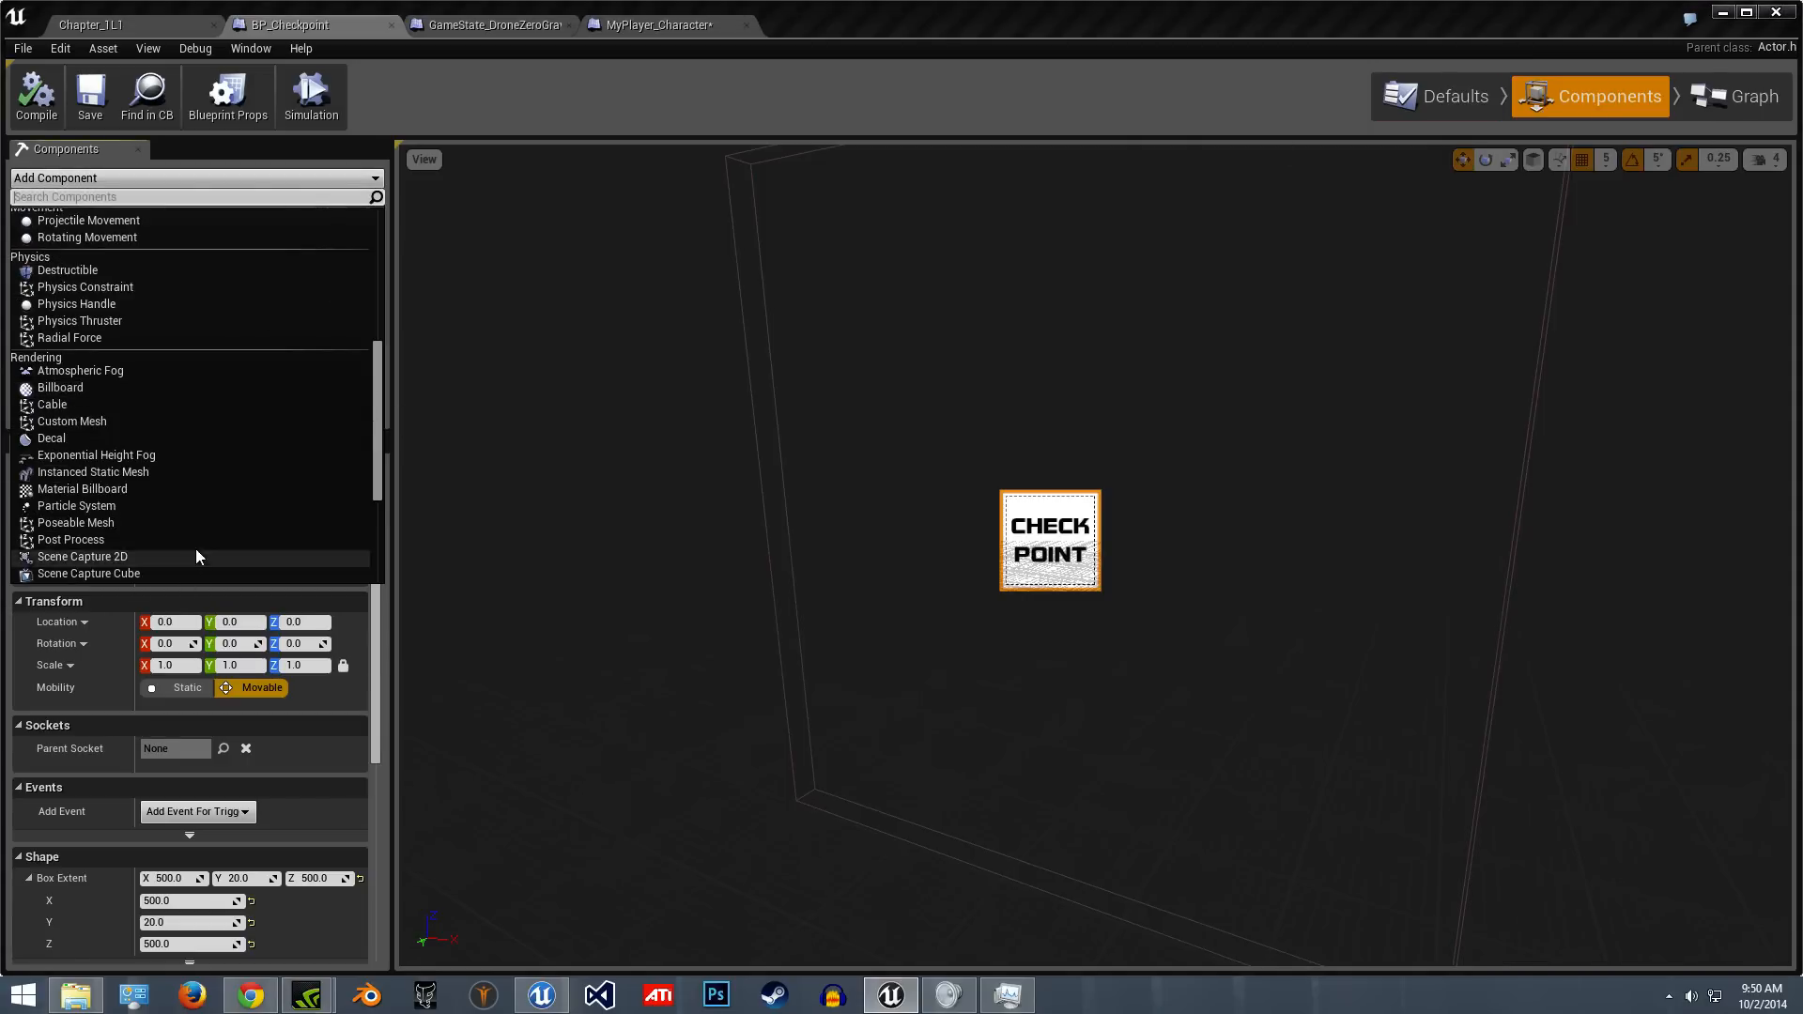
scroll(down, 3)
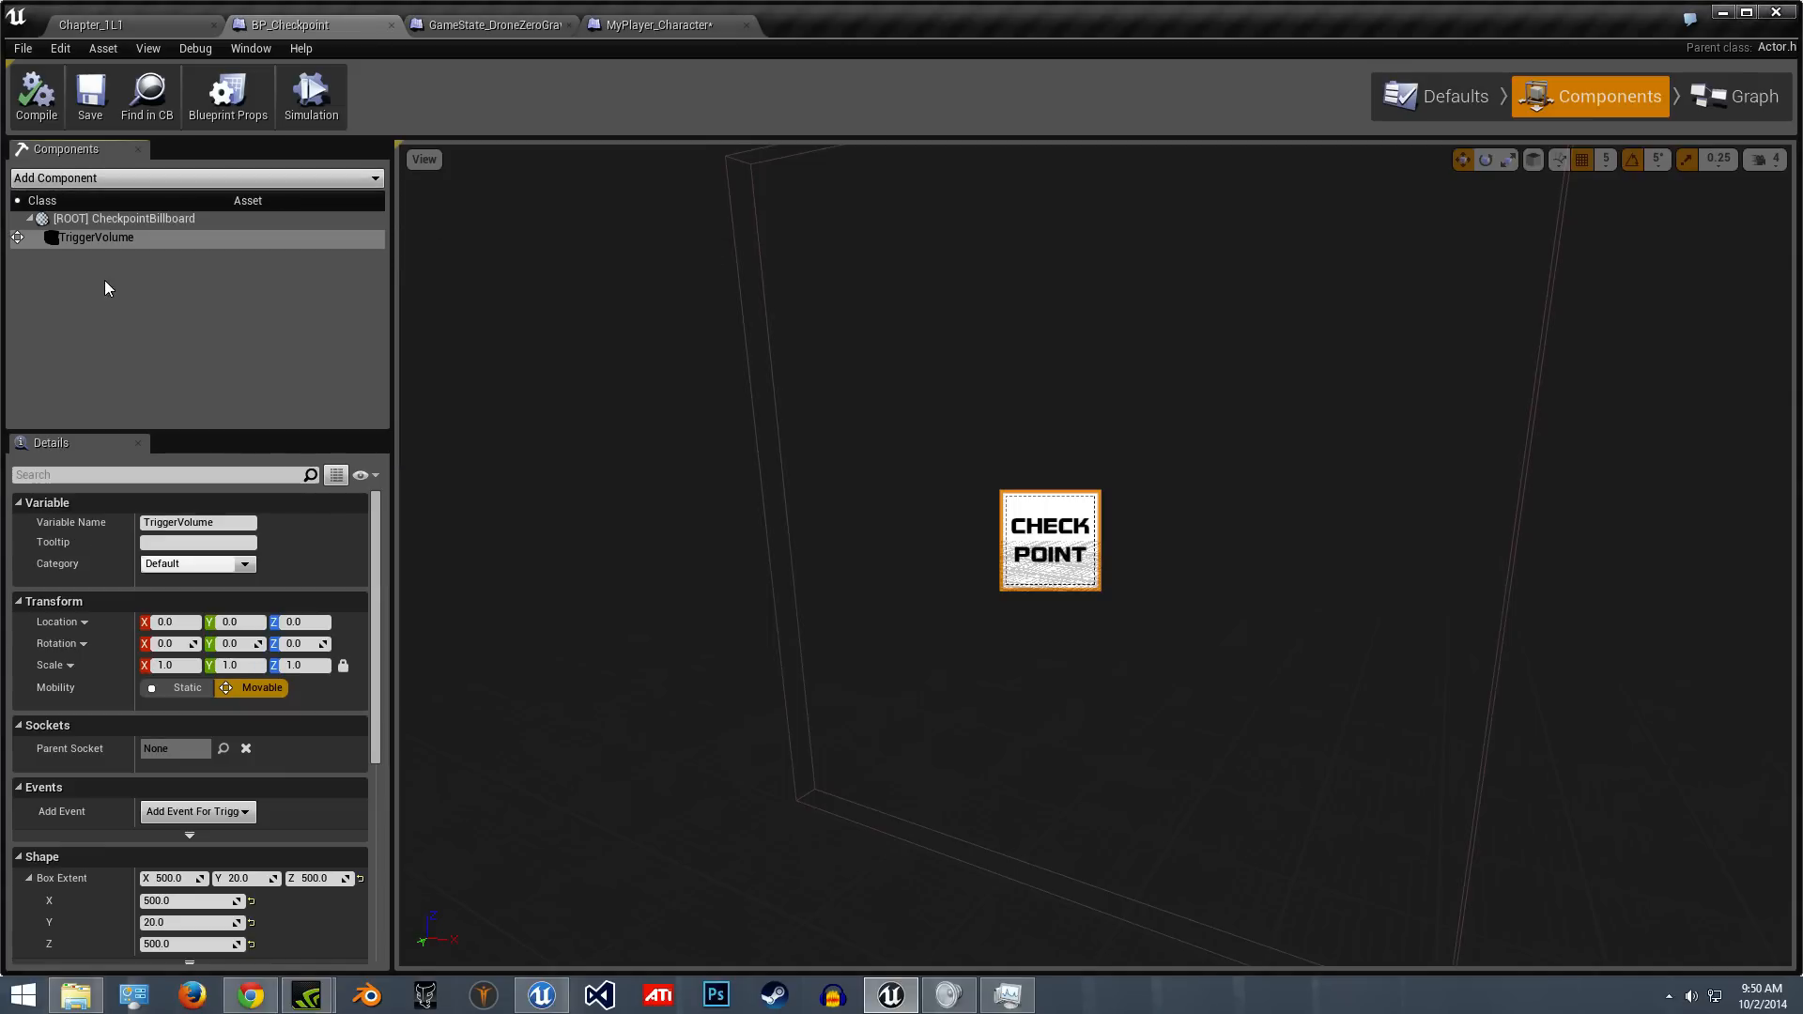
click(94, 236)
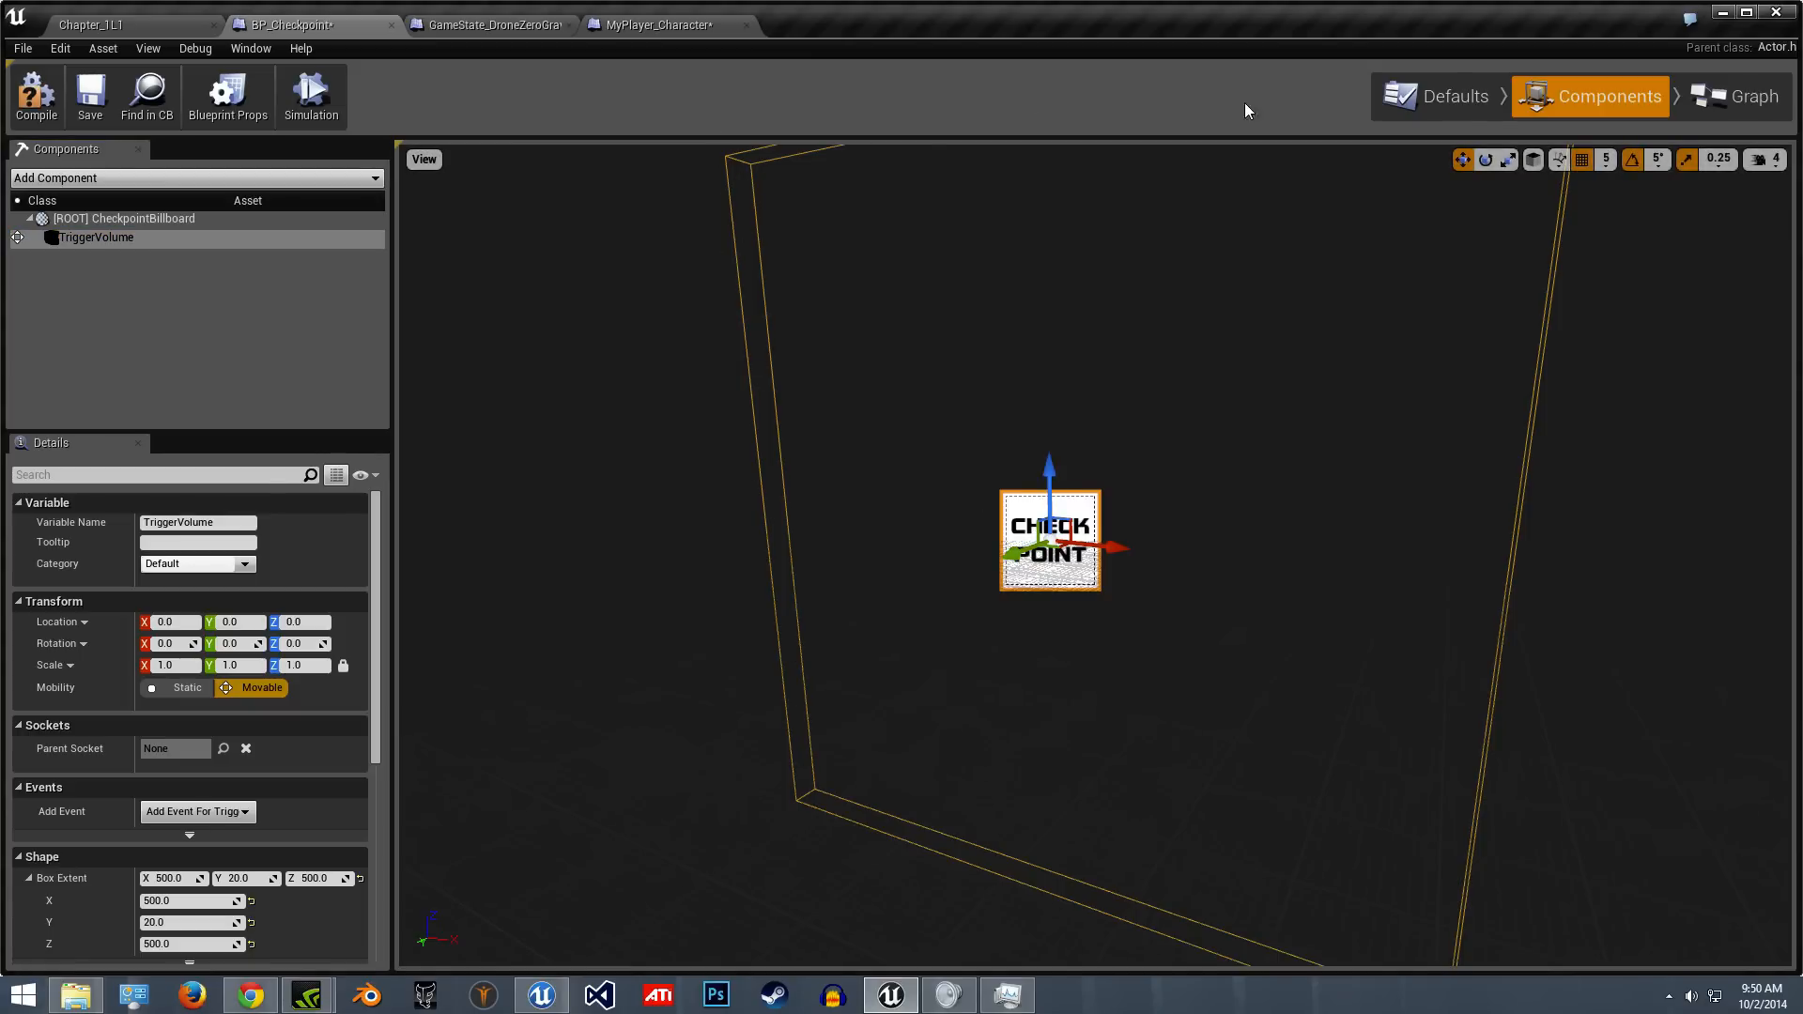
click(1747, 120)
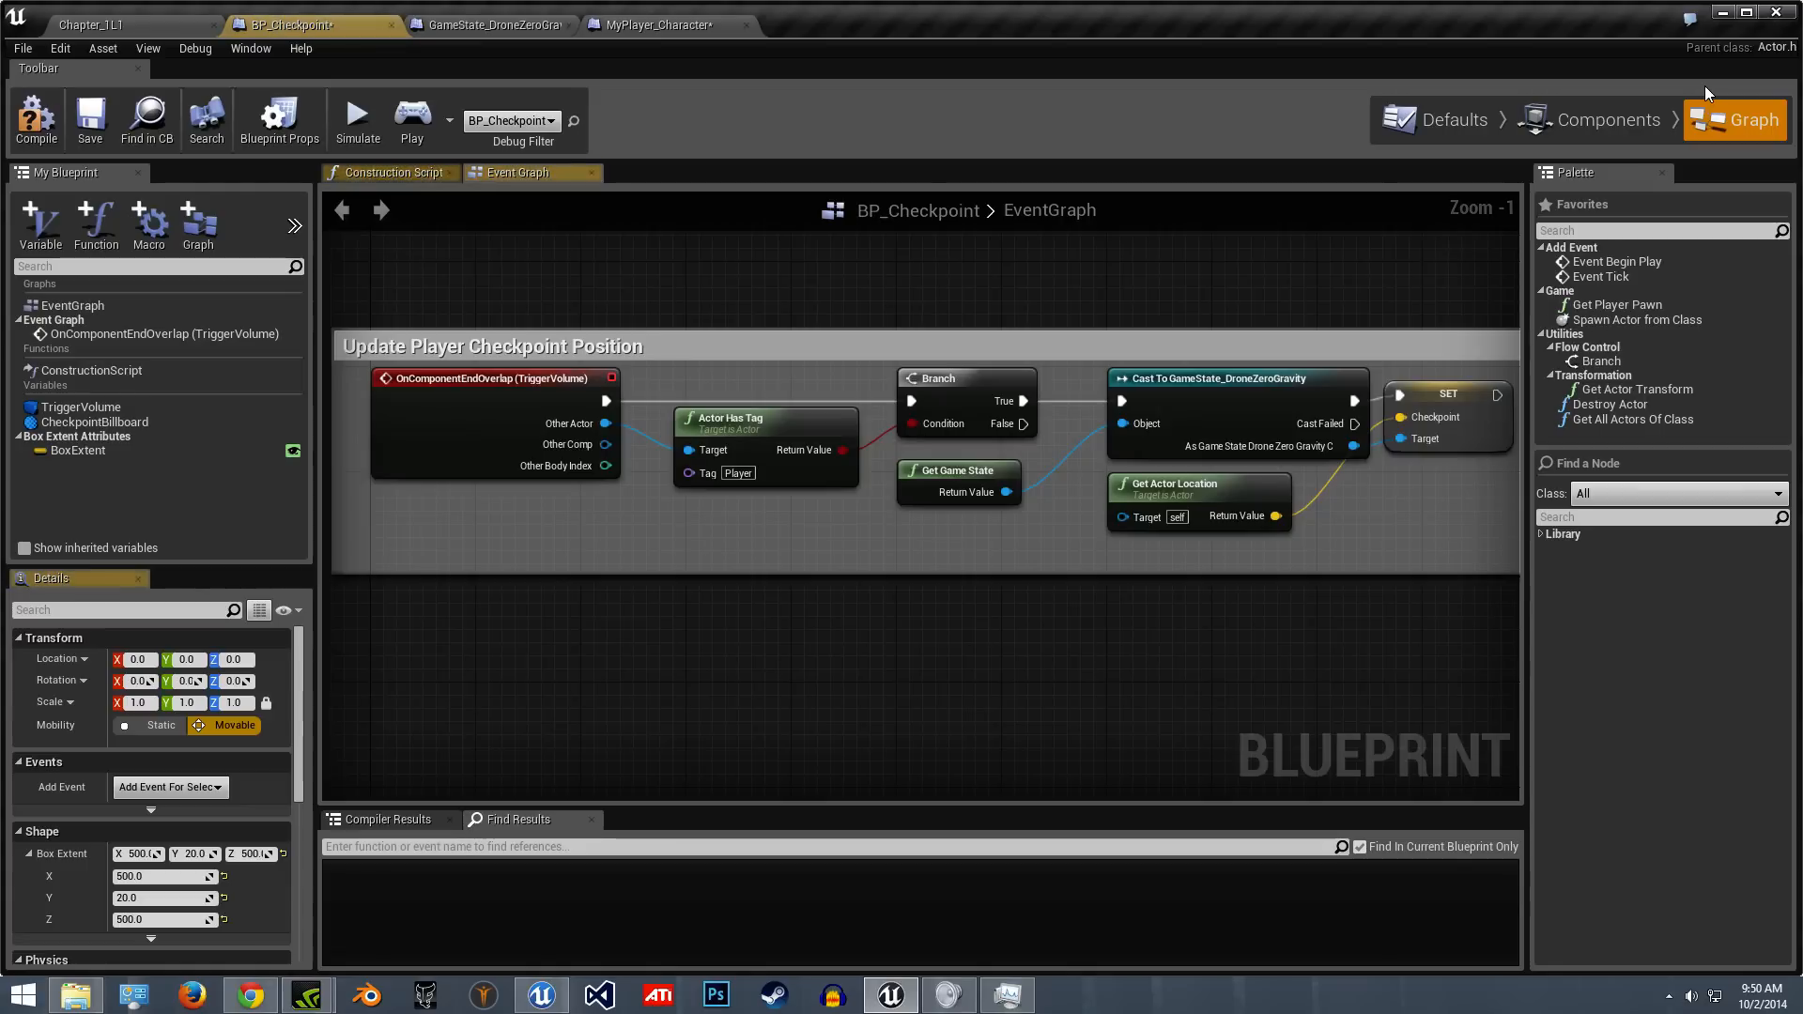
click(391, 173)
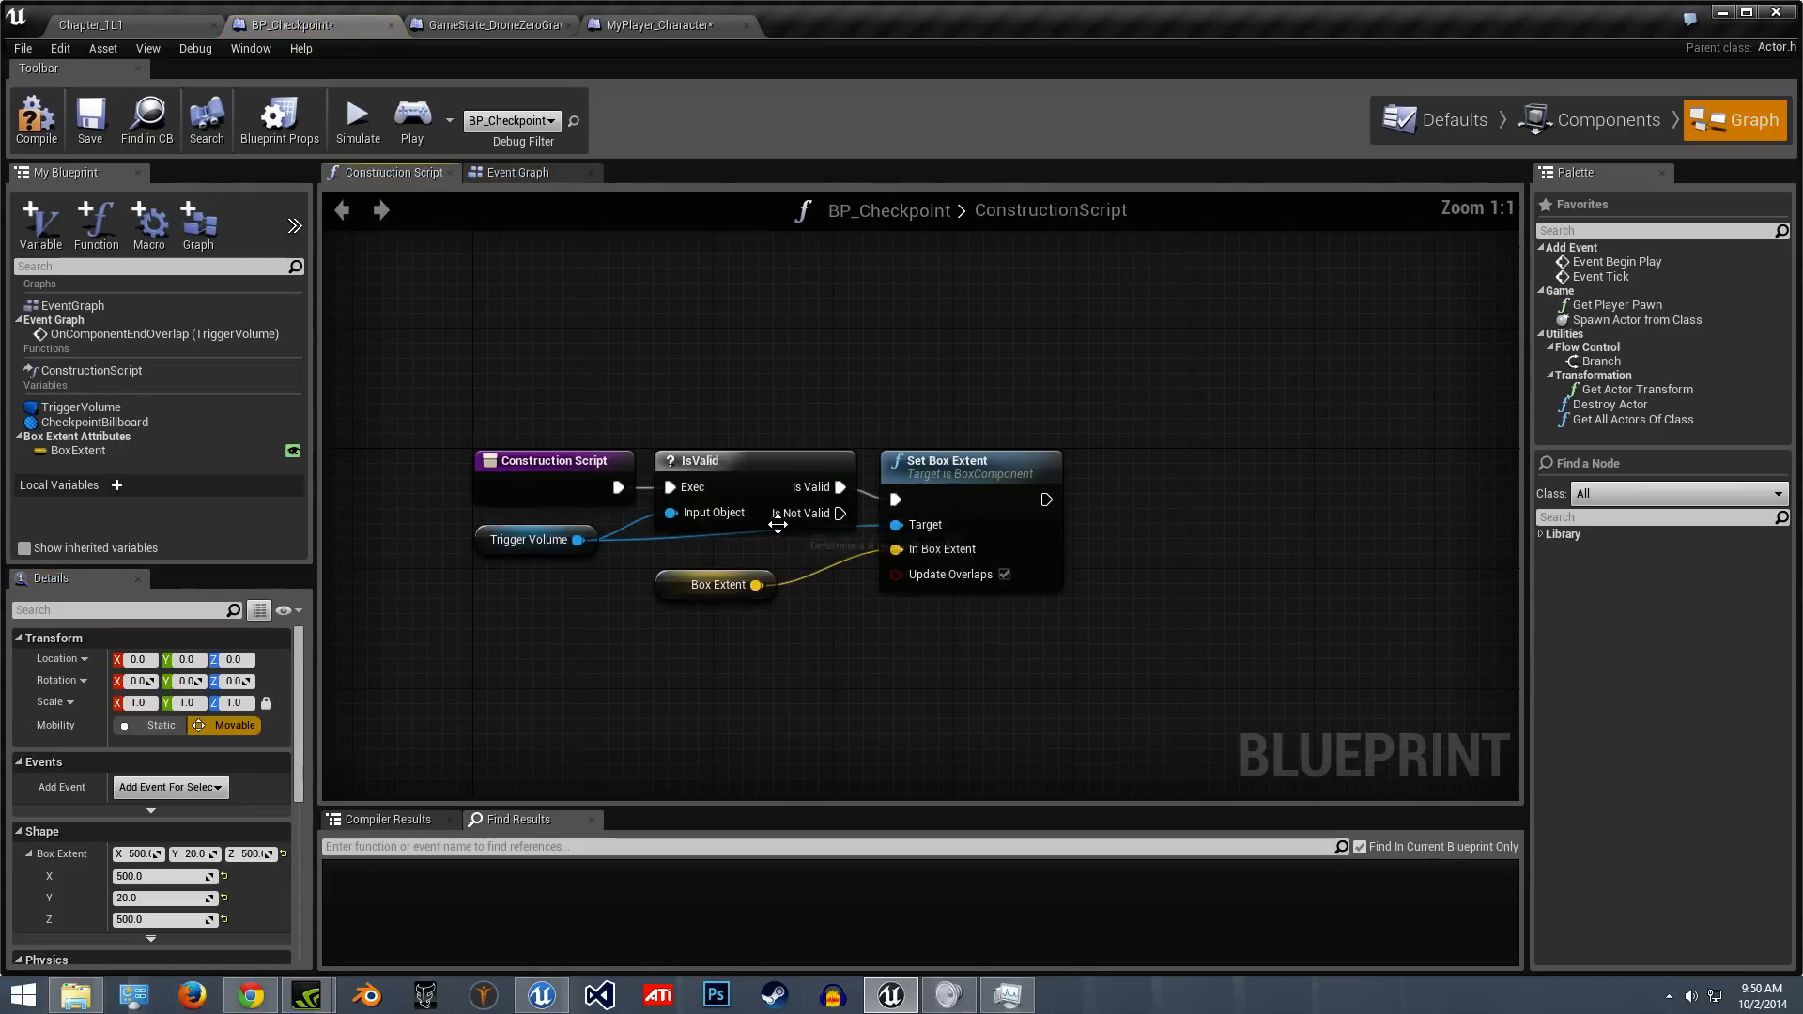
drag(455, 287, 884, 609)
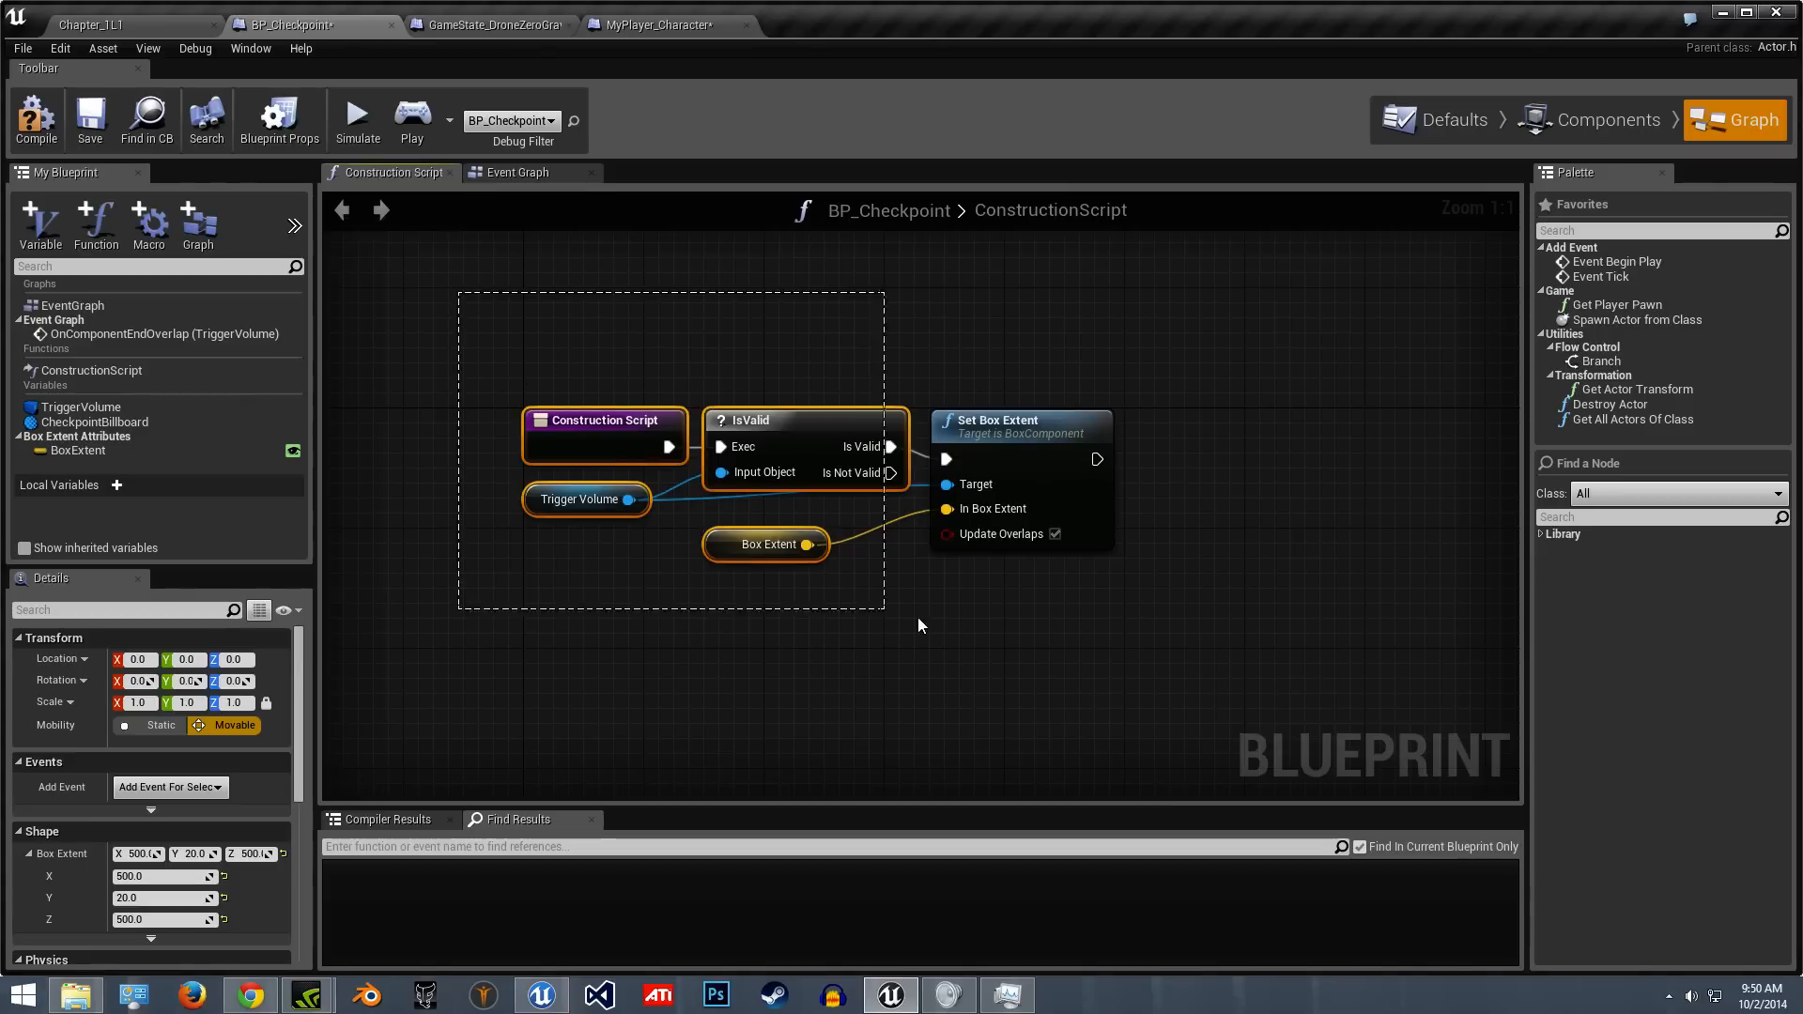
click(79, 408)
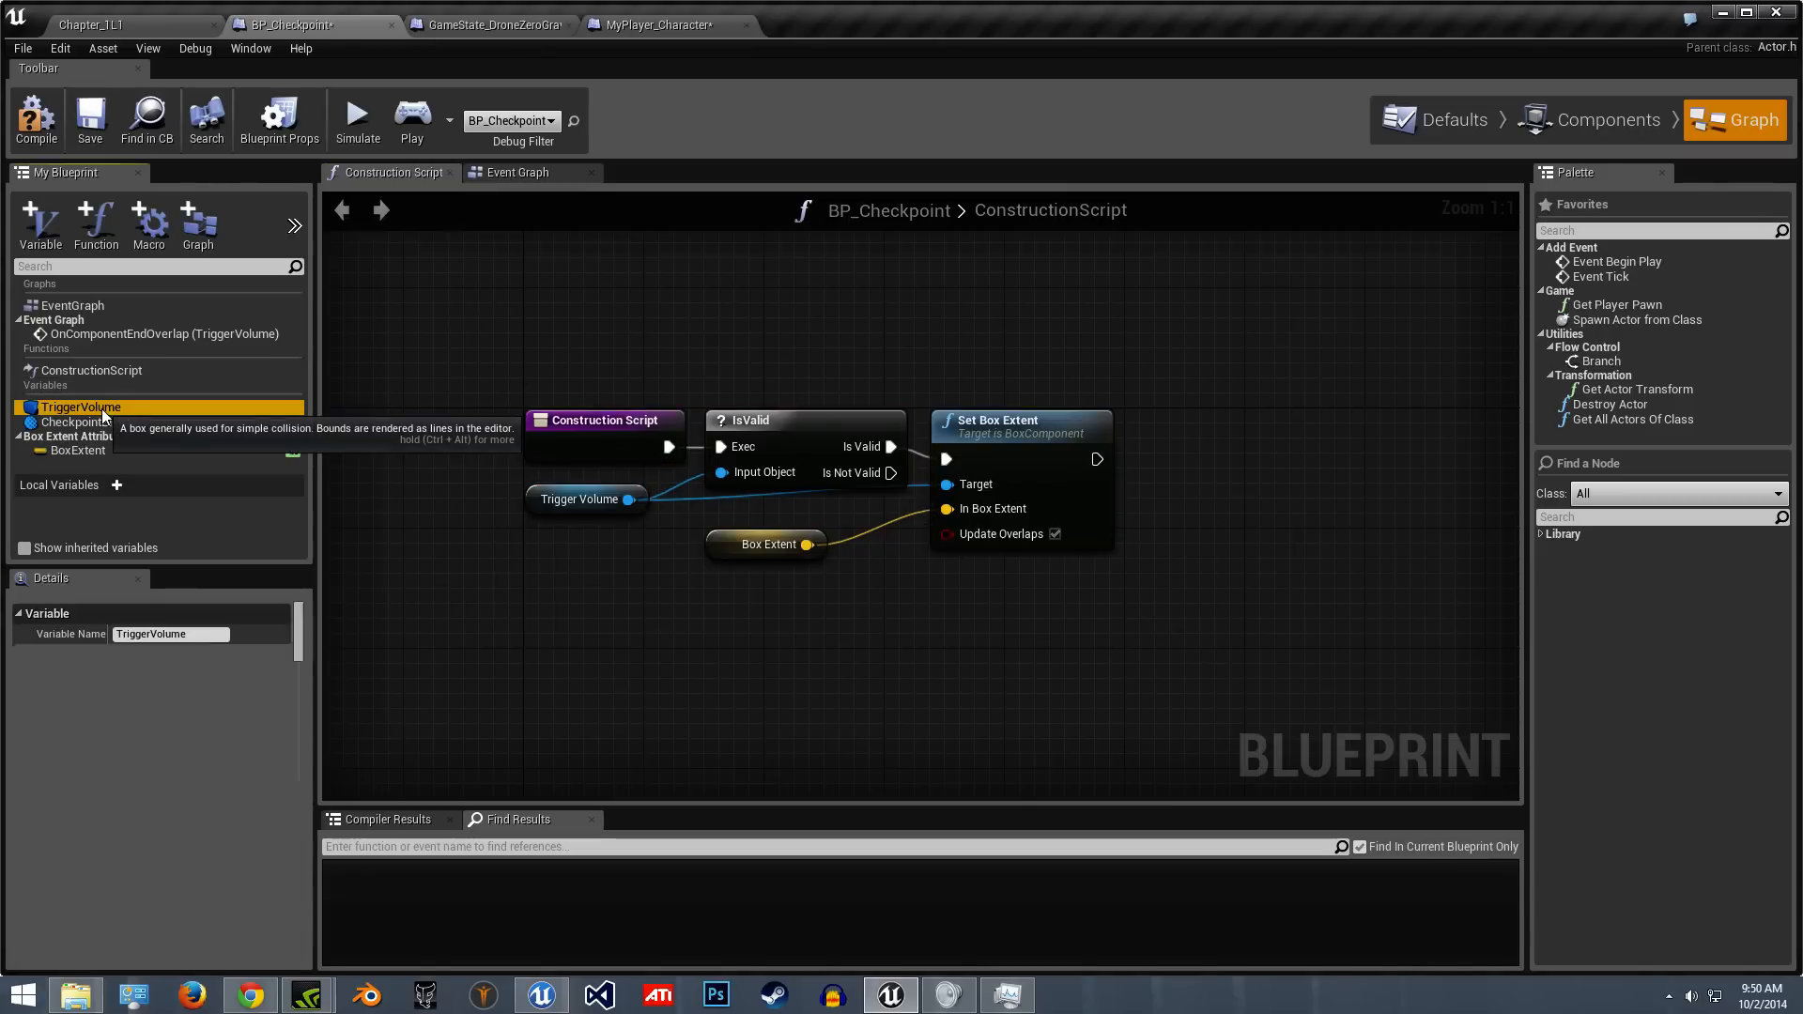
click(1605, 96)
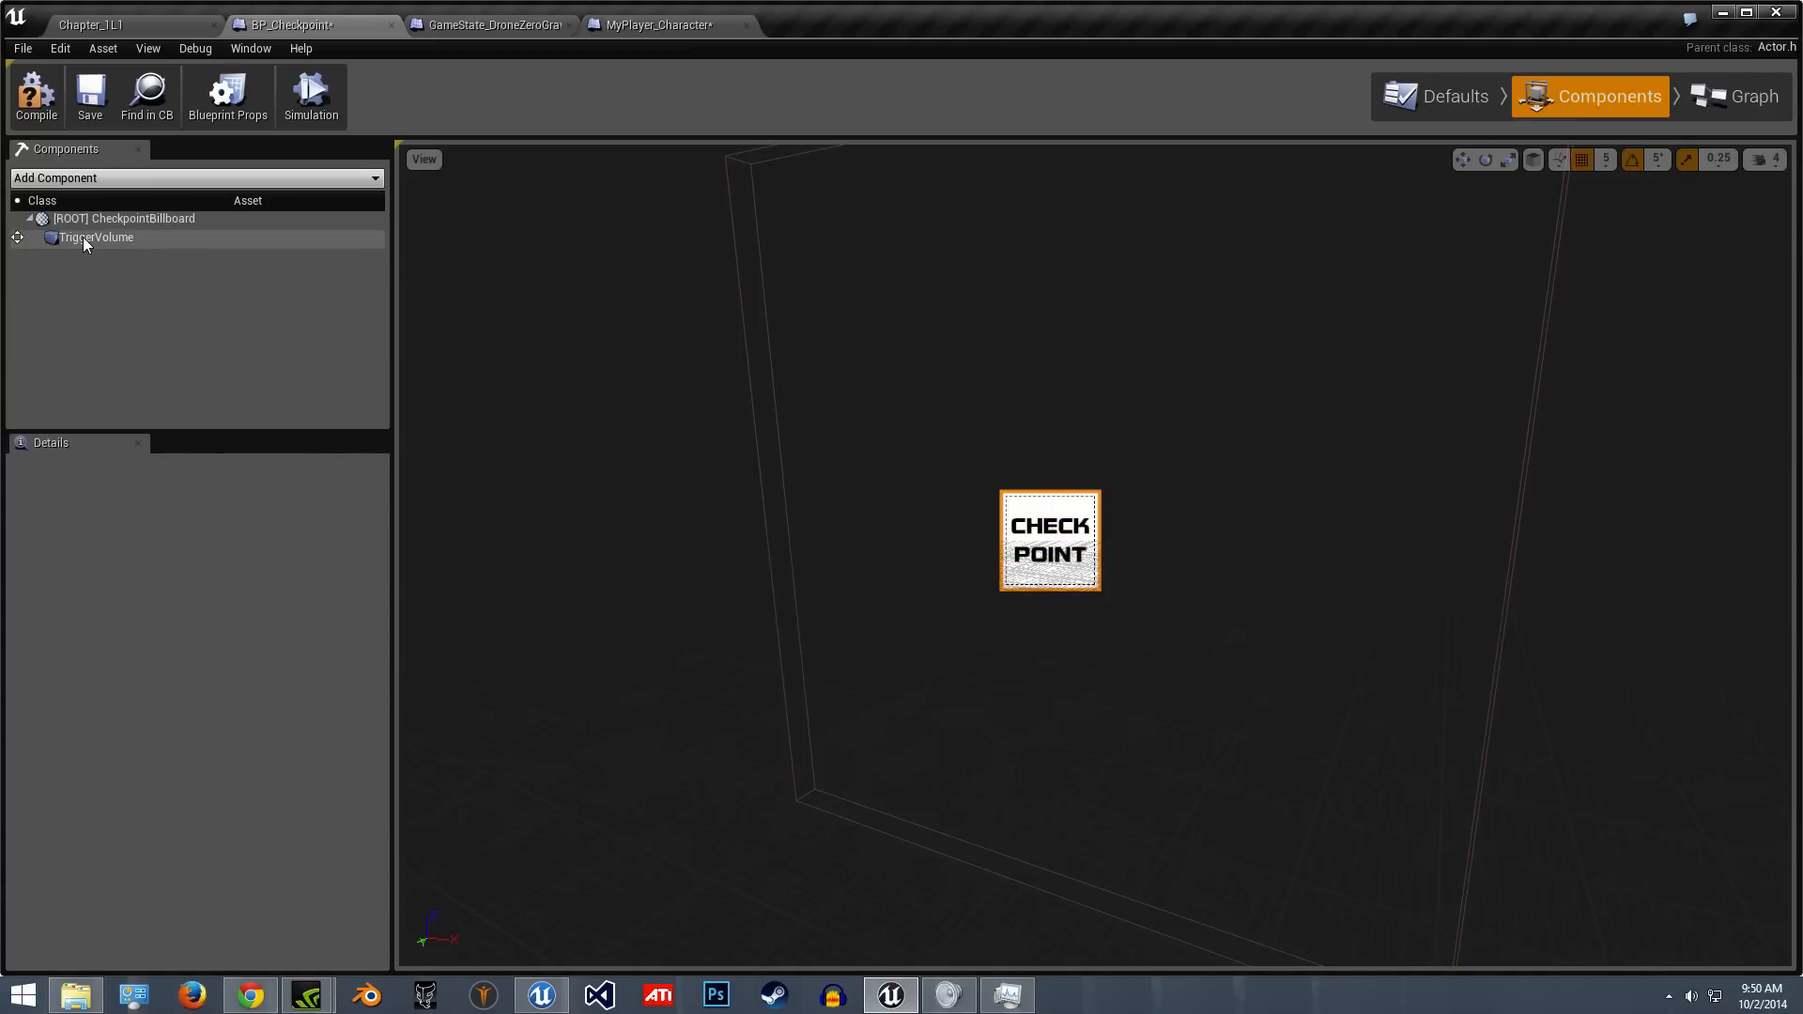
click(96, 236)
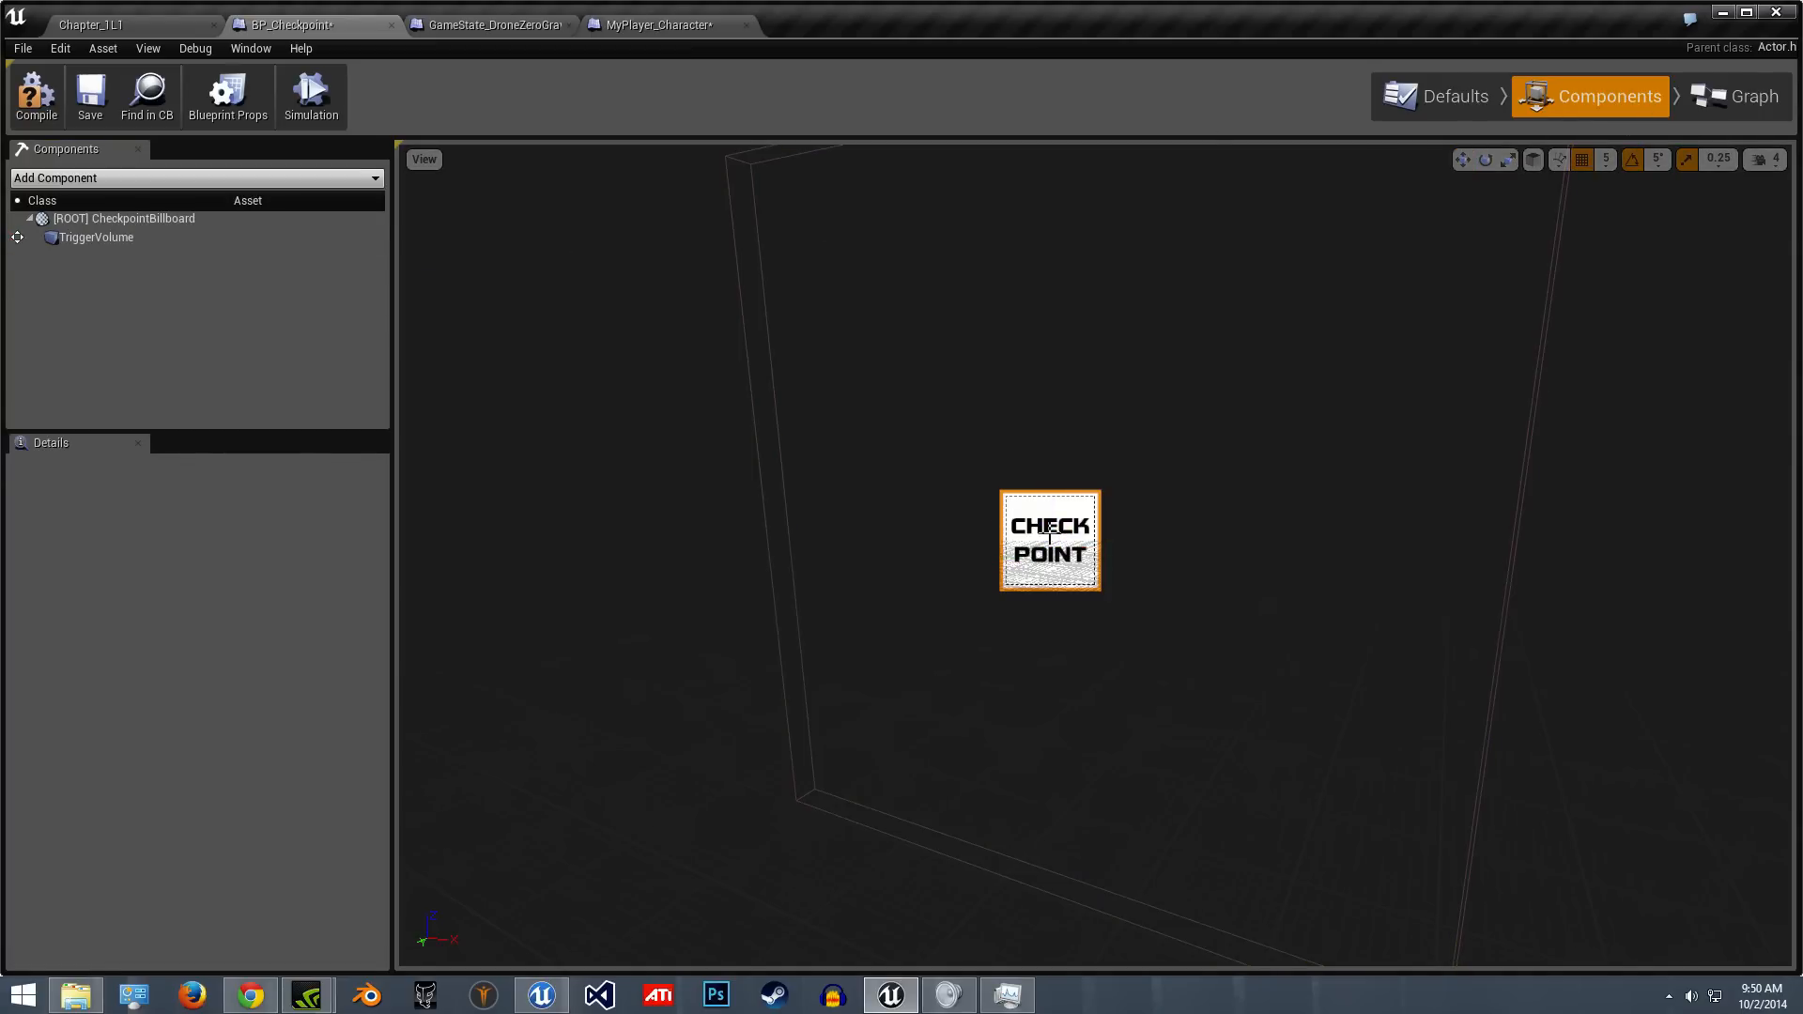
click(96, 237)
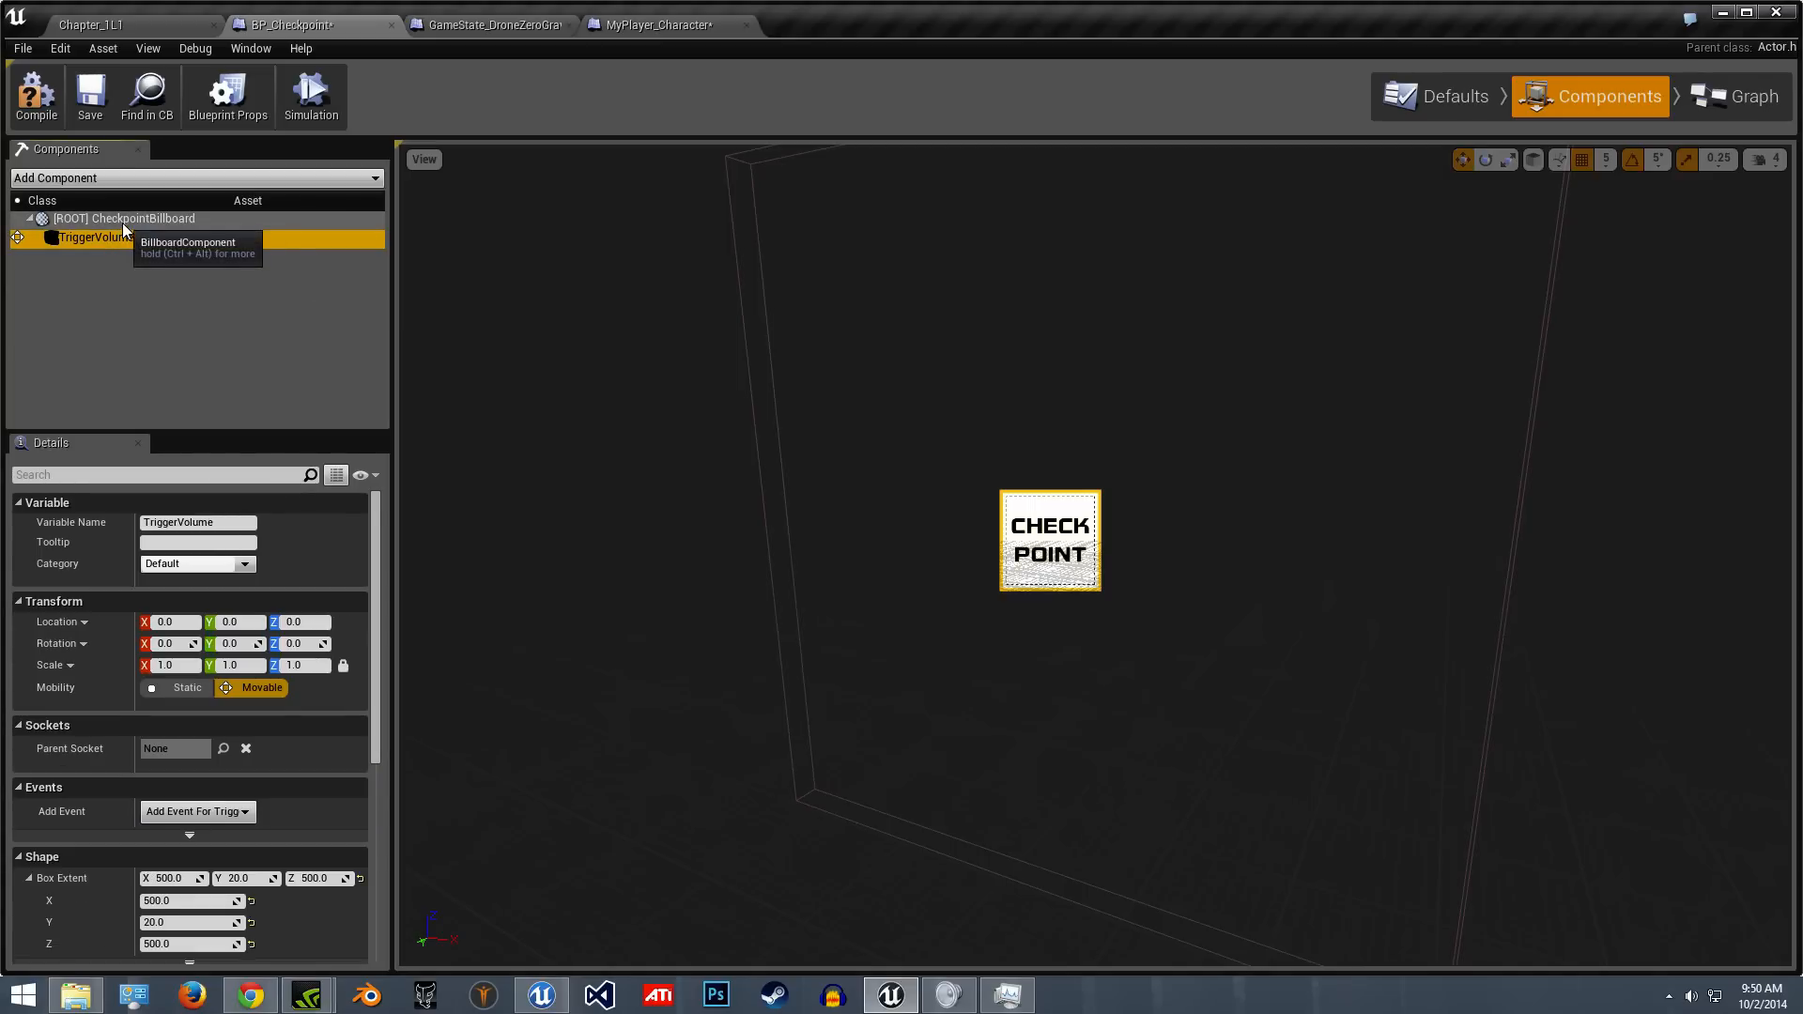
click(122, 218)
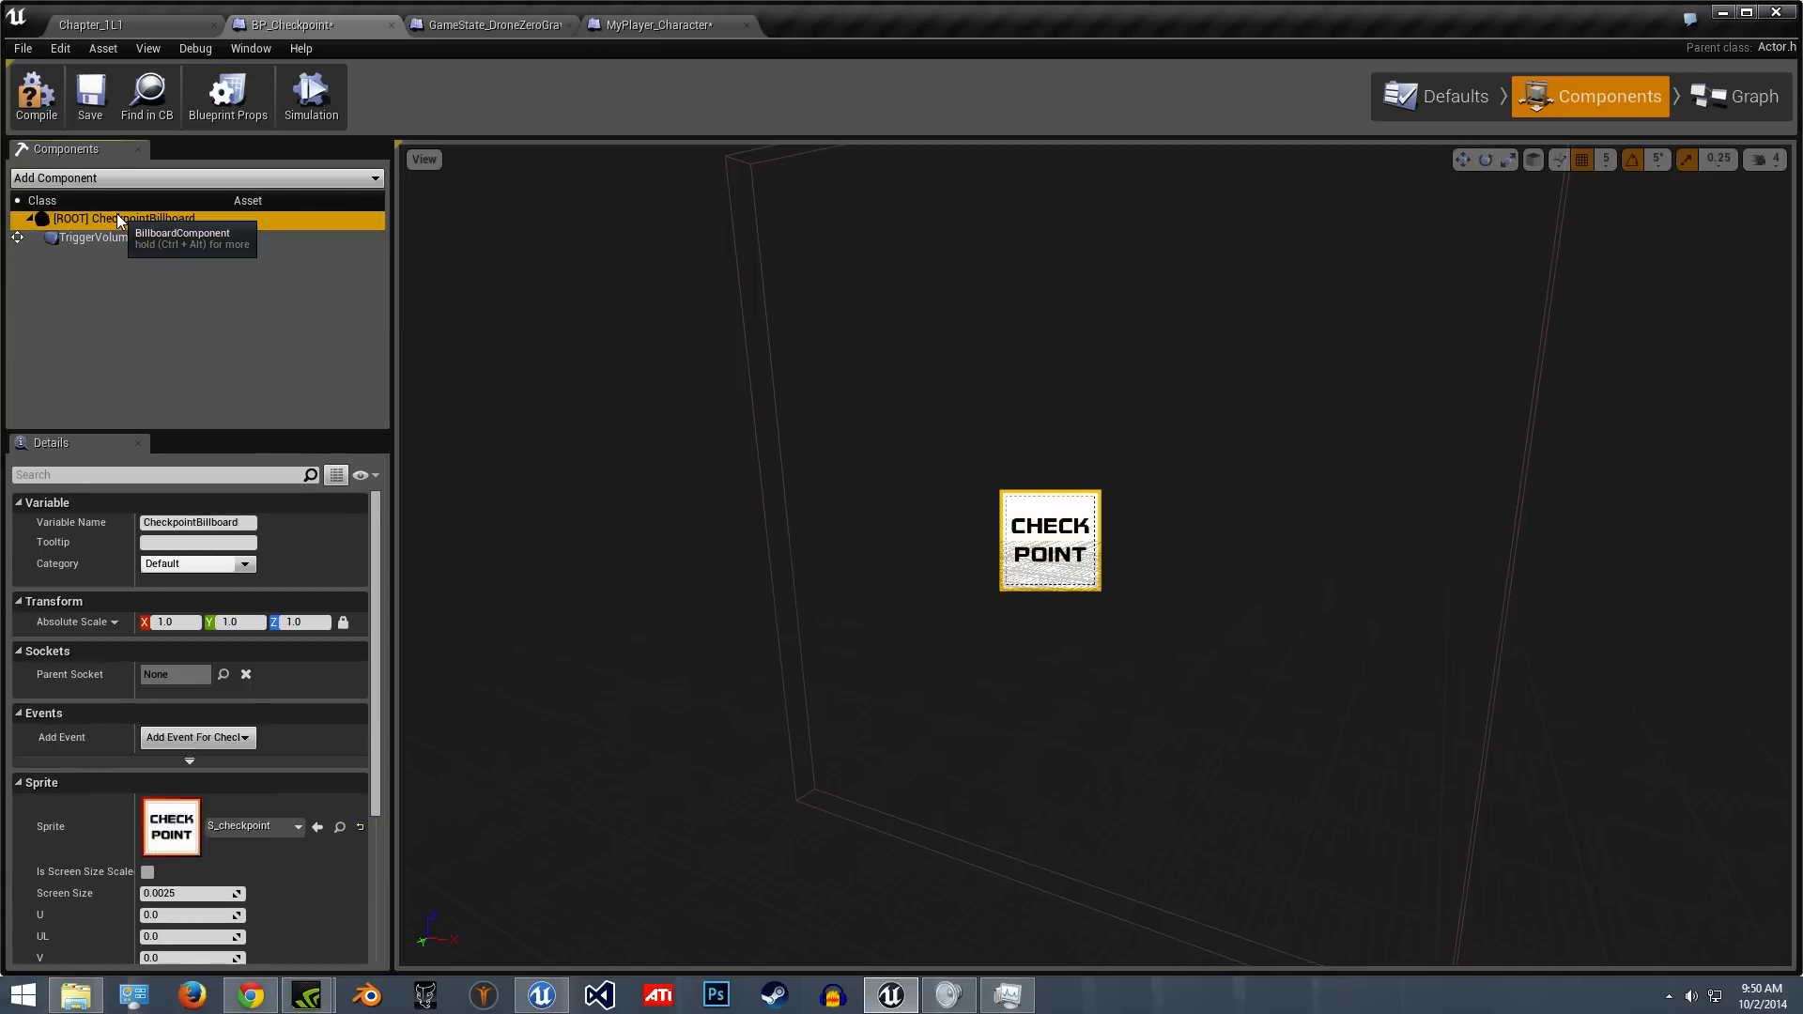
click(92, 237)
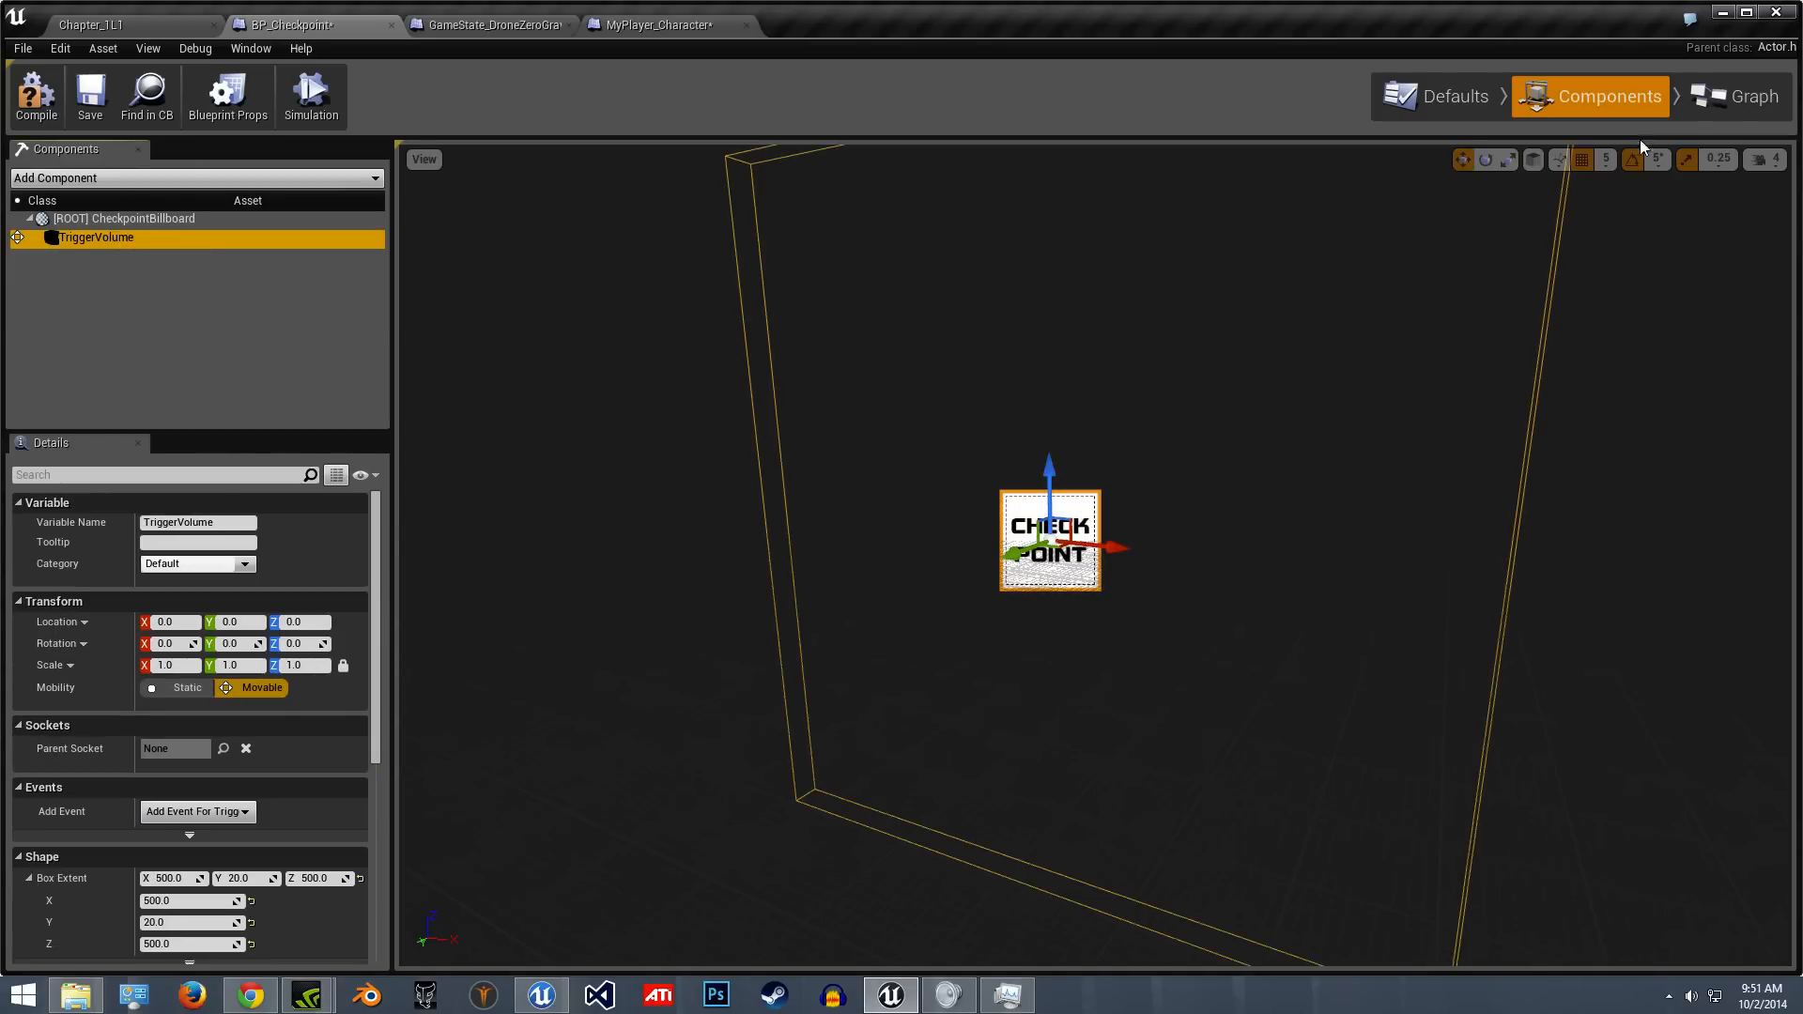
mouse_move(1754, 96)
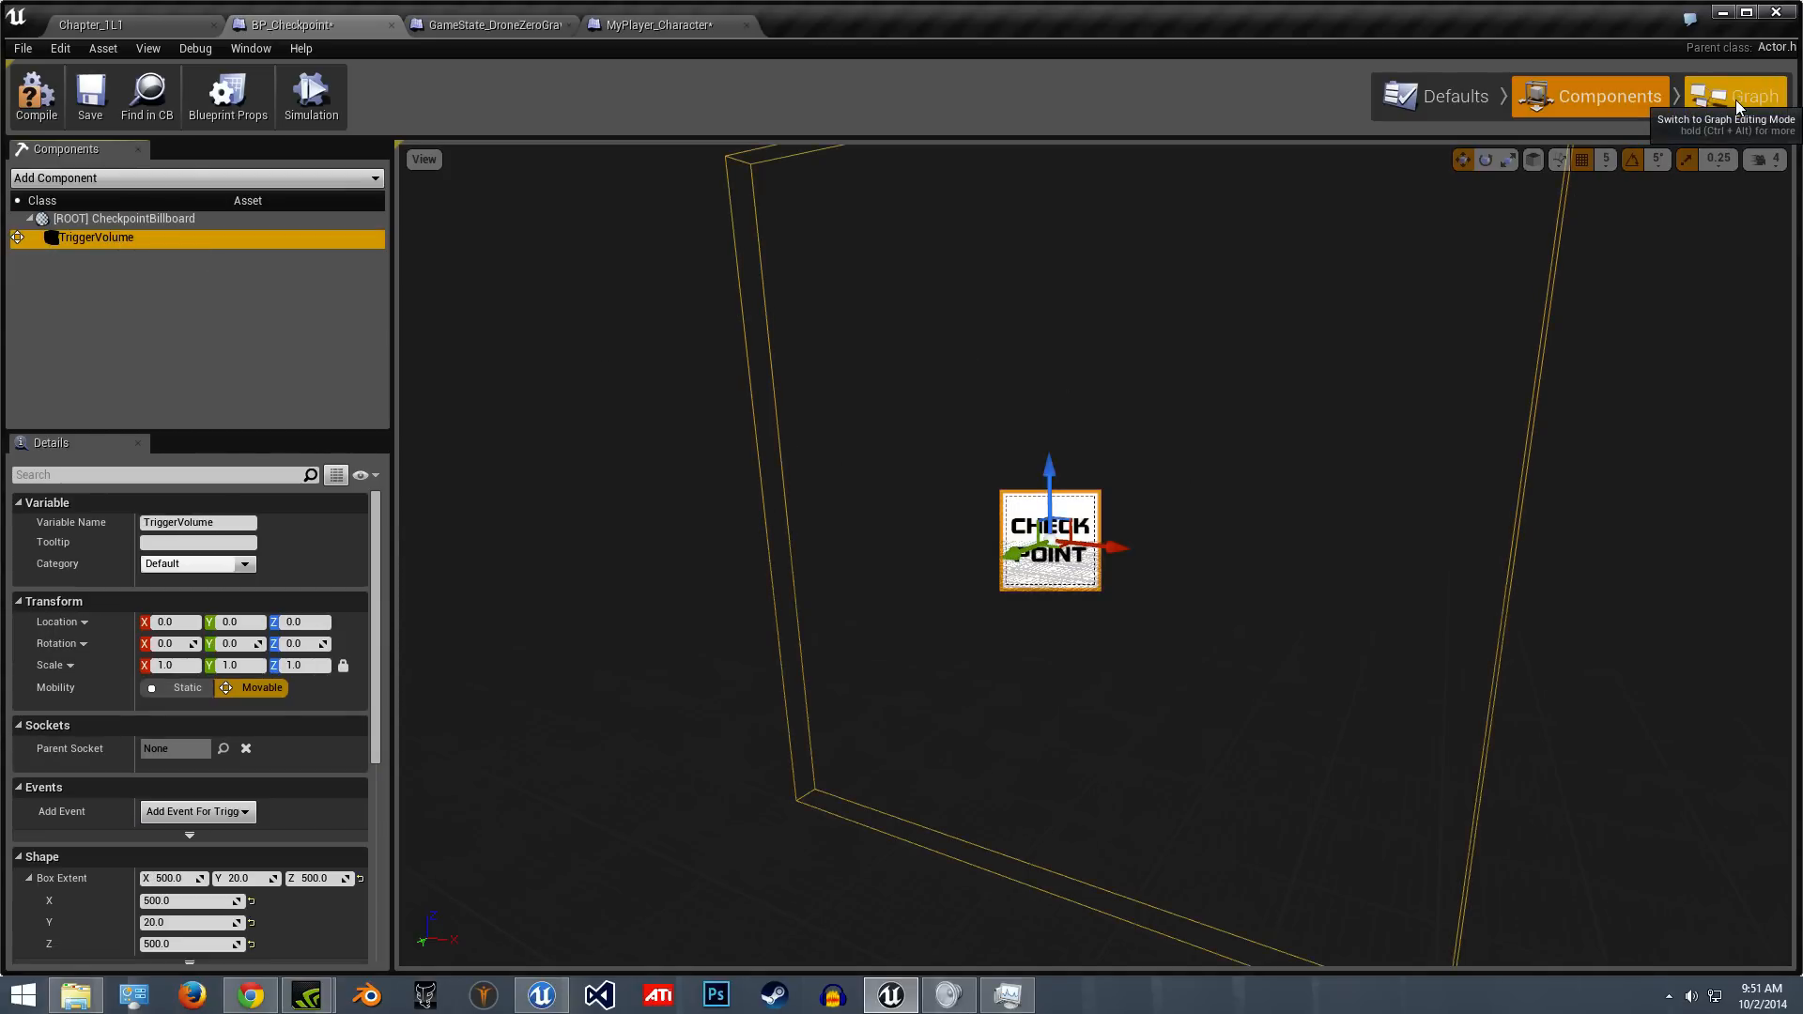
- View the construction script's IsValid node and the BoxExtent variable feeding Set Box Extent
click(1751, 96)
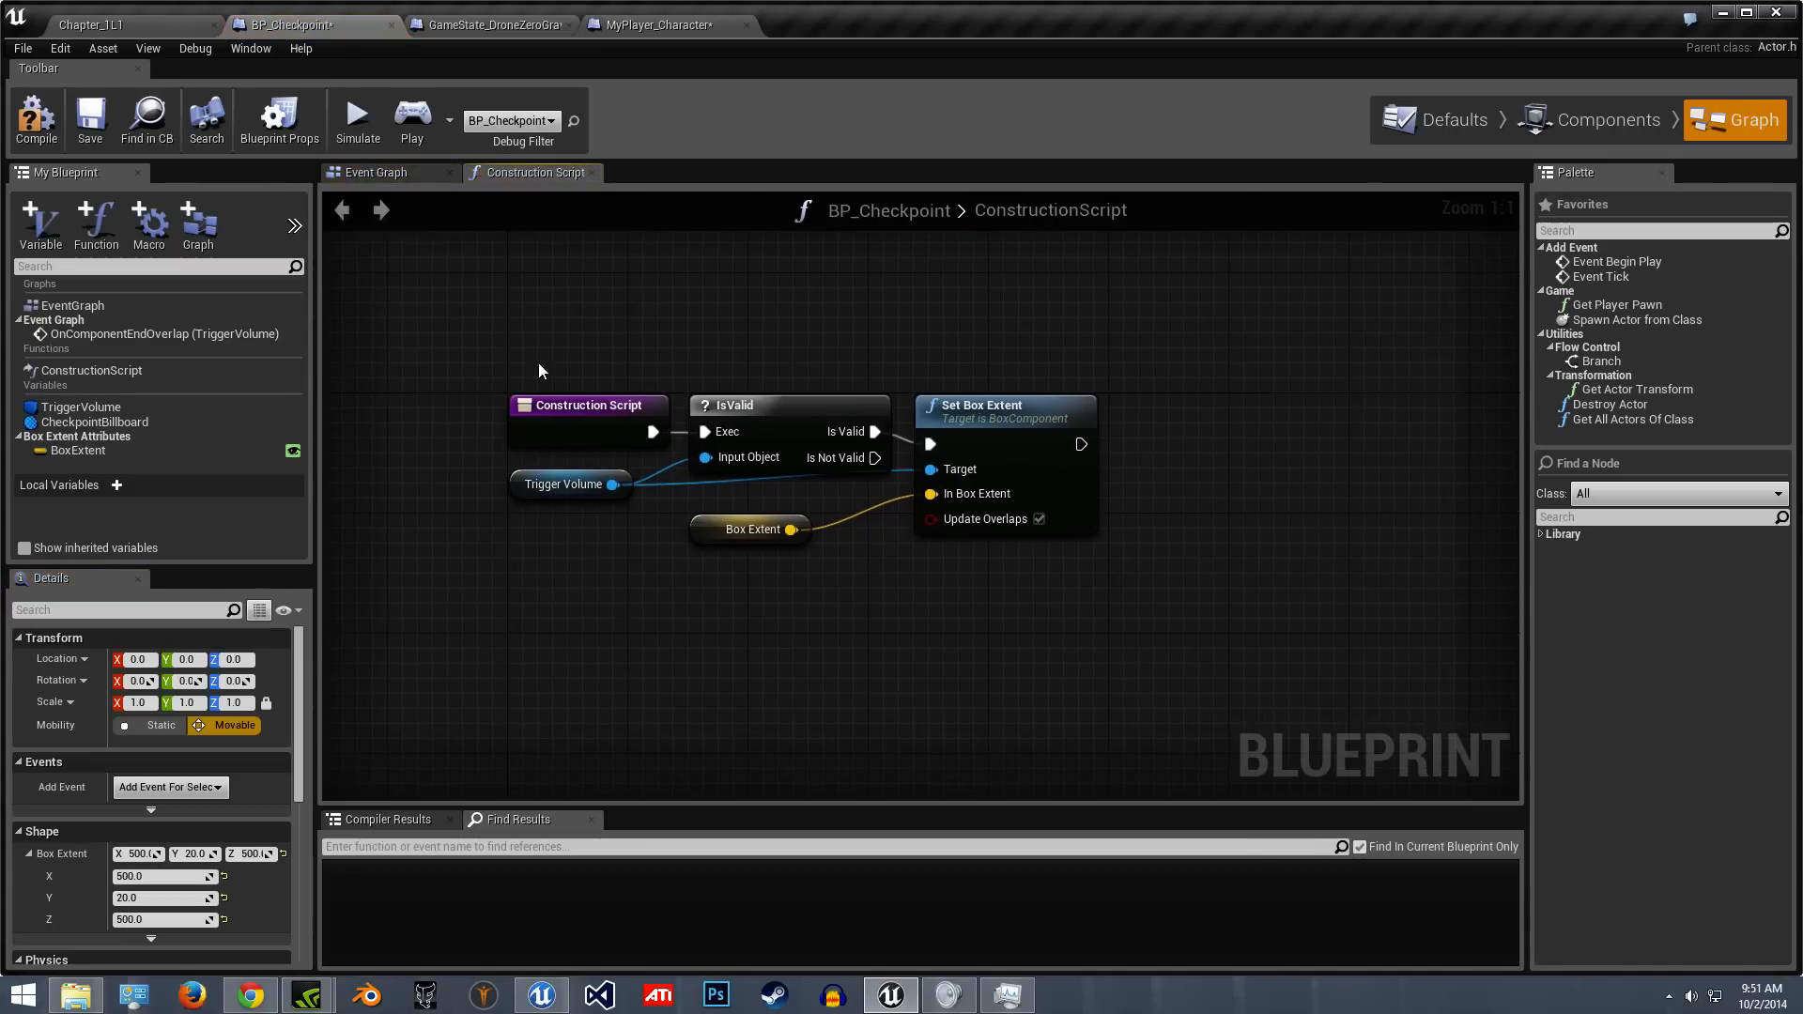
mouse_move(564, 485)
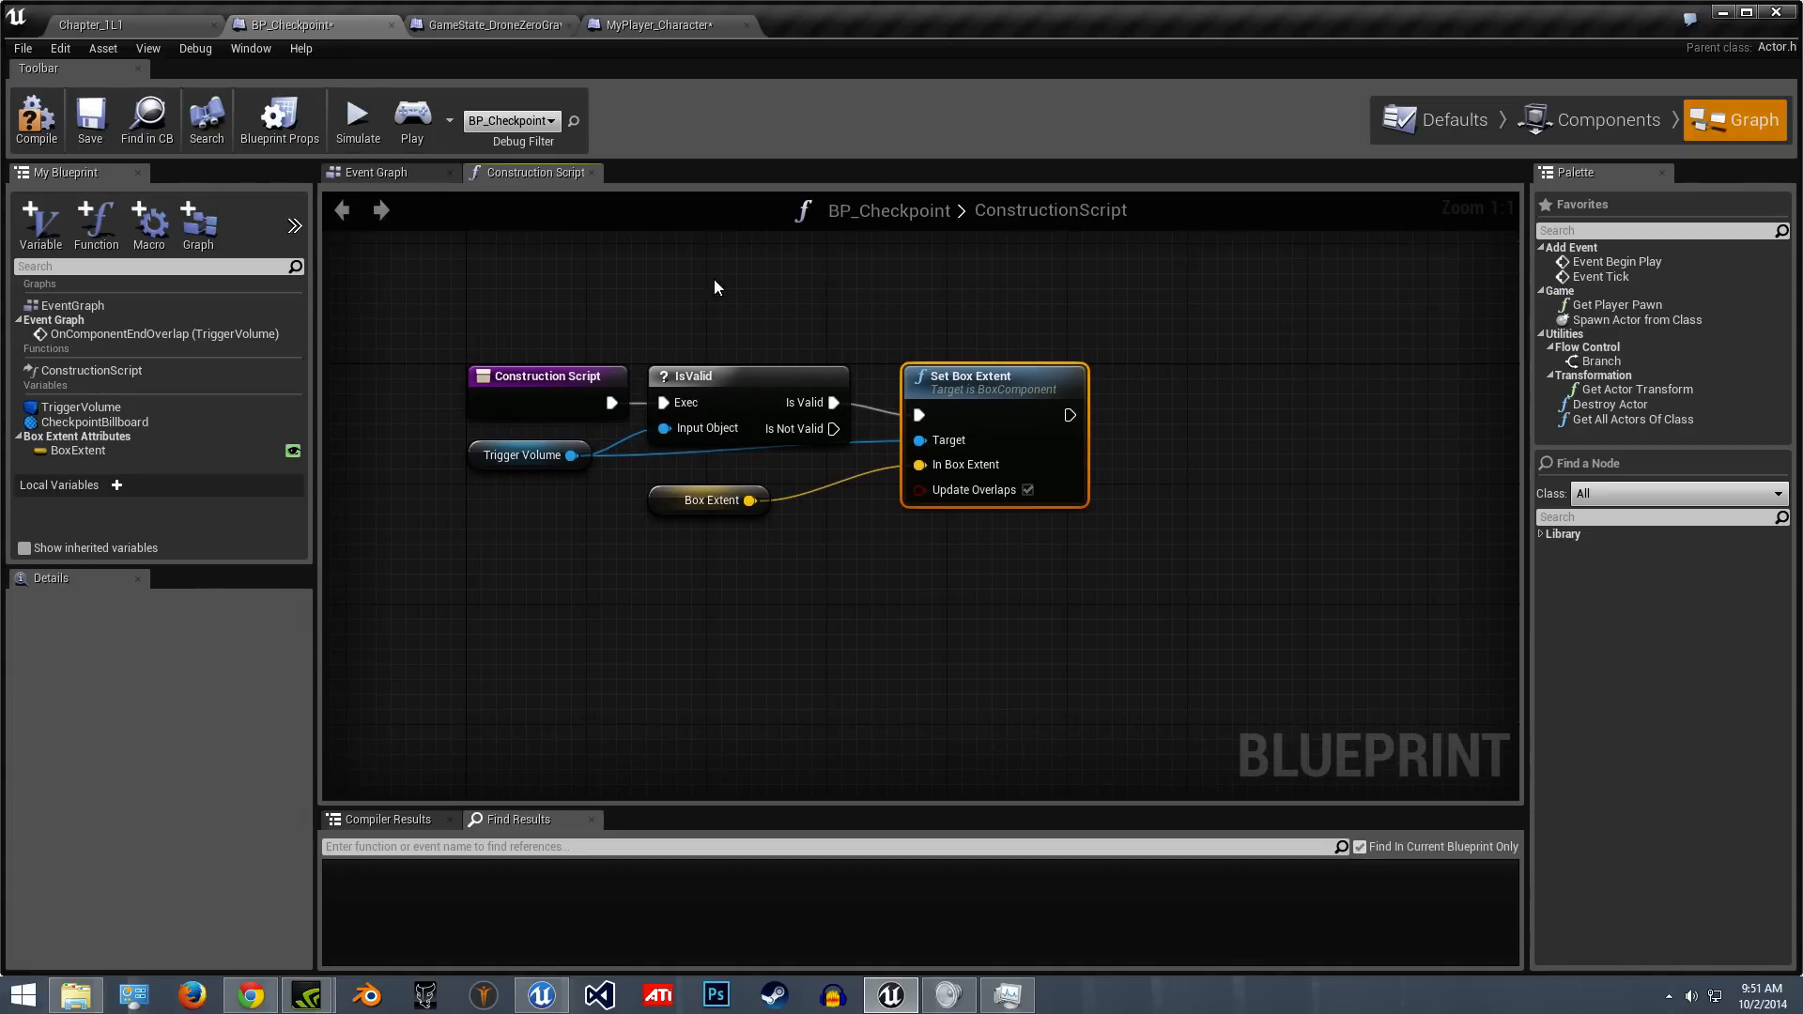
click(700, 375)
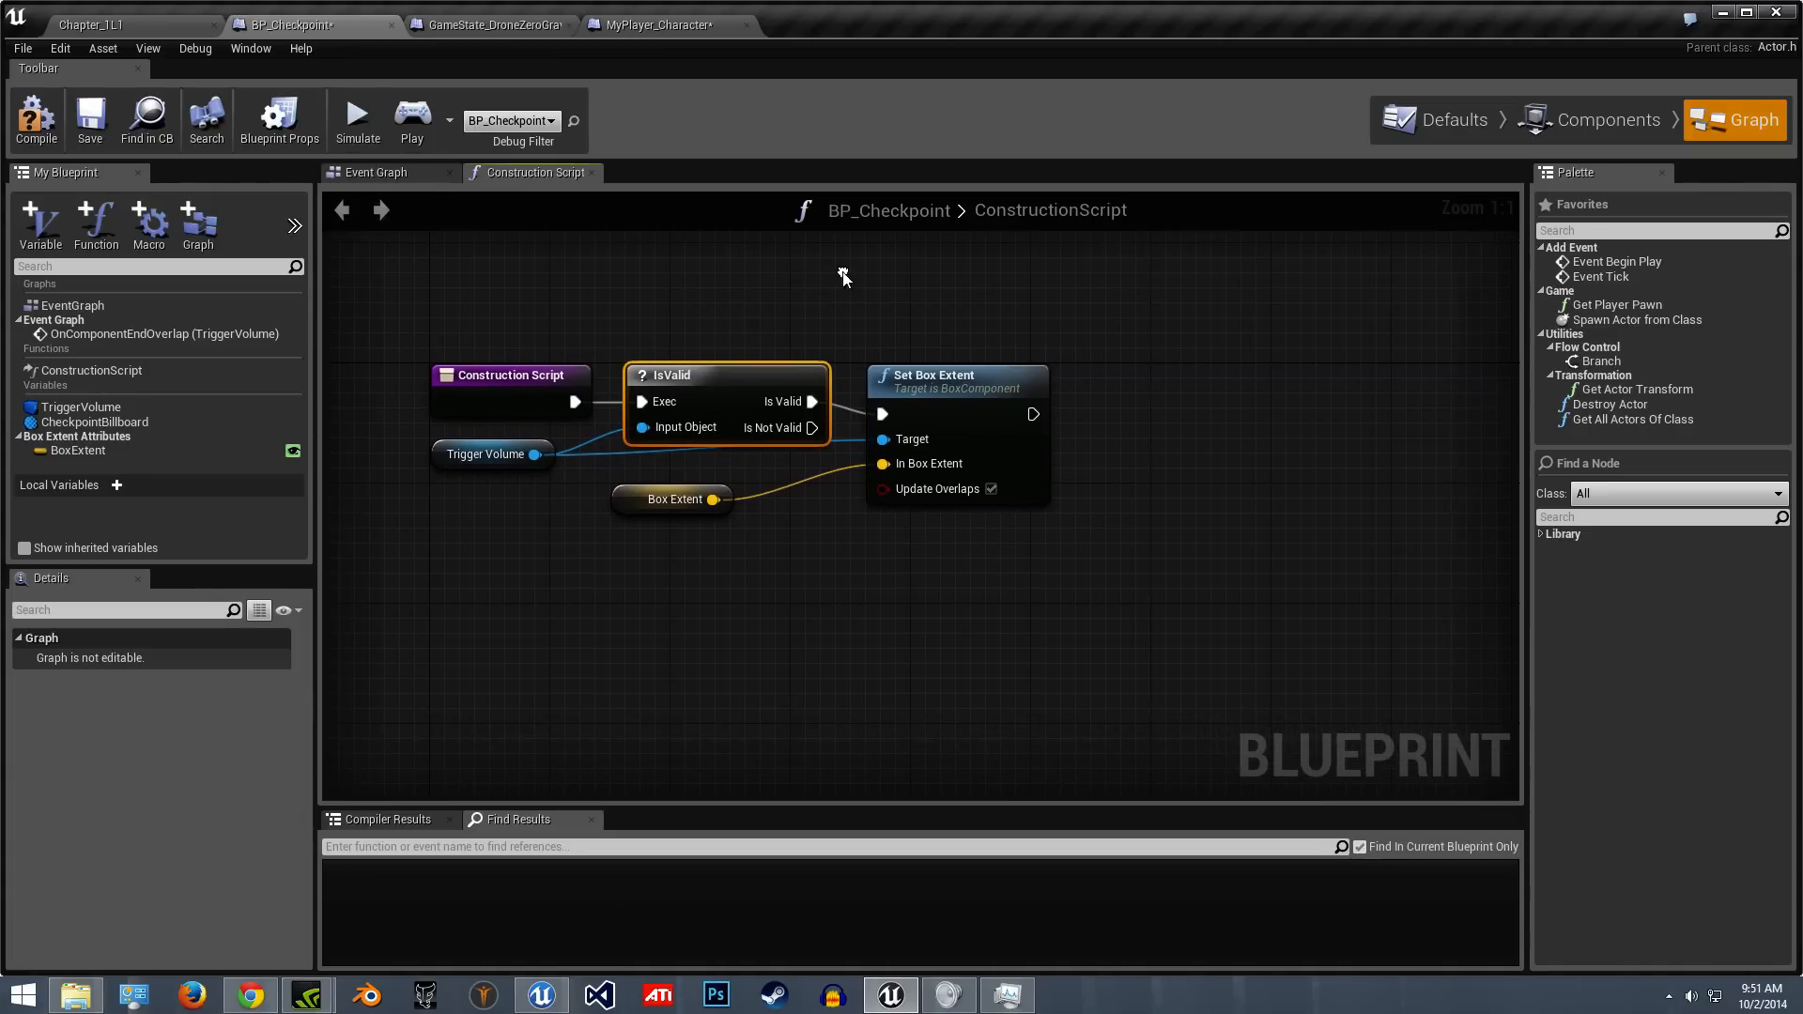
mouse_move(77, 451)
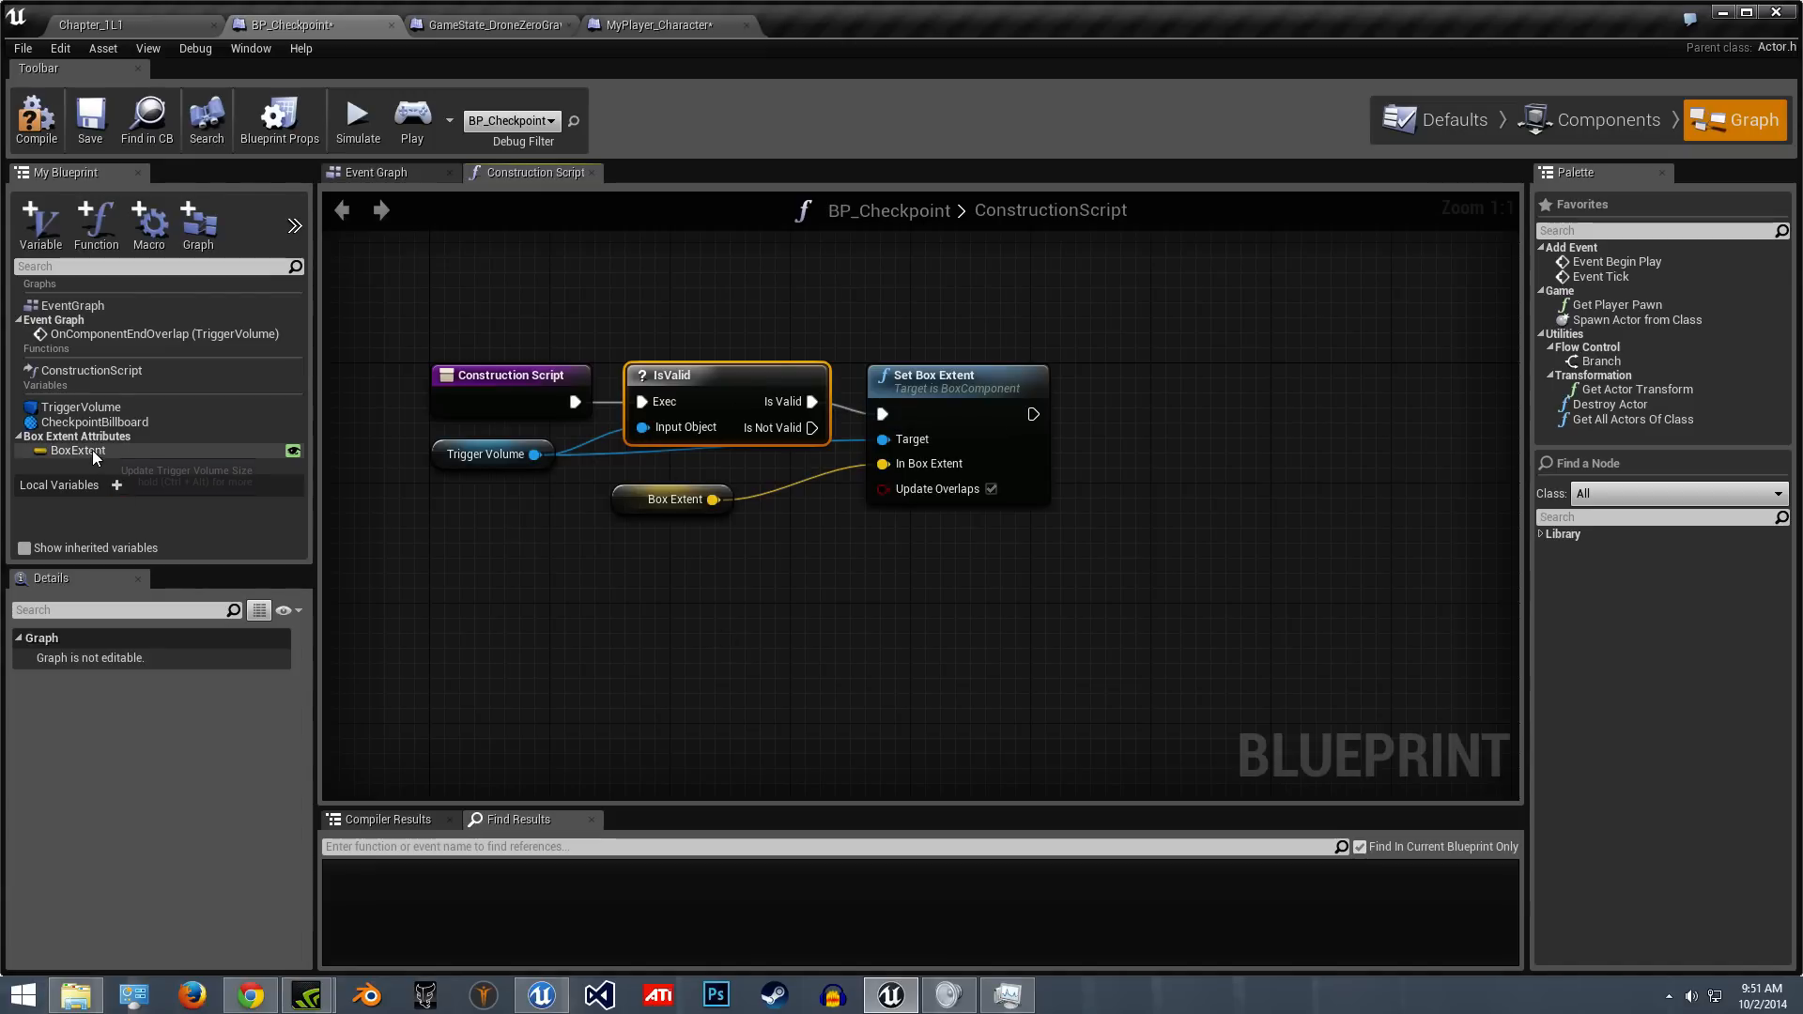
click(77, 451)
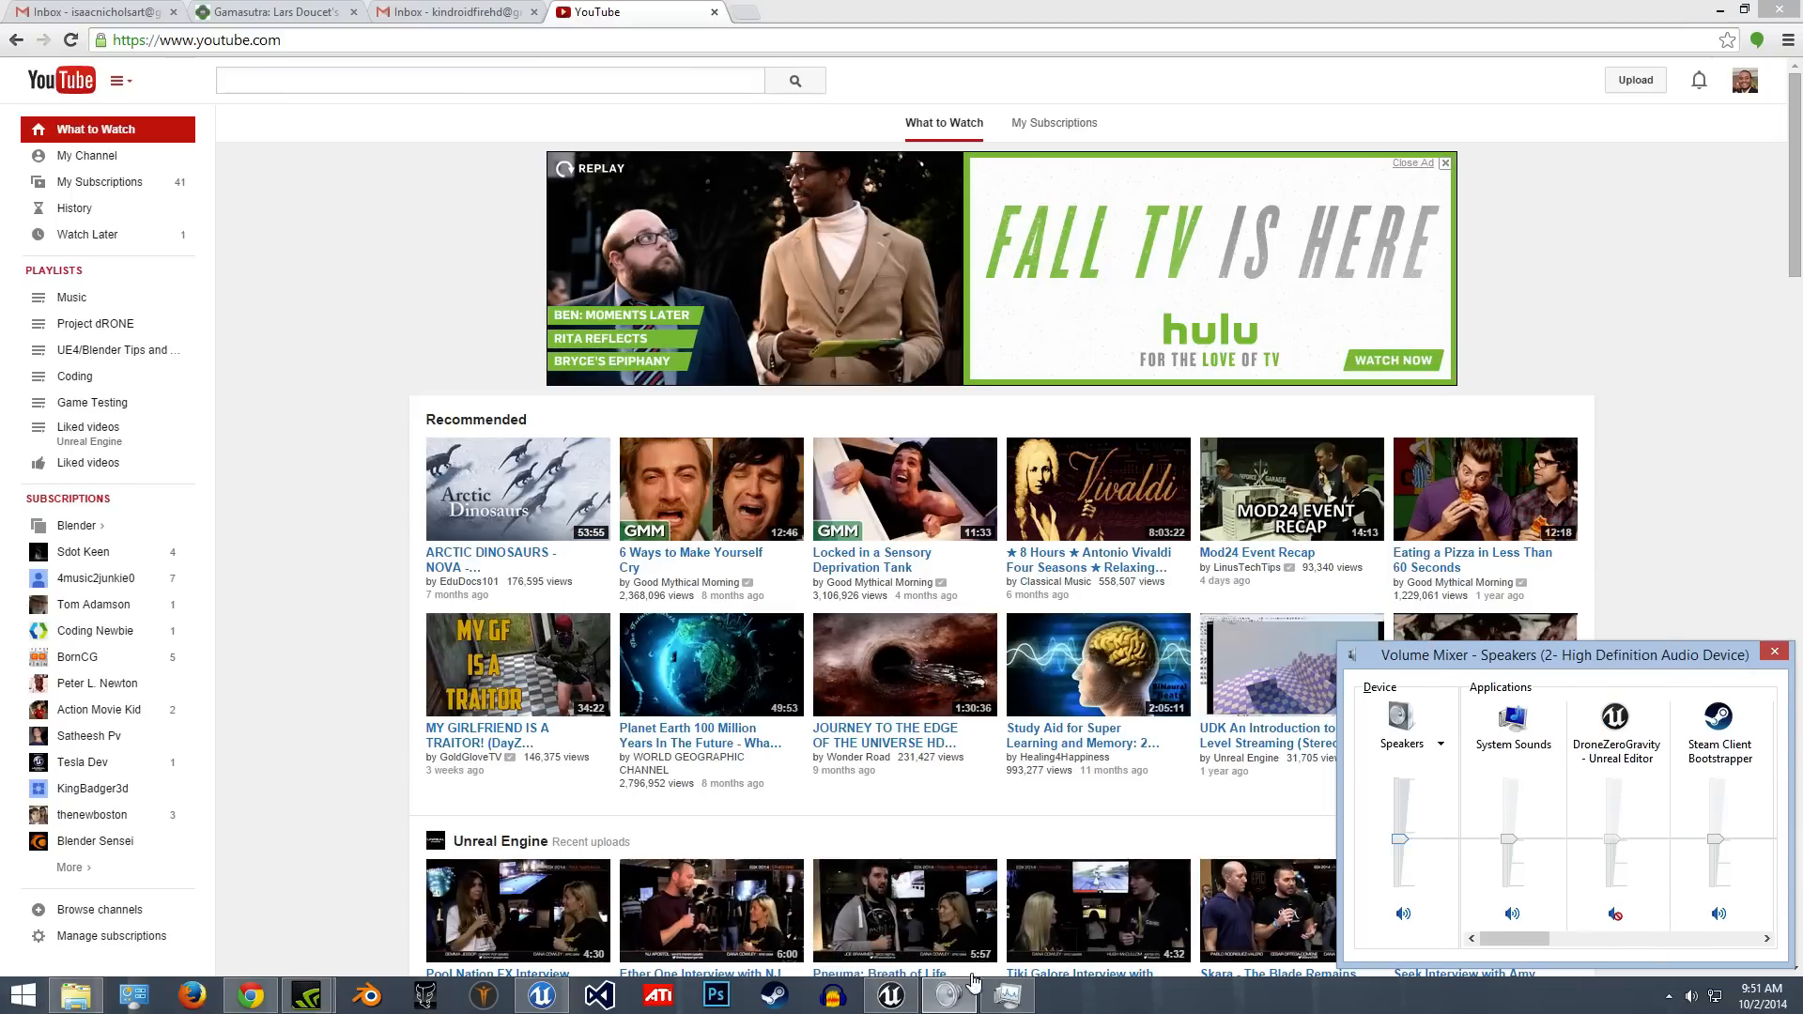
mouse_move(949, 996)
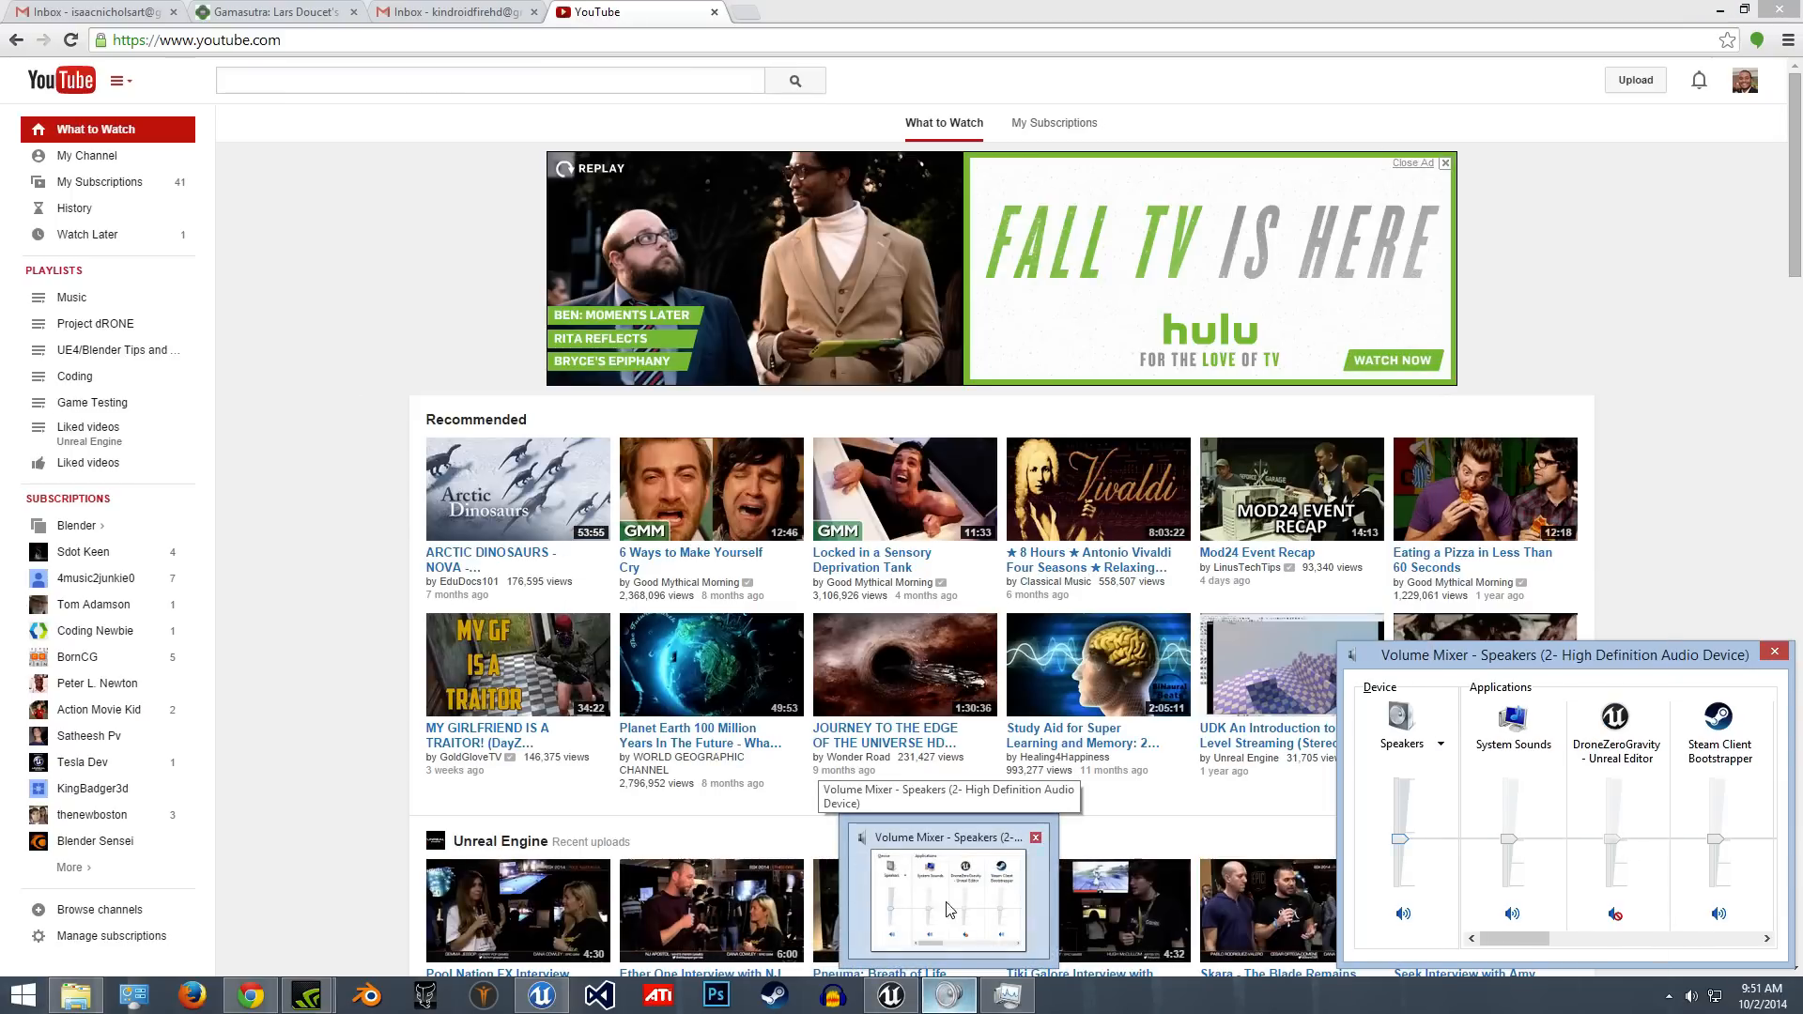
click(890, 996)
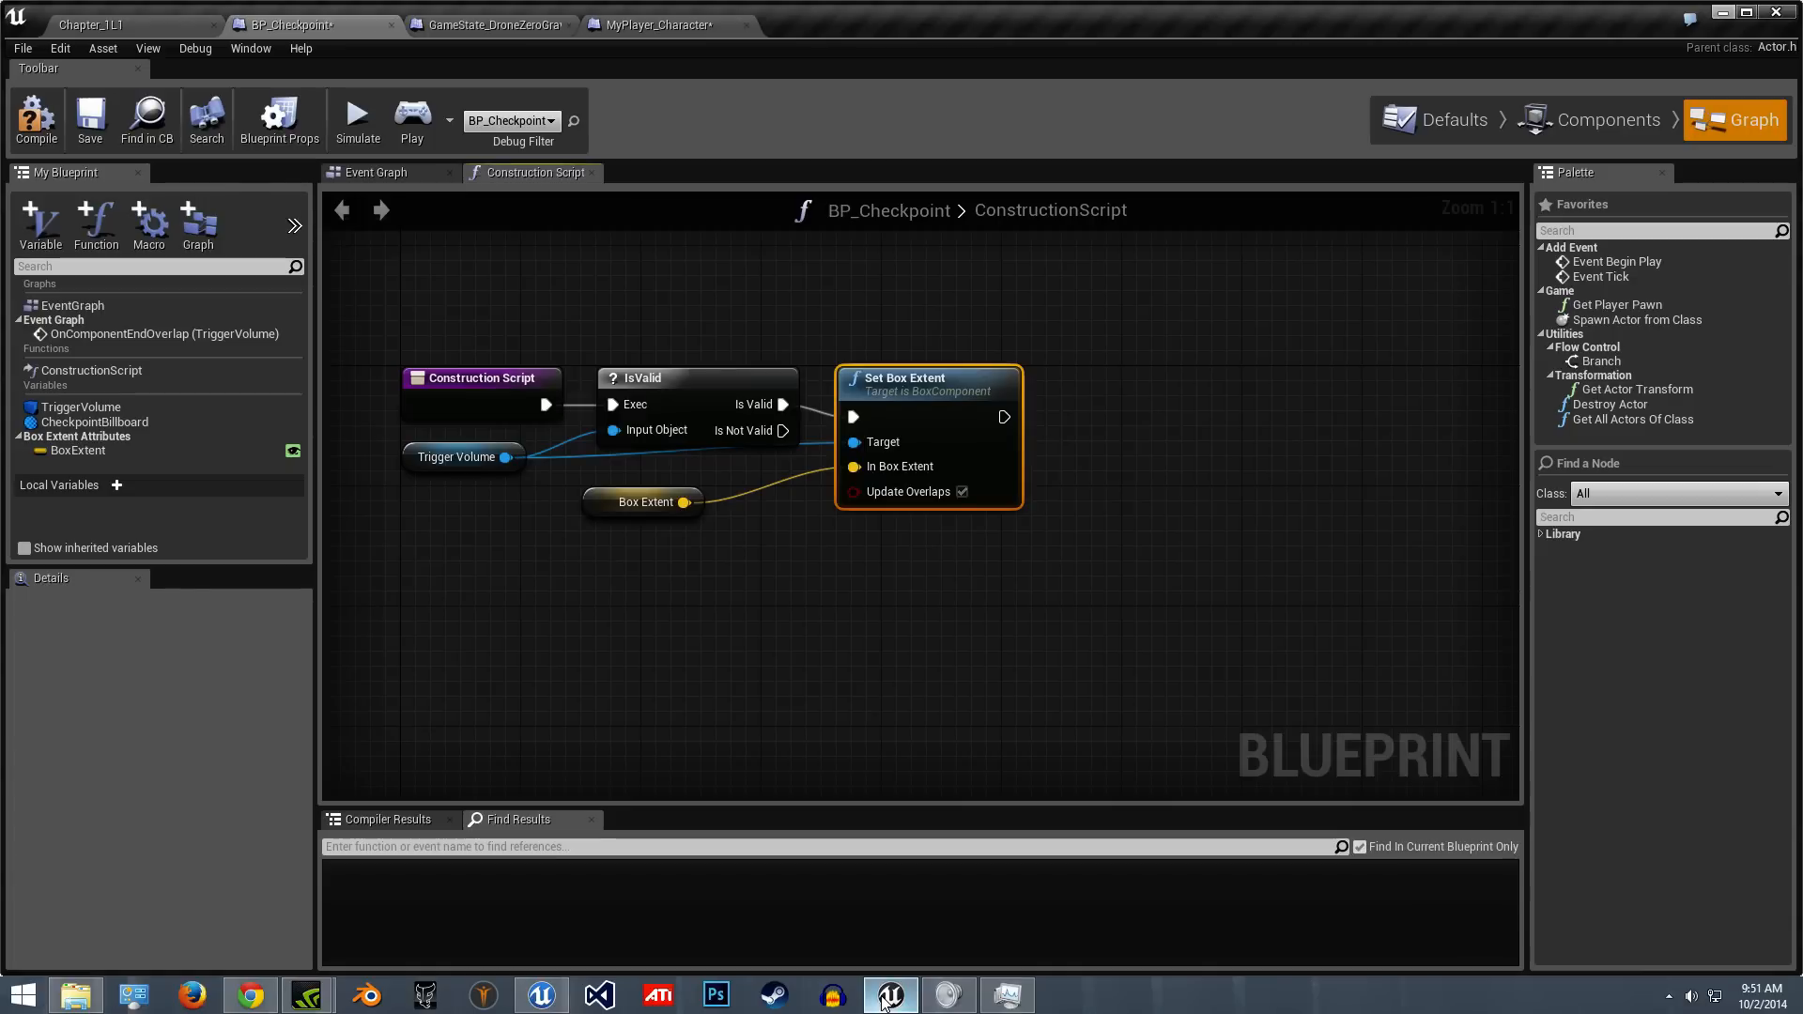
- Check the level's World Settings game state class is GameState_DroneZeroGravity, then return to the checkpoint graph
click(1607, 96)
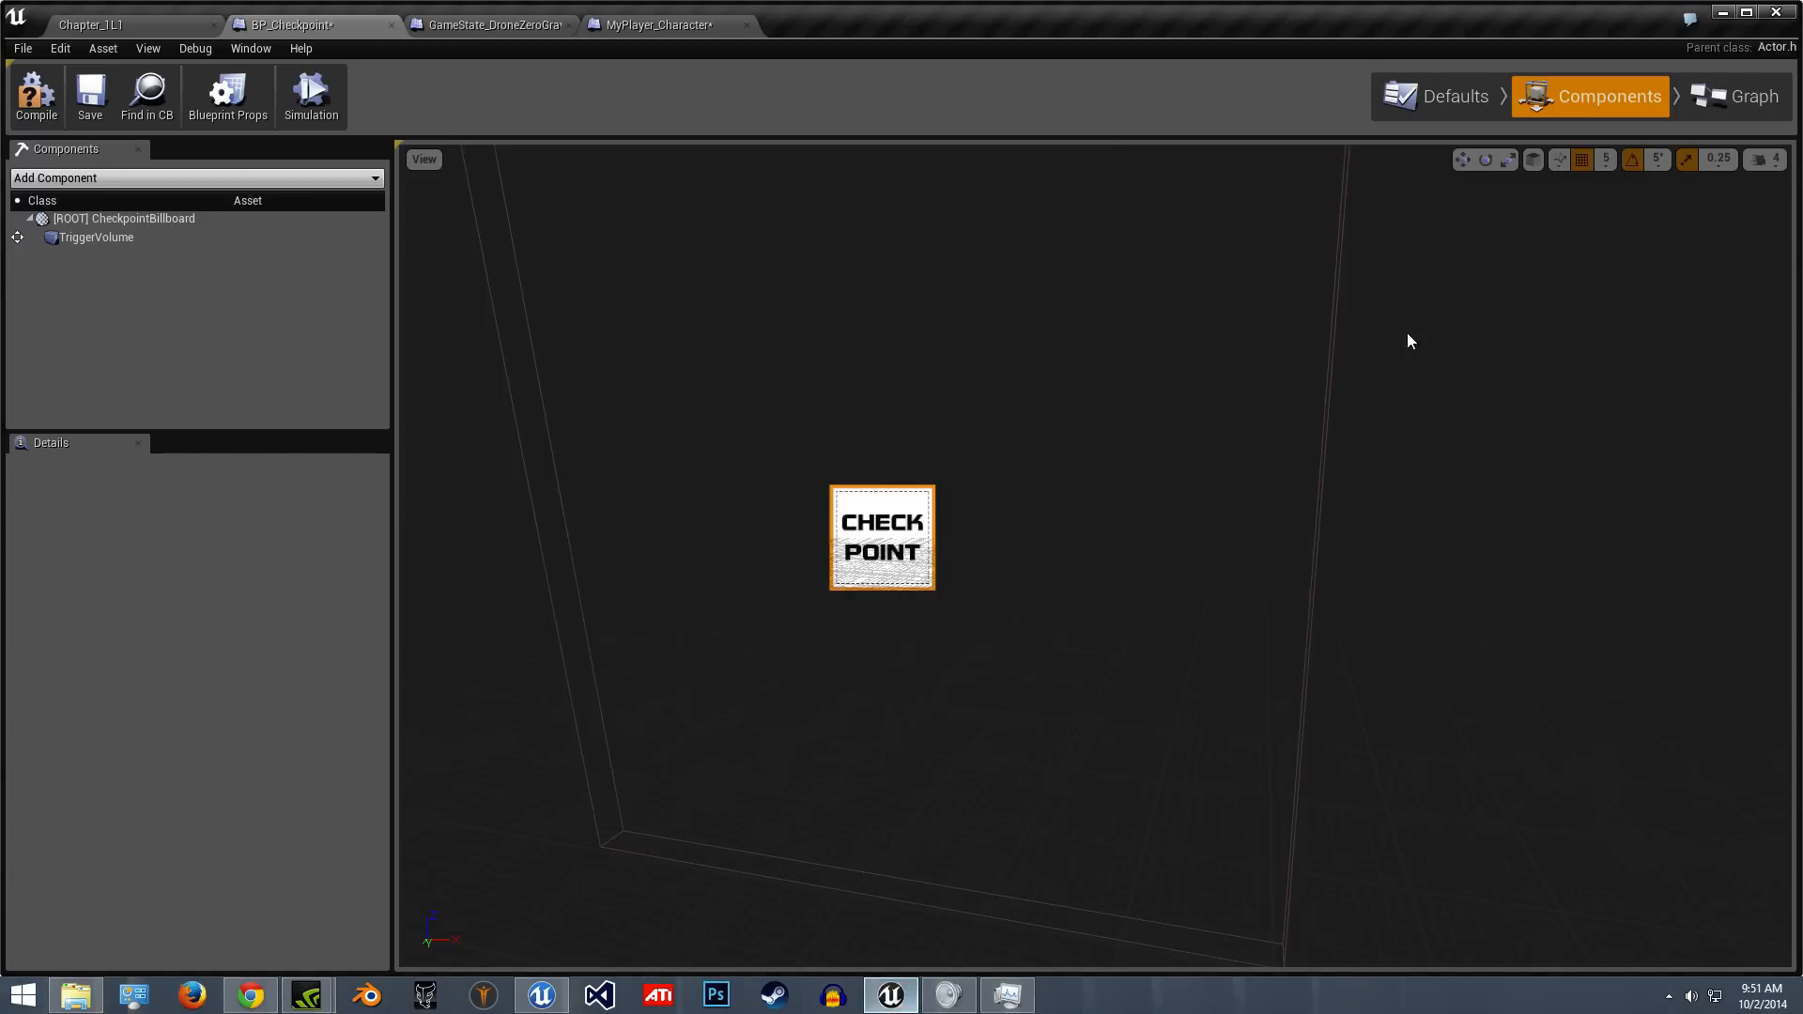
mouse_move(645, 479)
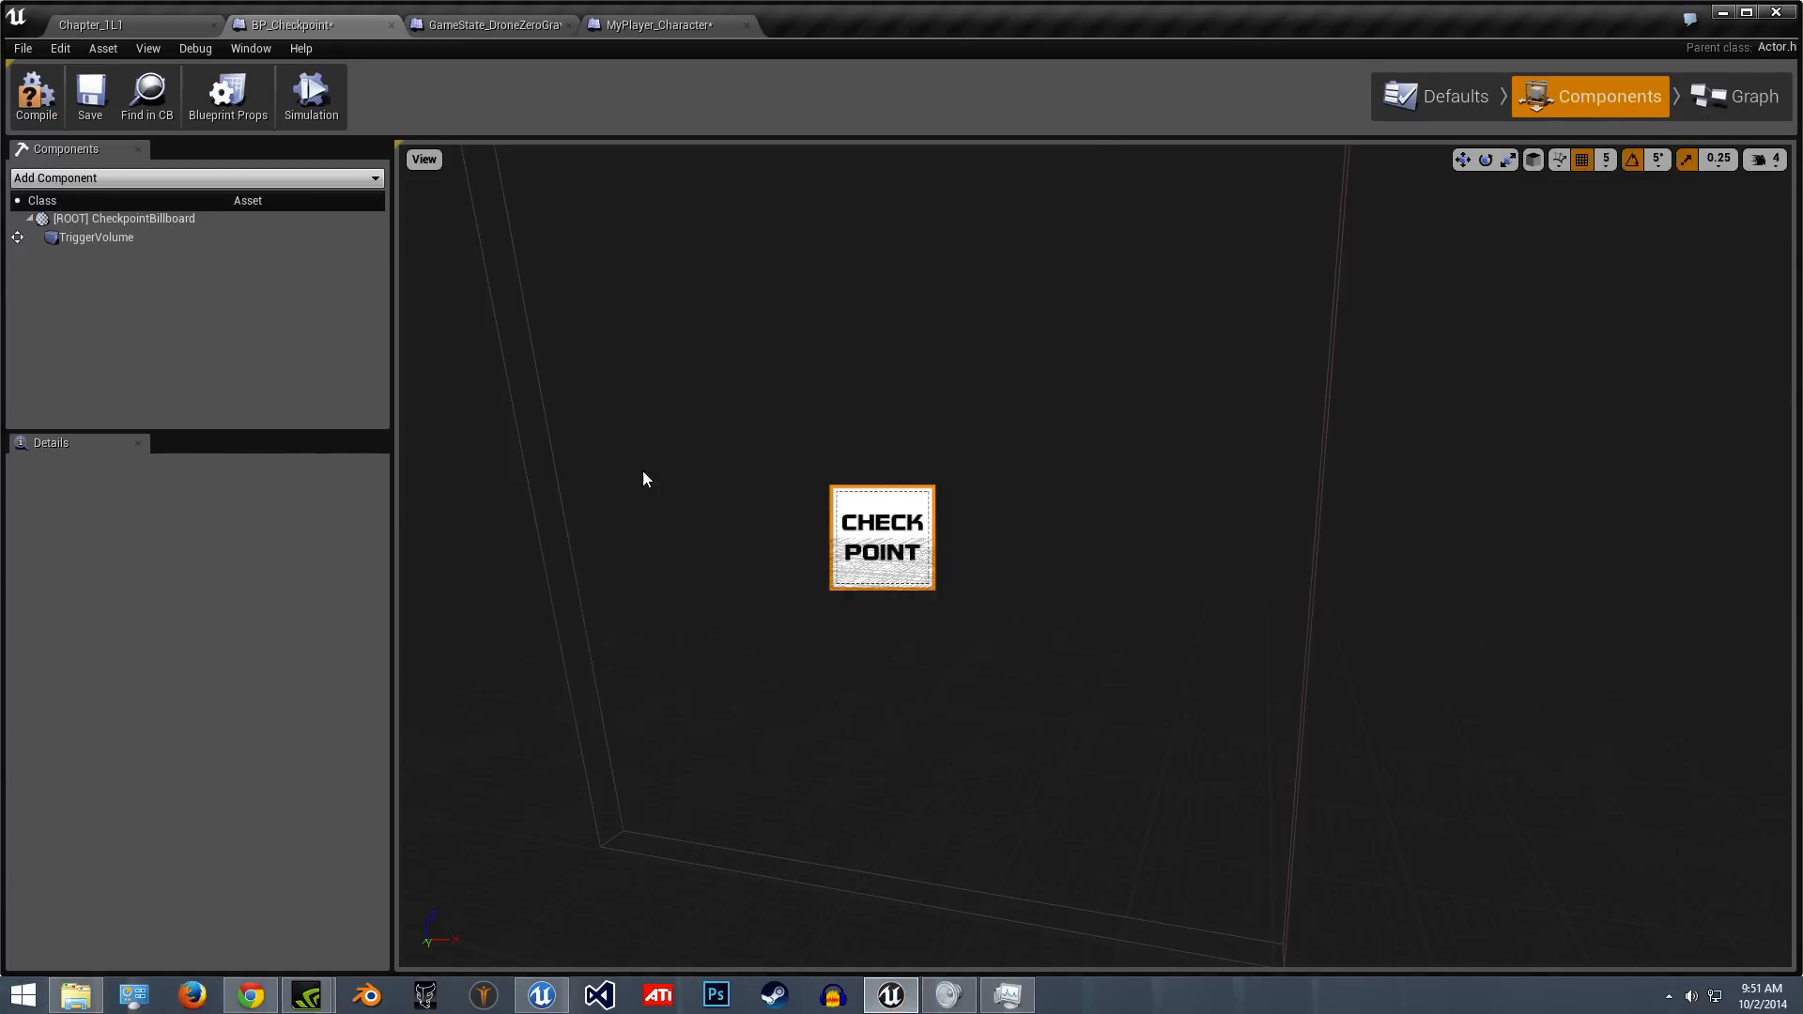
click(1745, 95)
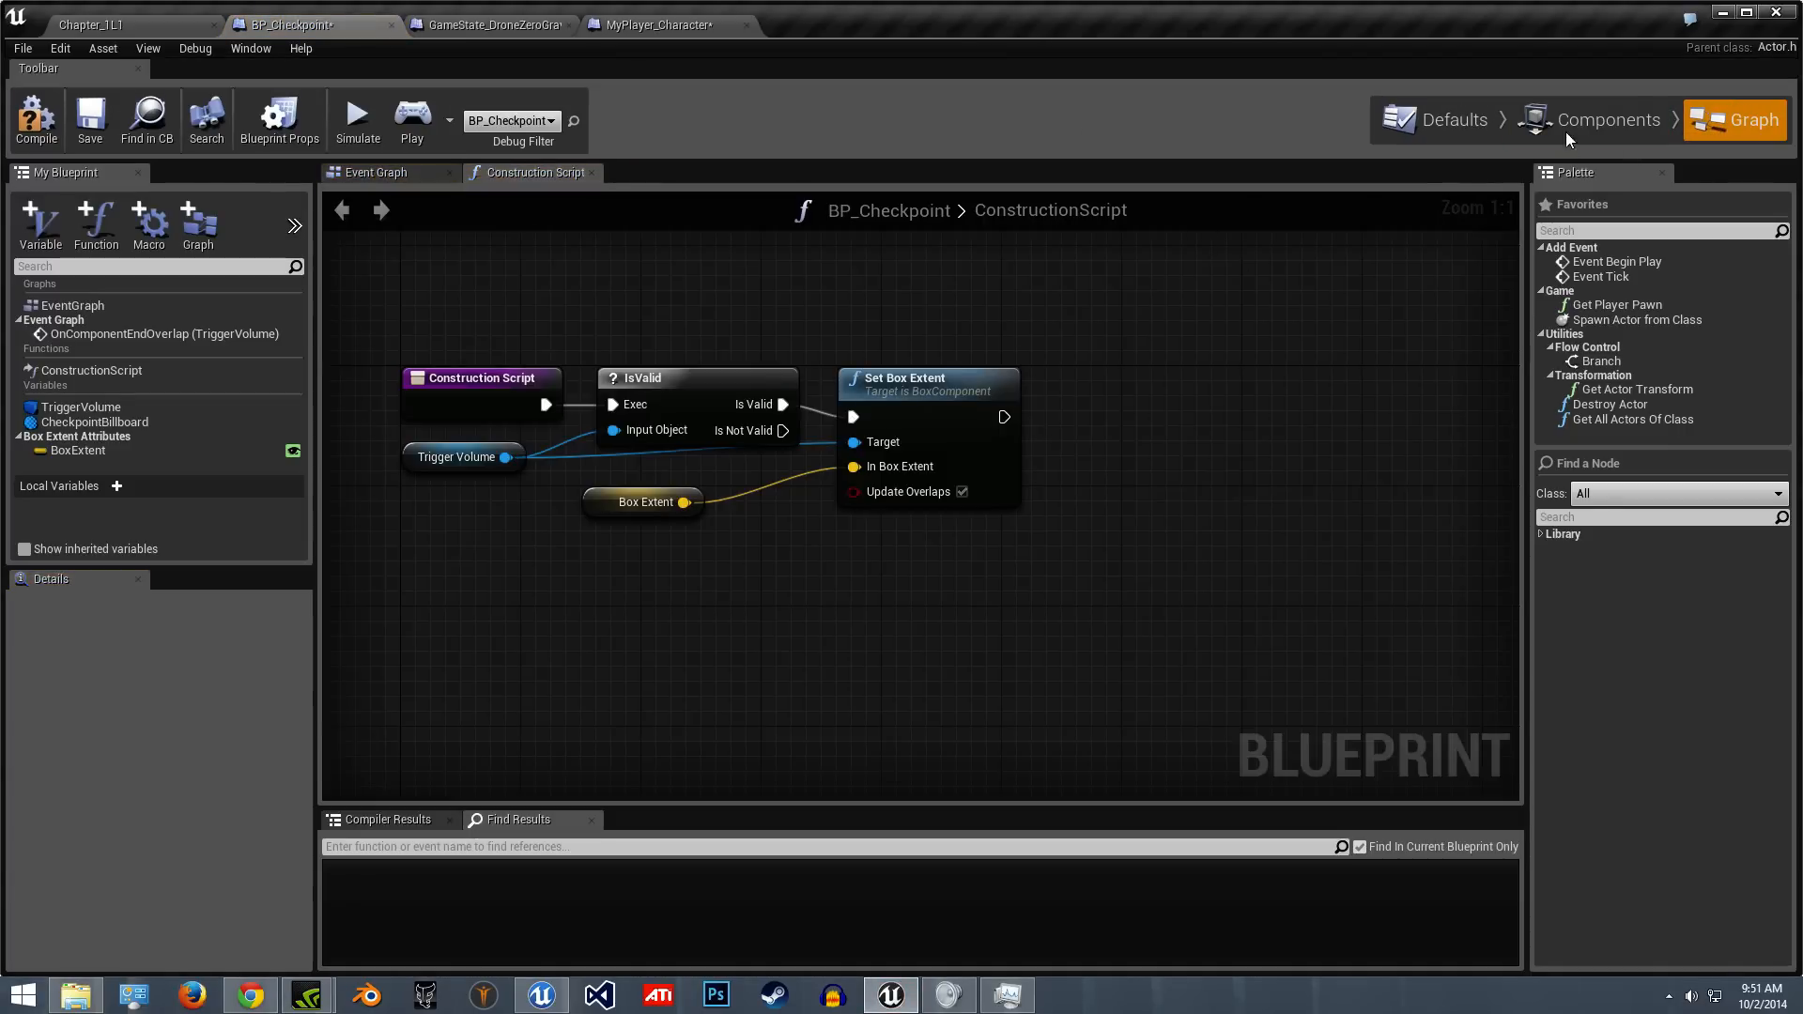
click(92, 24)
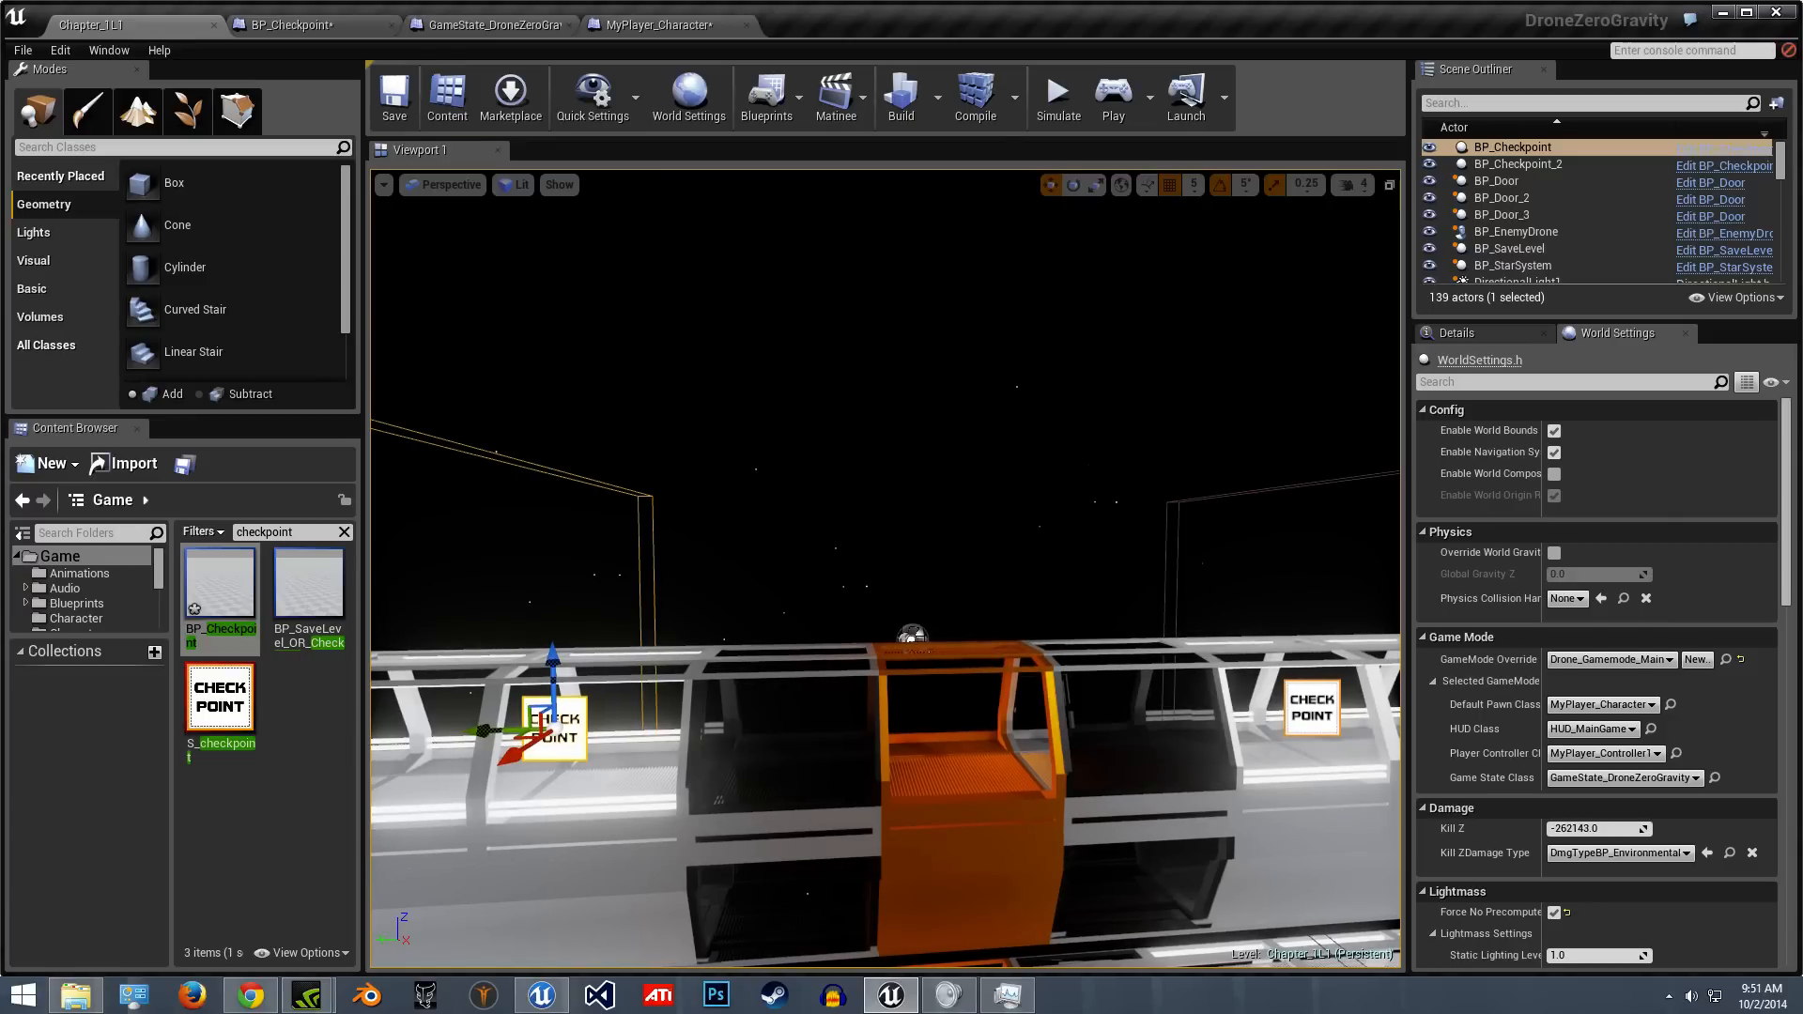
click(1456, 333)
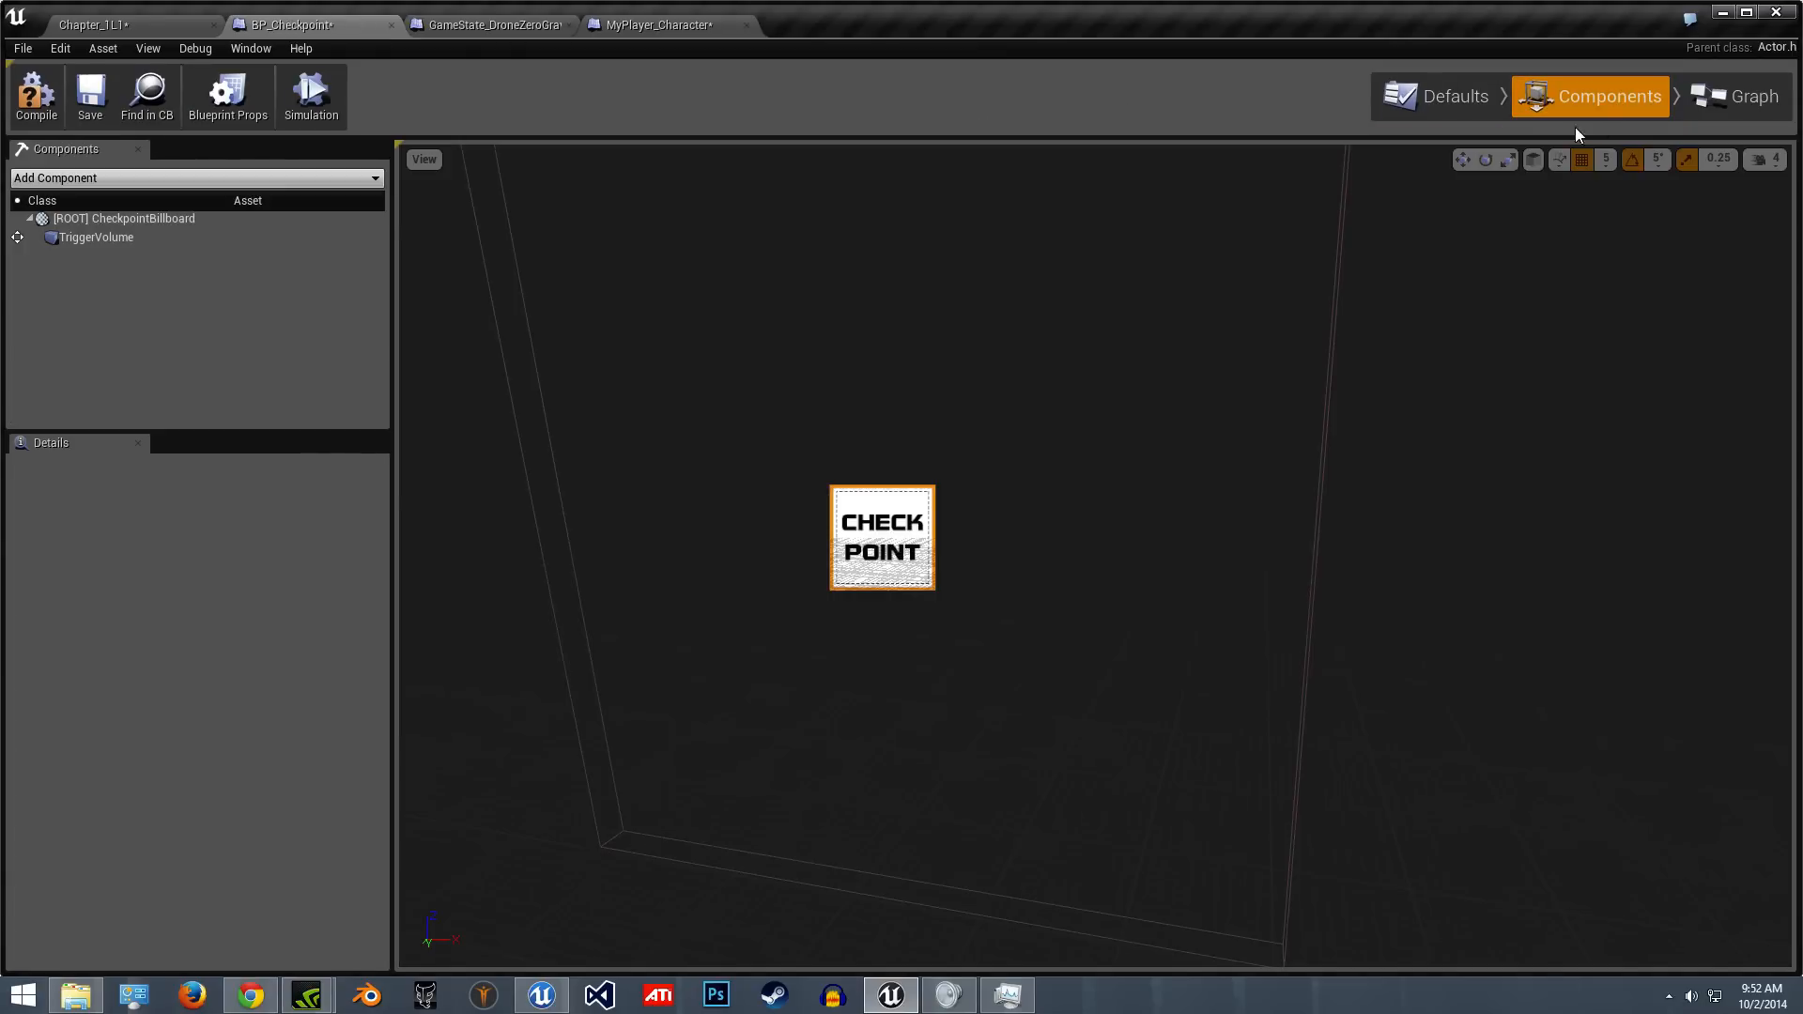
click(1749, 96)
text(gat)
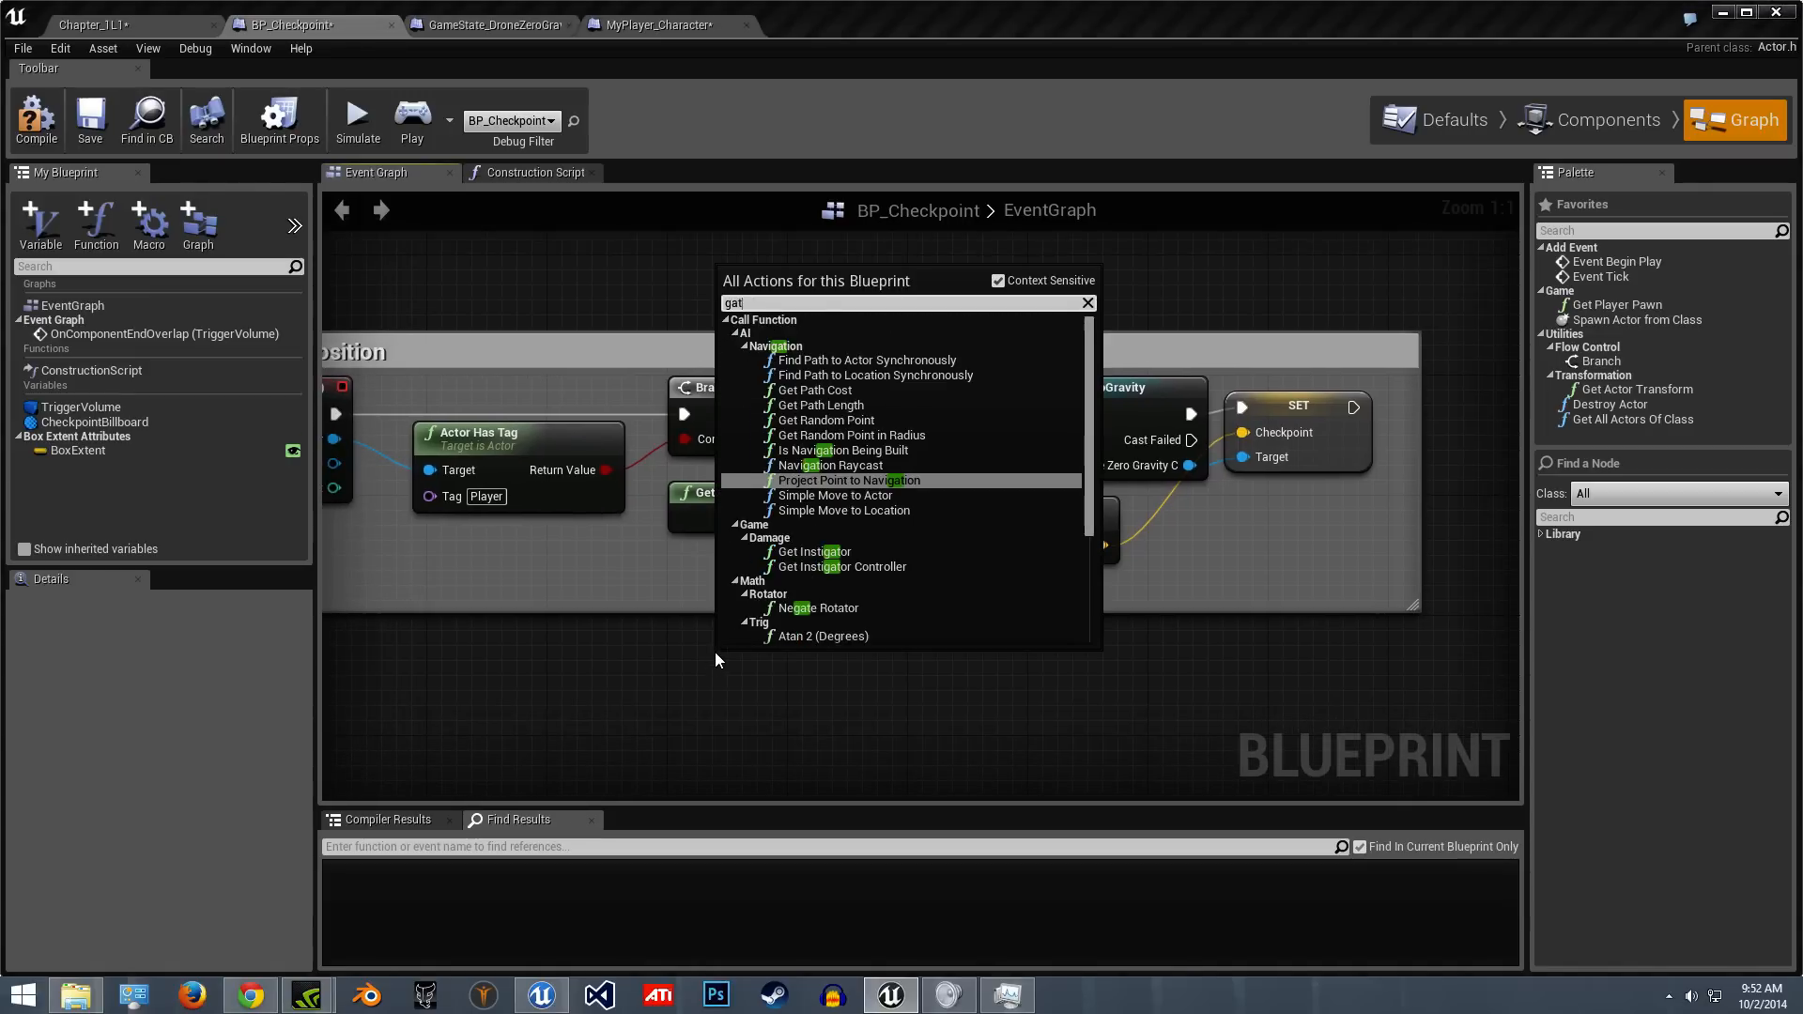
- Add a Get Game State node and cast its output to GameState_DroneZeroGravity
text(game stat)
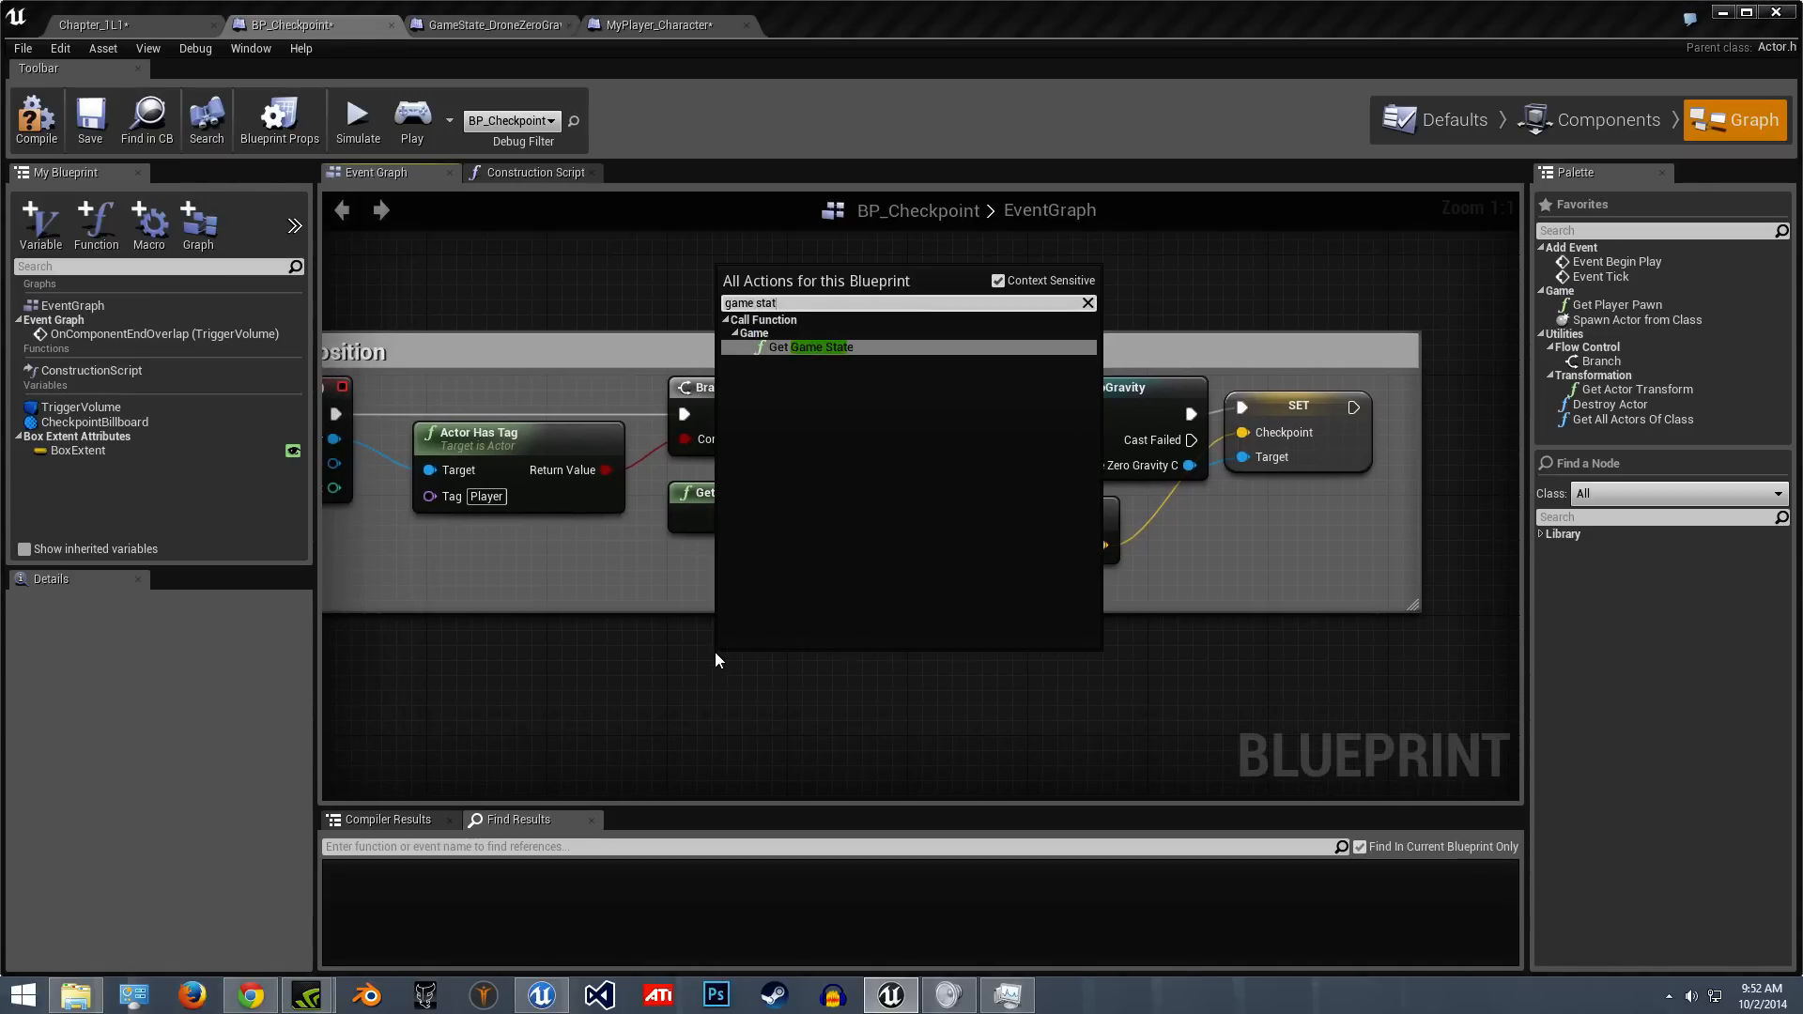
click(813, 346)
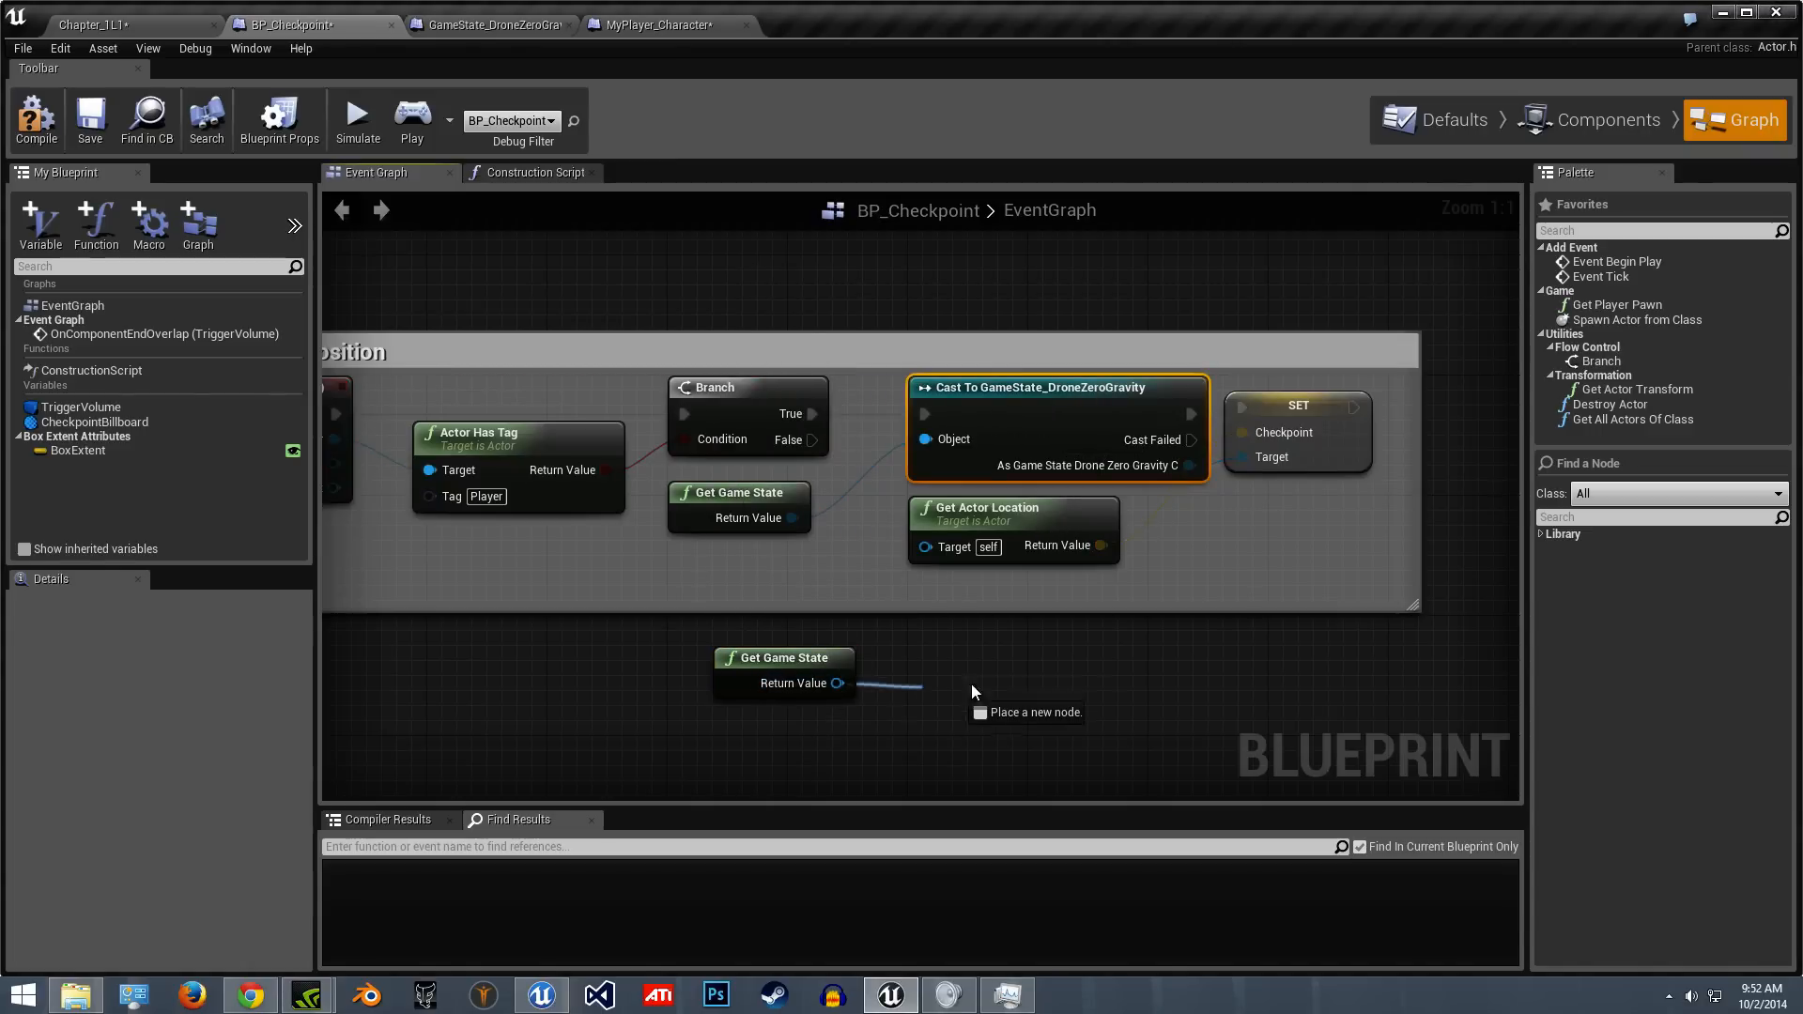
drag(838, 682, 971, 690)
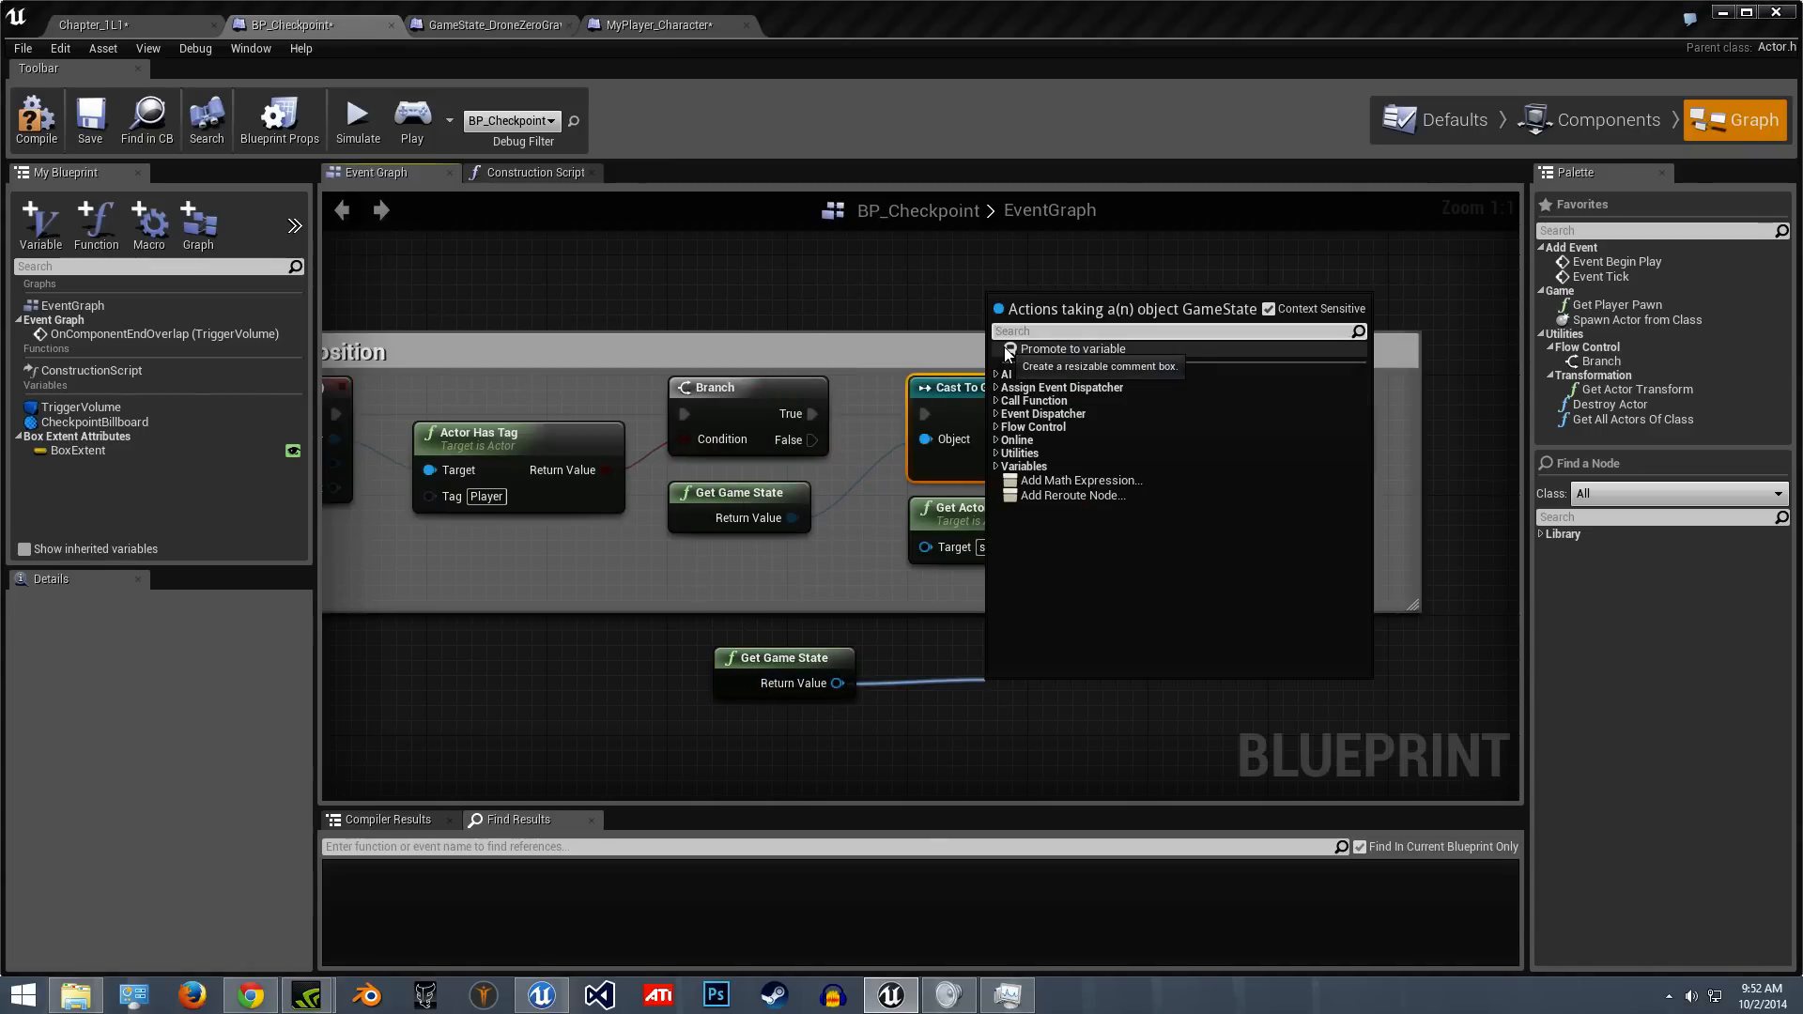
text(cast)
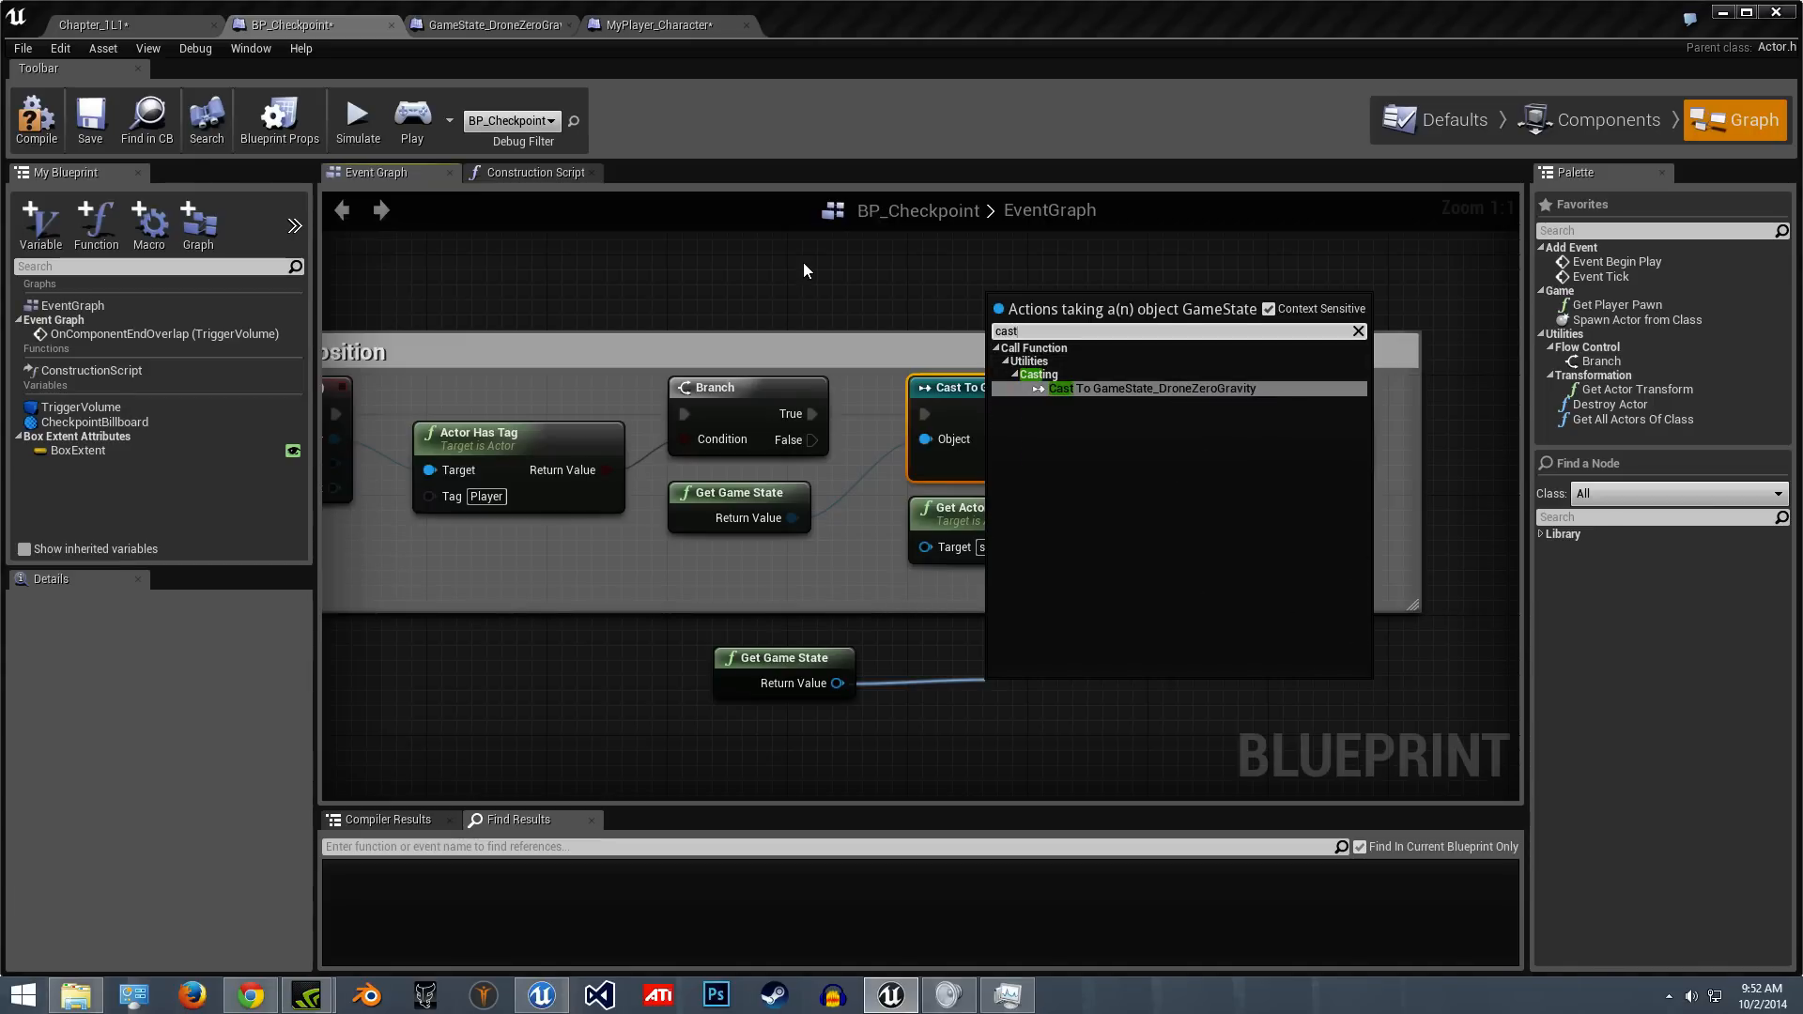
click(492, 24)
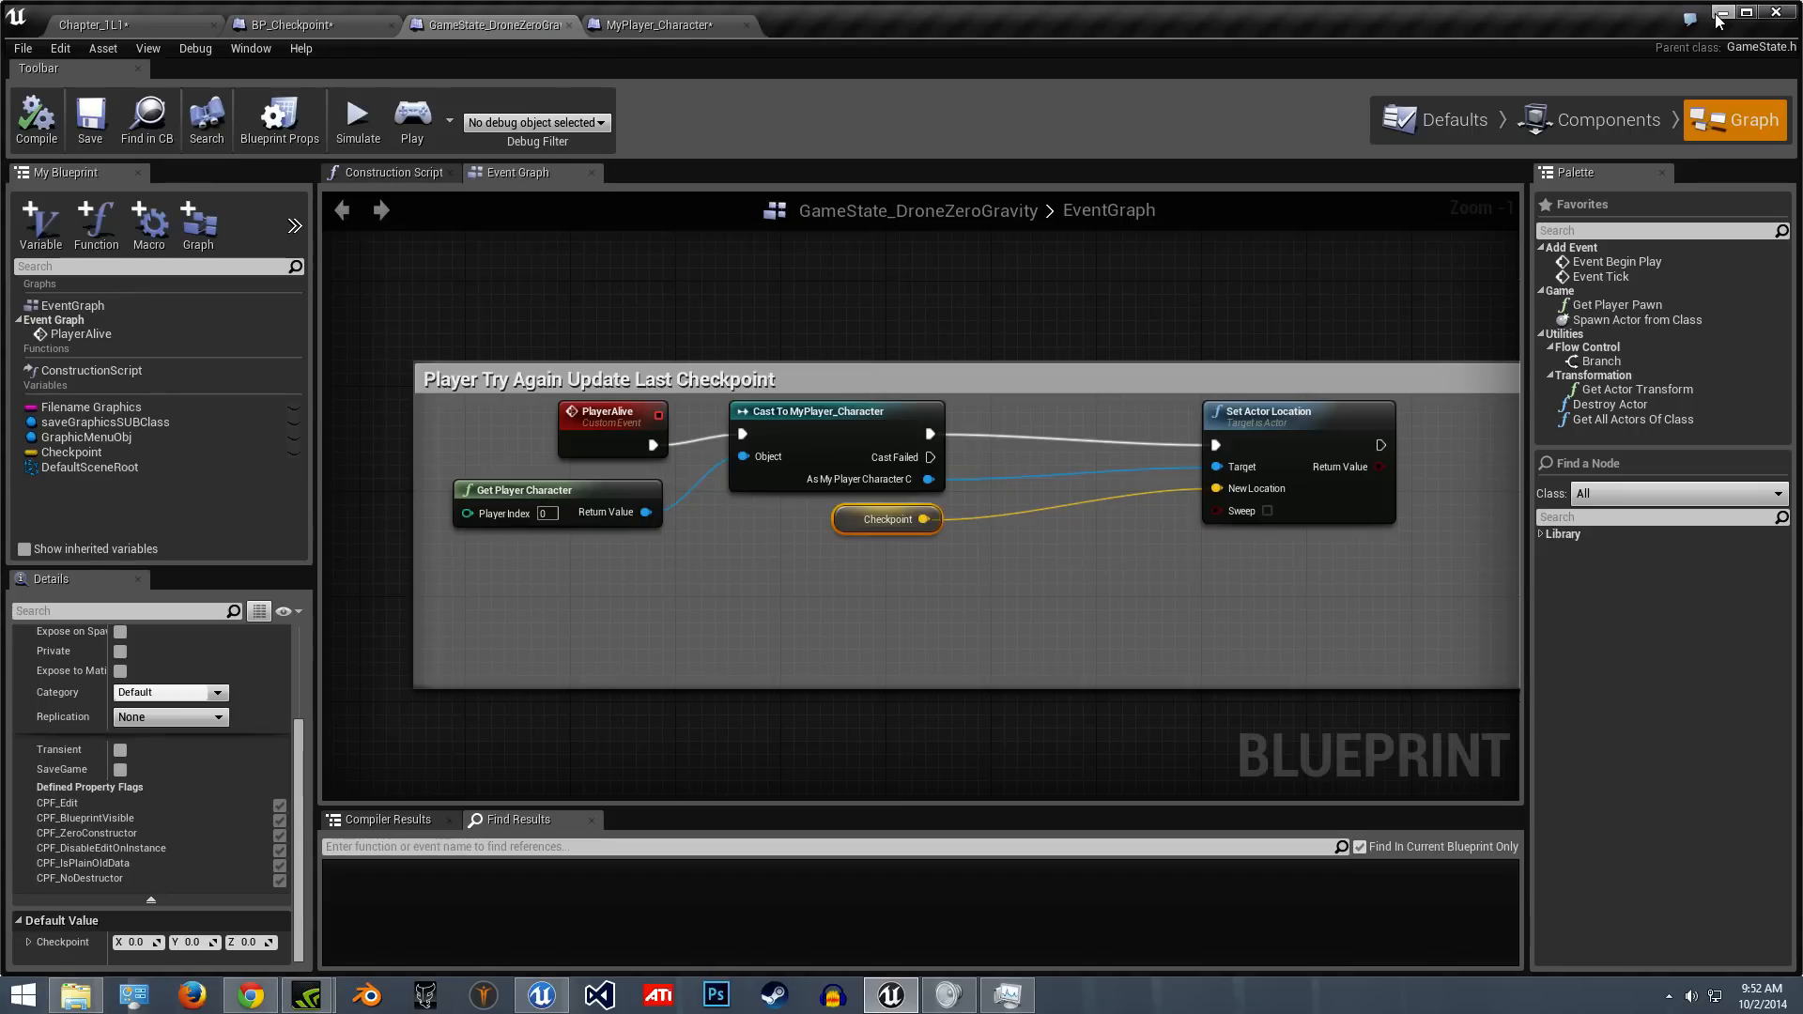
mouse_move(494, 24)
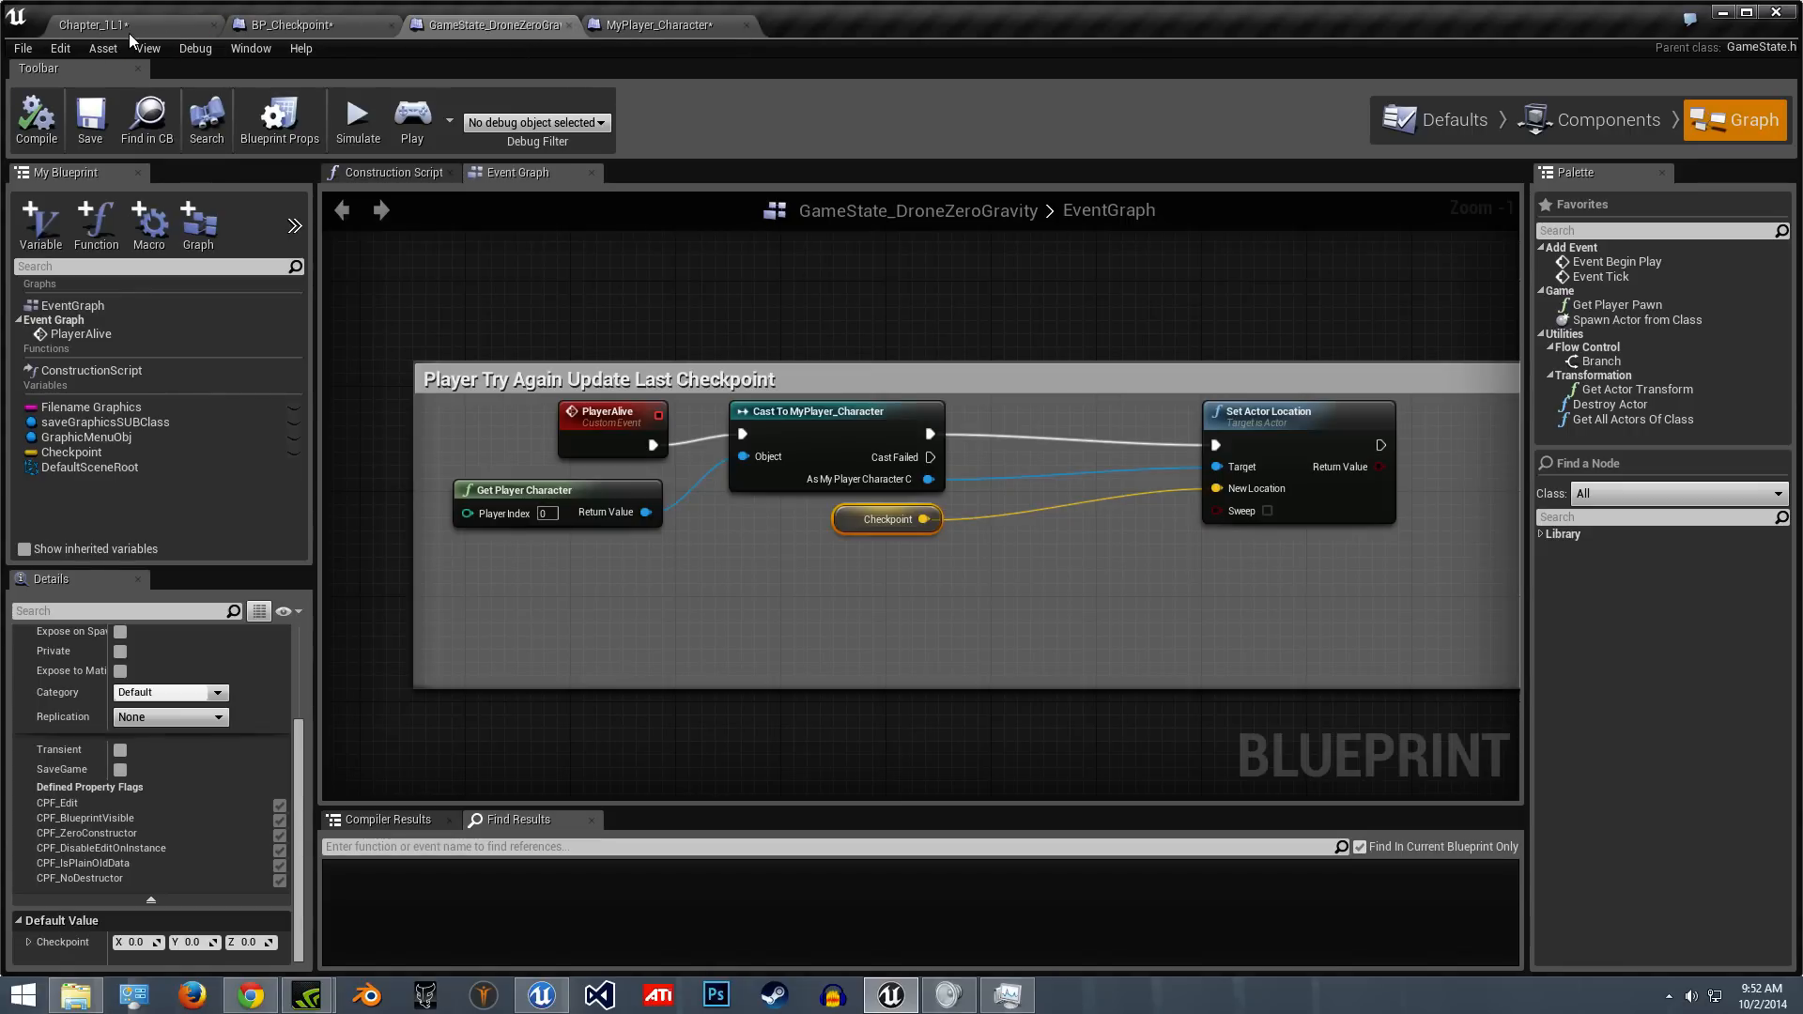
click(772, 96)
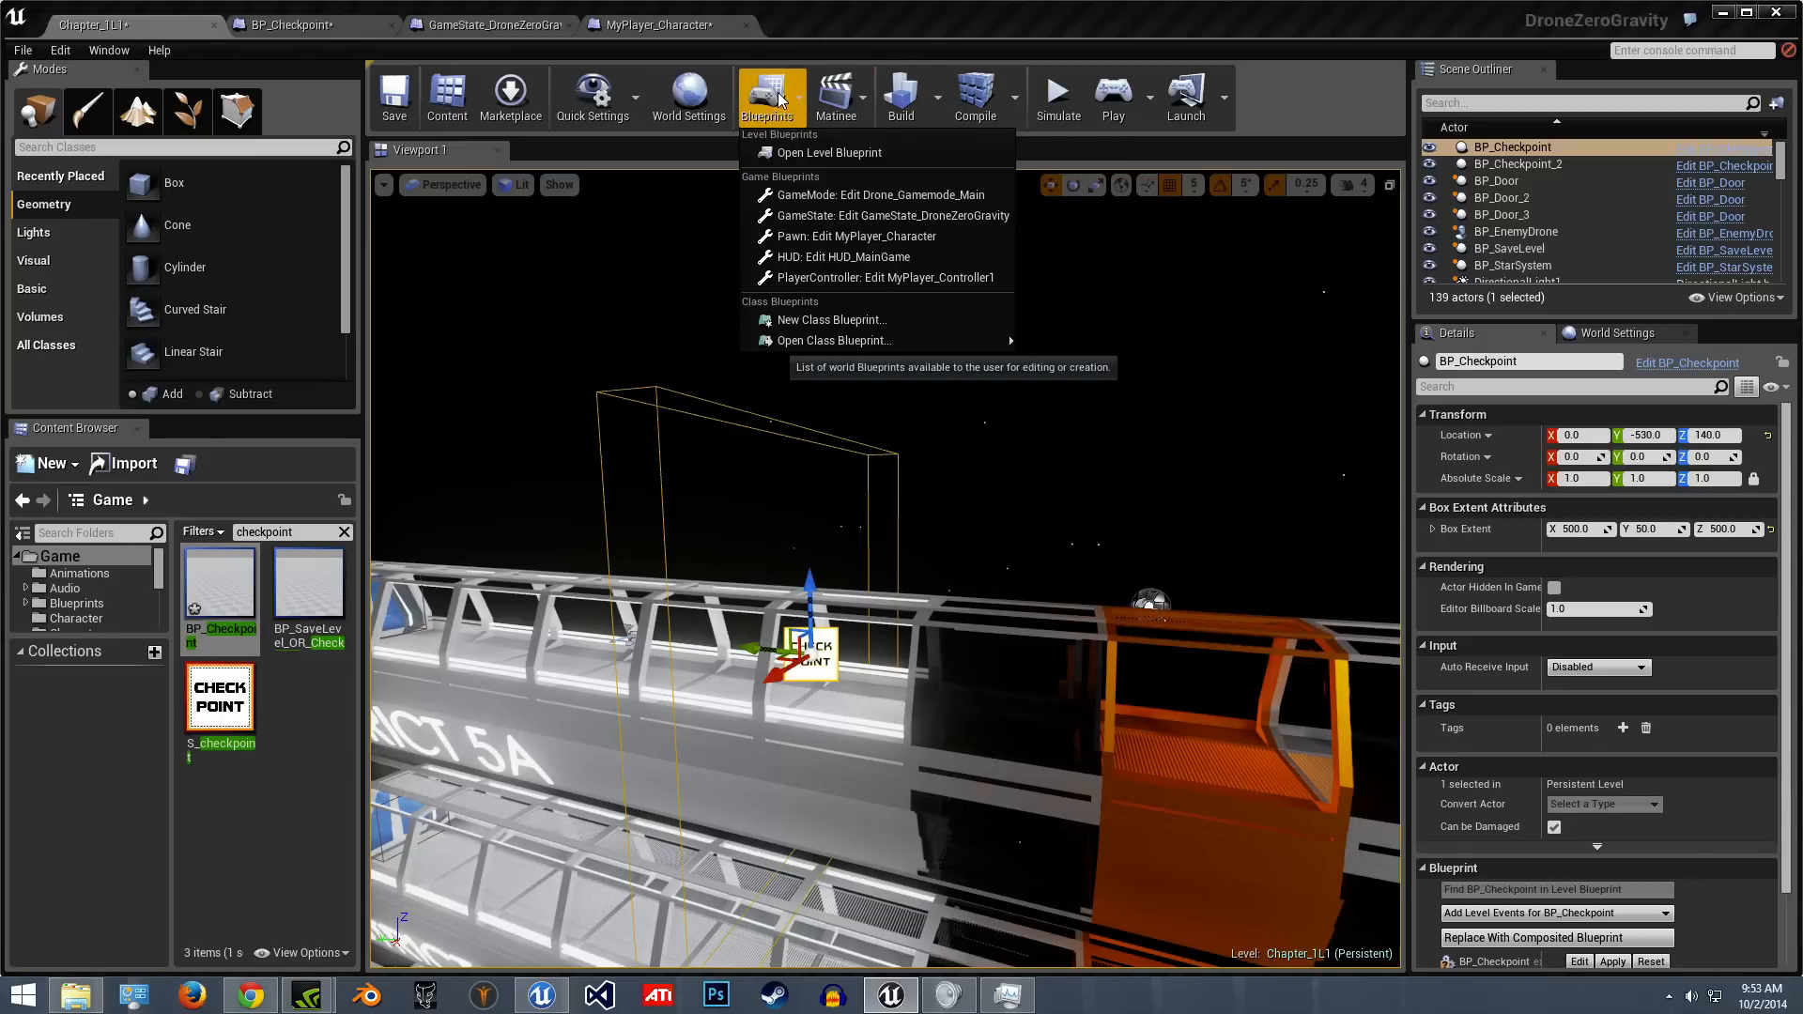
mouse_move(834, 340)
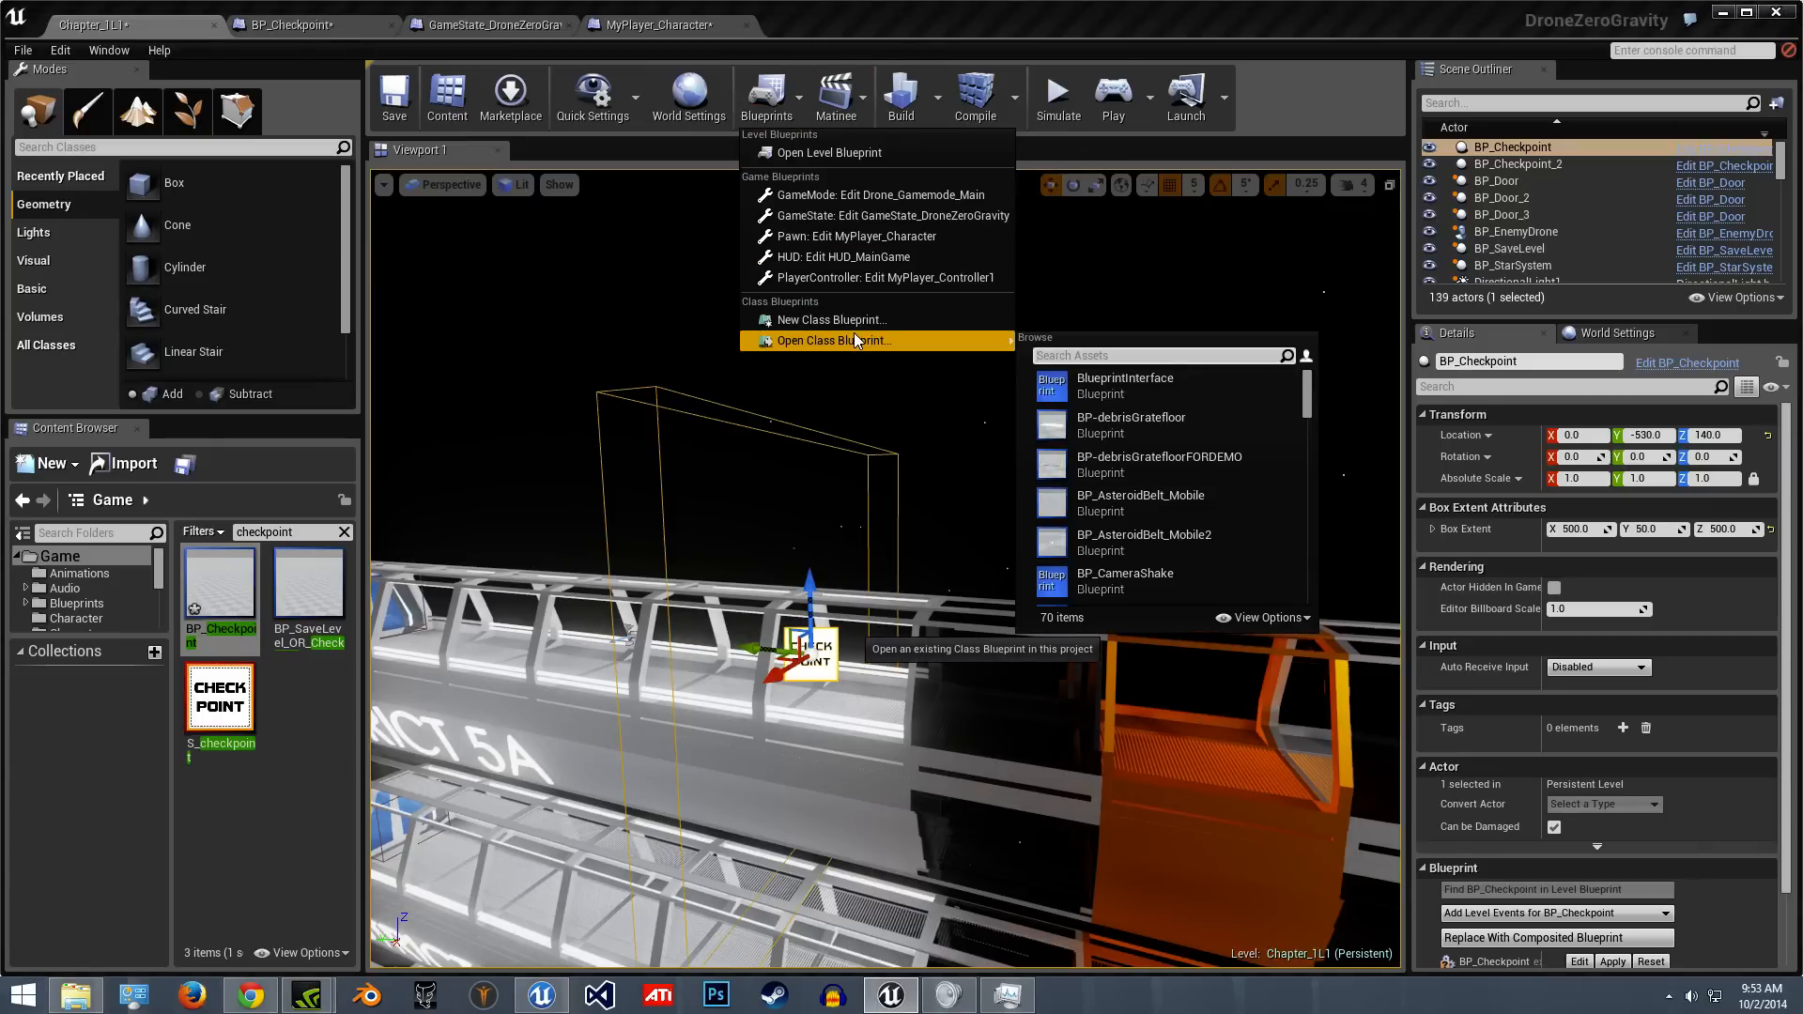
mouse_move(879, 215)
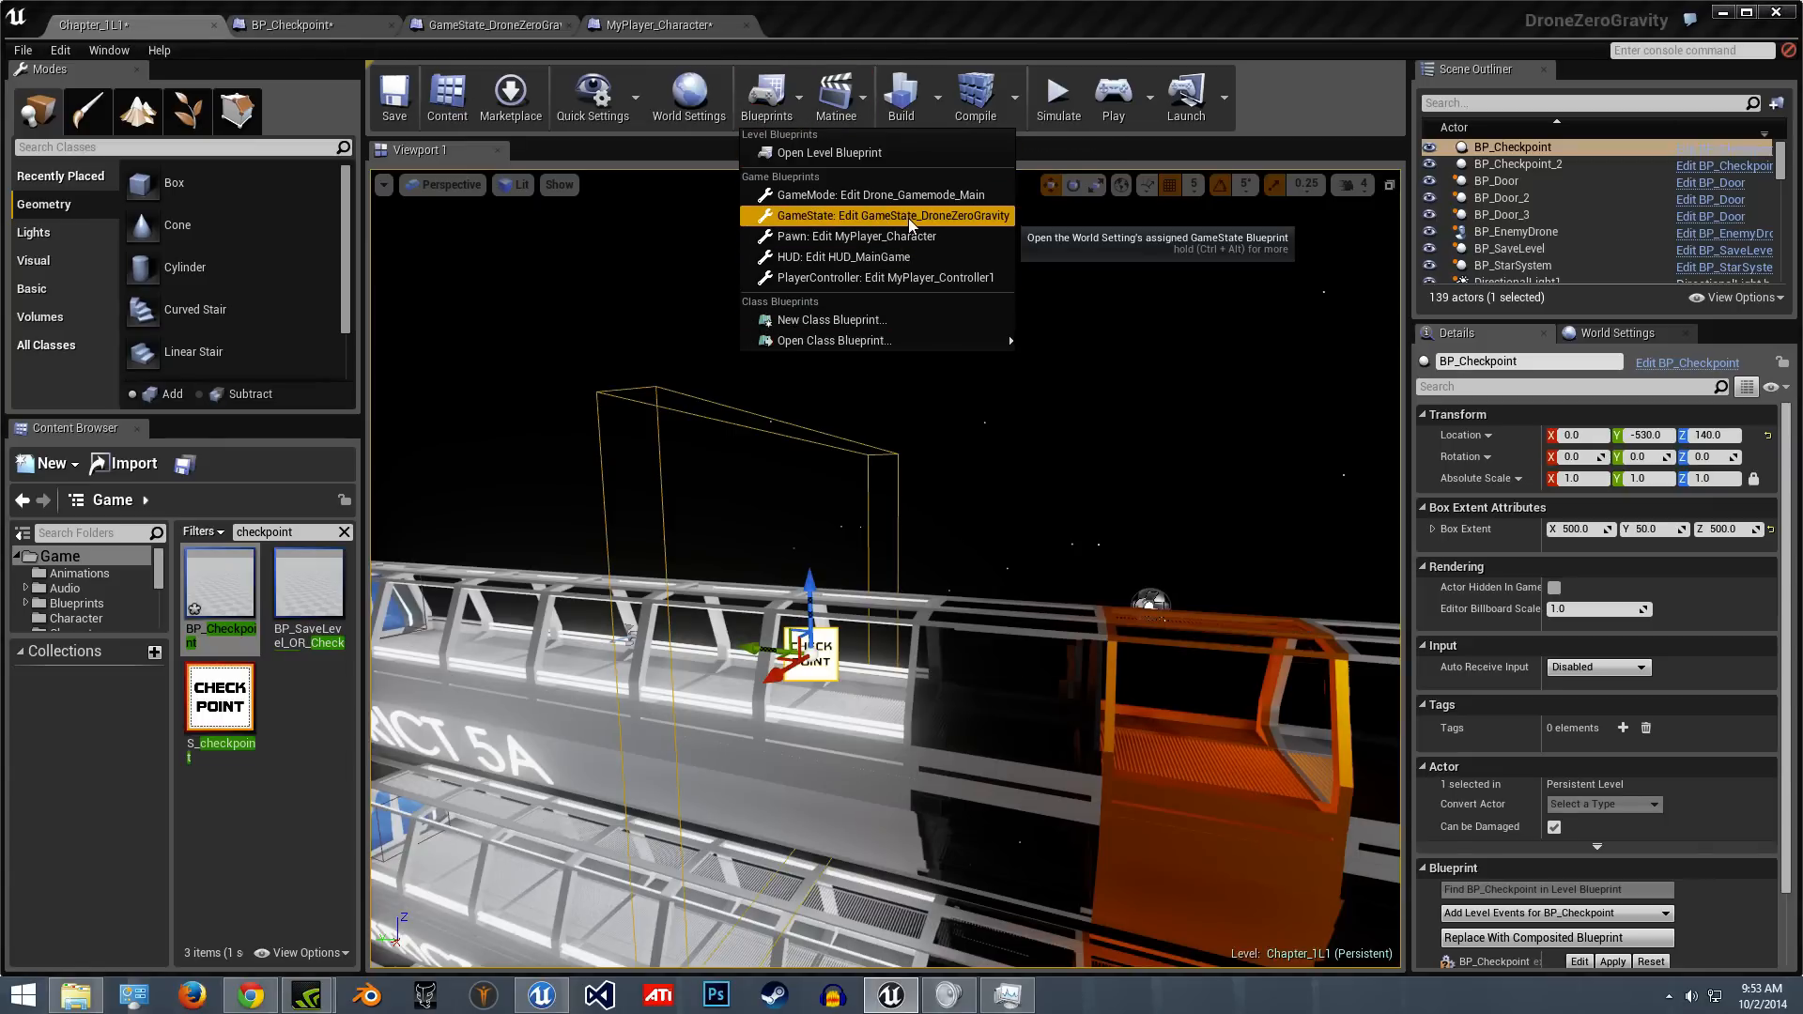
mouse_move(880, 194)
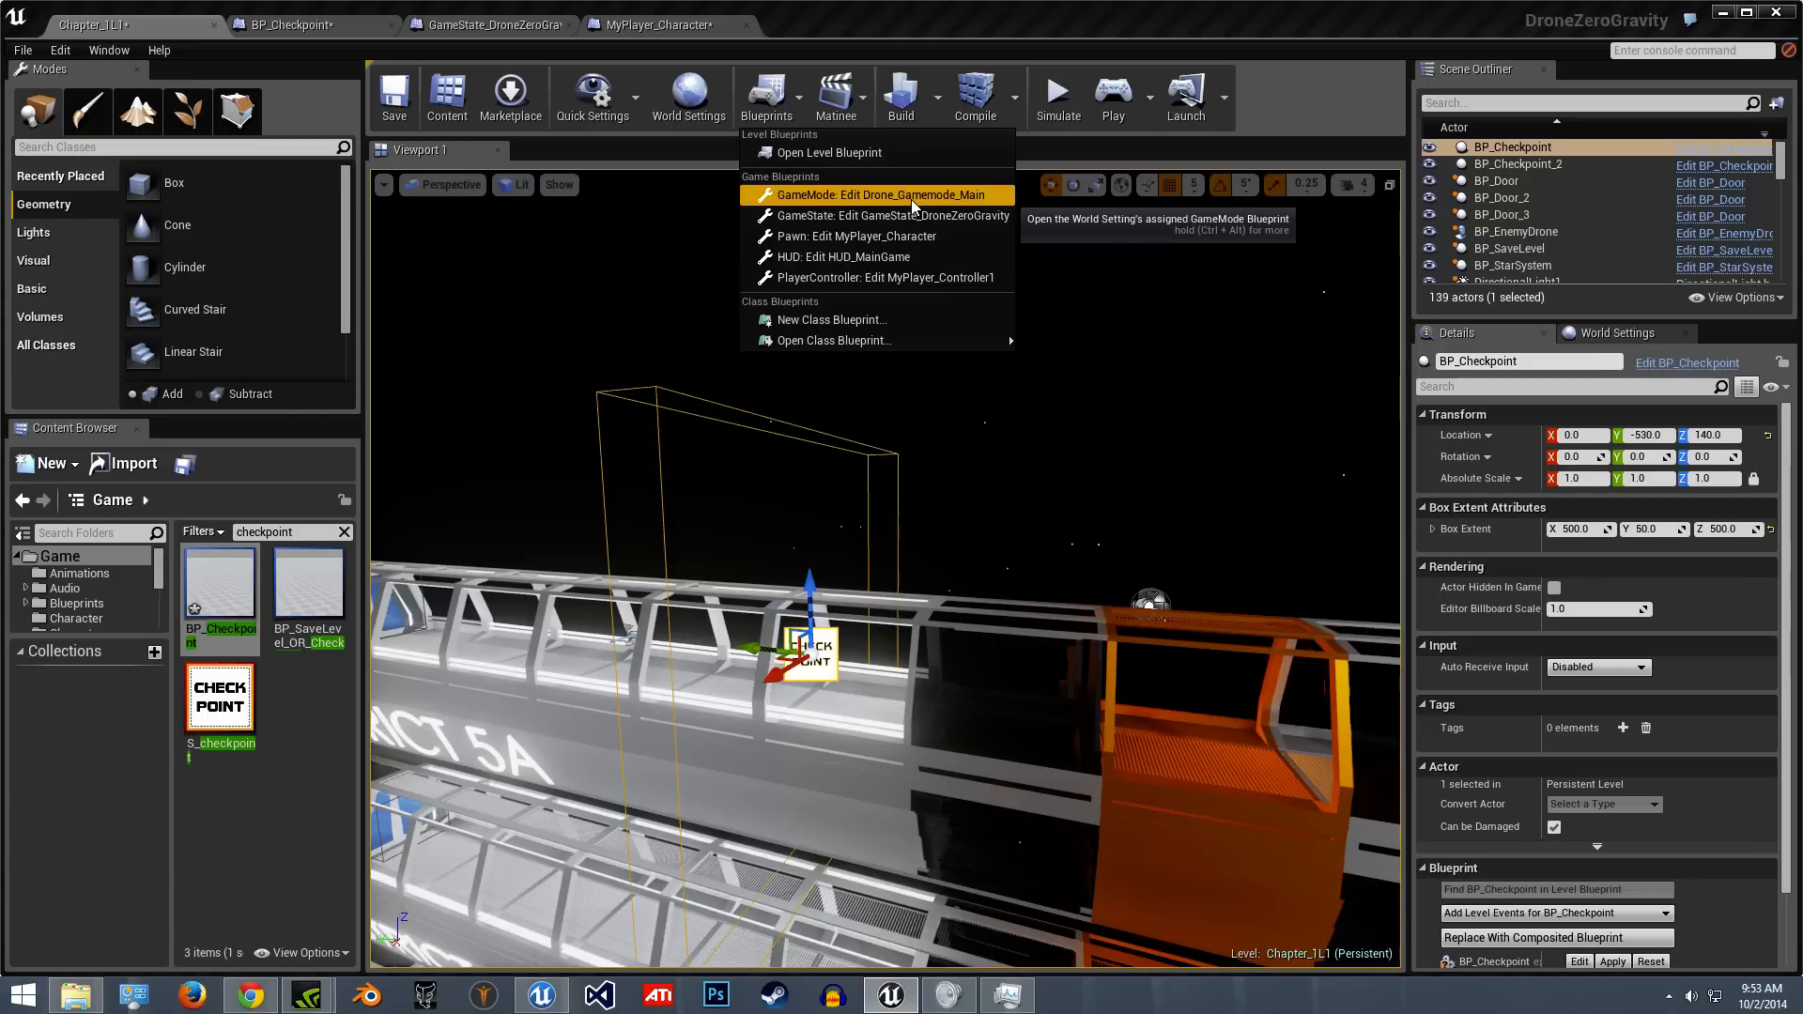
mouse_move(834, 340)
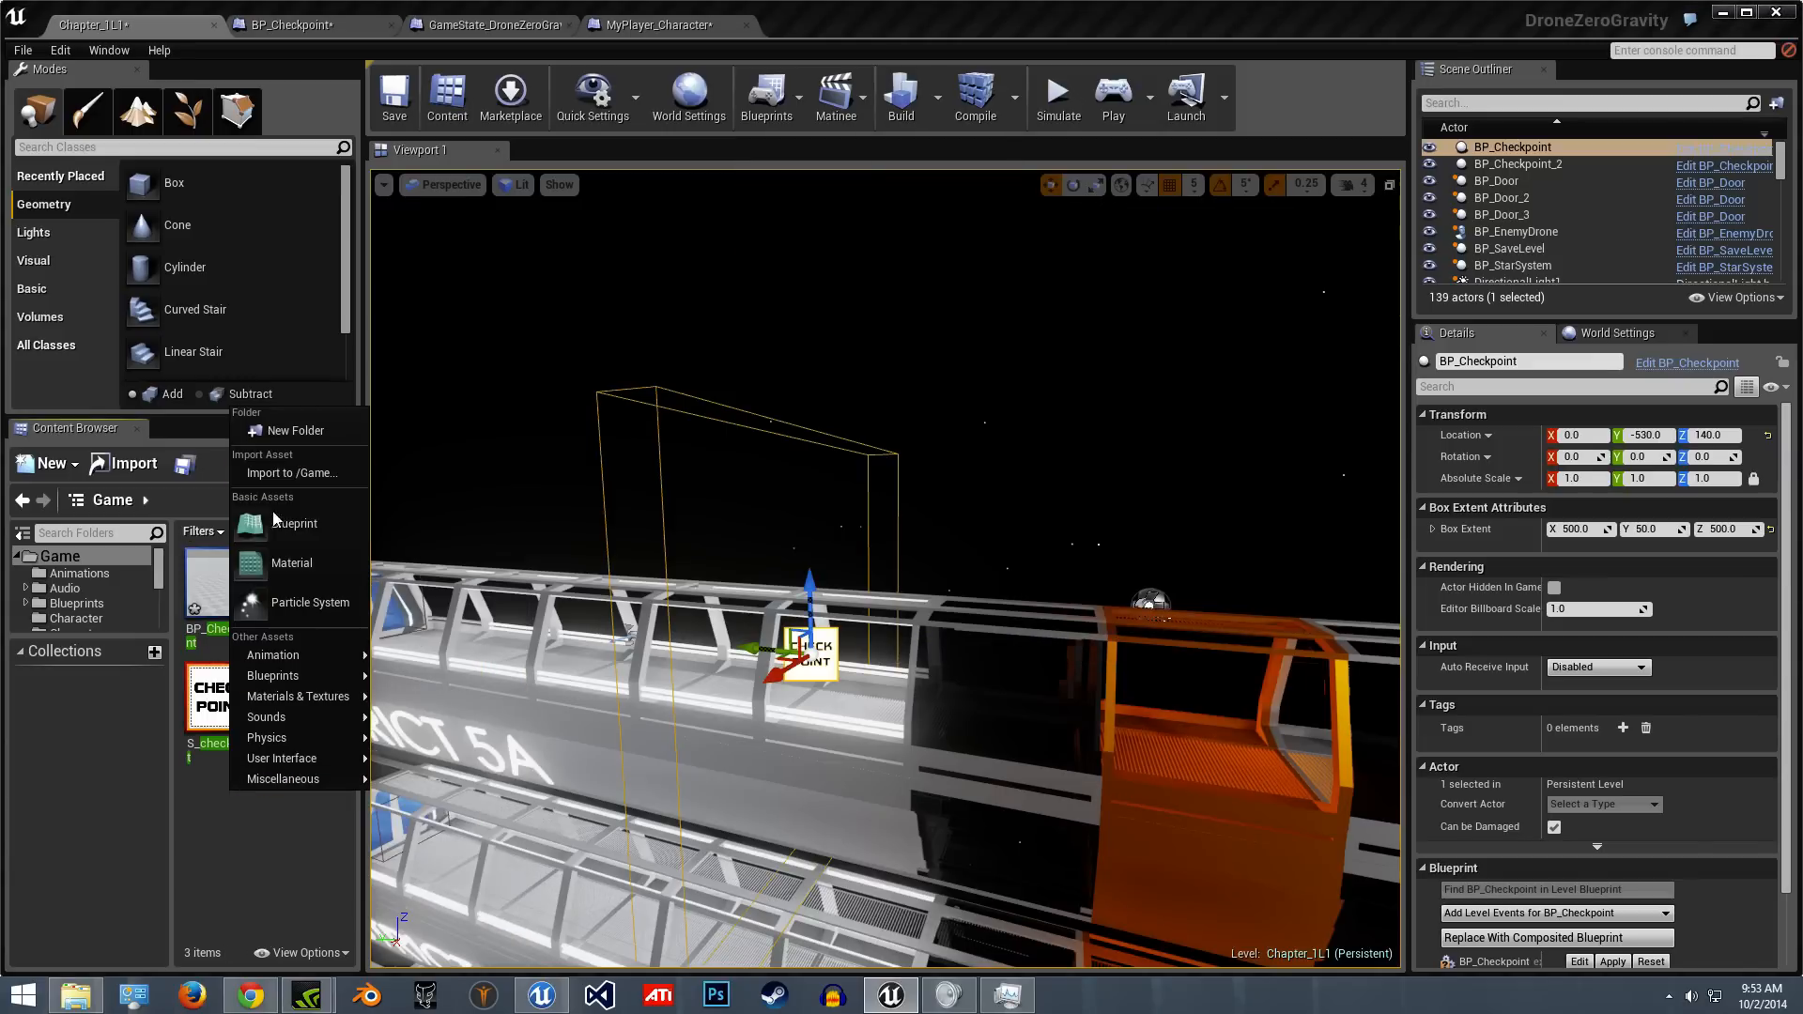
click(295, 524)
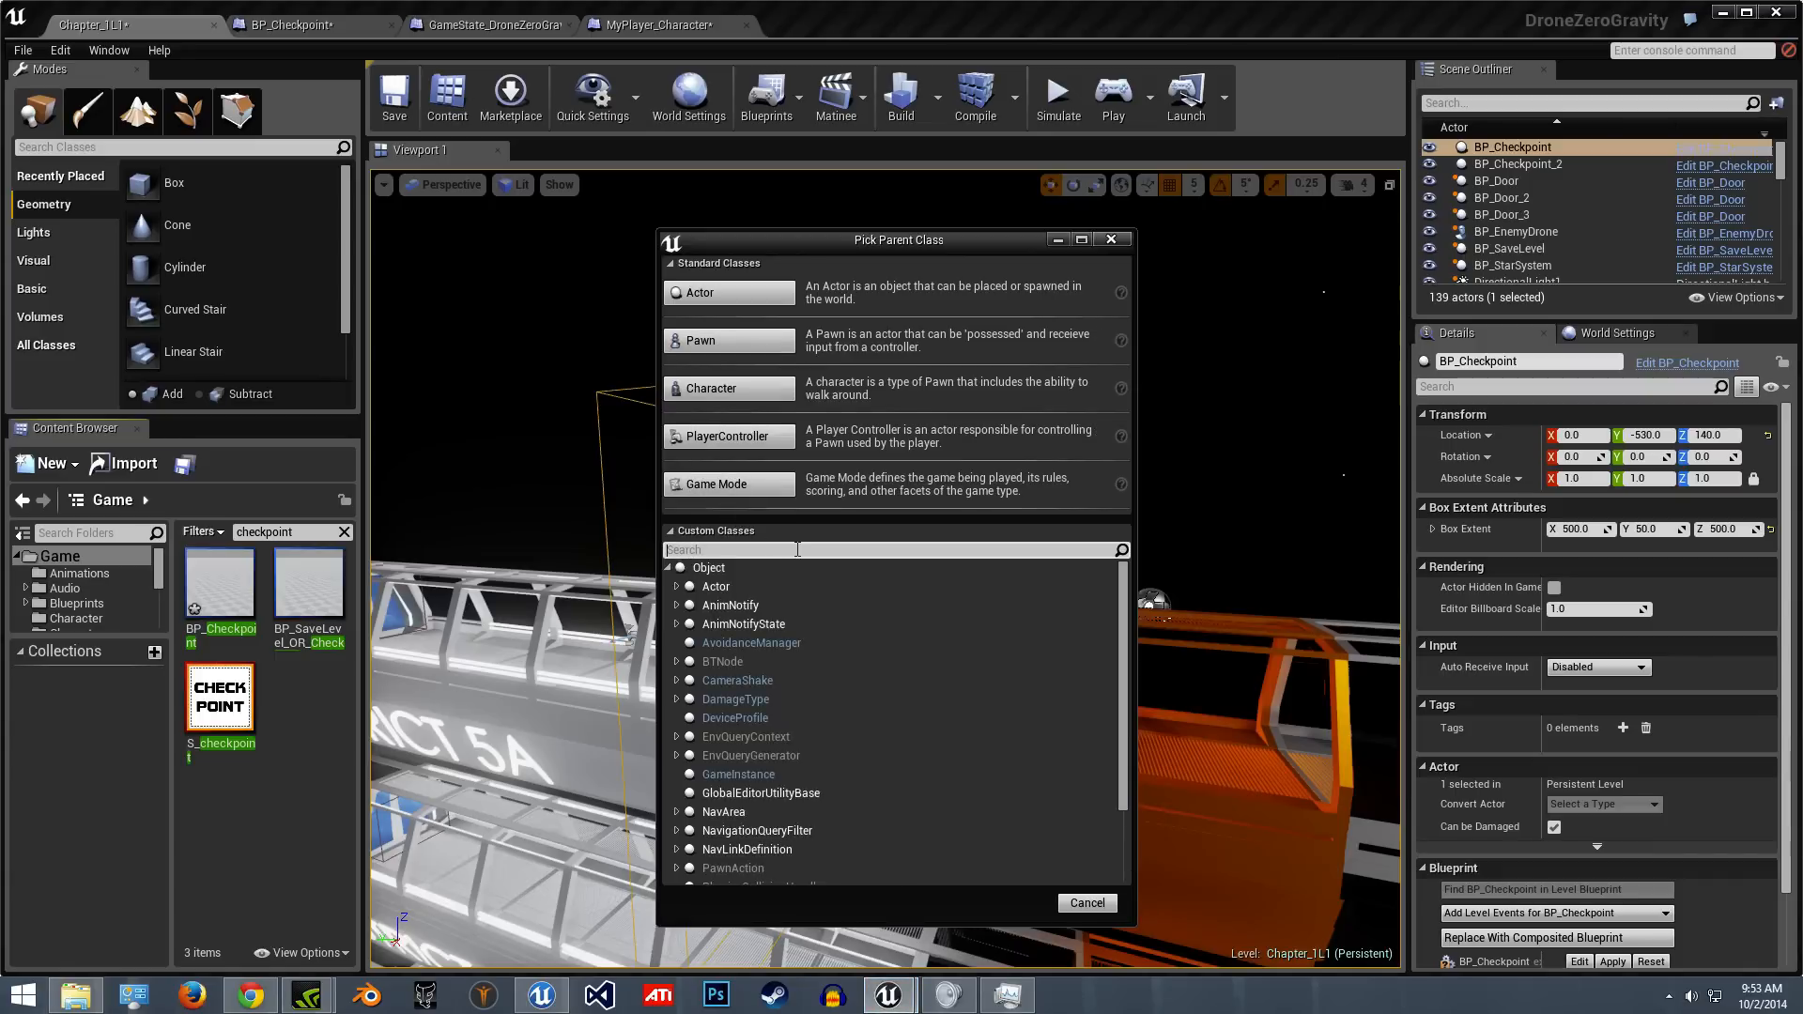
text(gamest)
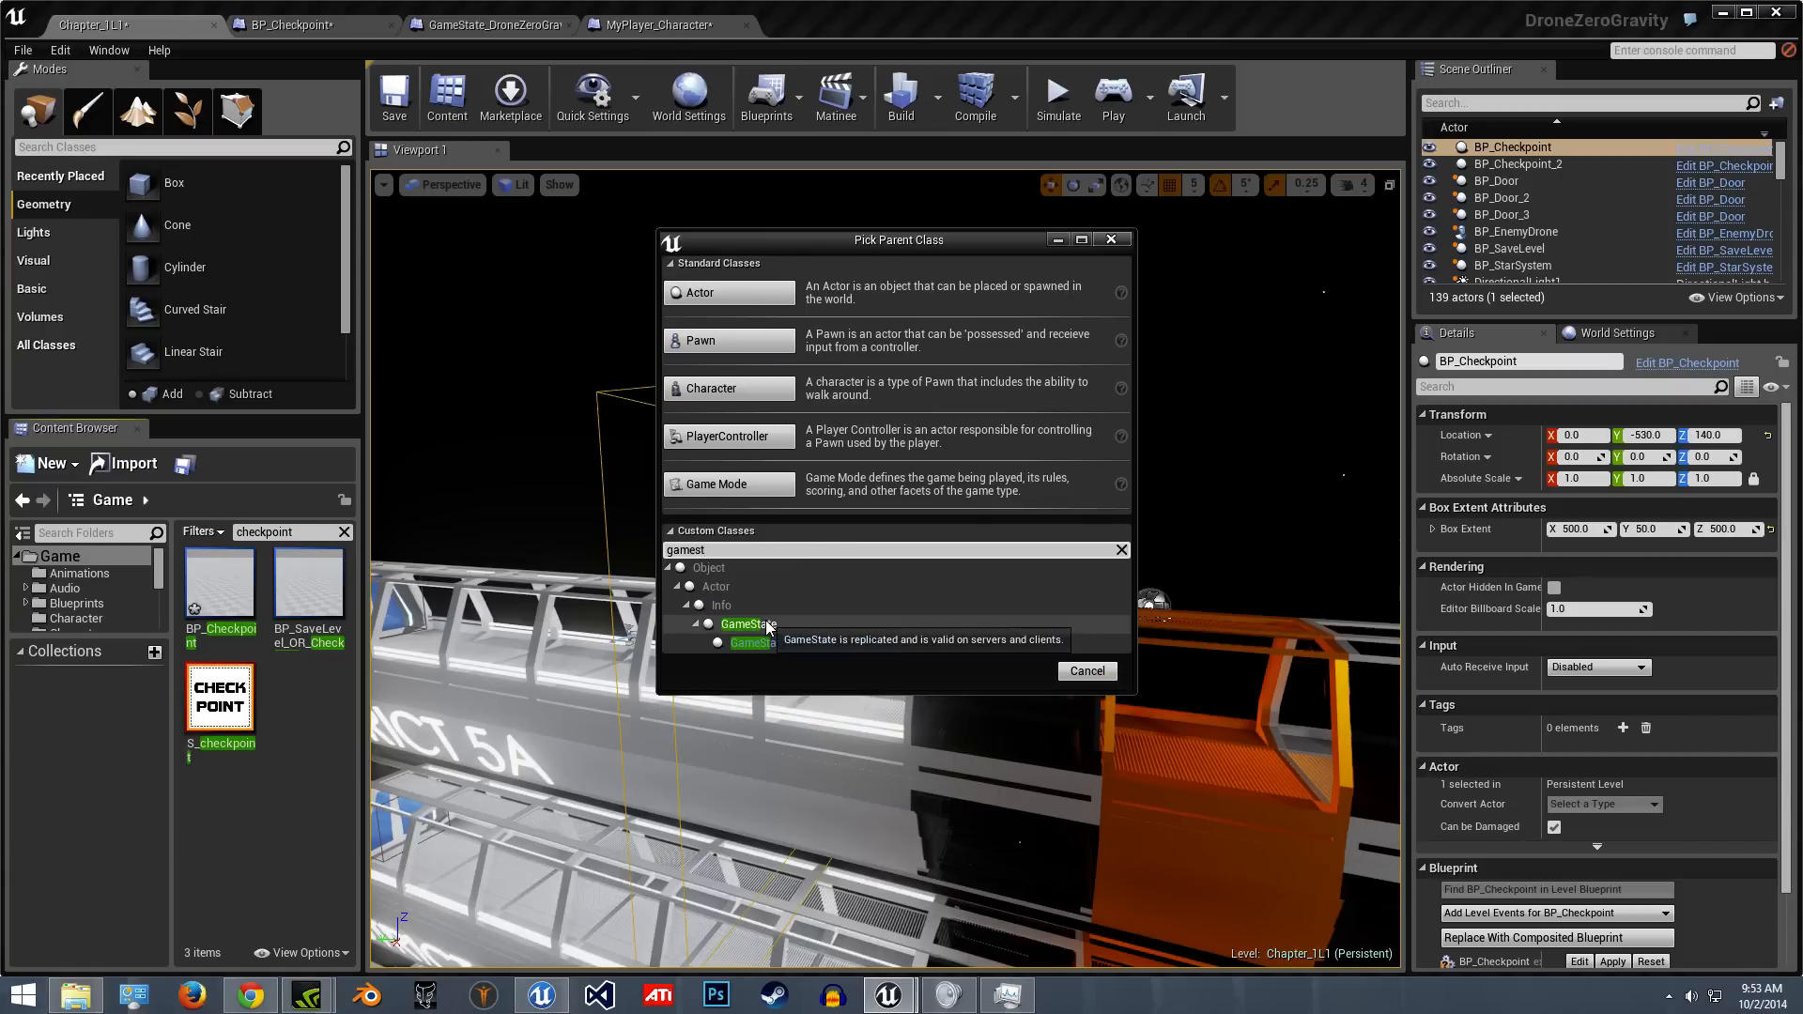
click(748, 624)
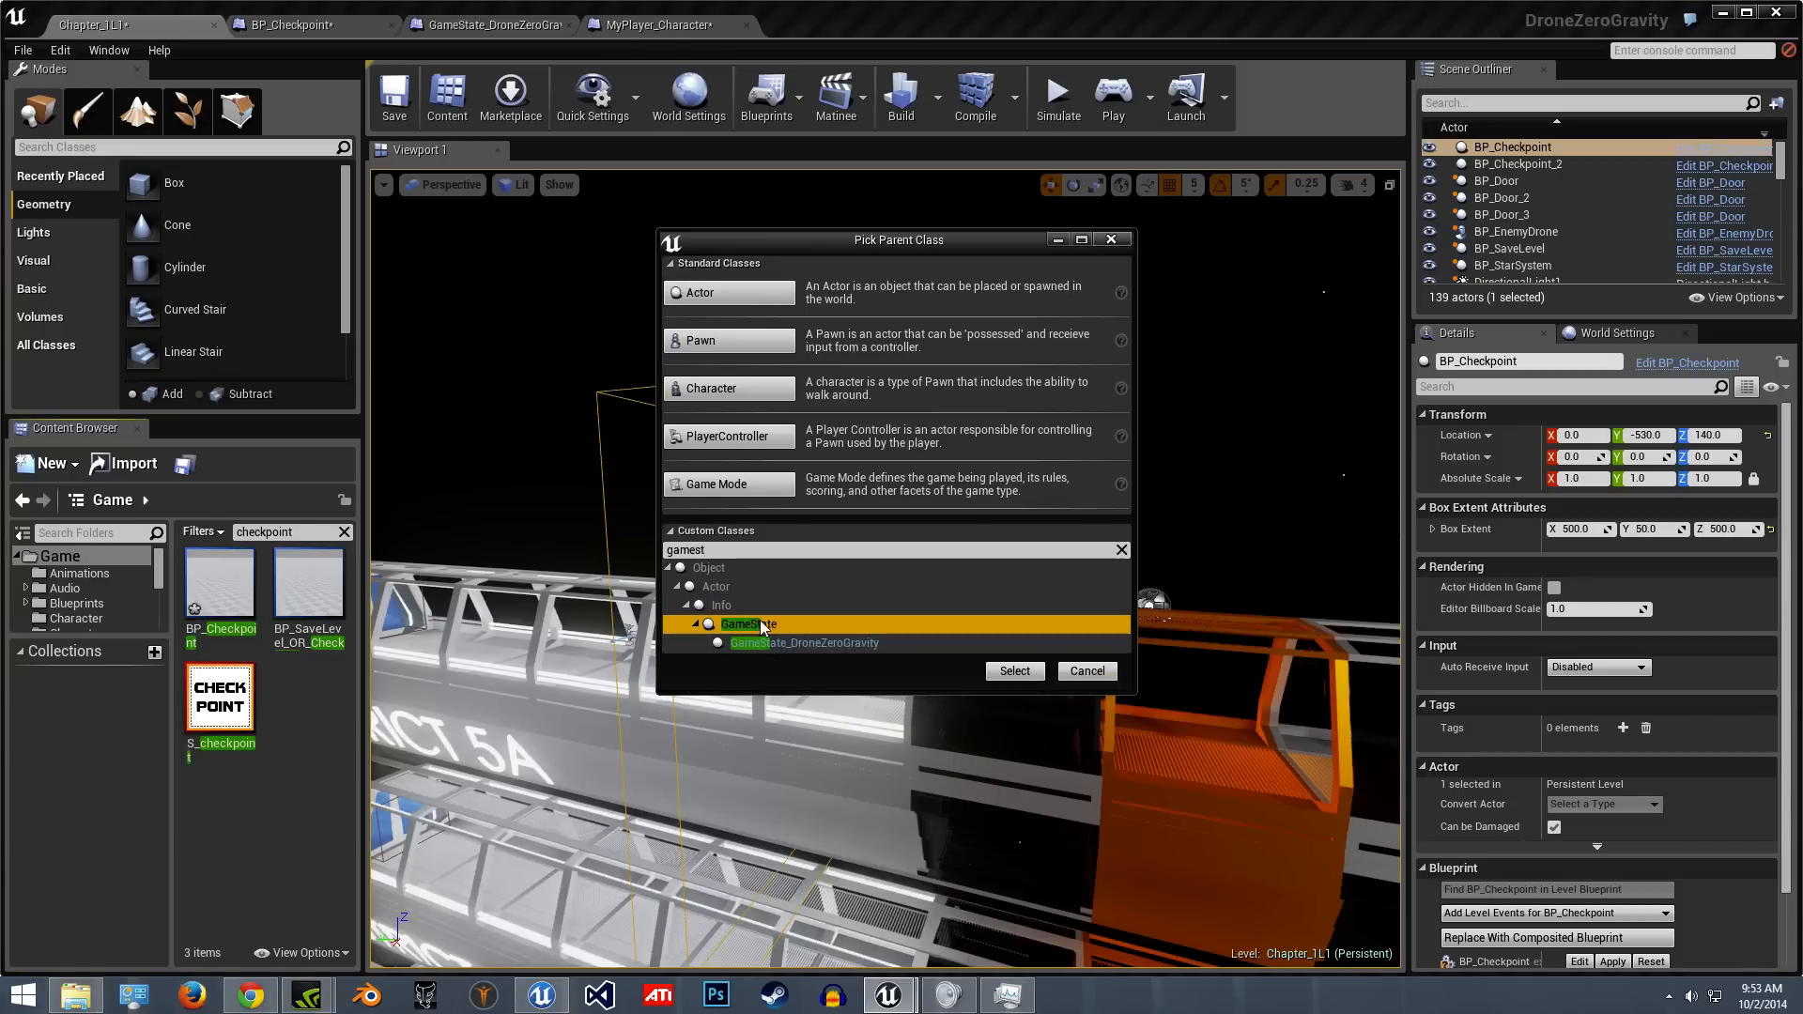
click(1084, 671)
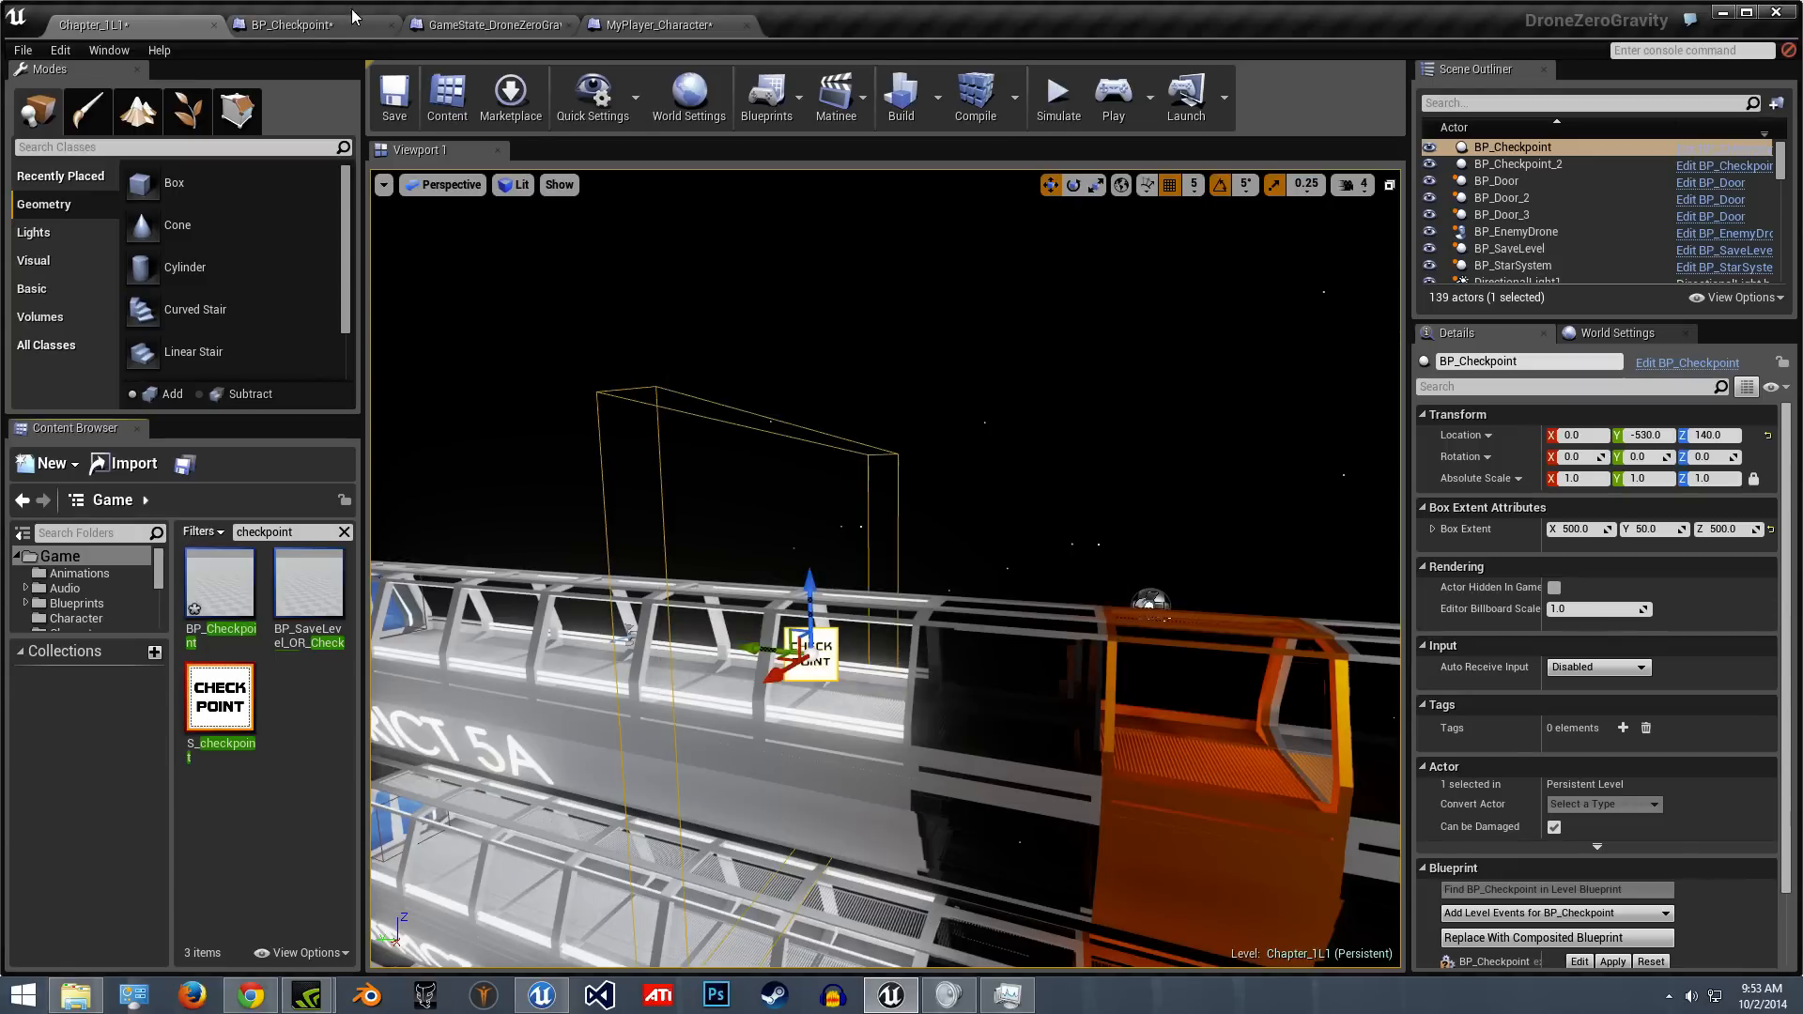
click(293, 25)
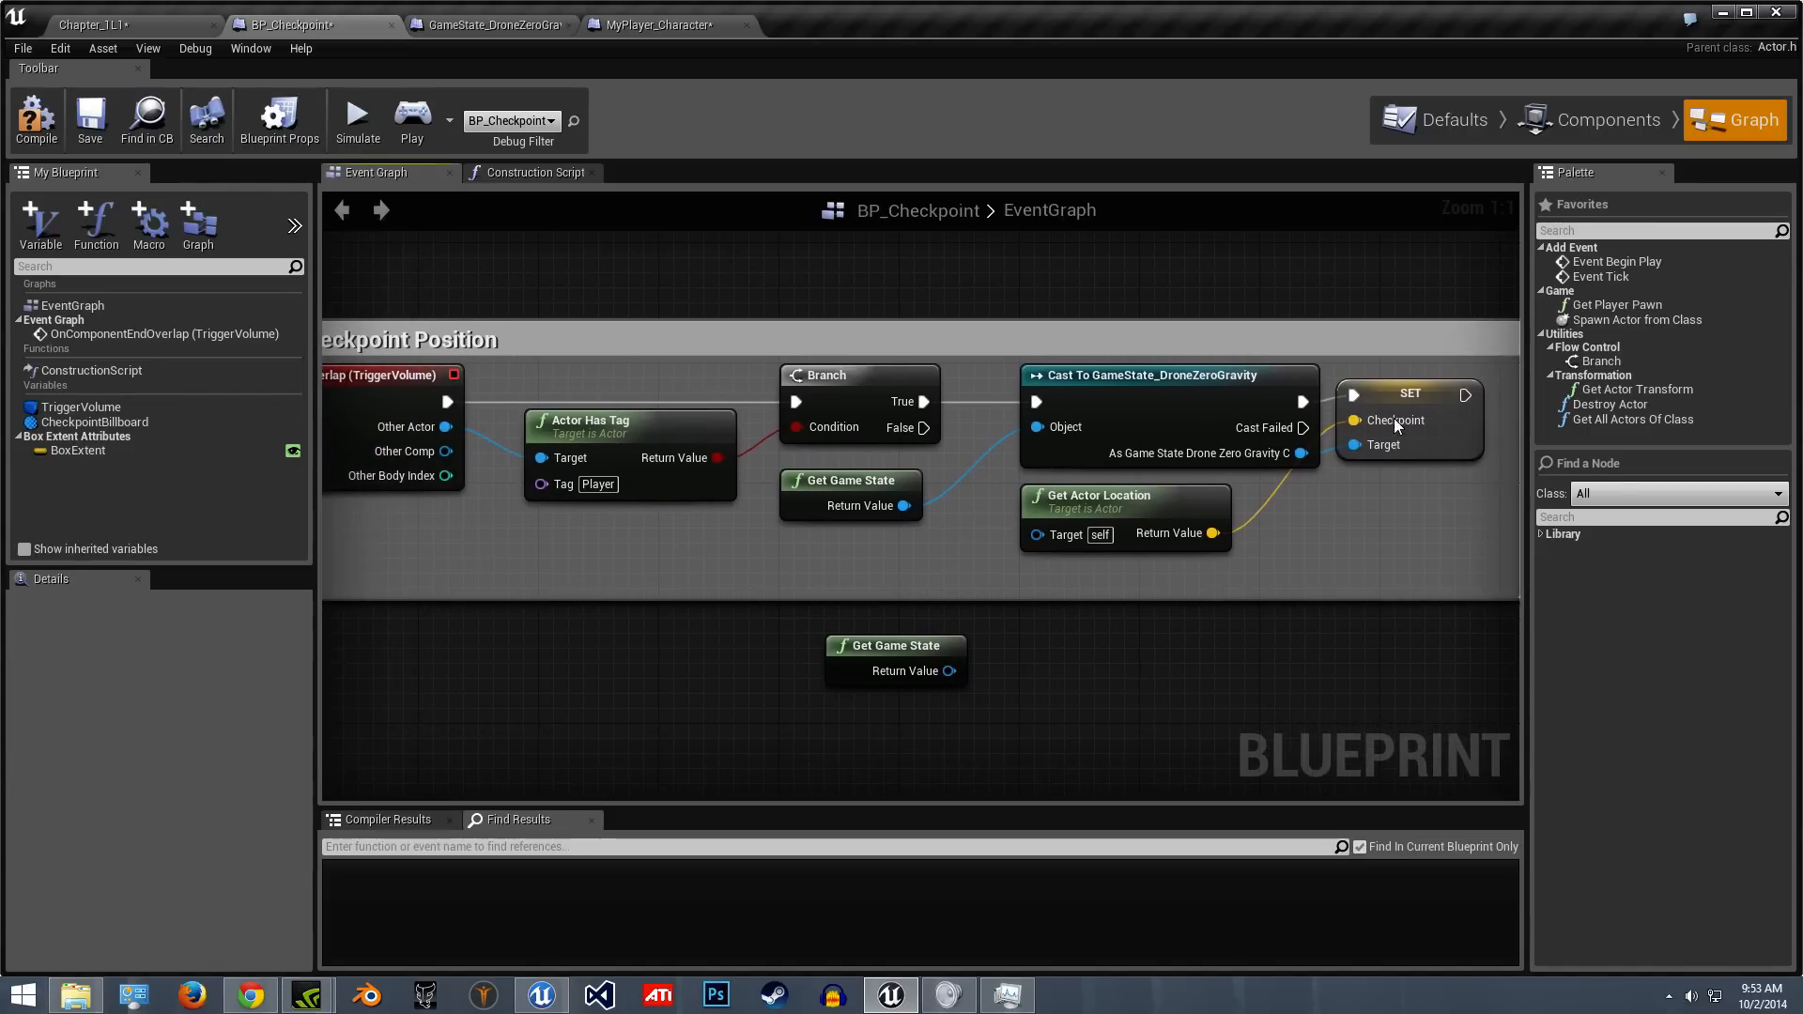
- Inspect the SET Checkpoint node and the checkpoint's own location getter, glancing at the game state graph
click(1407, 419)
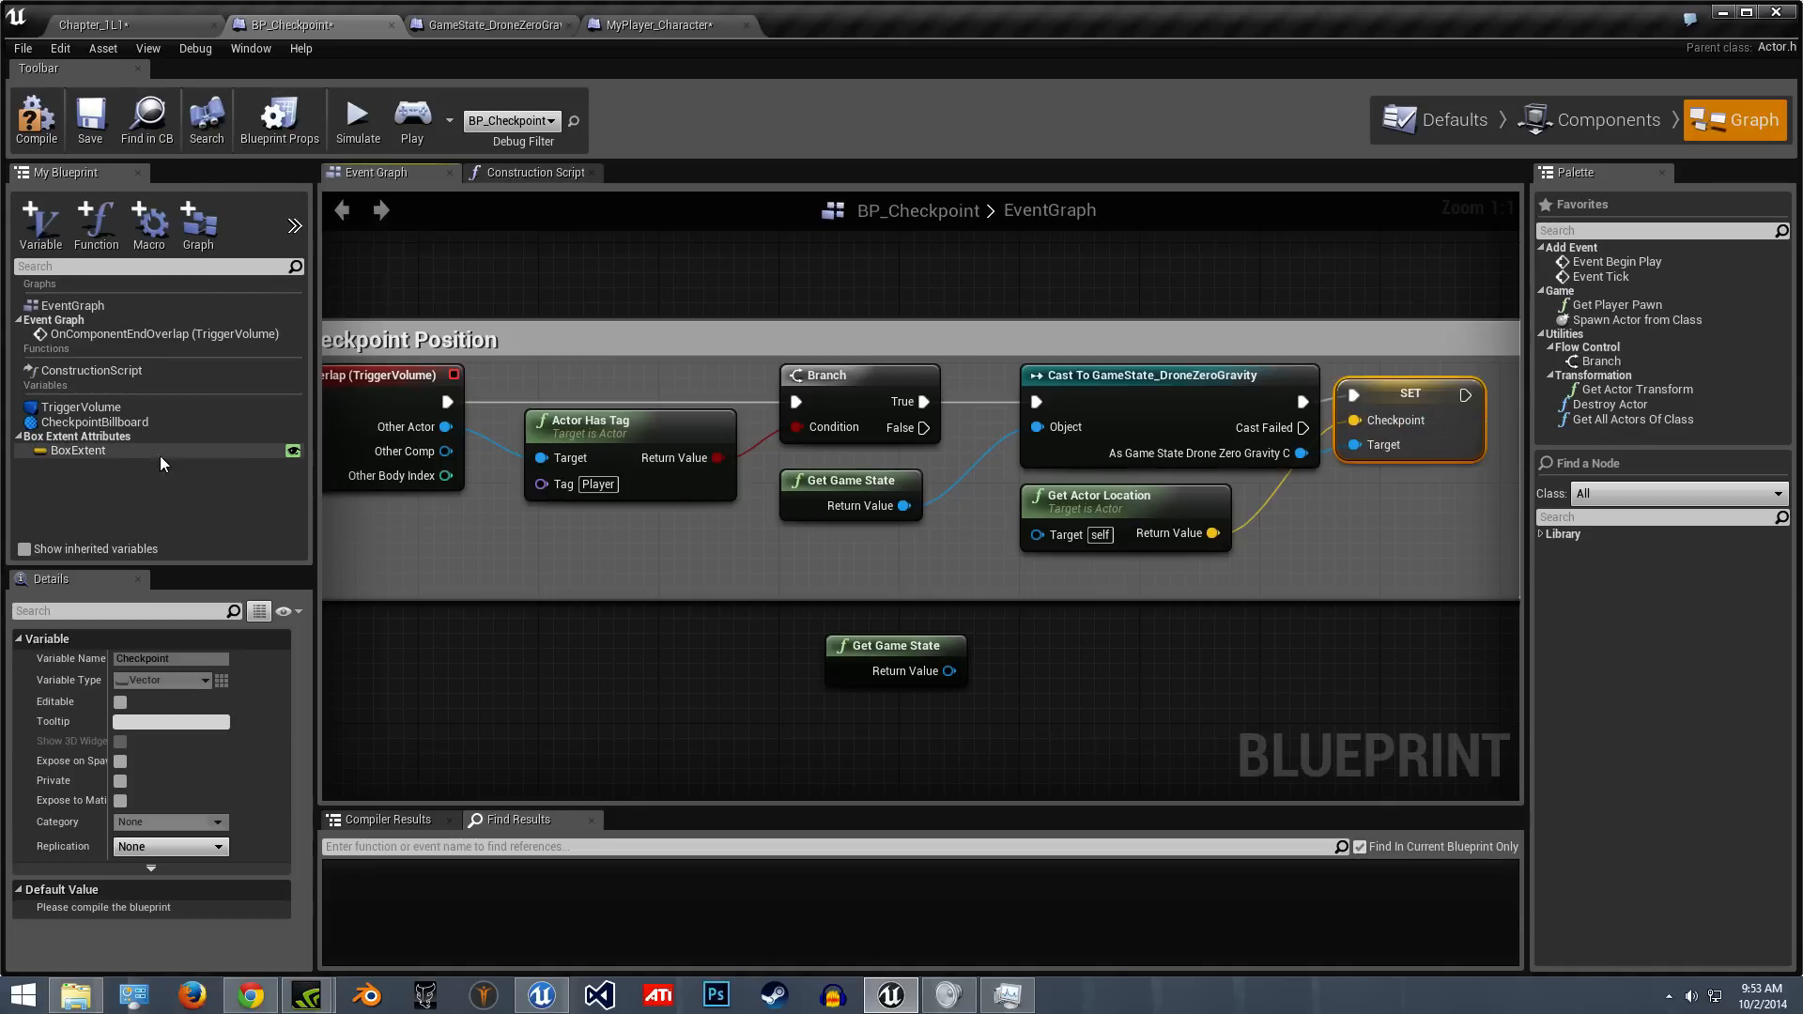
click(79, 449)
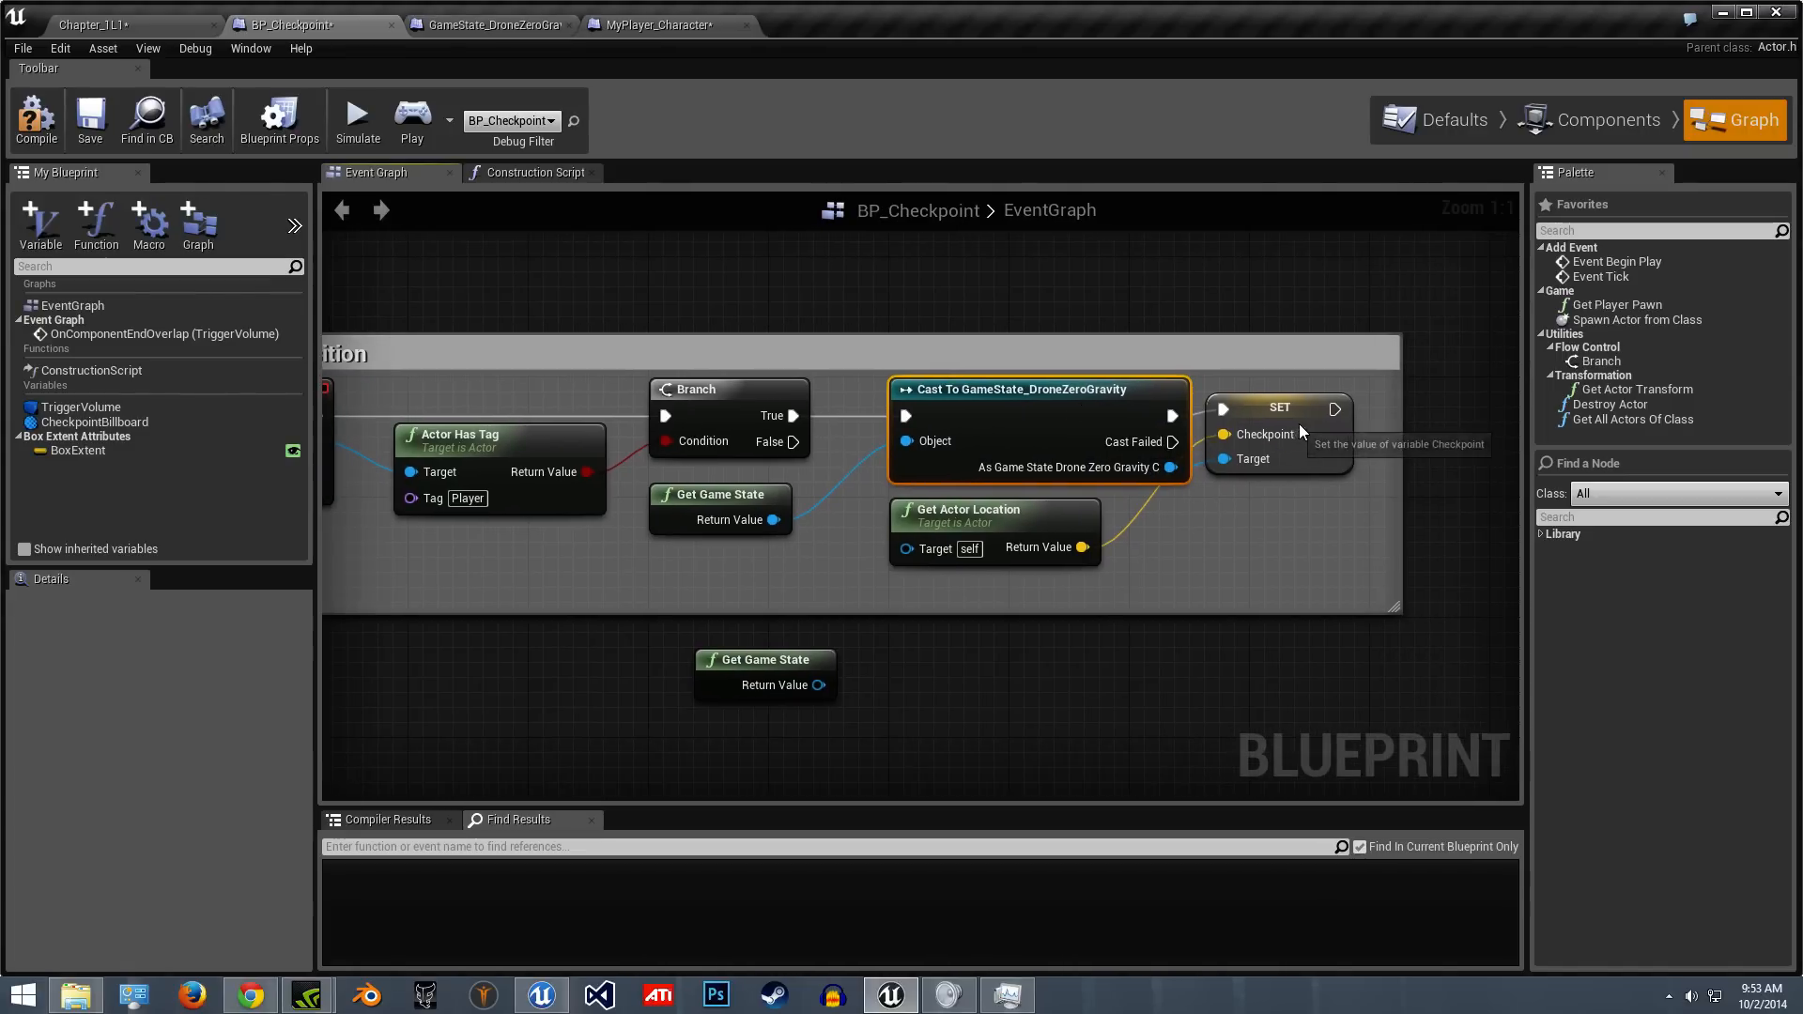
click(1277, 392)
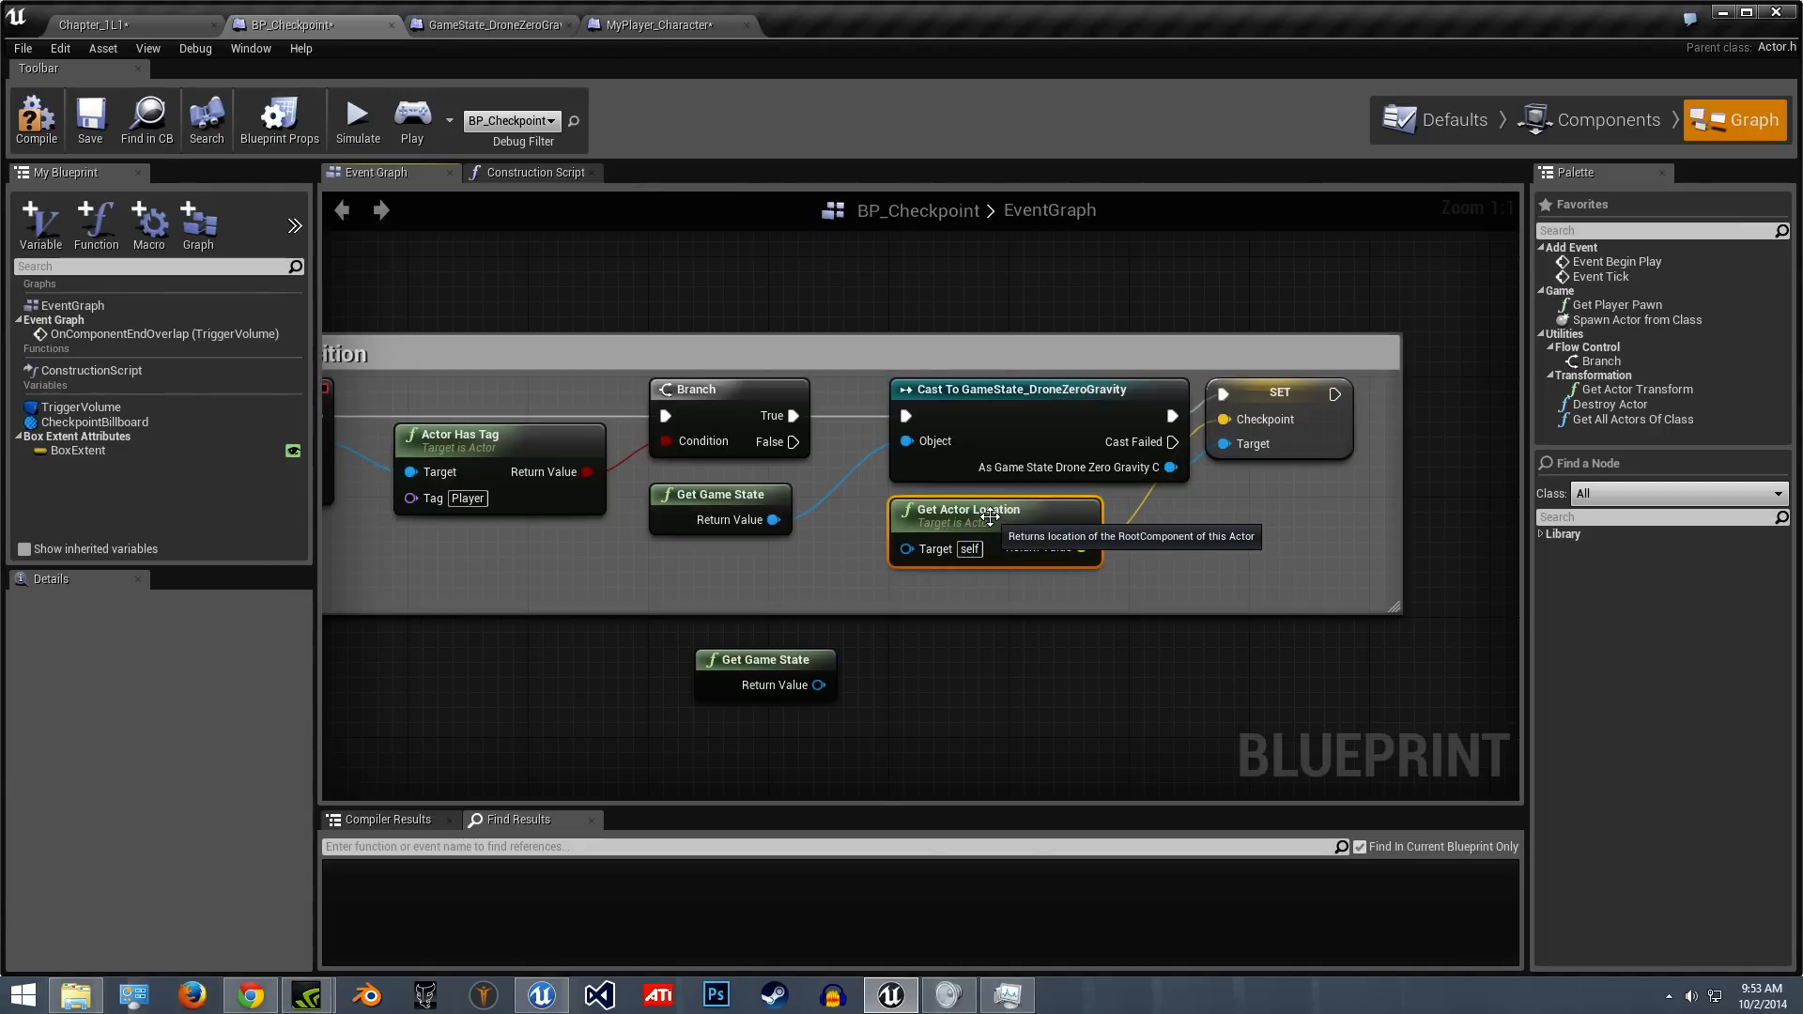
mouse_move(1296, 395)
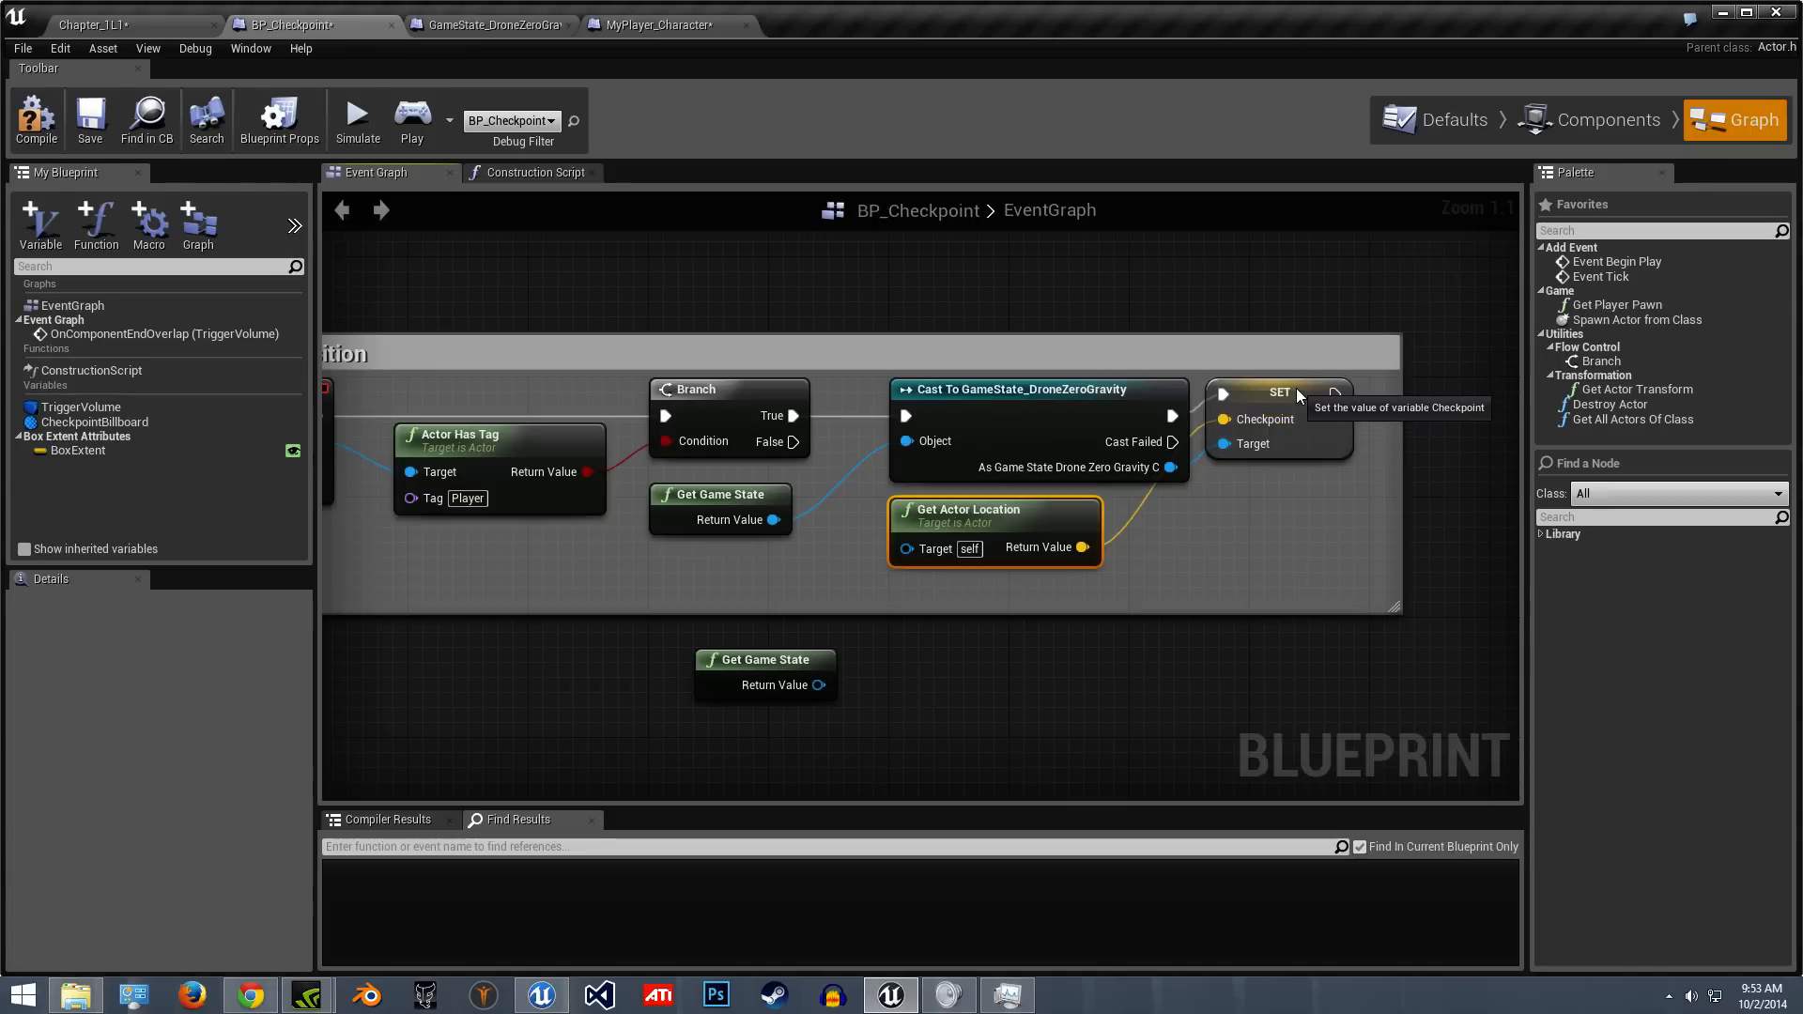
click(1277, 392)
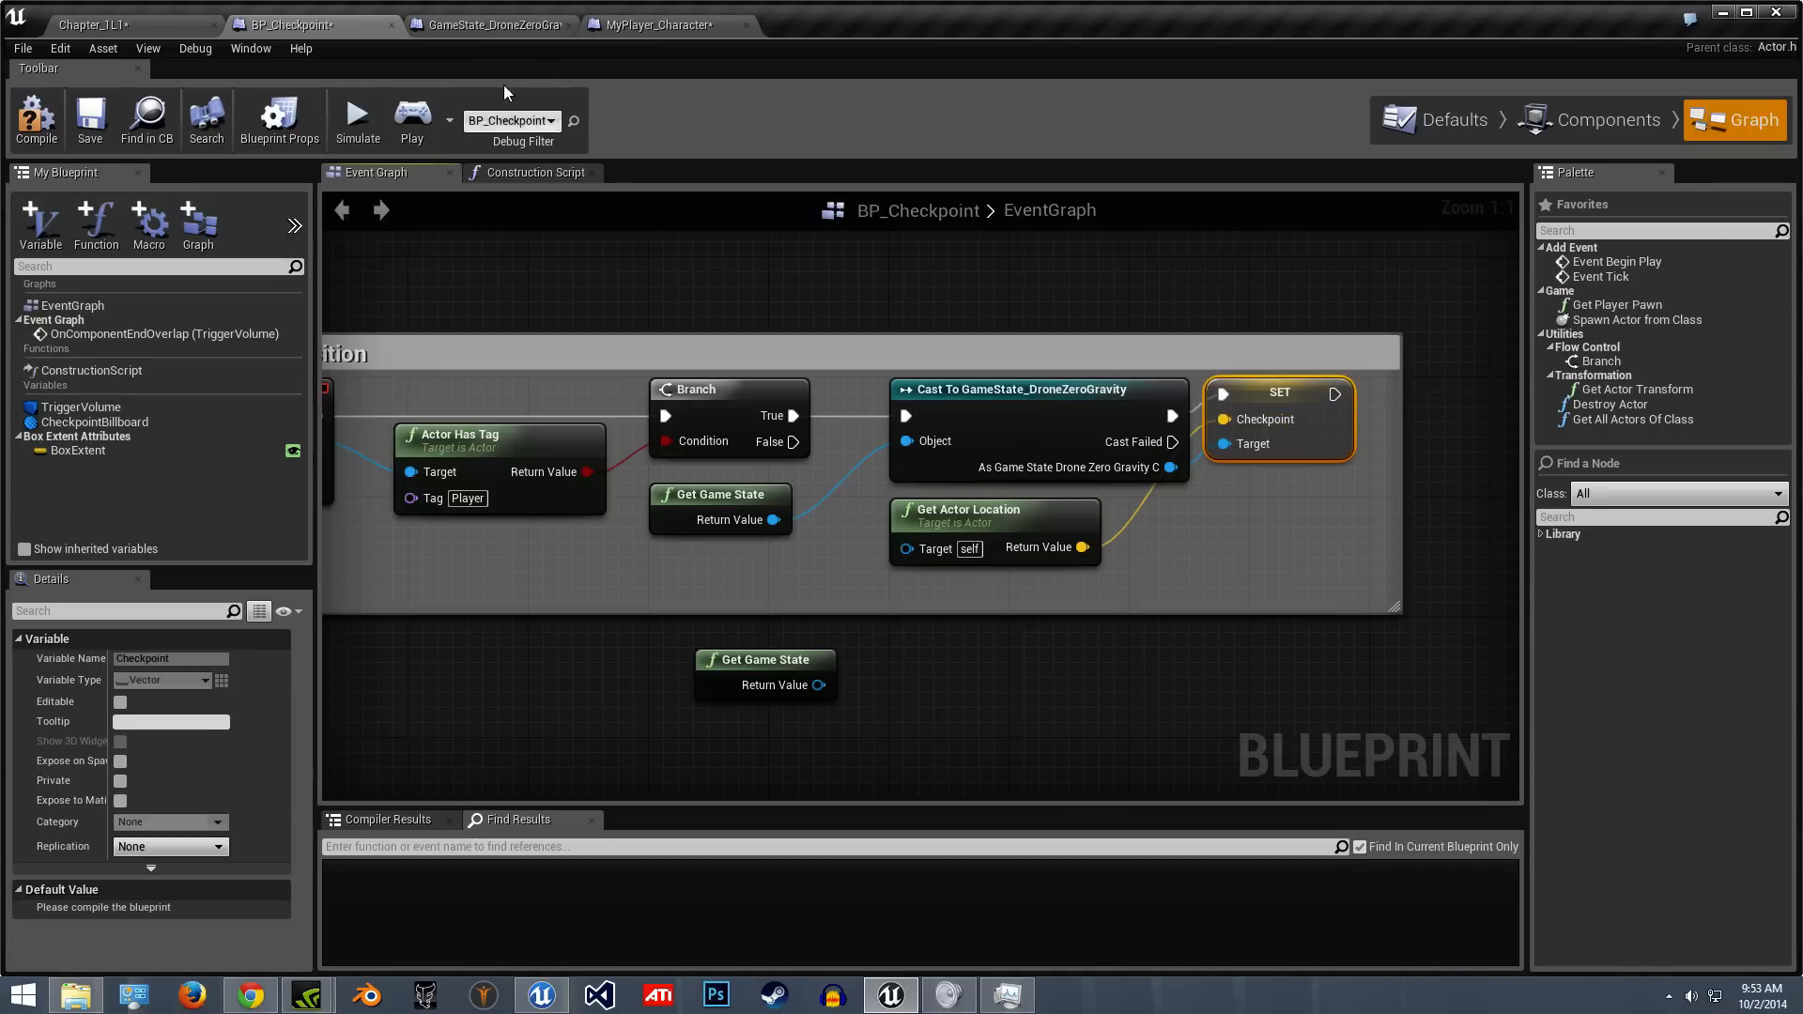
click(488, 24)
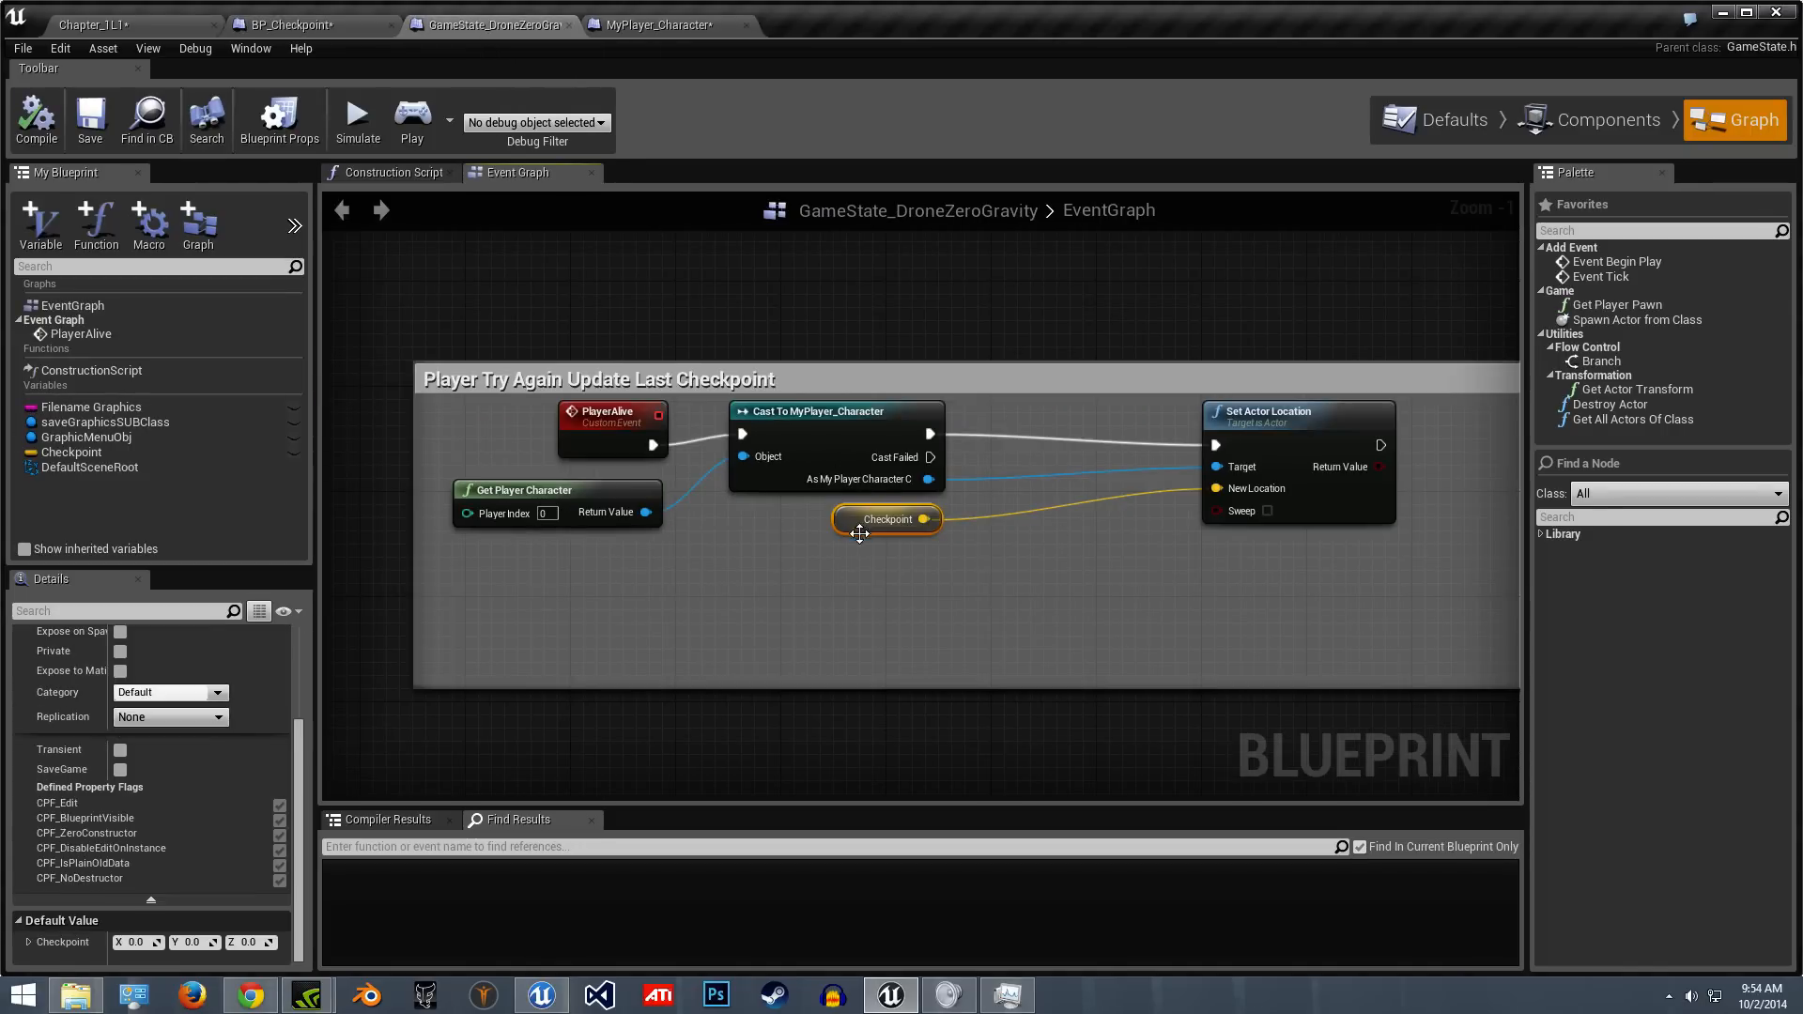
click(310, 25)
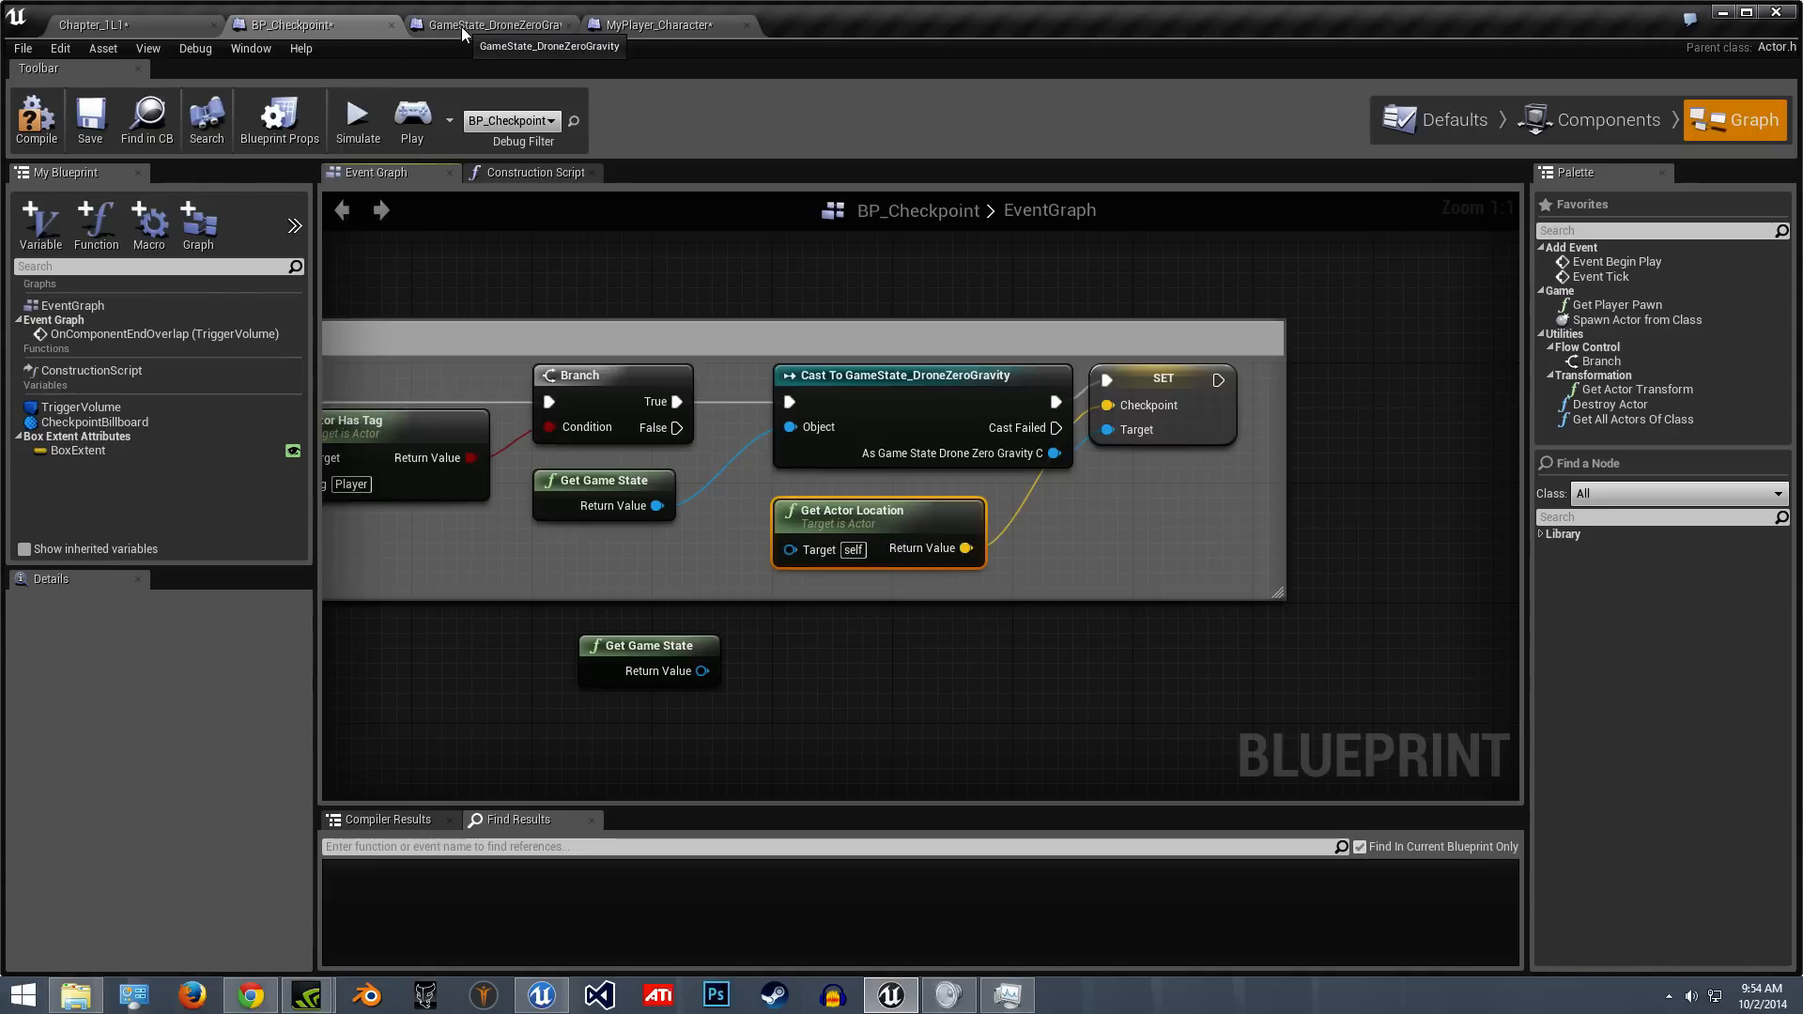
- Inspect the game state's PlayerAlive custom event, then view the player character graph calling Player Alive
click(492, 24)
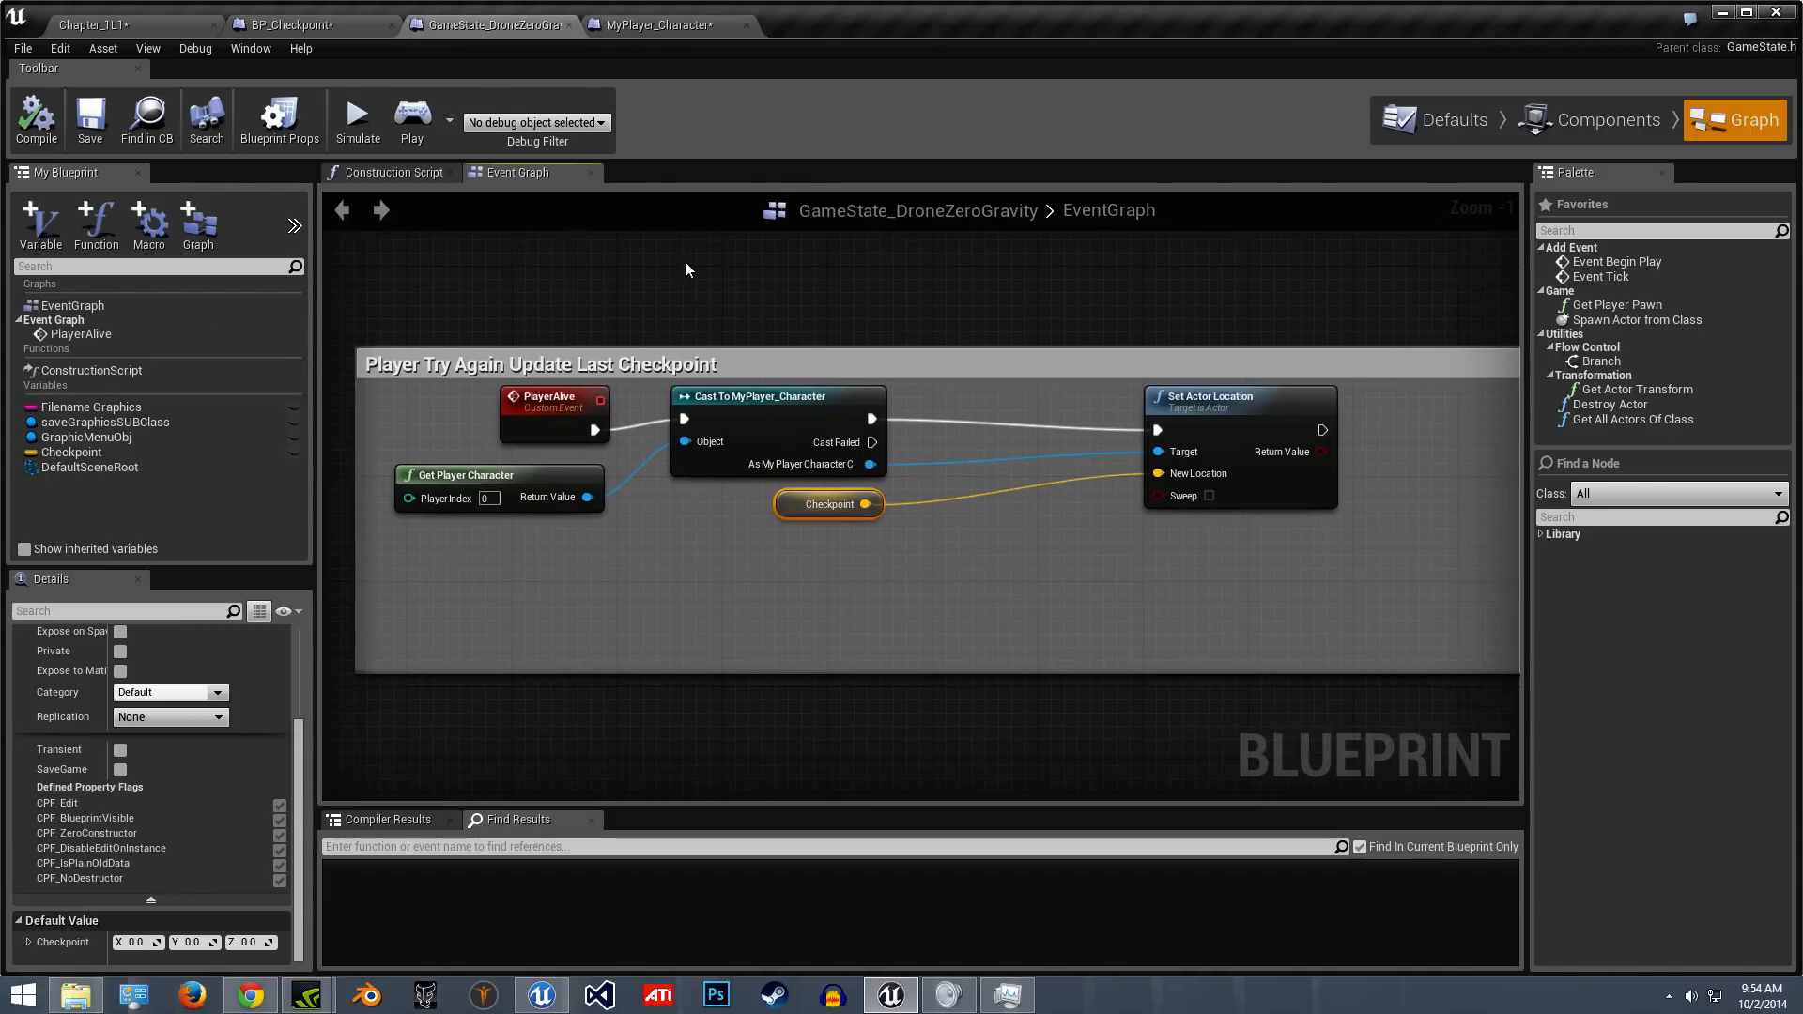
click(552, 402)
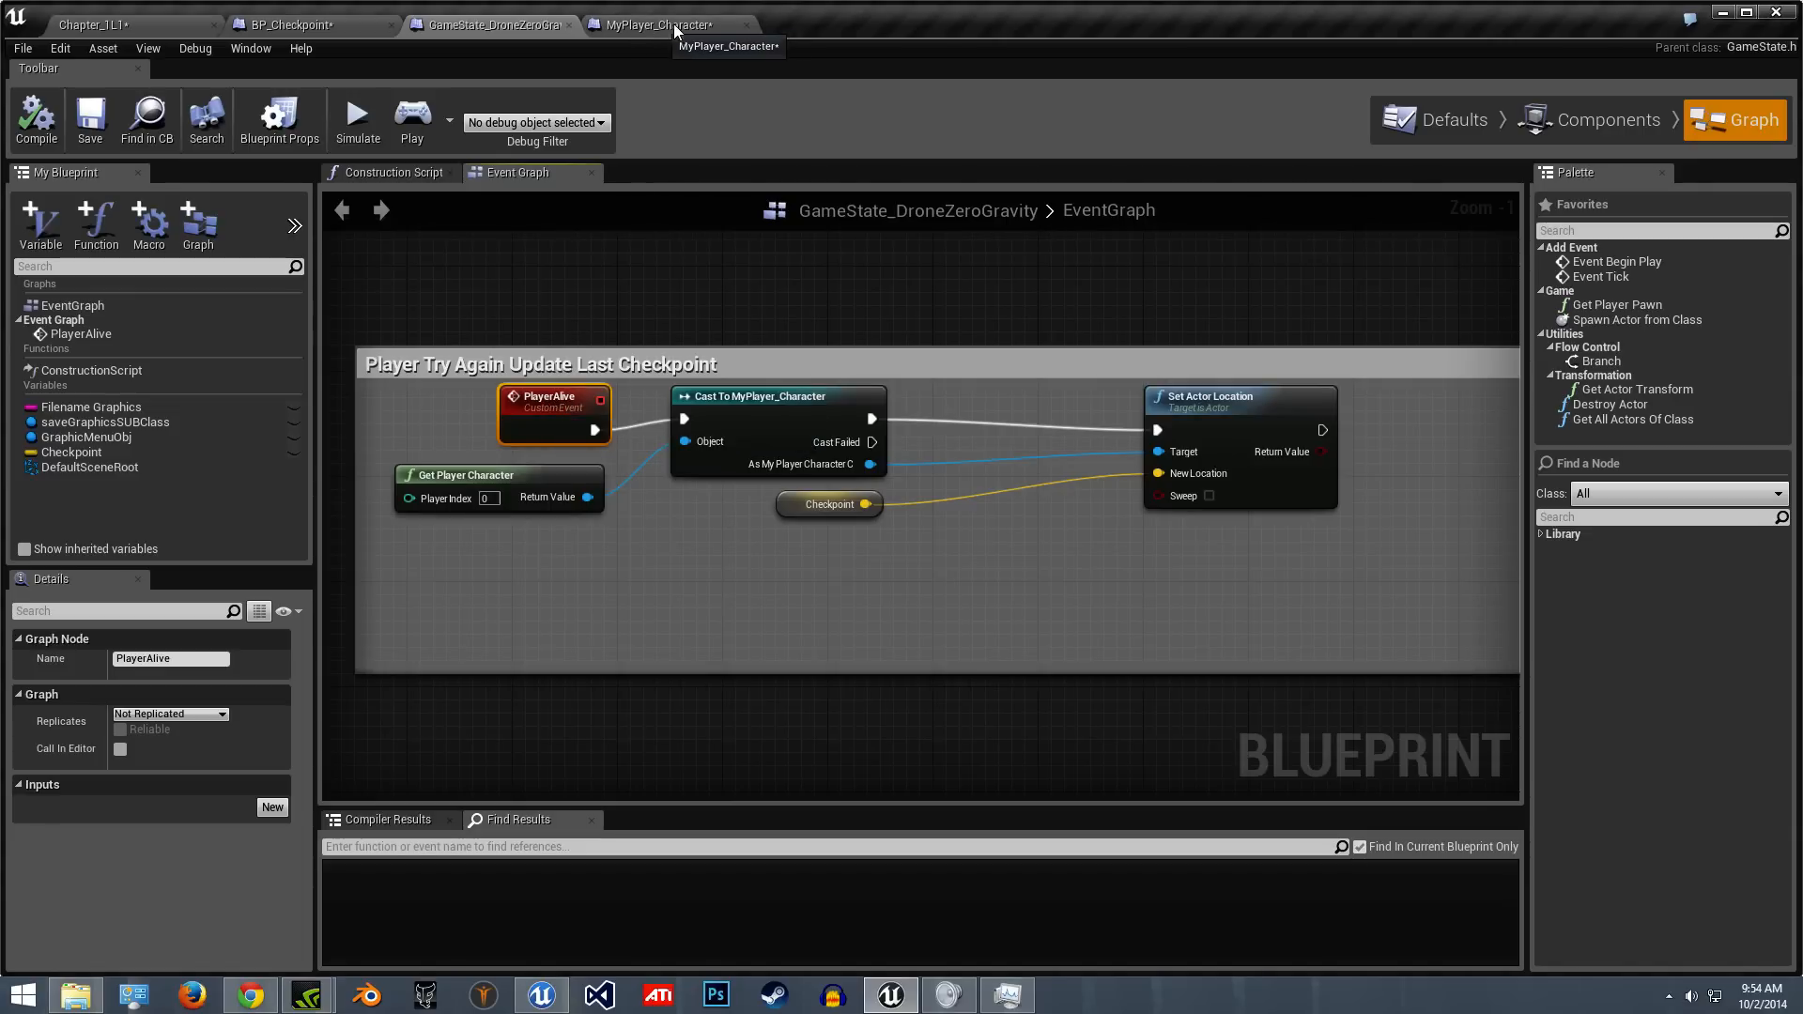
click(660, 24)
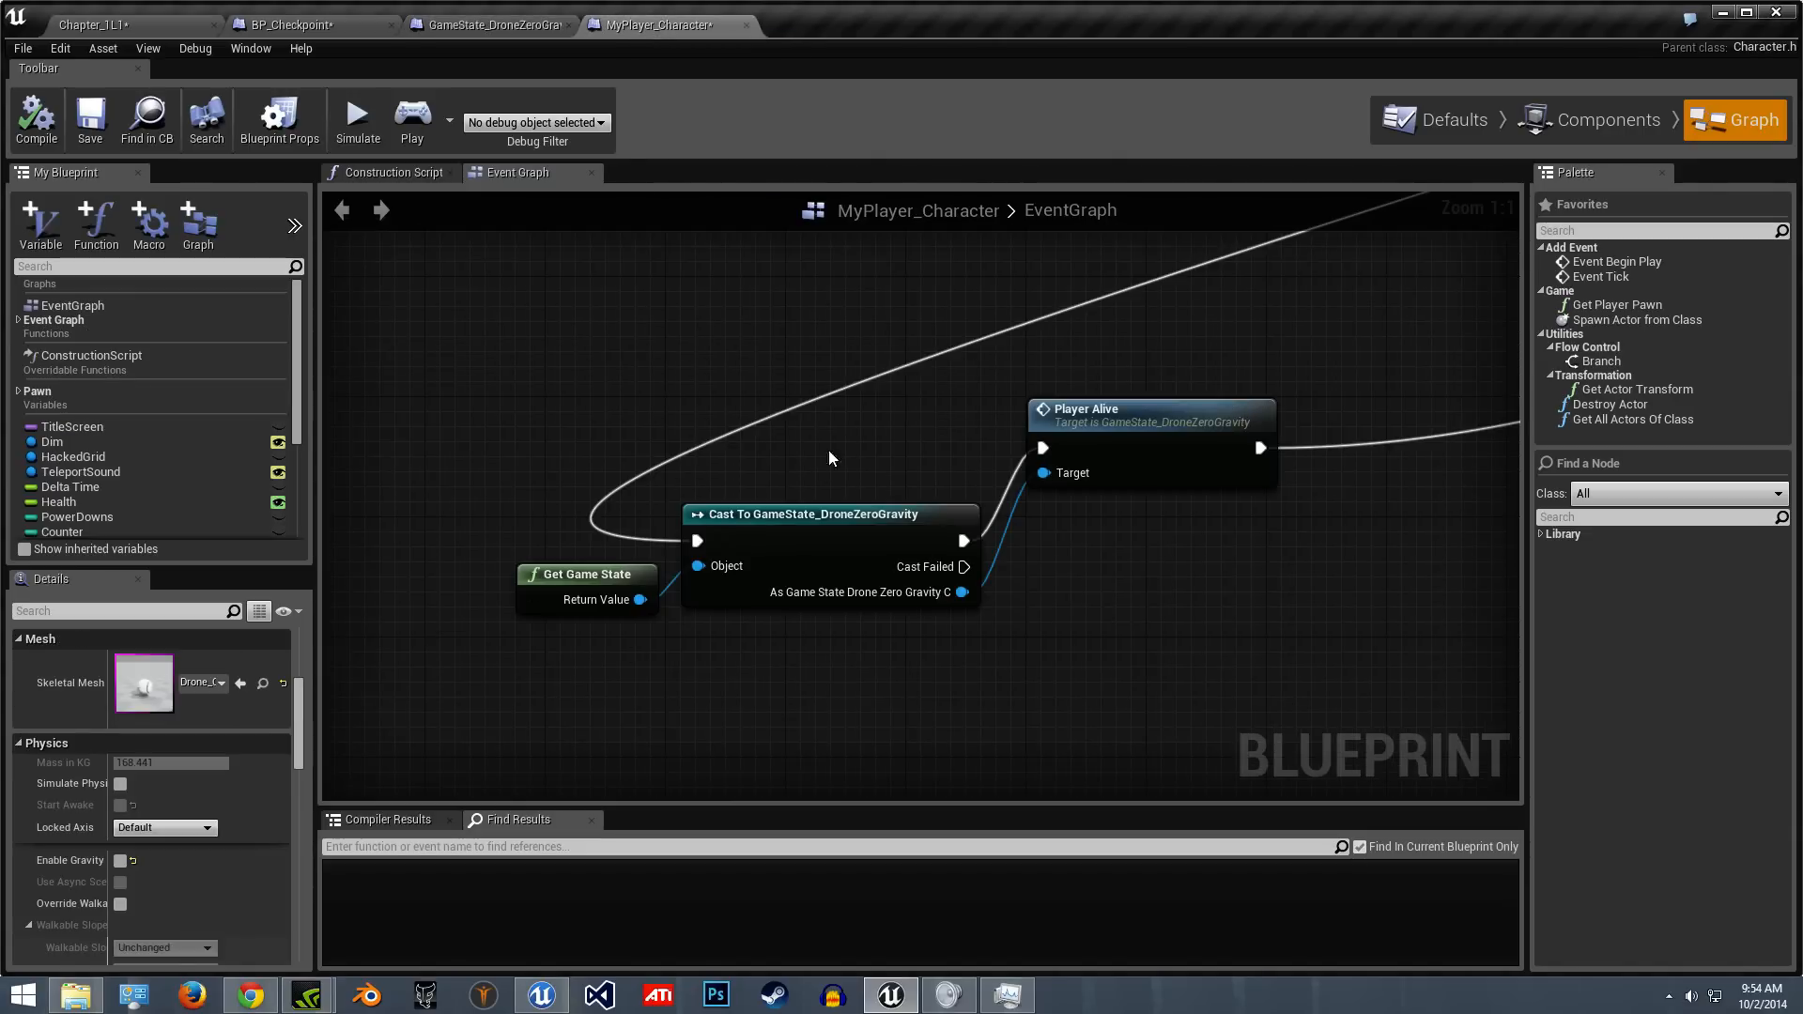
scroll(down, 3)
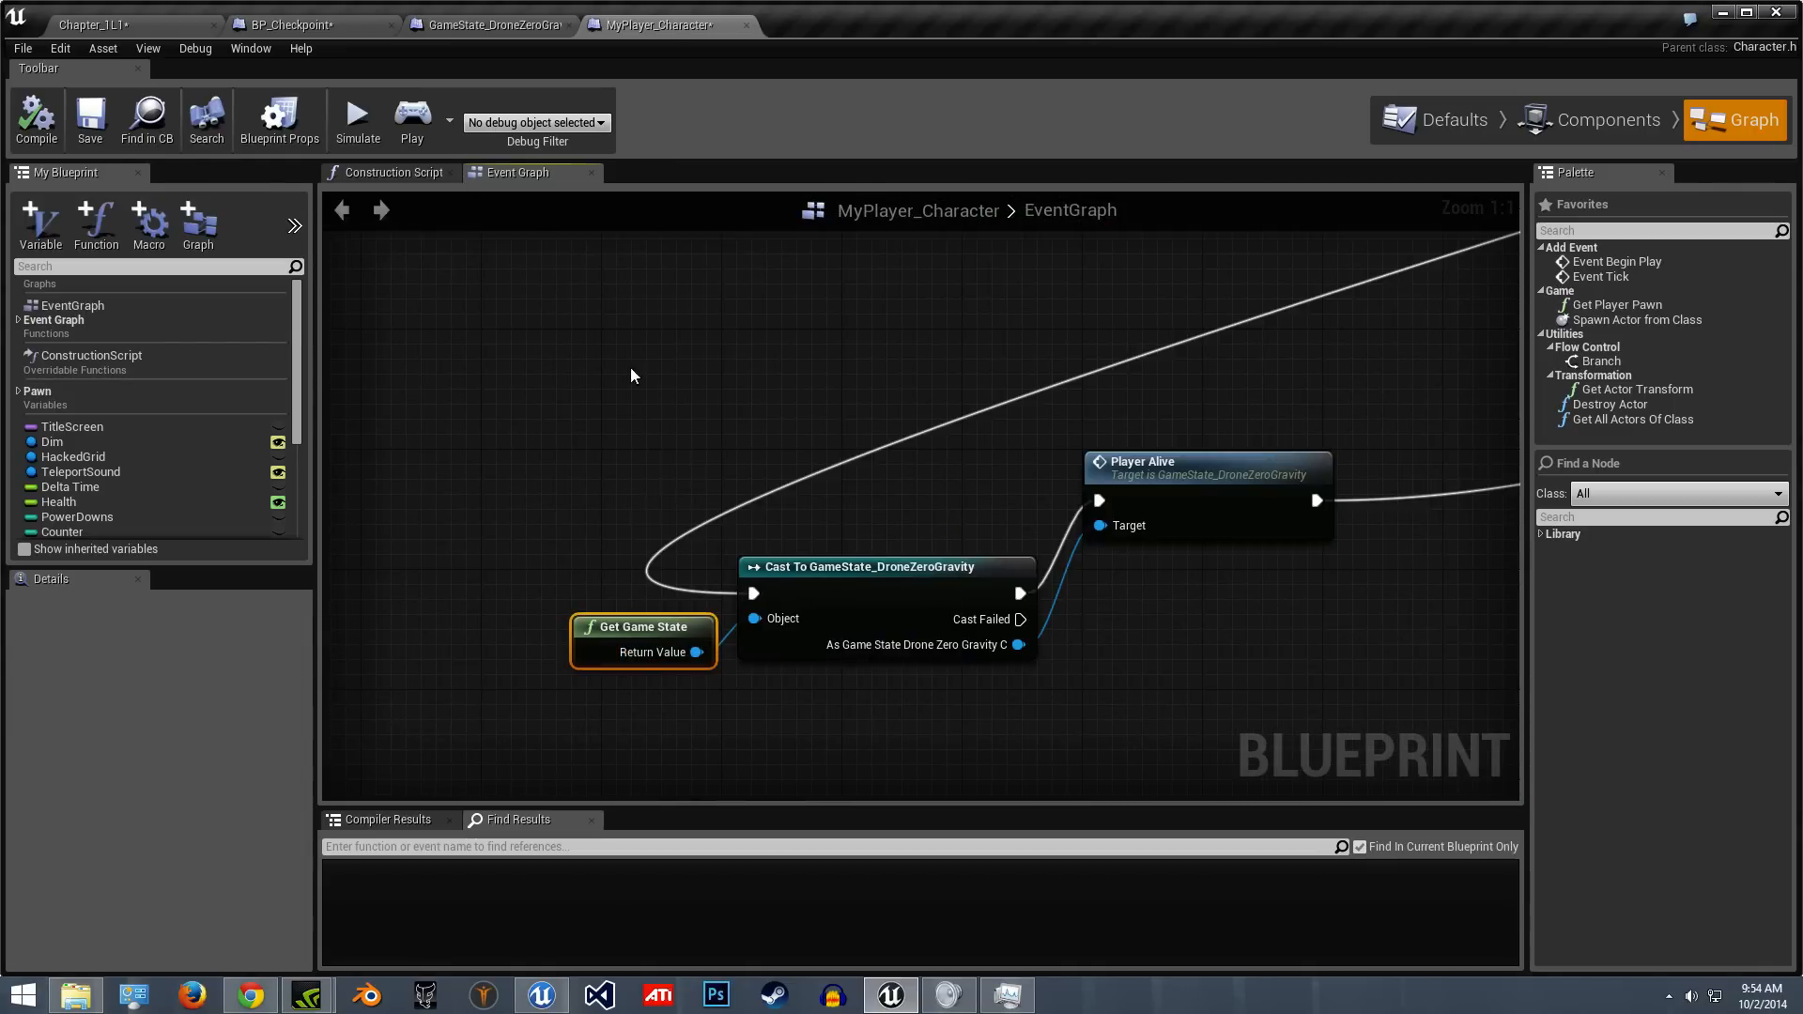
click(310, 24)
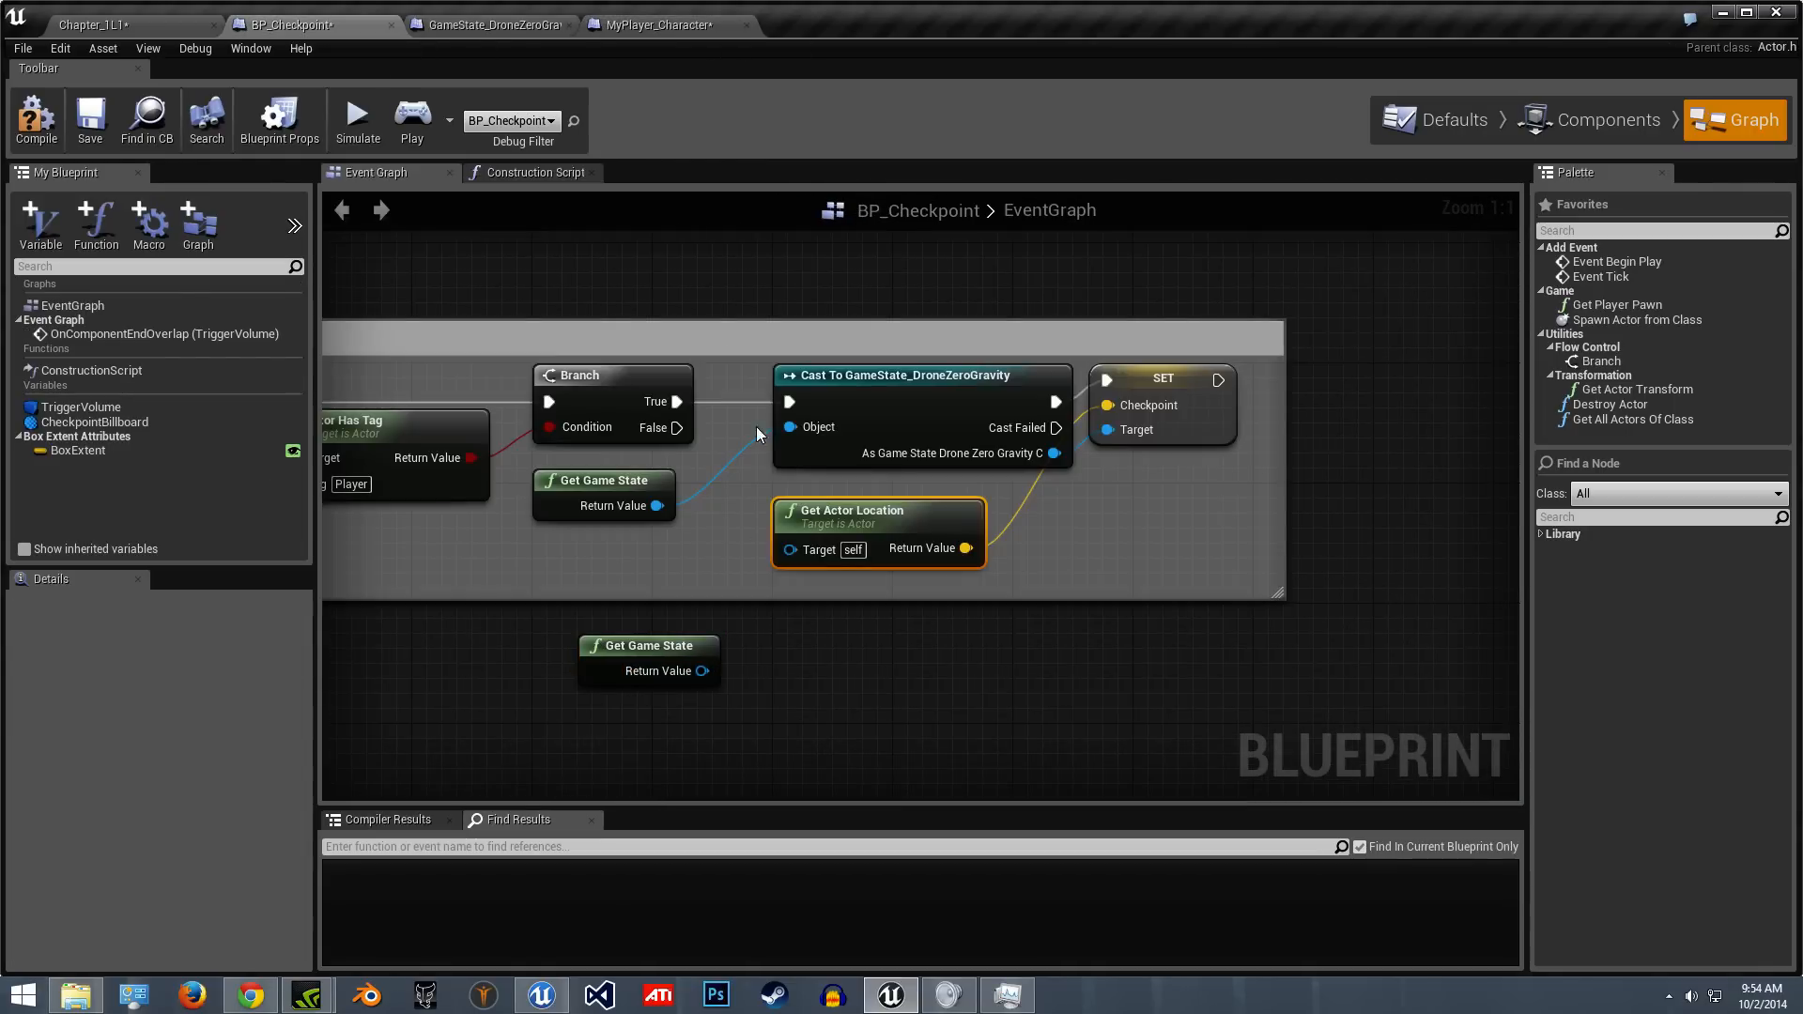
click(658, 25)
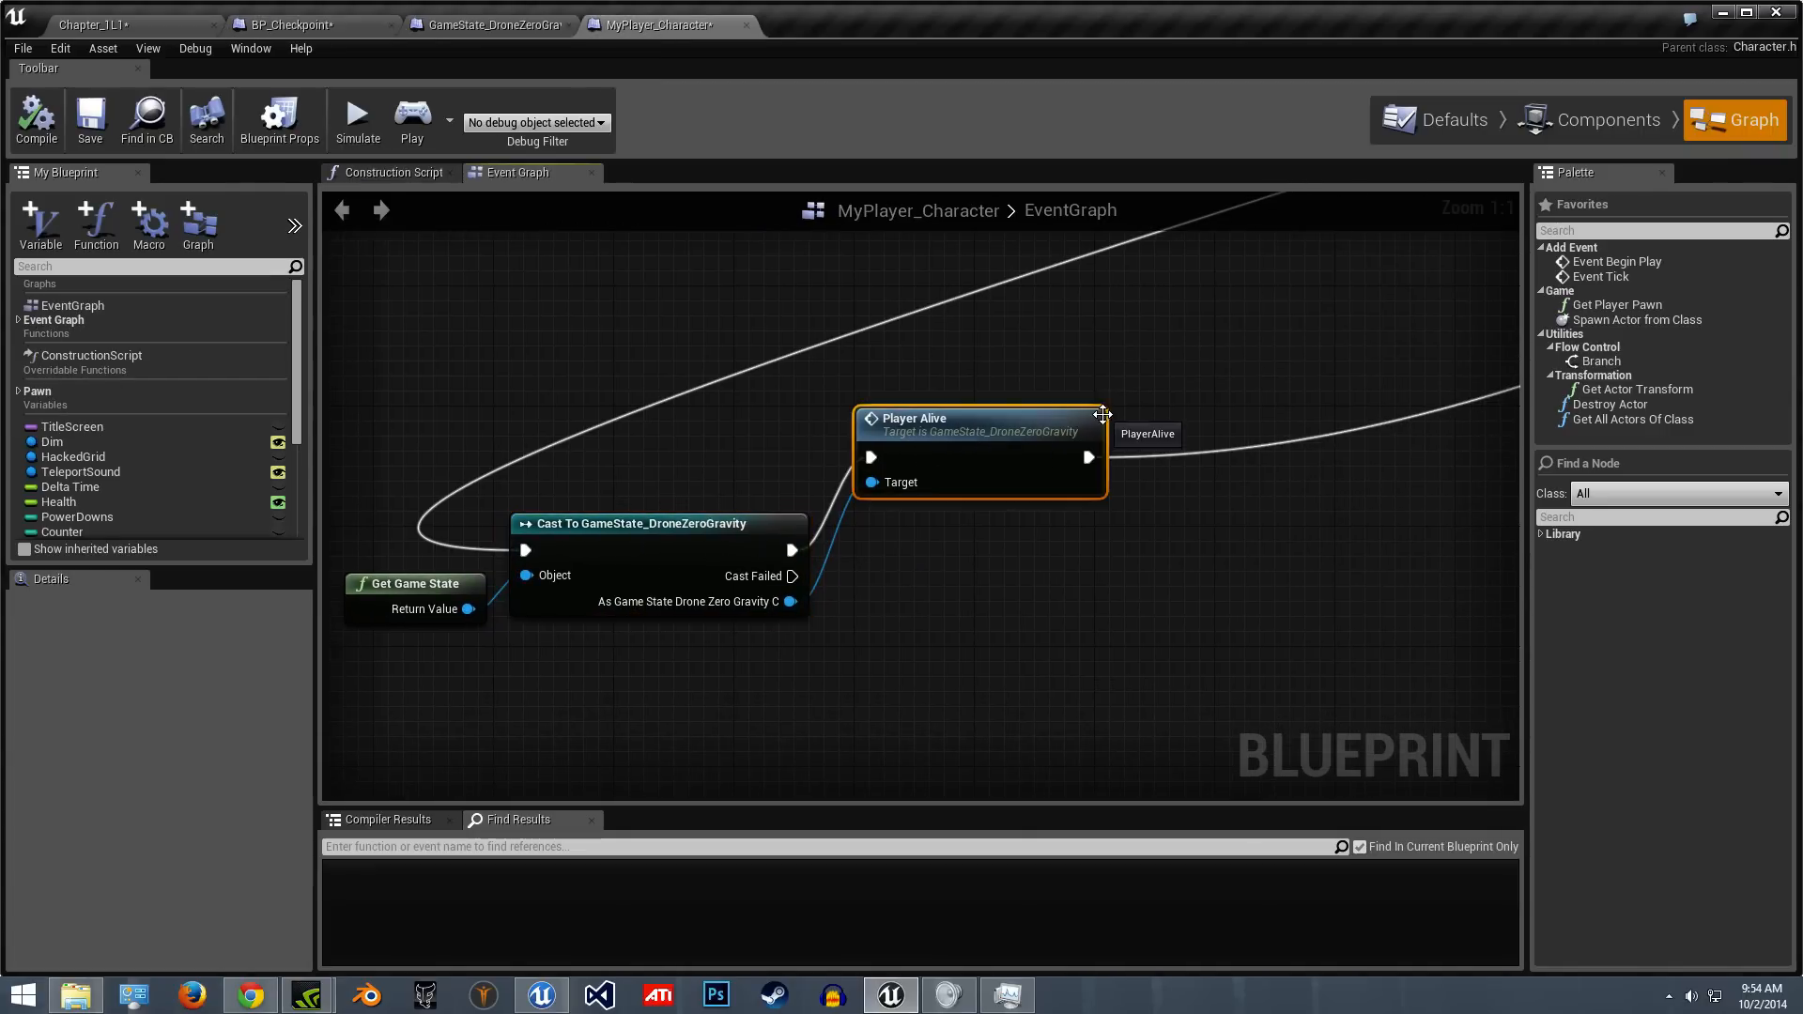
mouse_move(984, 402)
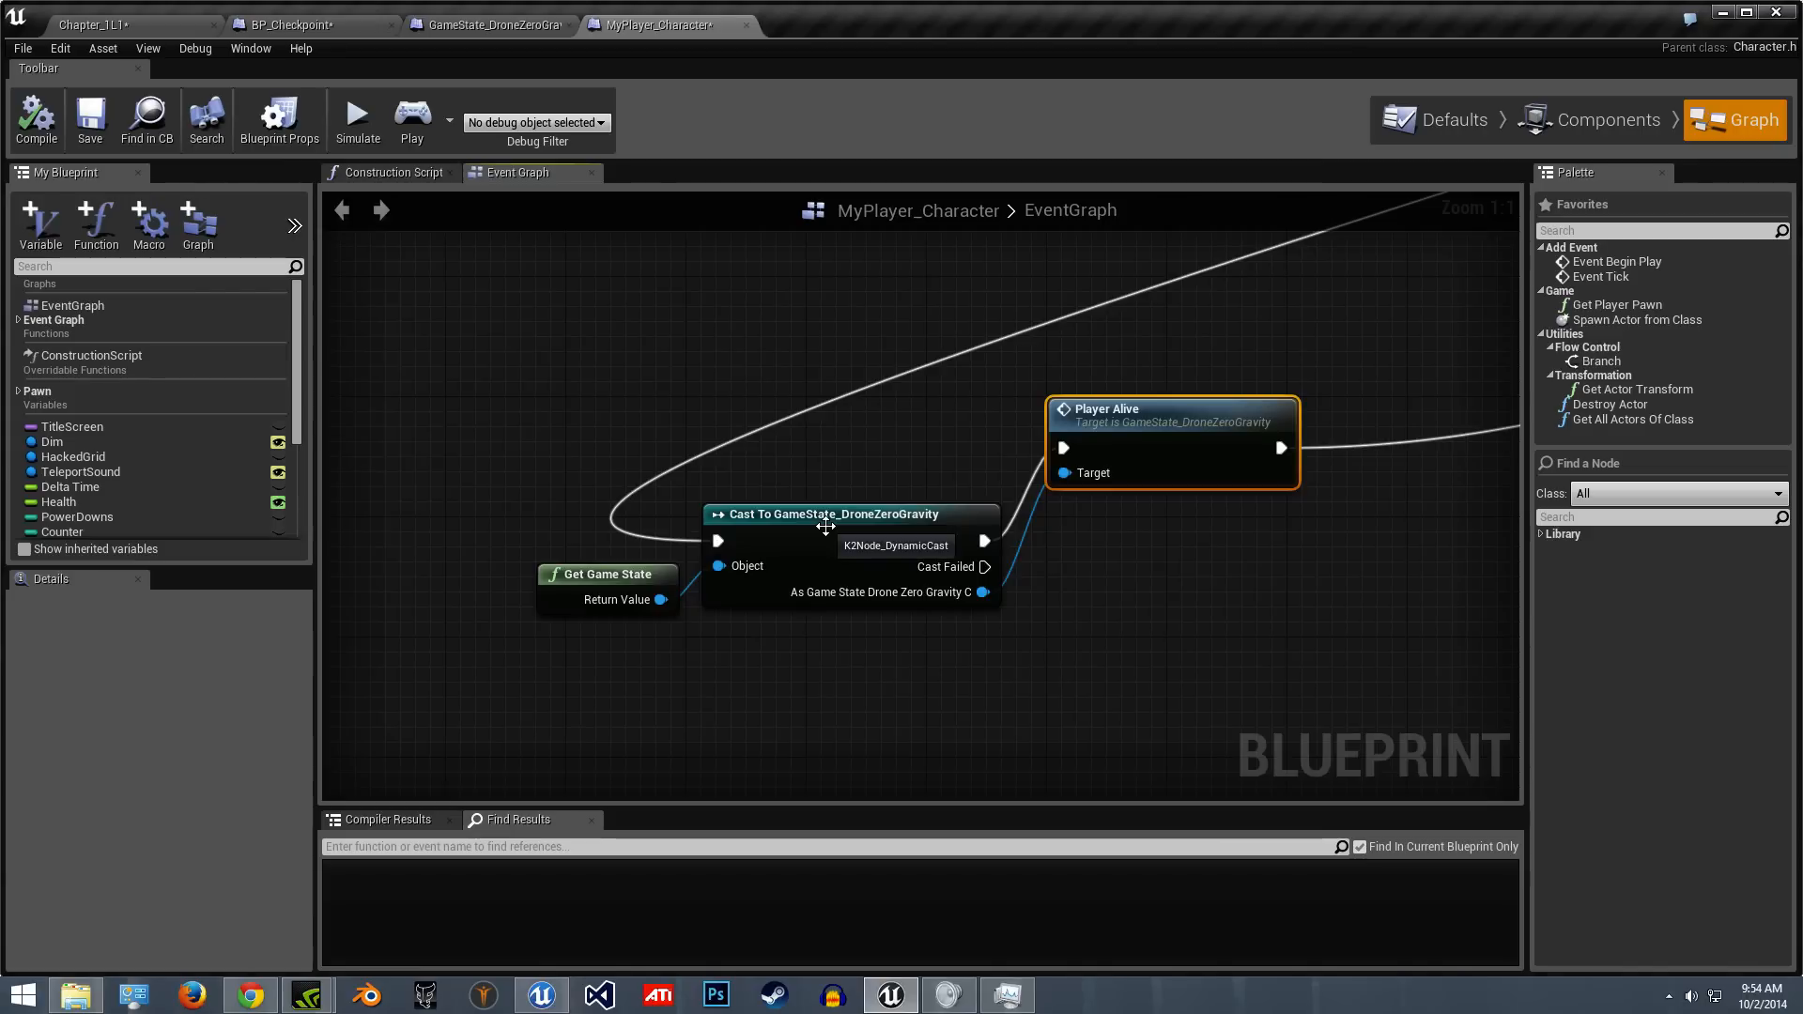
mouse_move(1184, 434)
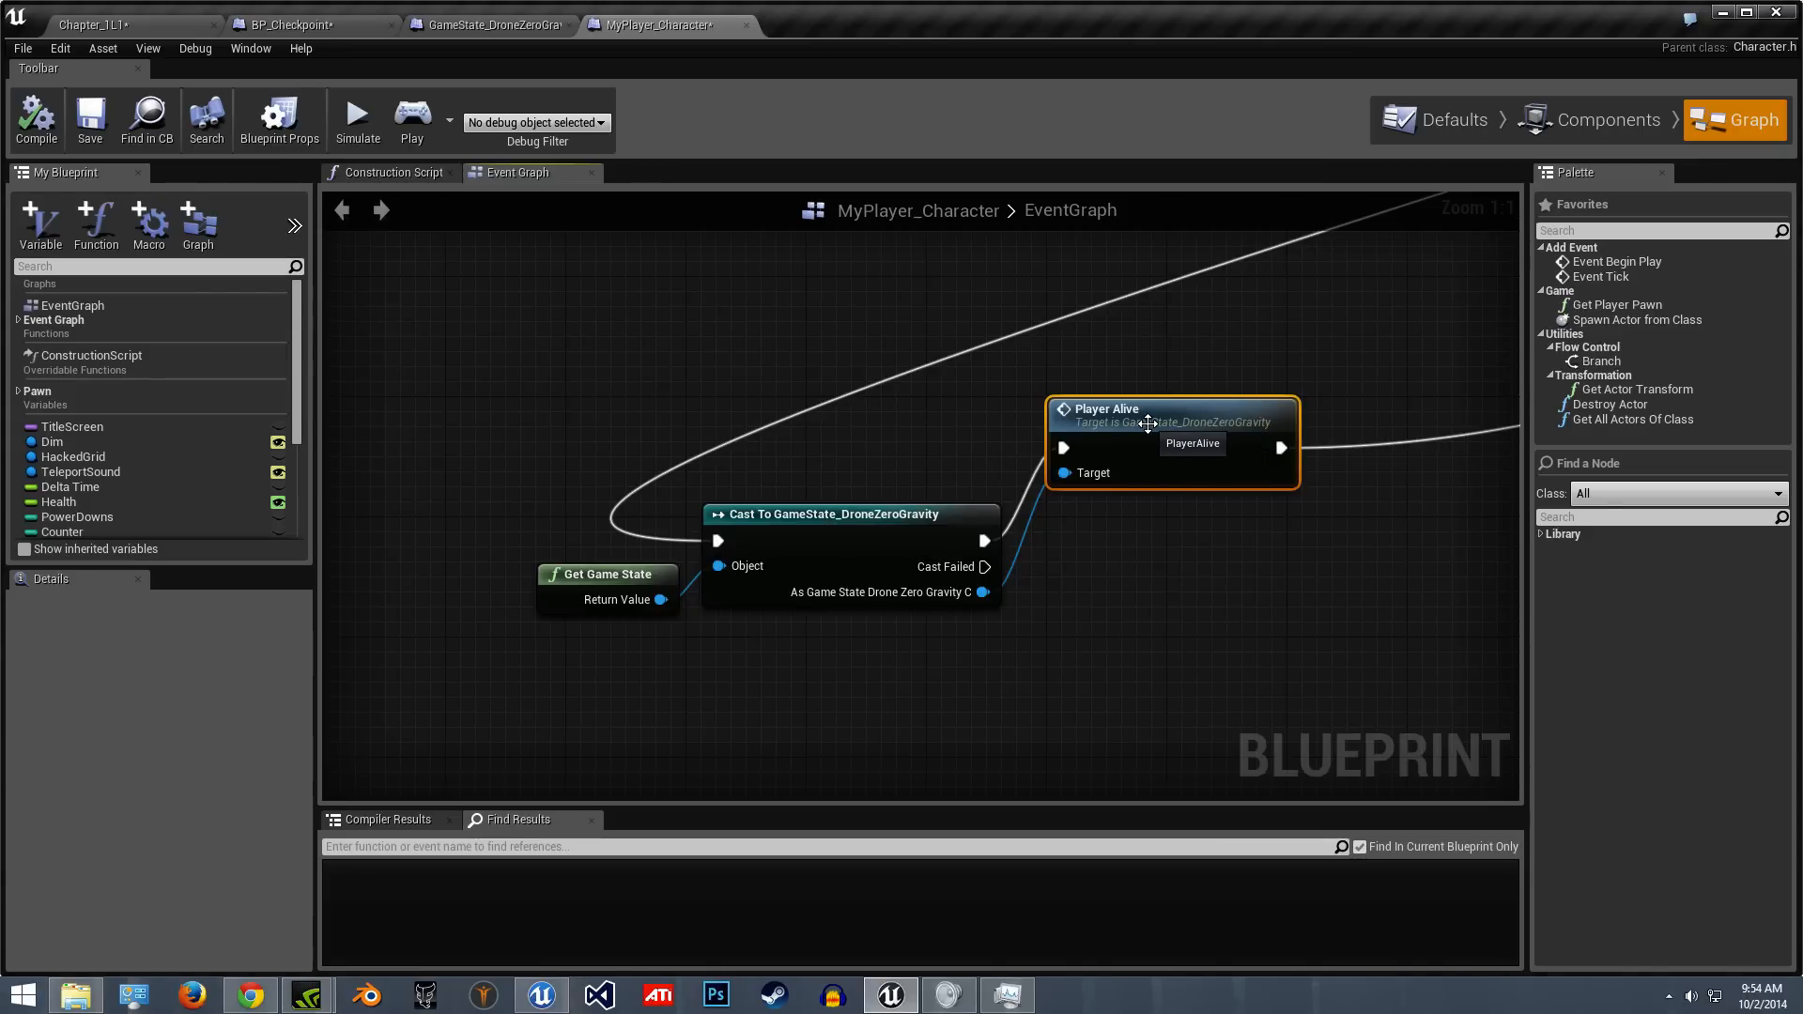
mouse_move(463, 53)
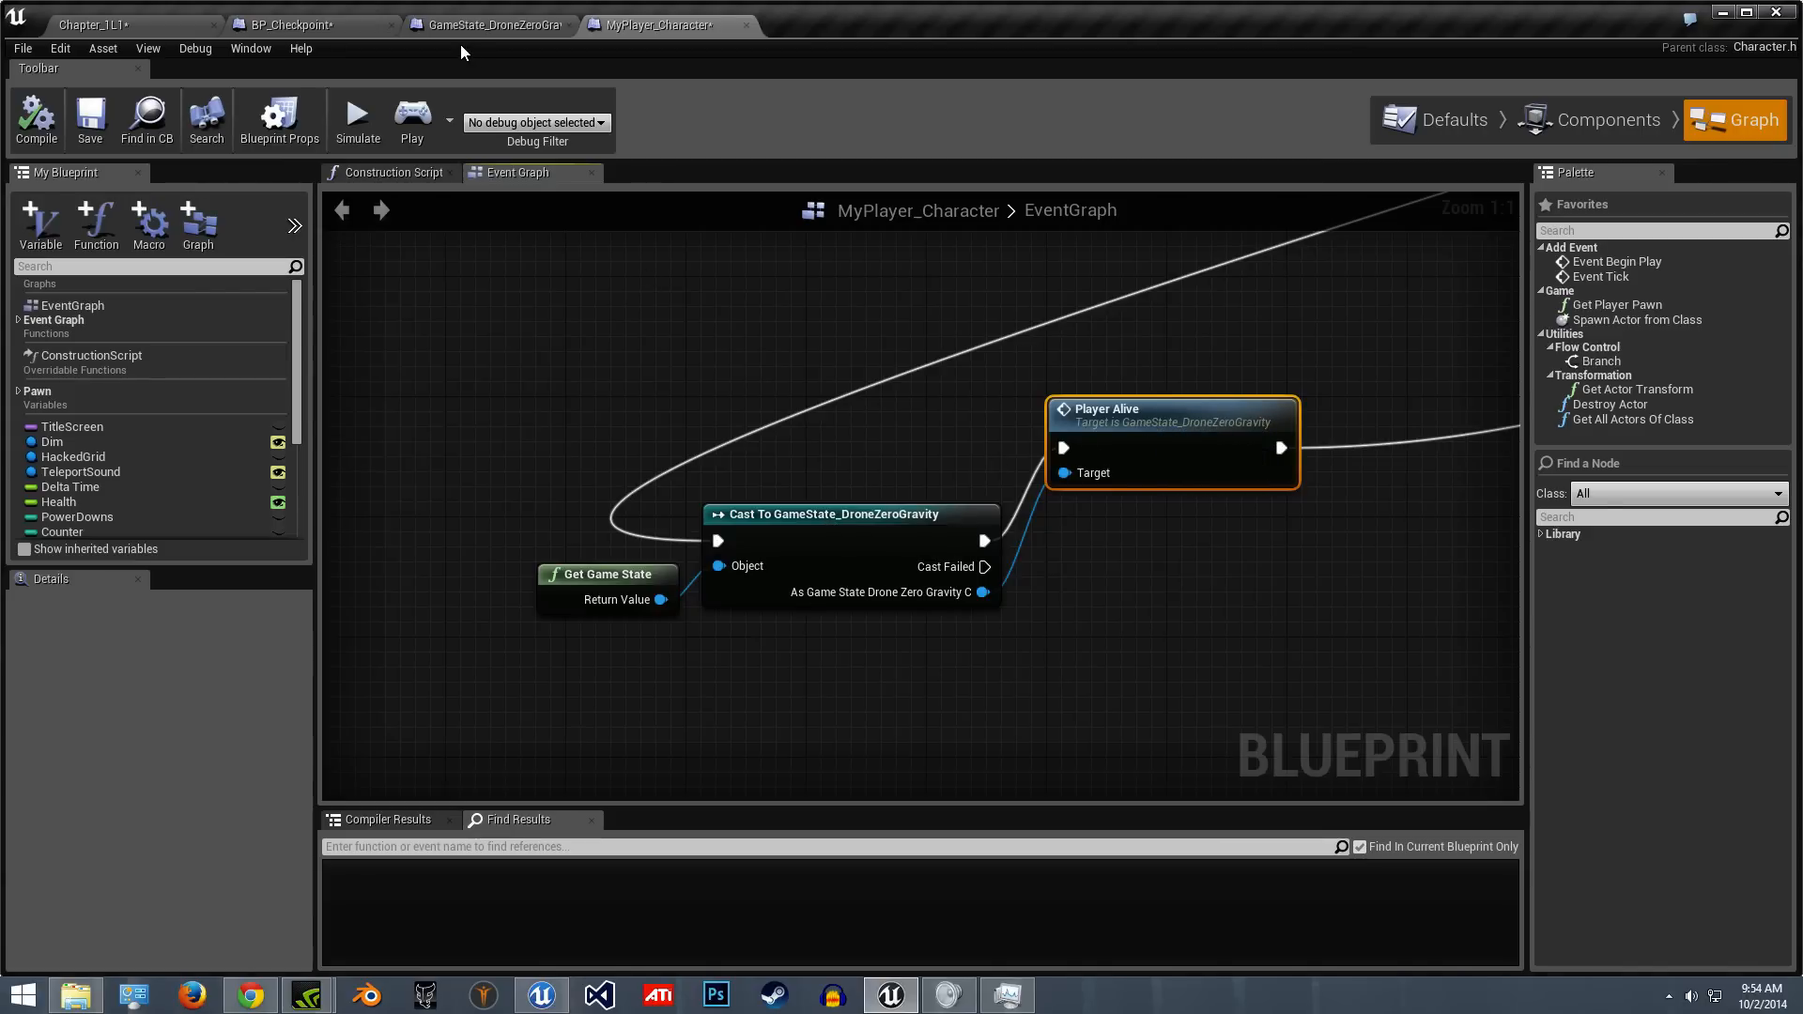
- Review the game state's Set Actor Location respawn node, then settle on the BP_Checkpoint event graph
click(288, 25)
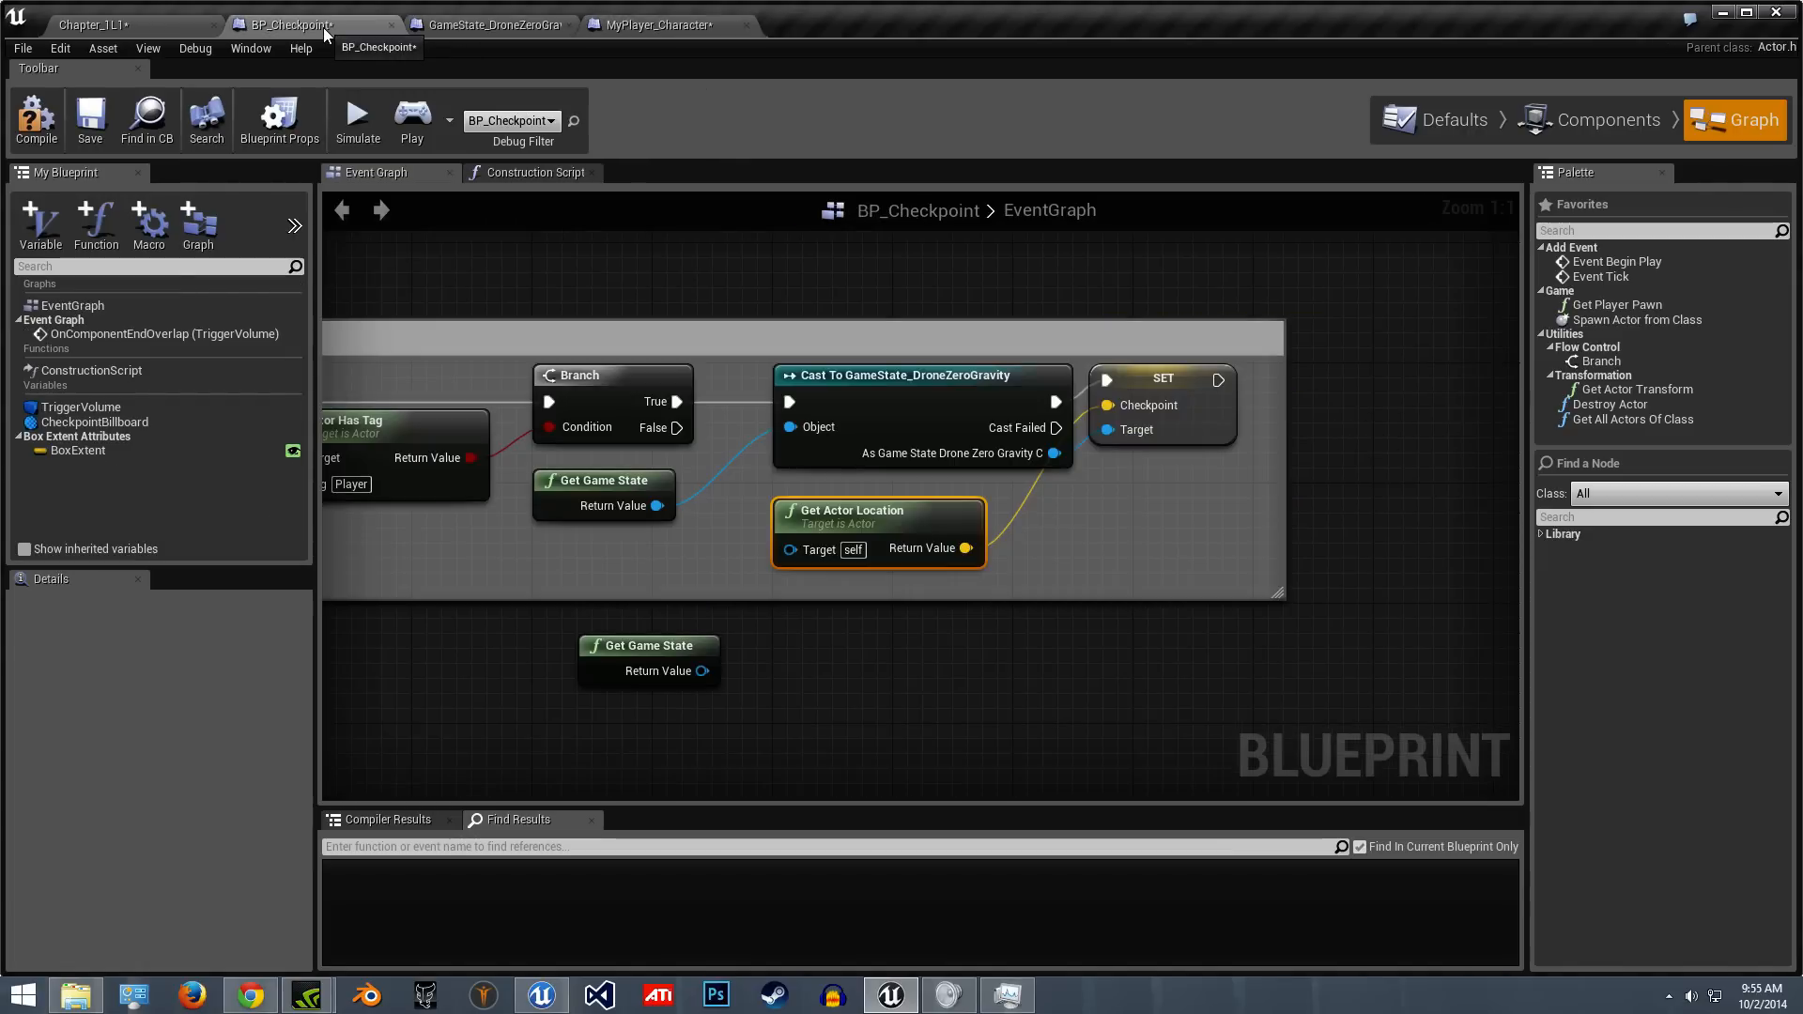
click(492, 24)
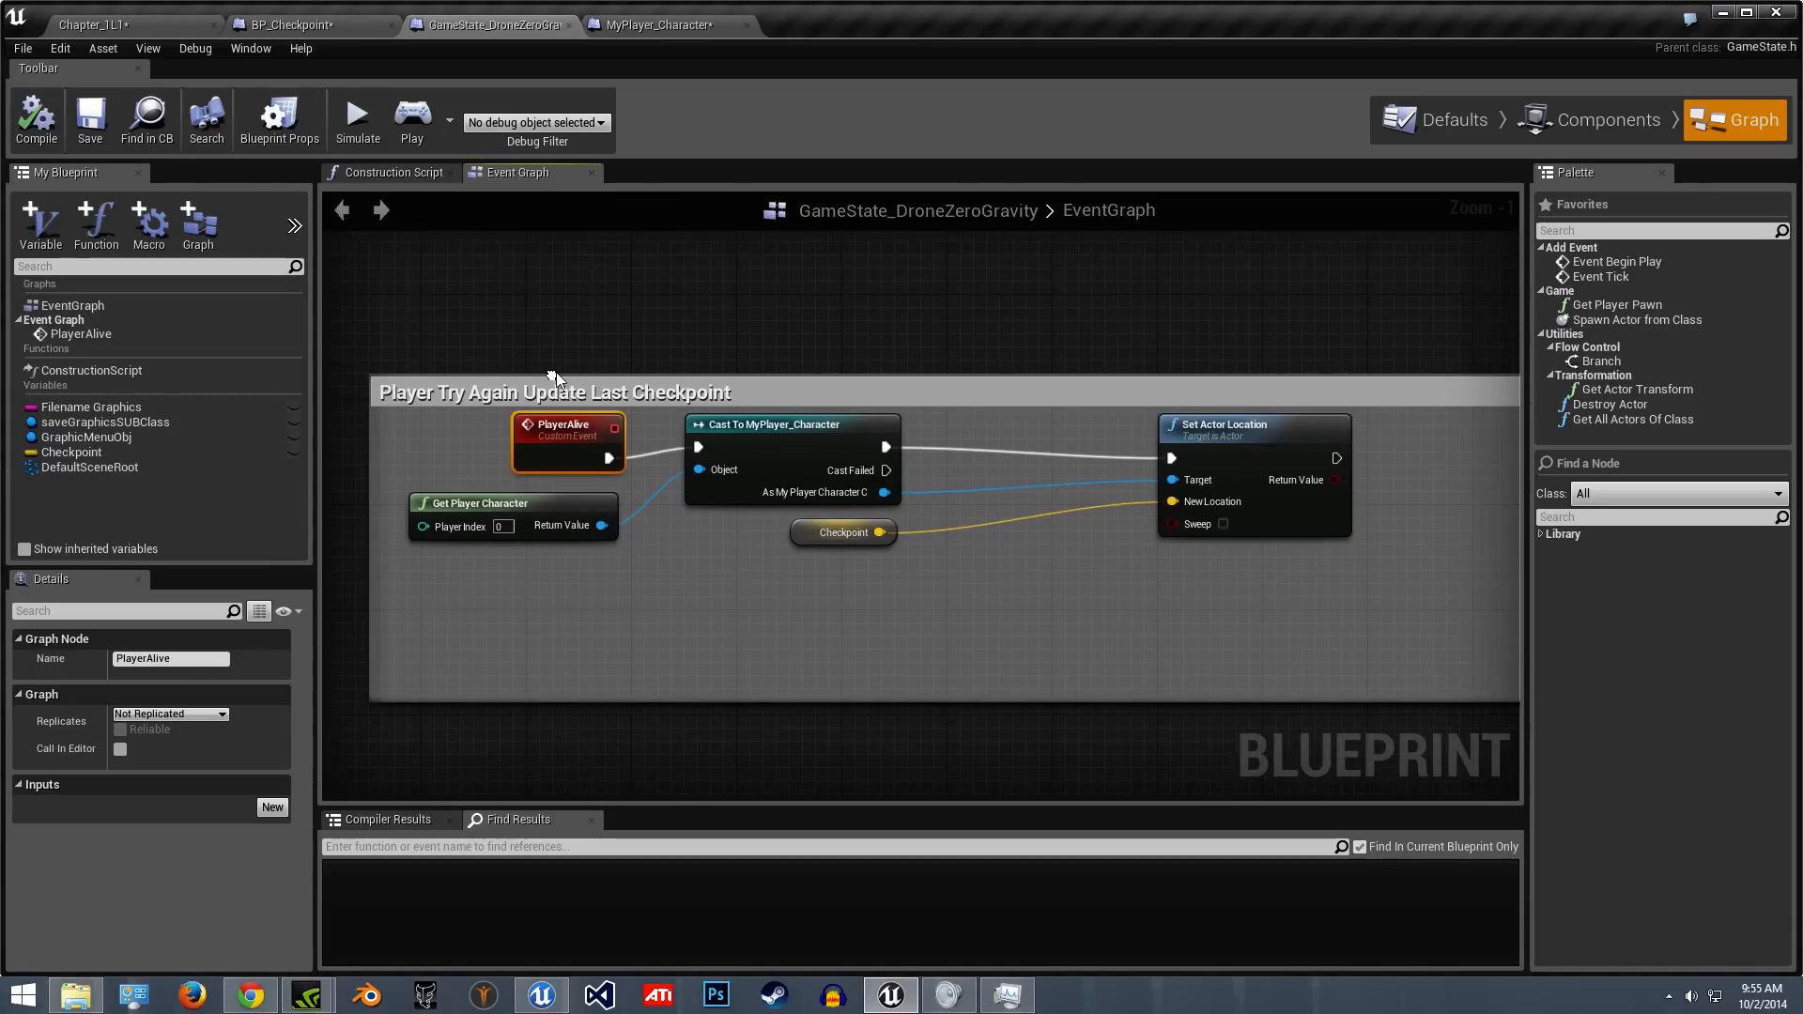
mouse_move(953, 496)
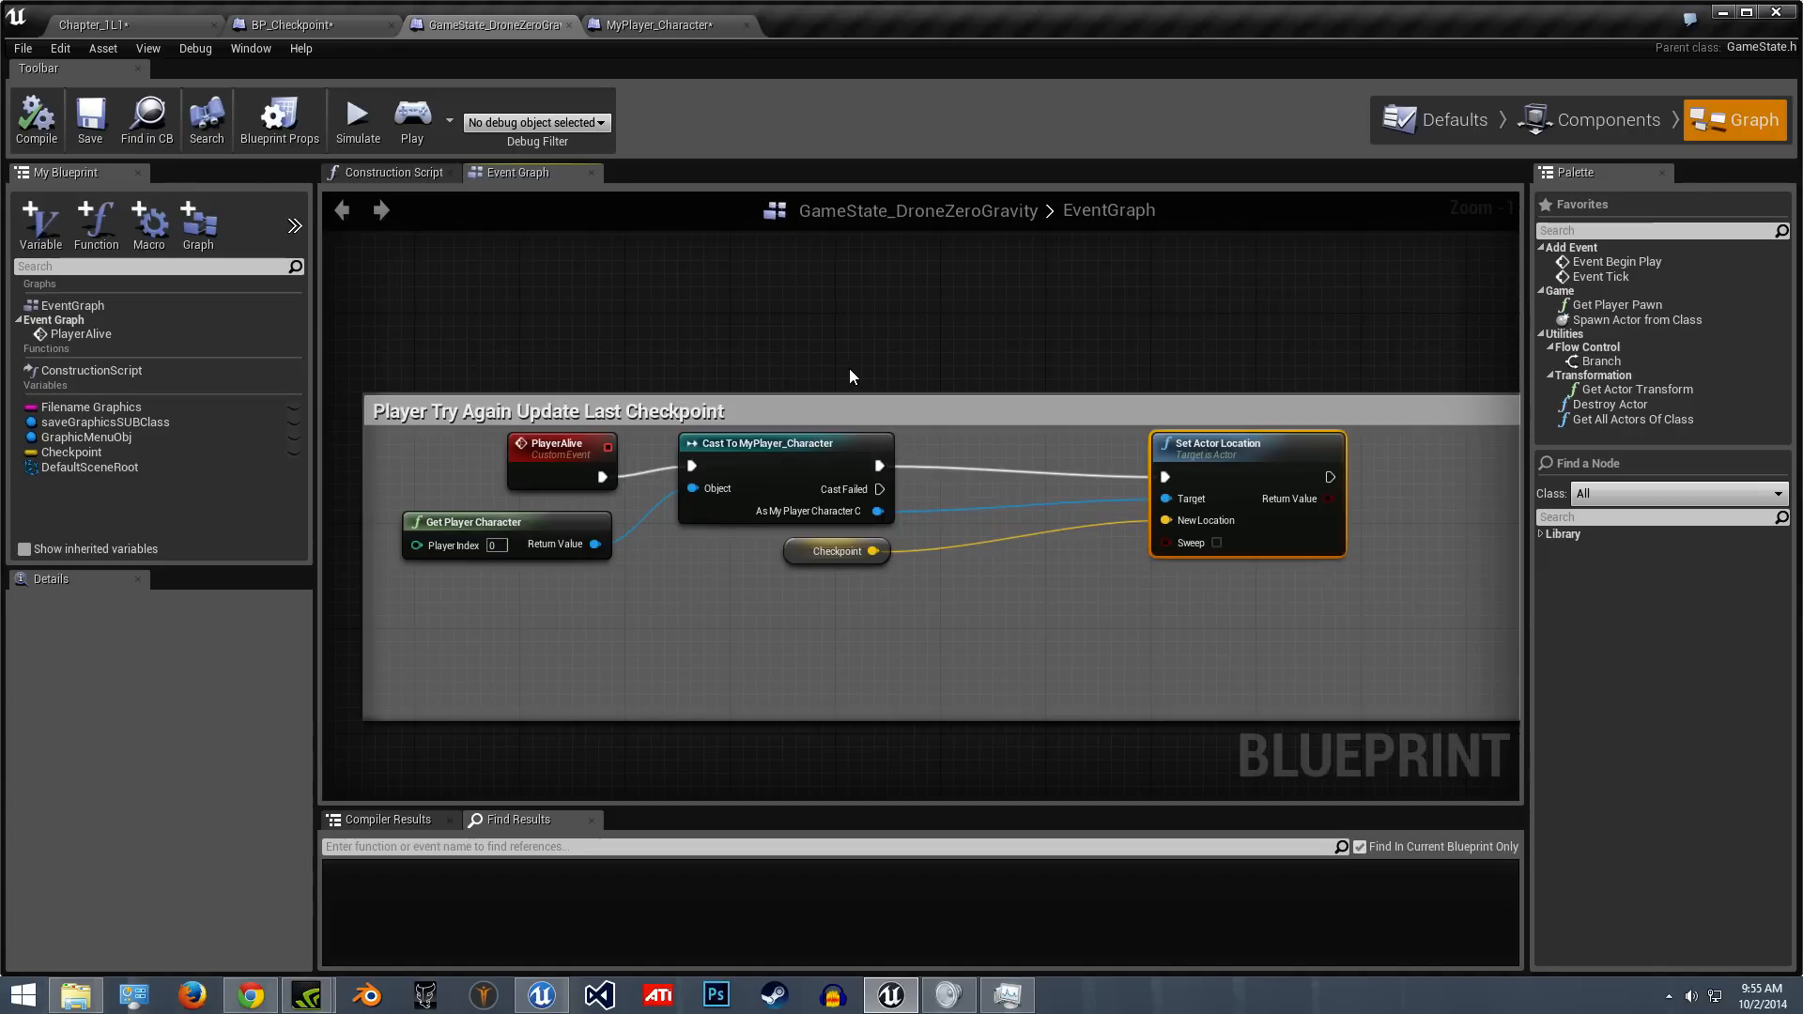
mouse_move(757, 341)
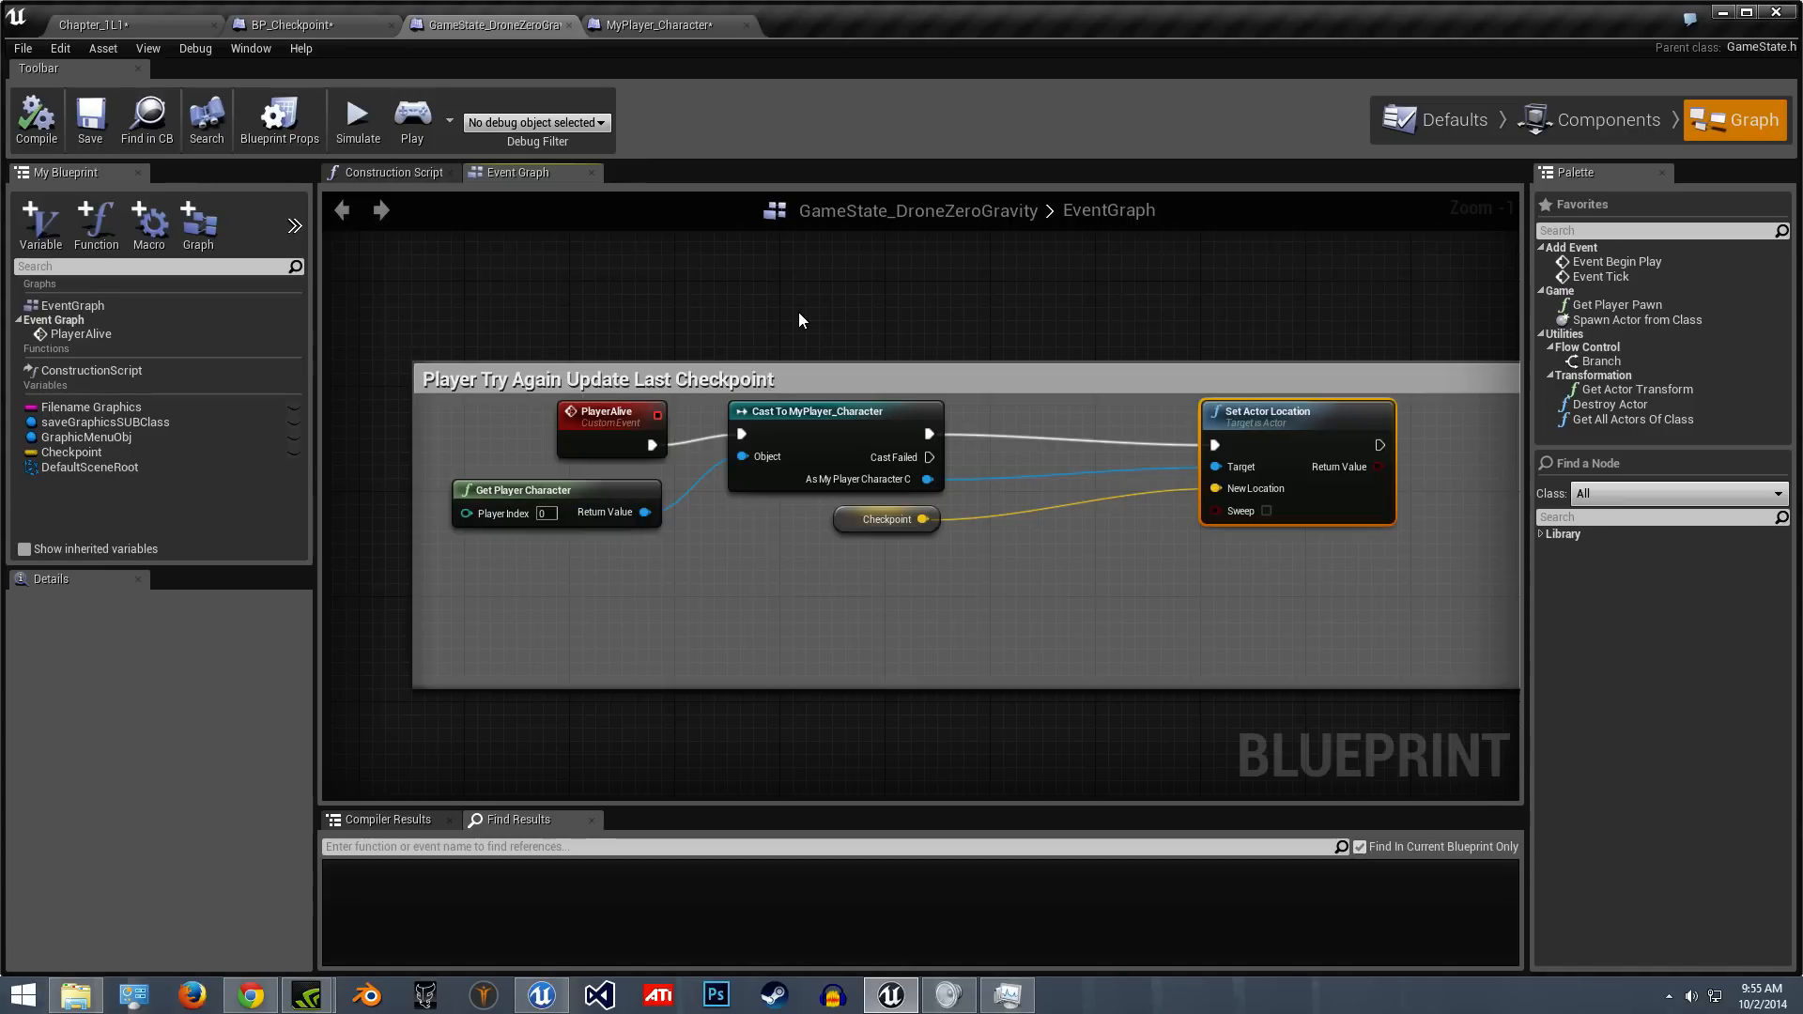
mouse_move(770, 312)
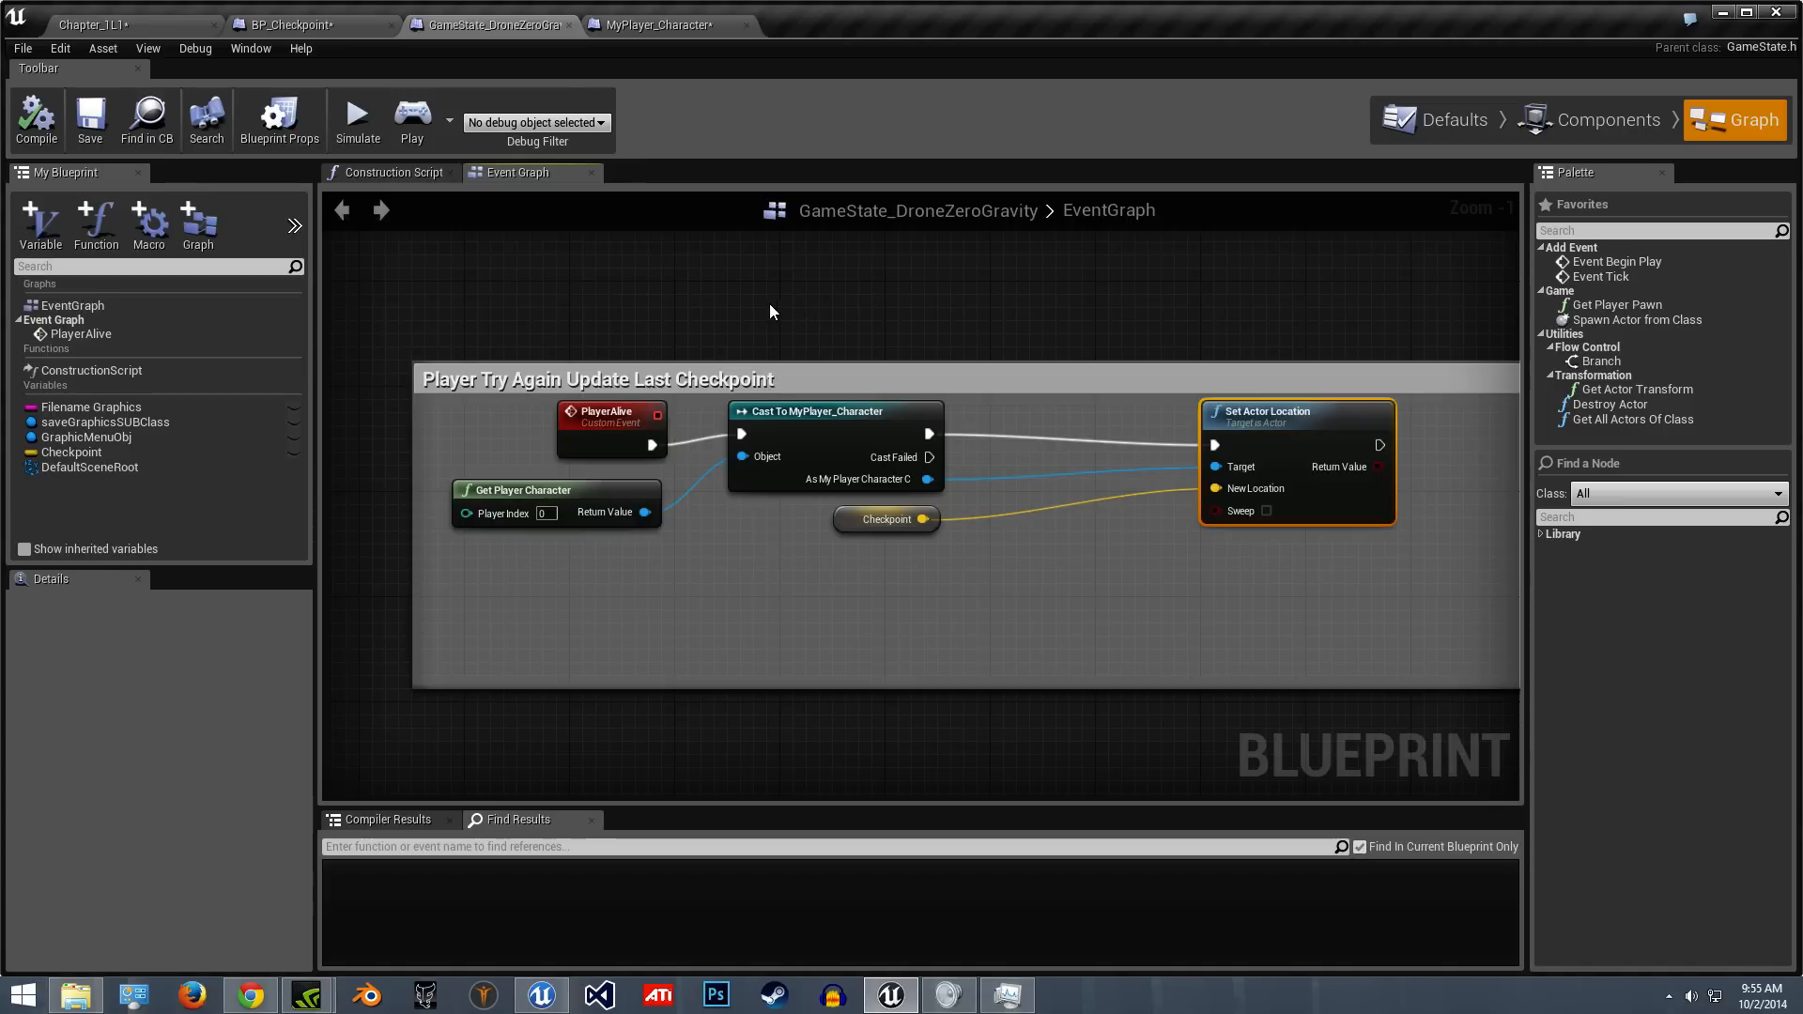
click(310, 25)
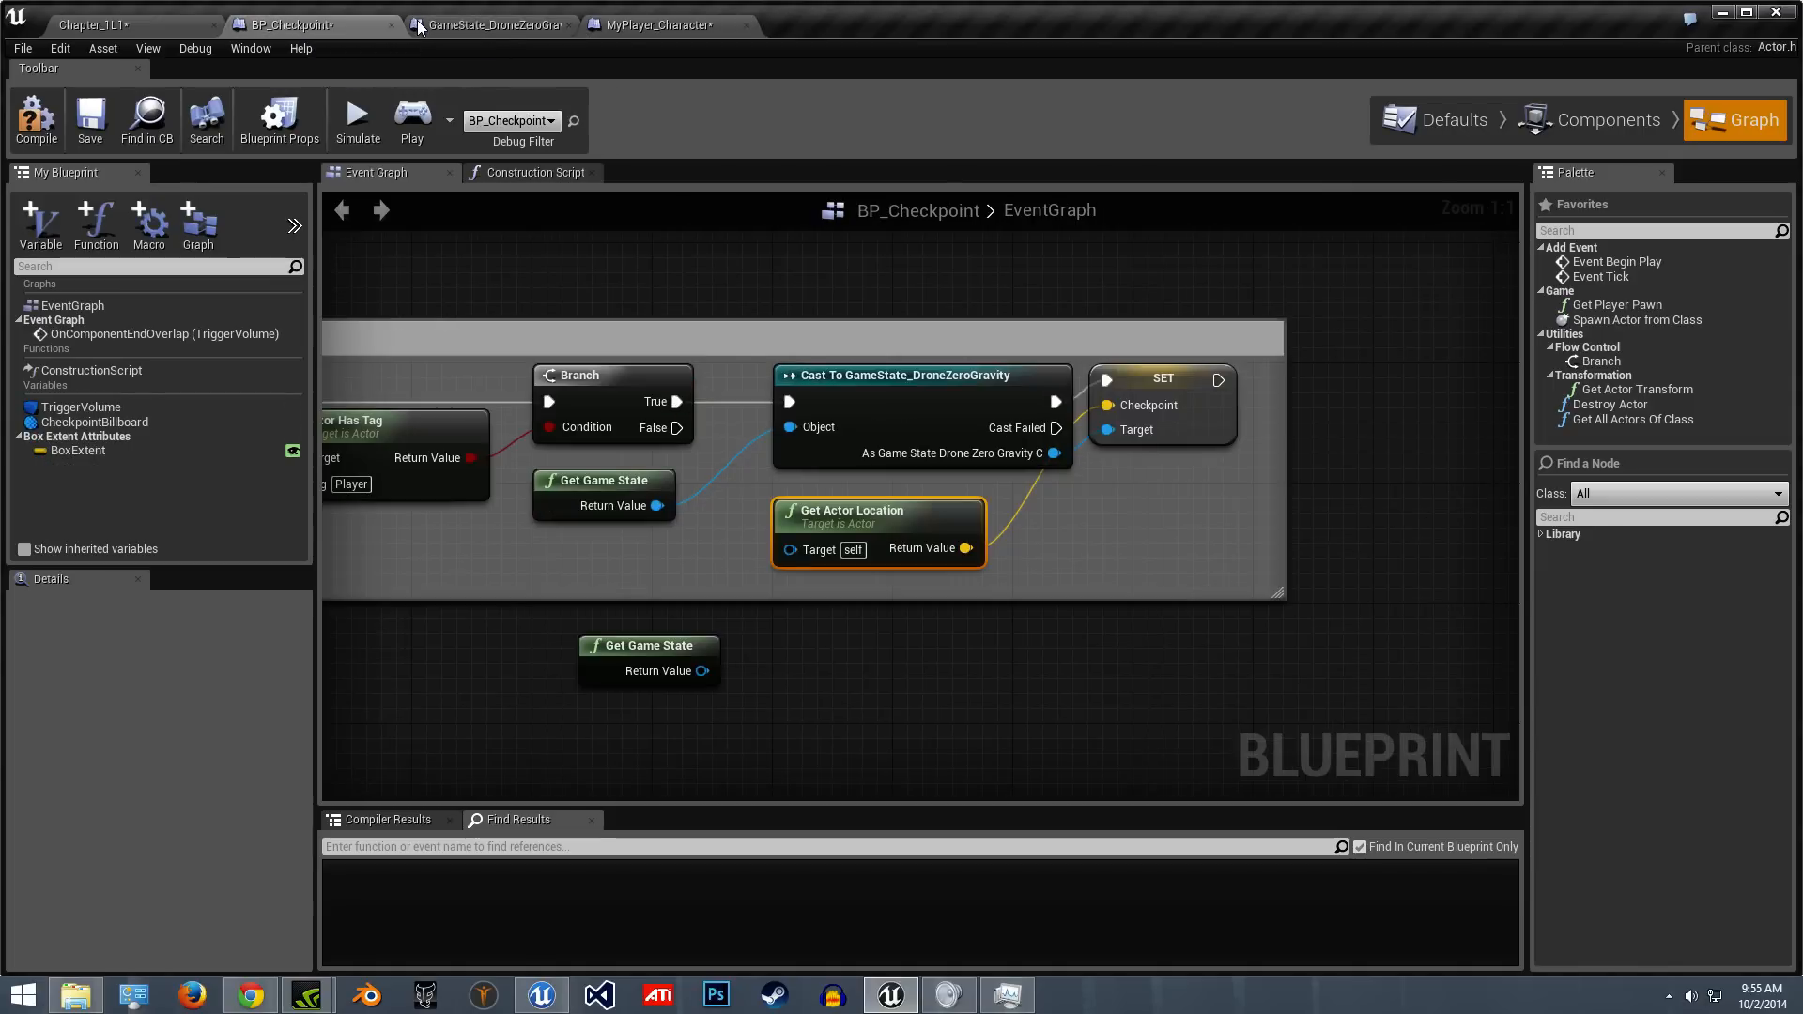
click(667, 24)
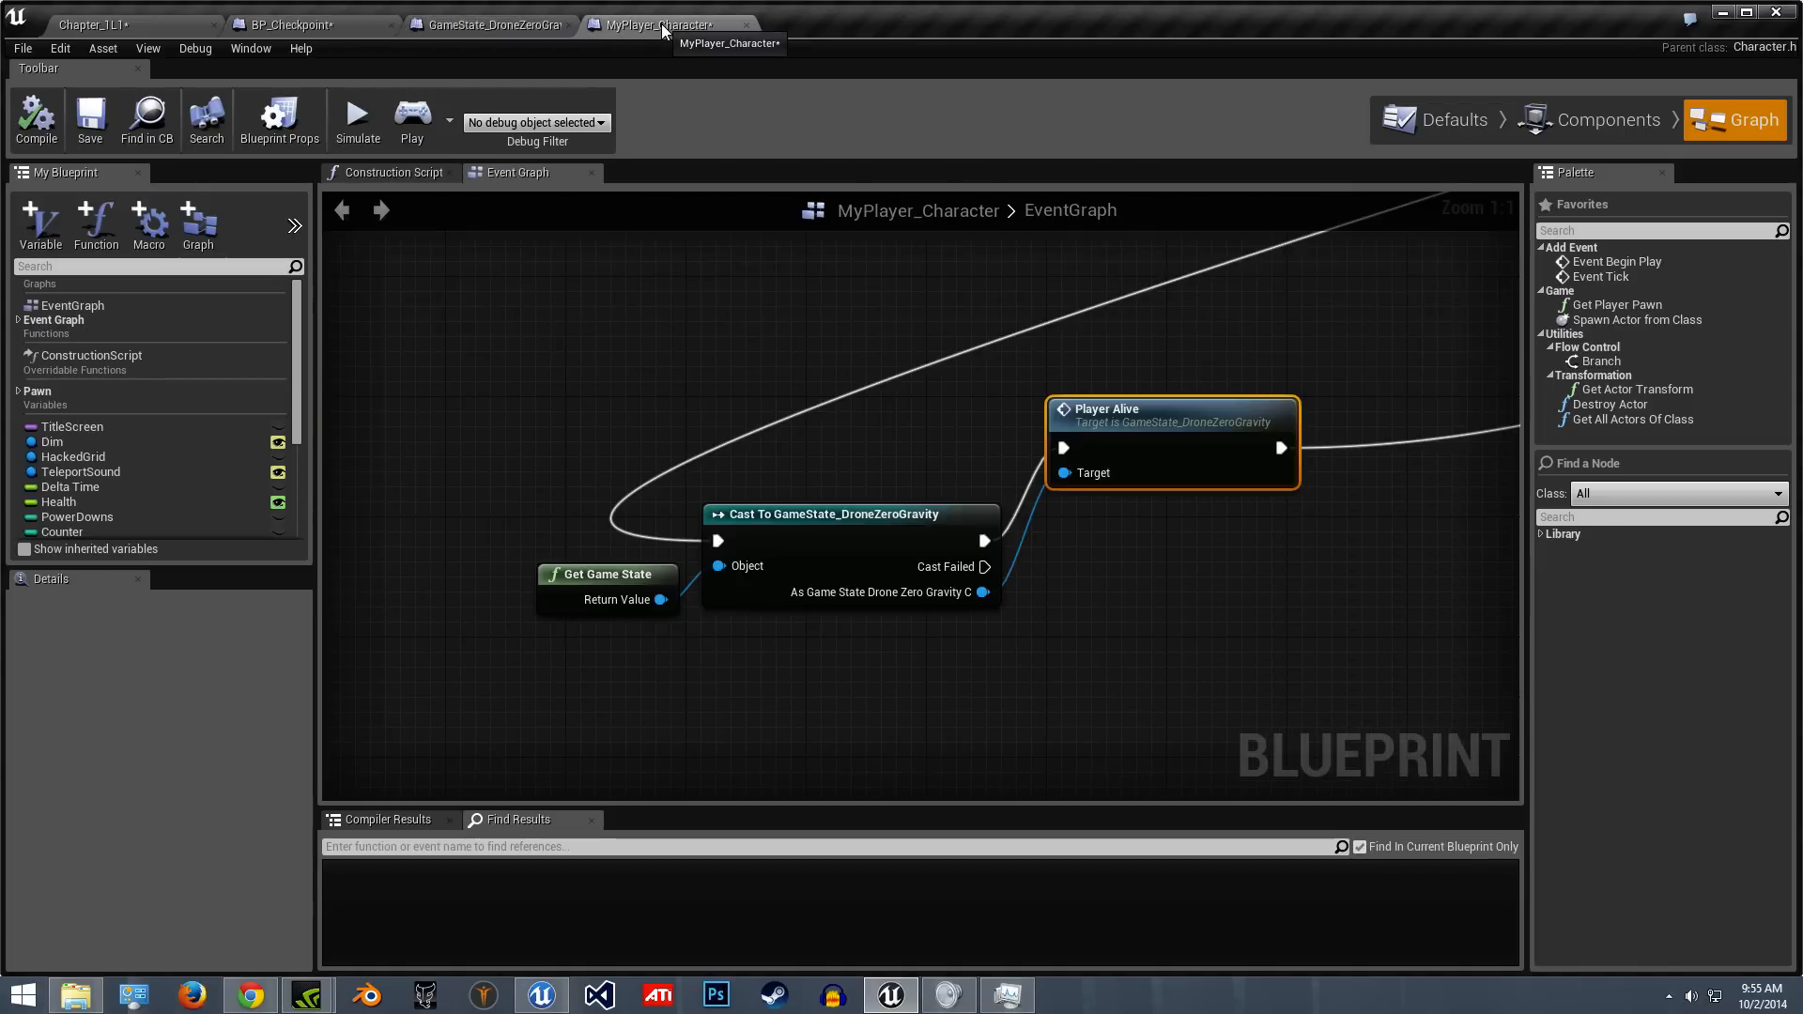
click(301, 24)
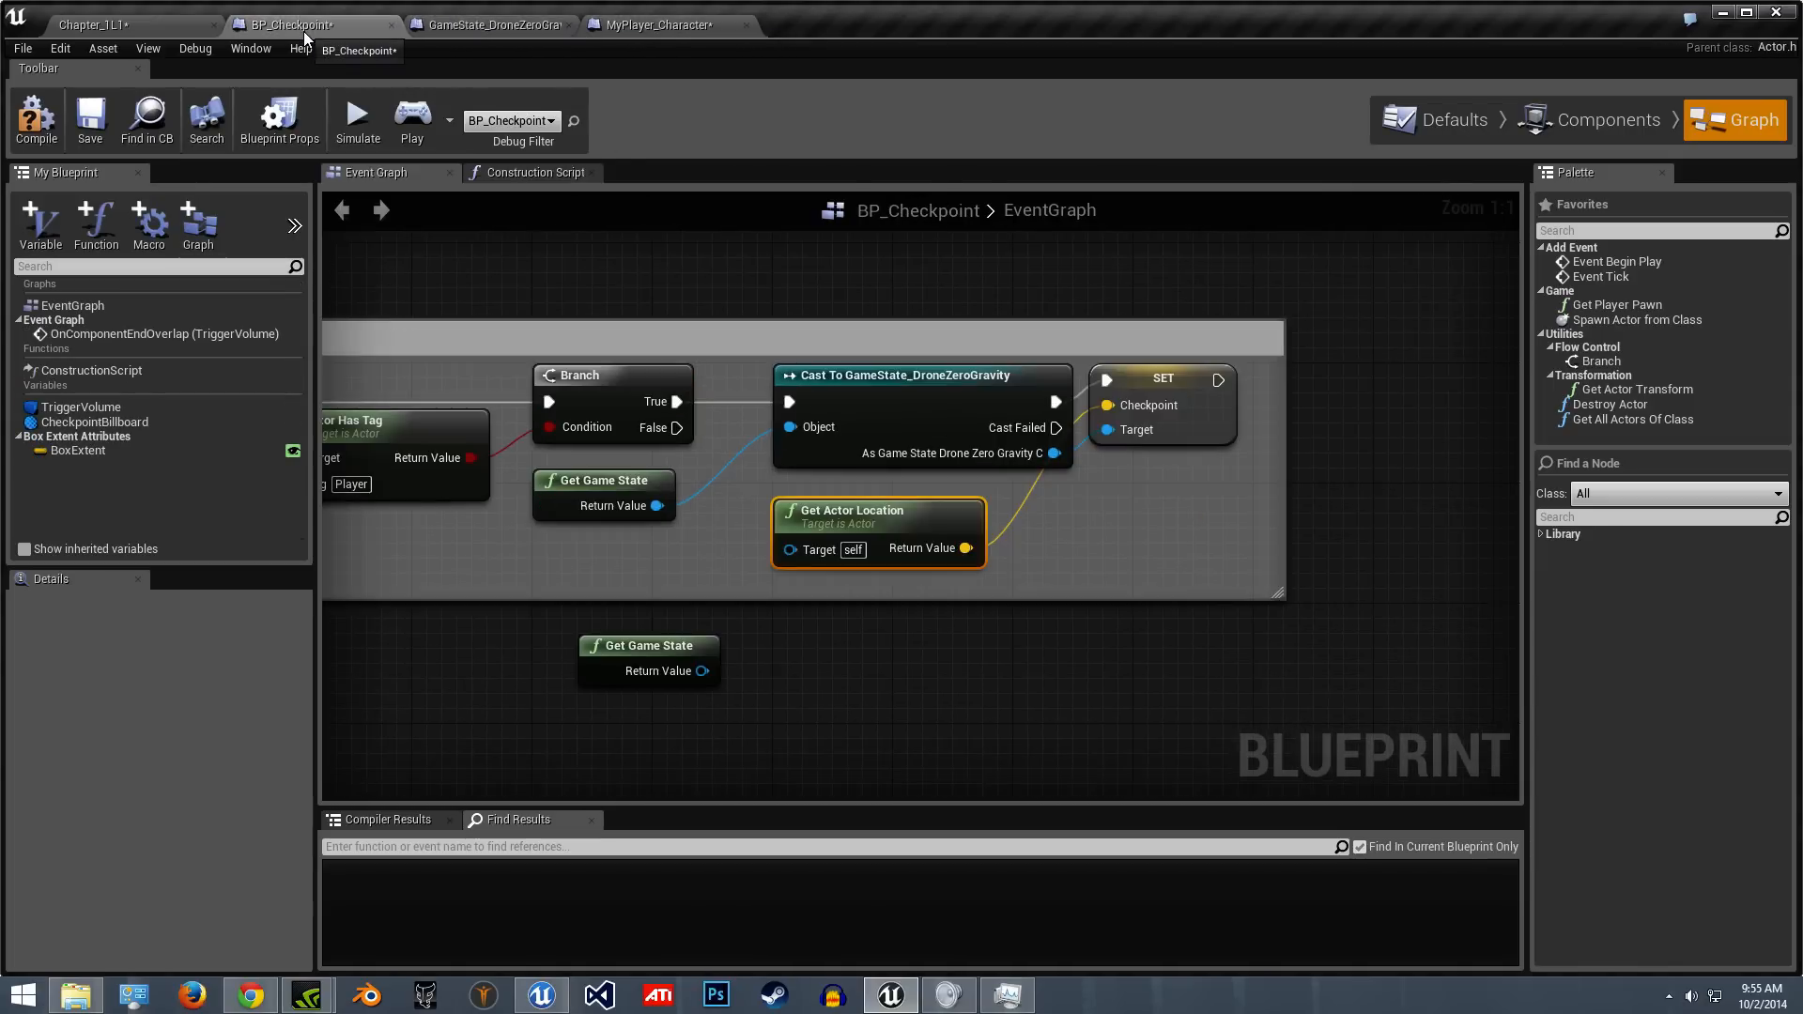